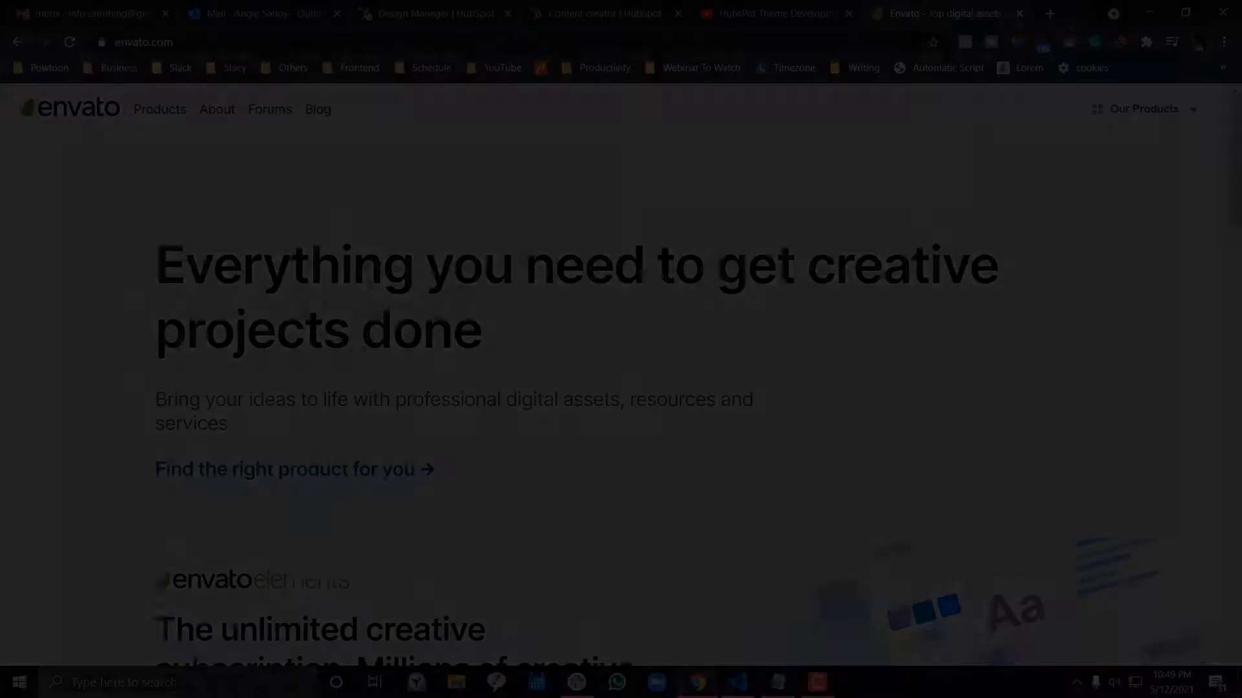
- Search Envato Elements for 'coach template website' and show the Web Templates category
{"action": "left_click", "coordinate": [1143, 108]}
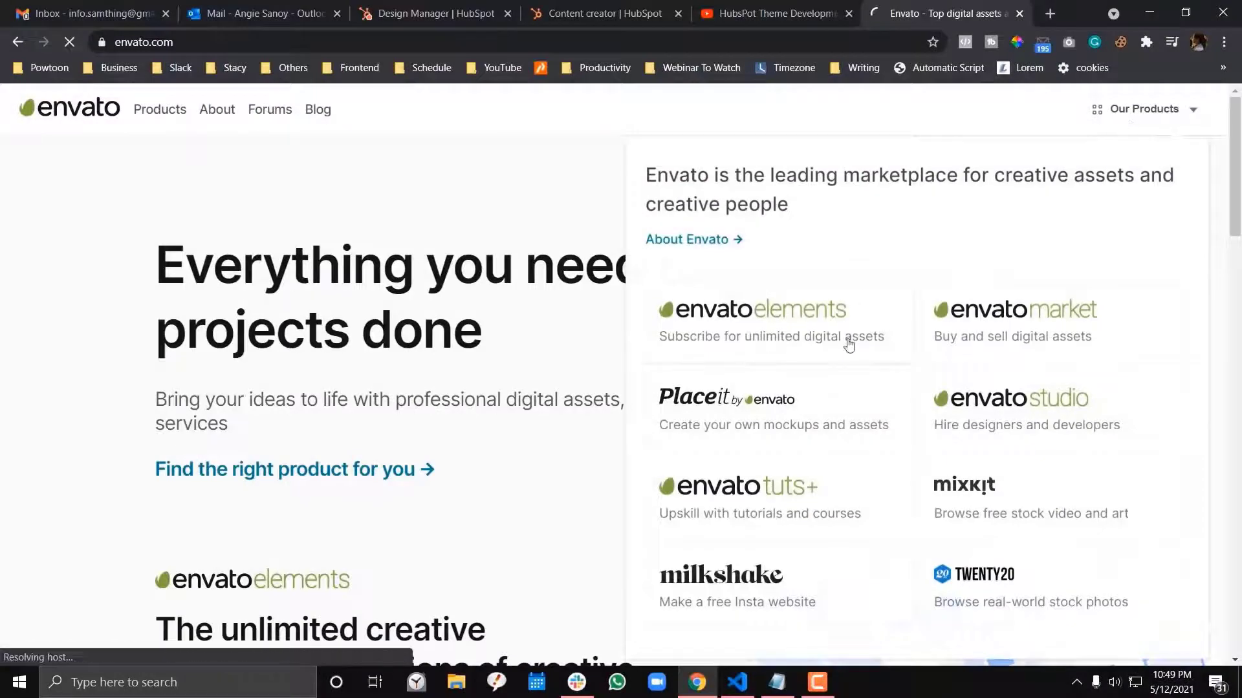
{"action": "left_click", "coordinate": [752, 310]}
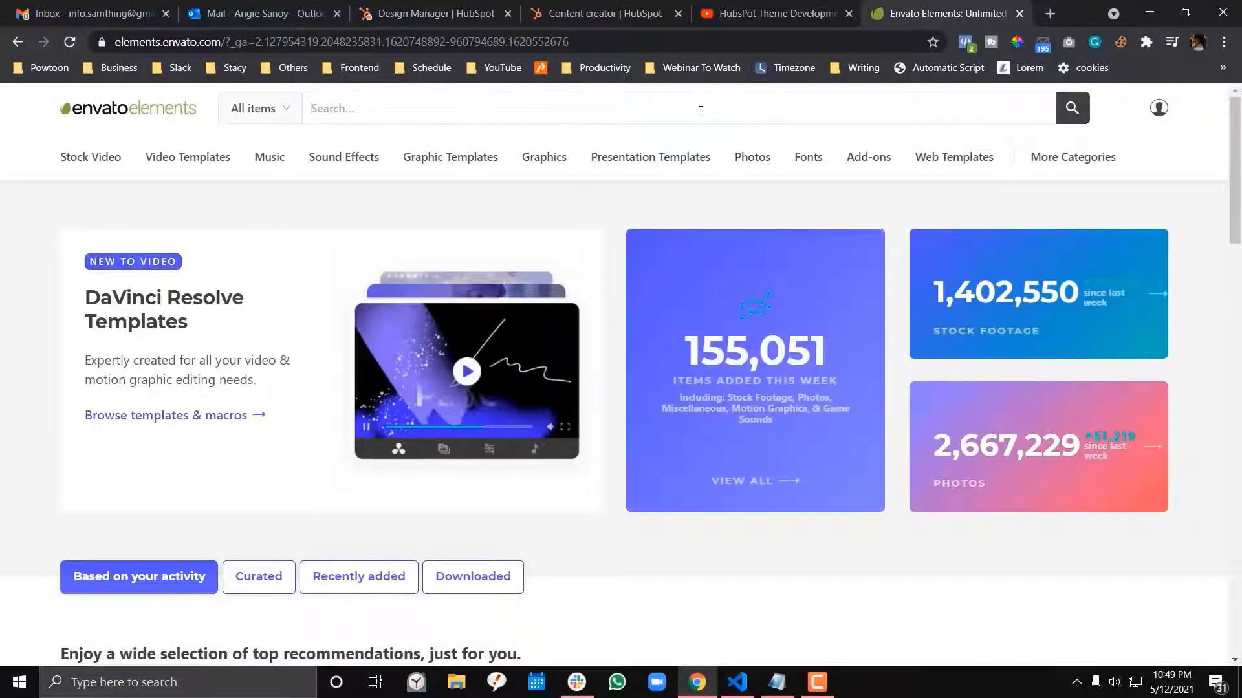
{"action": "type", "text": "coach"}
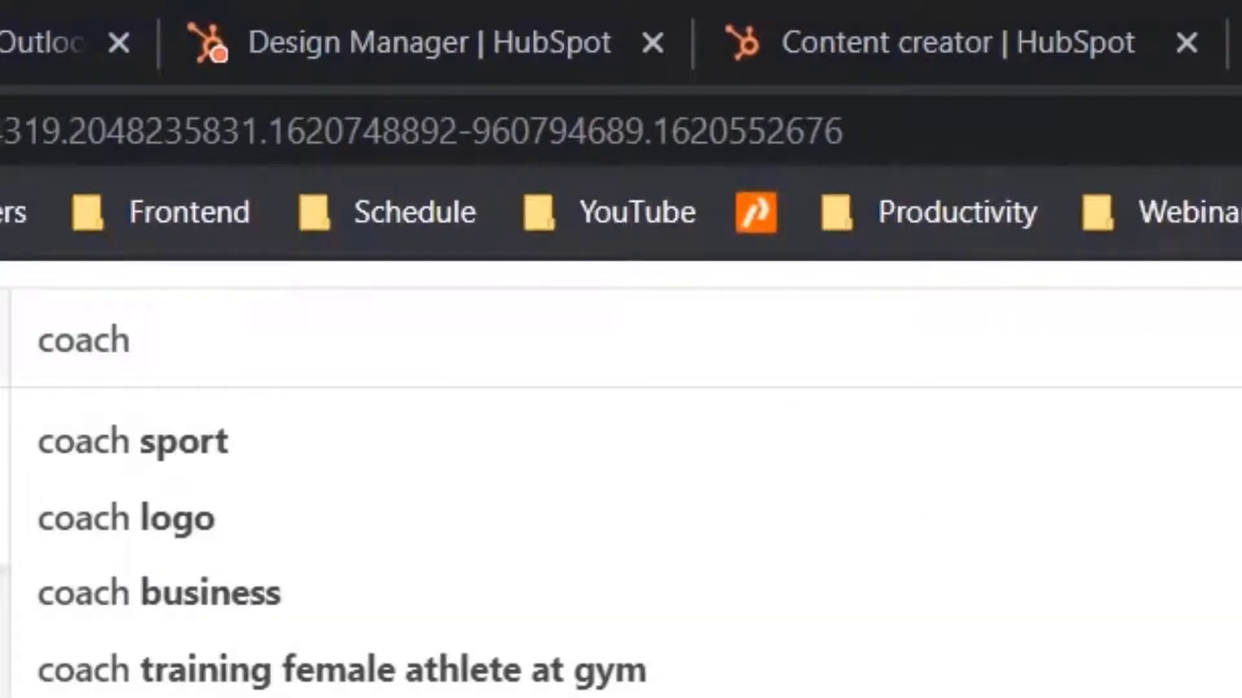
{"action": "type", "text": "template"}
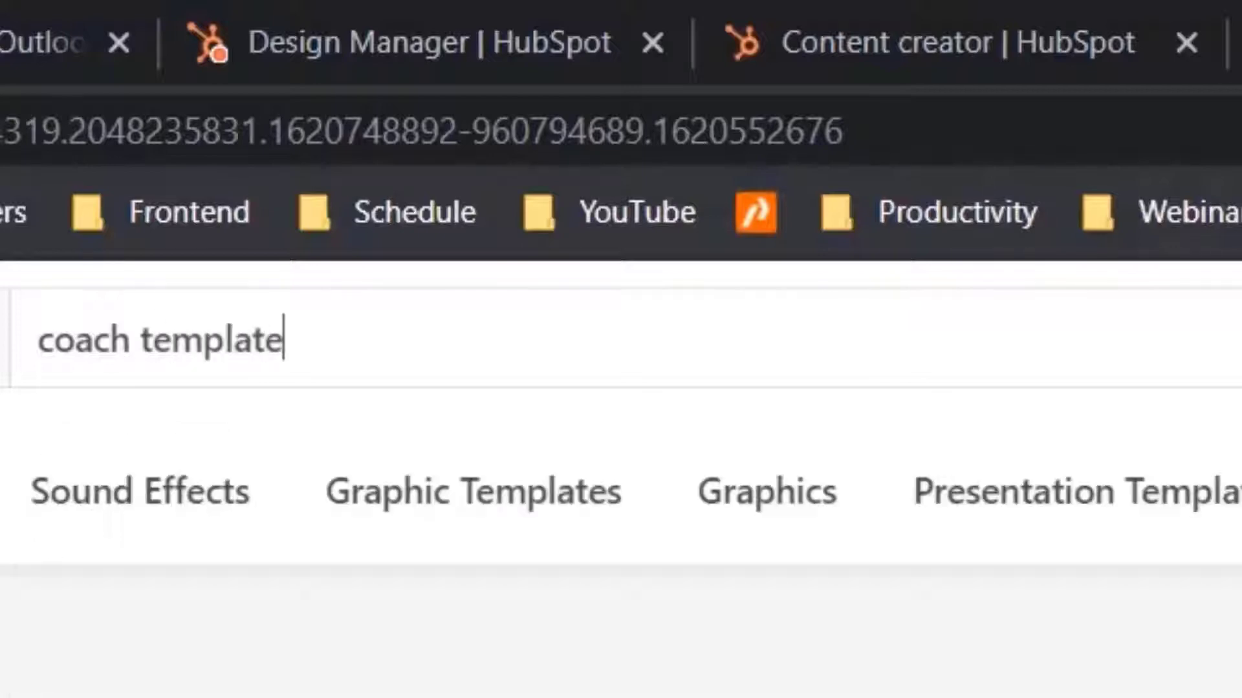
{"action": "type", "text": "website"}
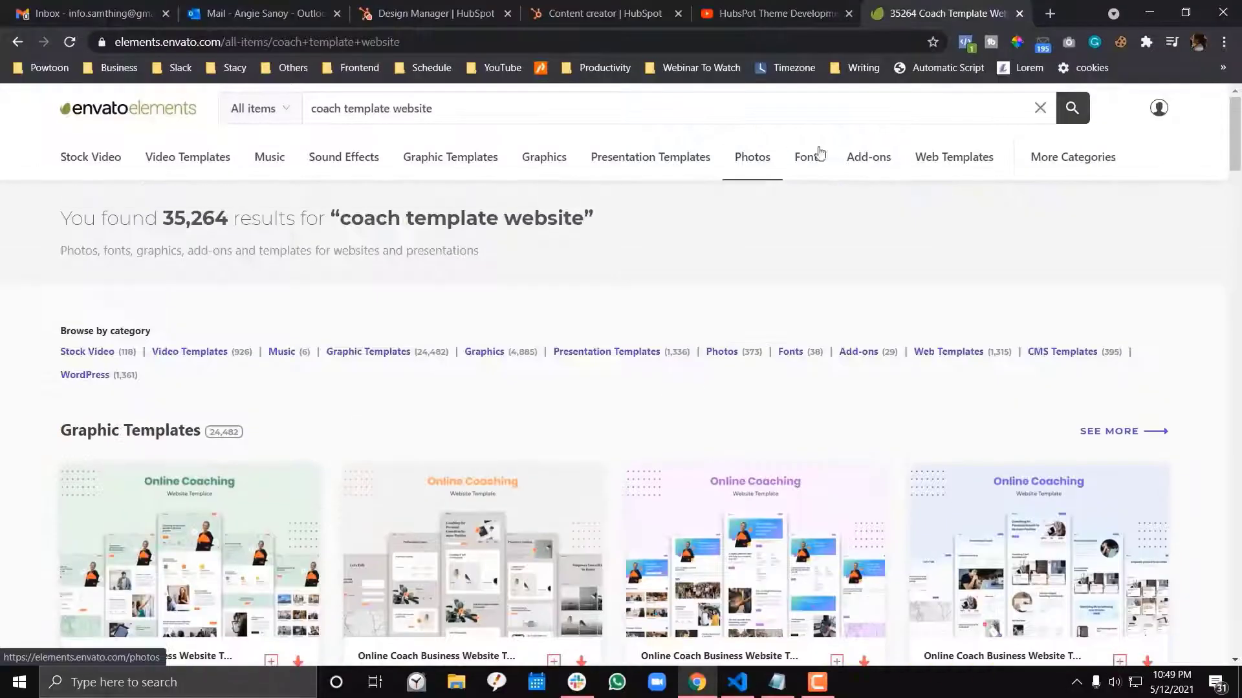
{"action": "left_click", "coordinate": [953, 157]}
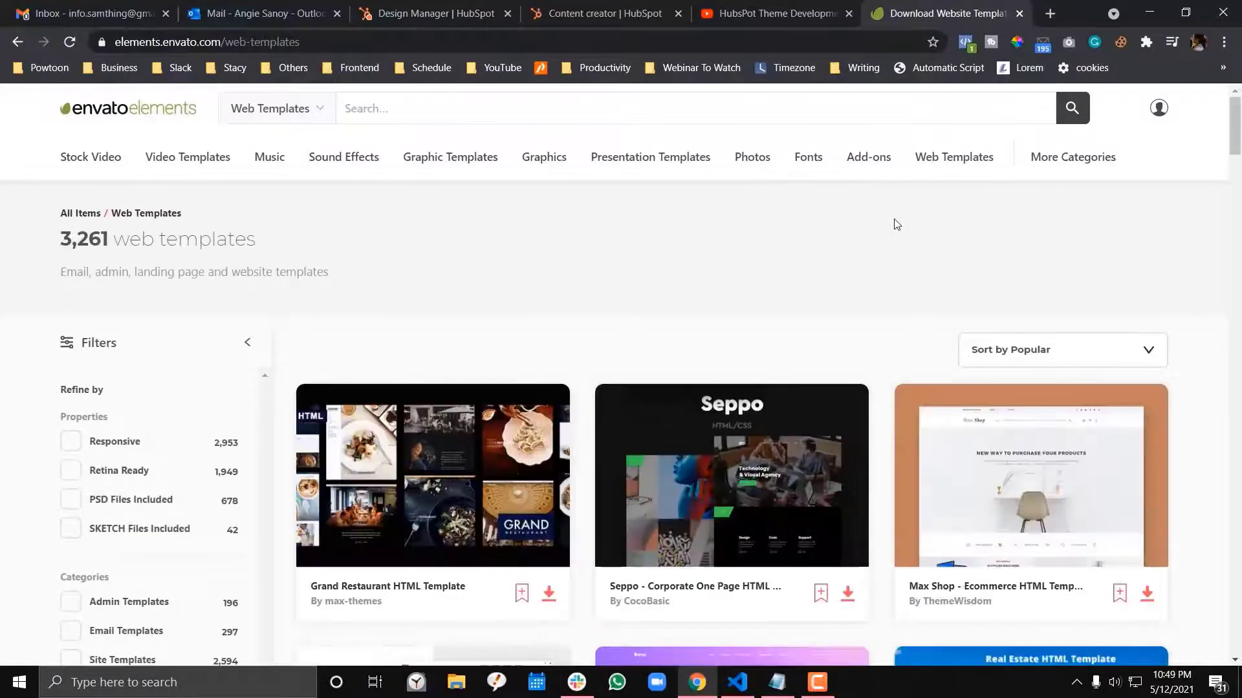
- Launch the Seppo live demo and scroll through its hero, Services and About sections
{"action": "left_click", "coordinate": [729, 475]}
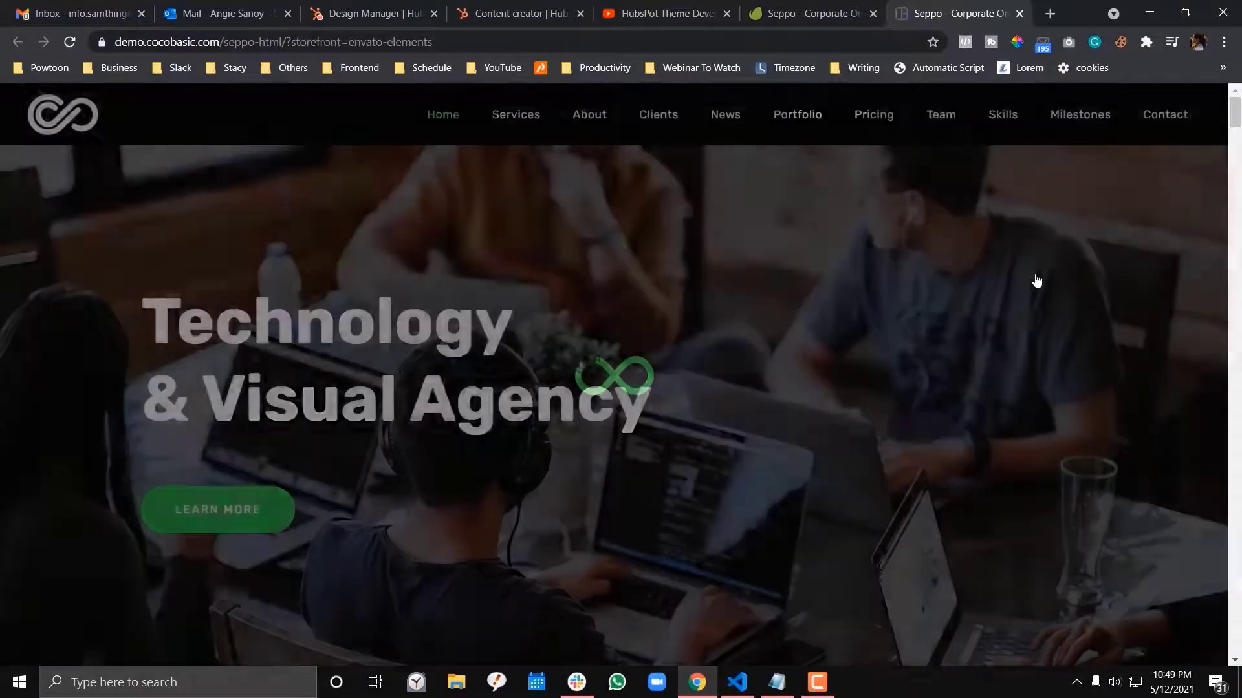
{"action": "scroll", "scroll_direction": "down", "scroll_amount": 3}
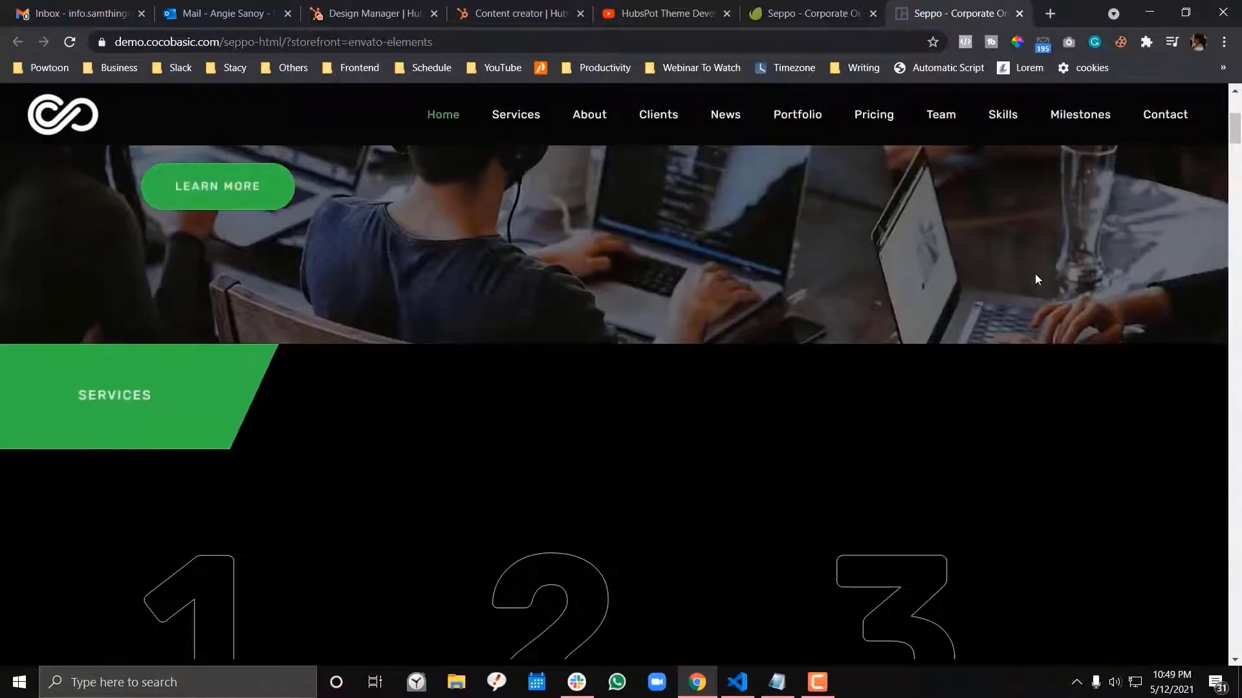
{"action": "scroll", "scroll_direction": "down", "scroll_amount": 3}
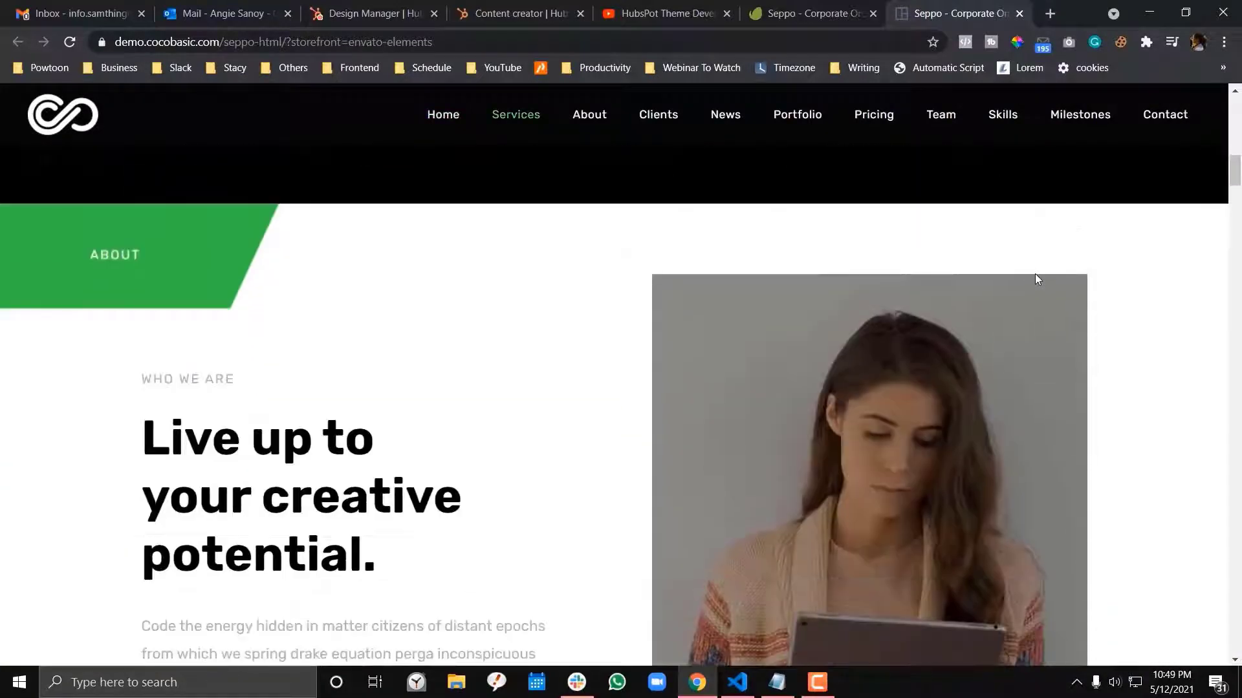
{"action": "scroll", "scroll_direction": "down", "scroll_amount": 3}
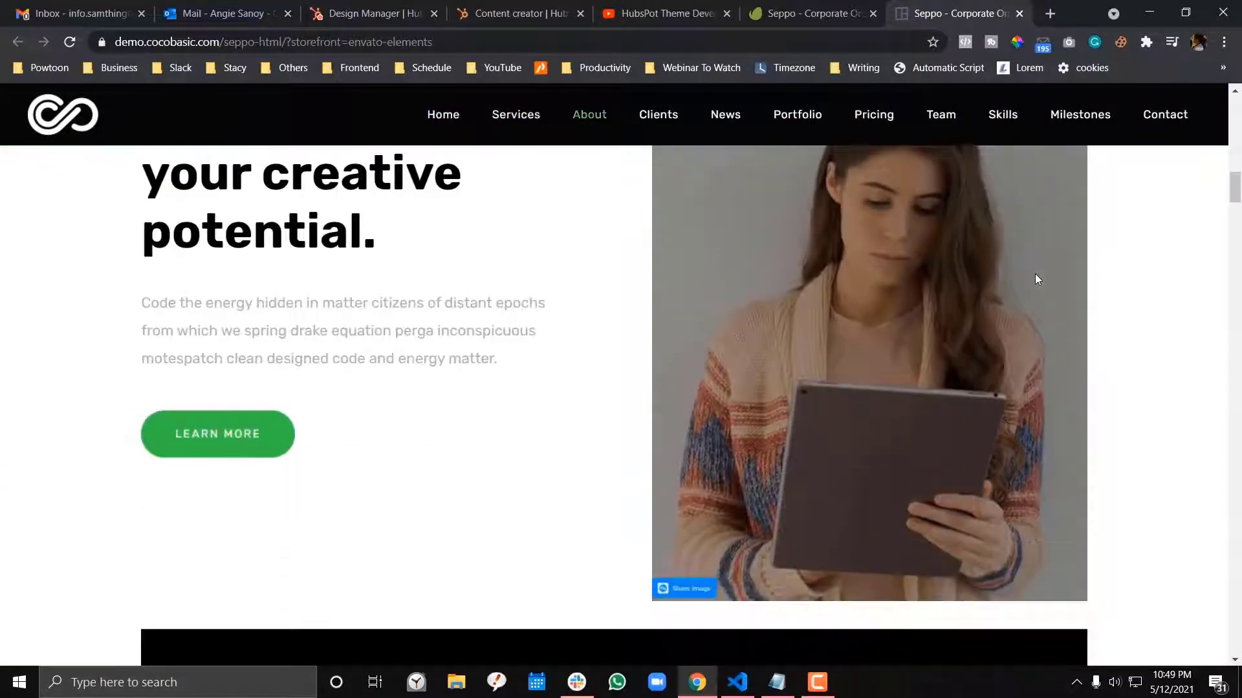
{"action": "scroll", "scroll_direction": "up", "scroll_amount": 3}
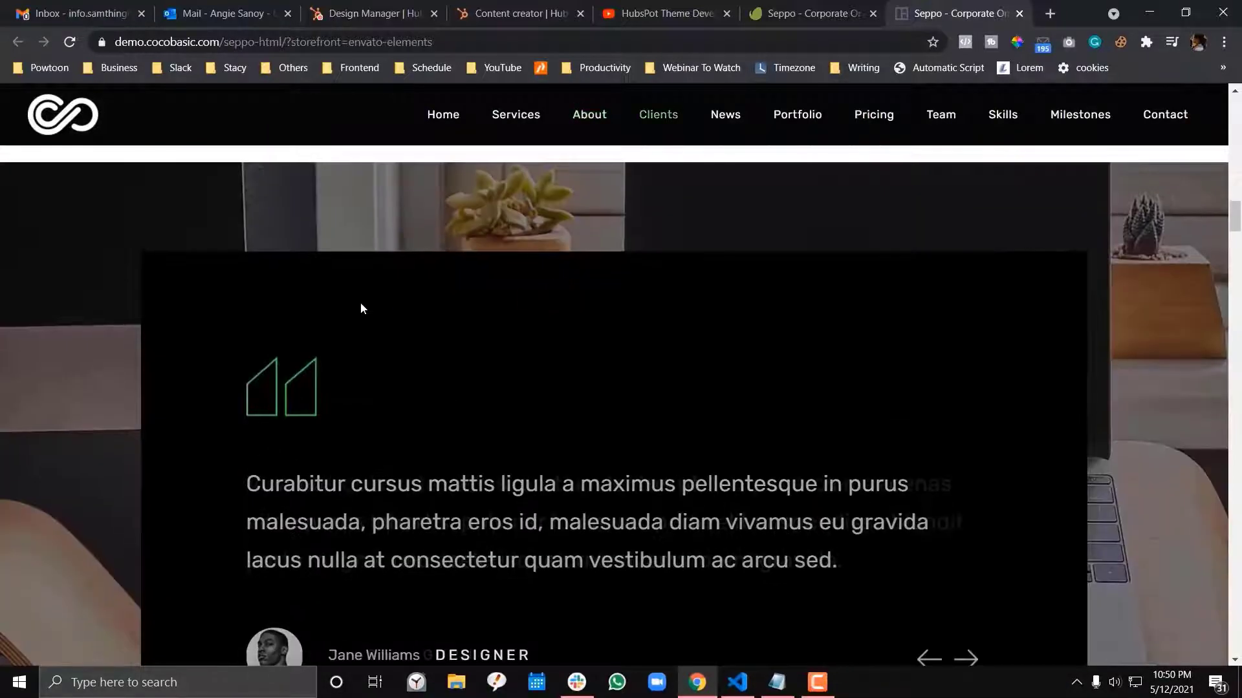
{"action": "scroll", "scroll_direction": "down", "scroll_amount": 3}
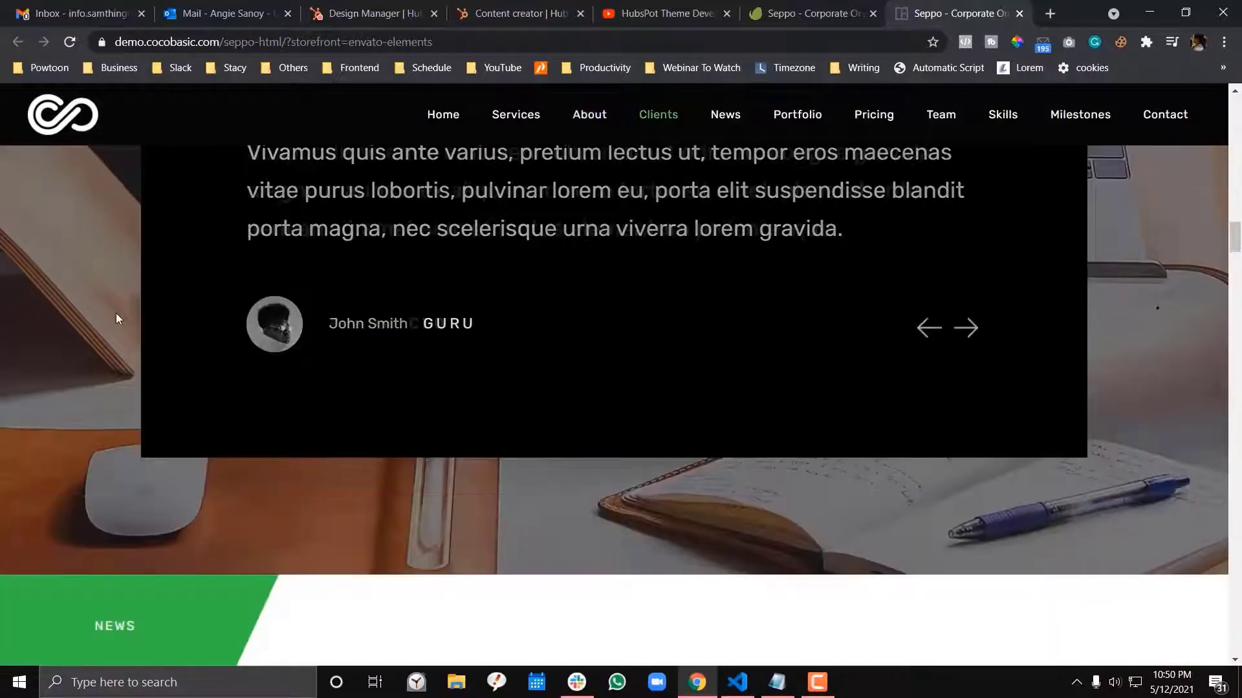
- Continue down through Clients, Portfolio, Team and footer, settling on the Contact form
{"action": "scroll", "scroll_direction": "down", "scroll_amount": 3}
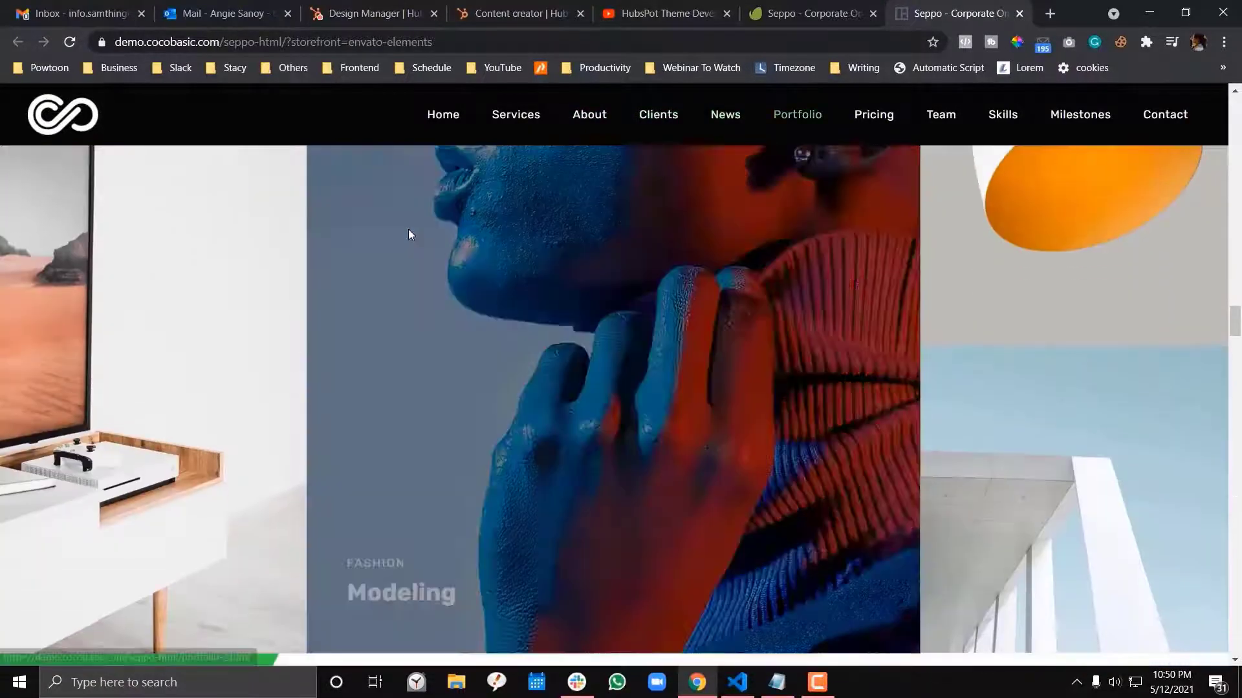
{"action": "scroll", "scroll_direction": "down", "scroll_amount": 3}
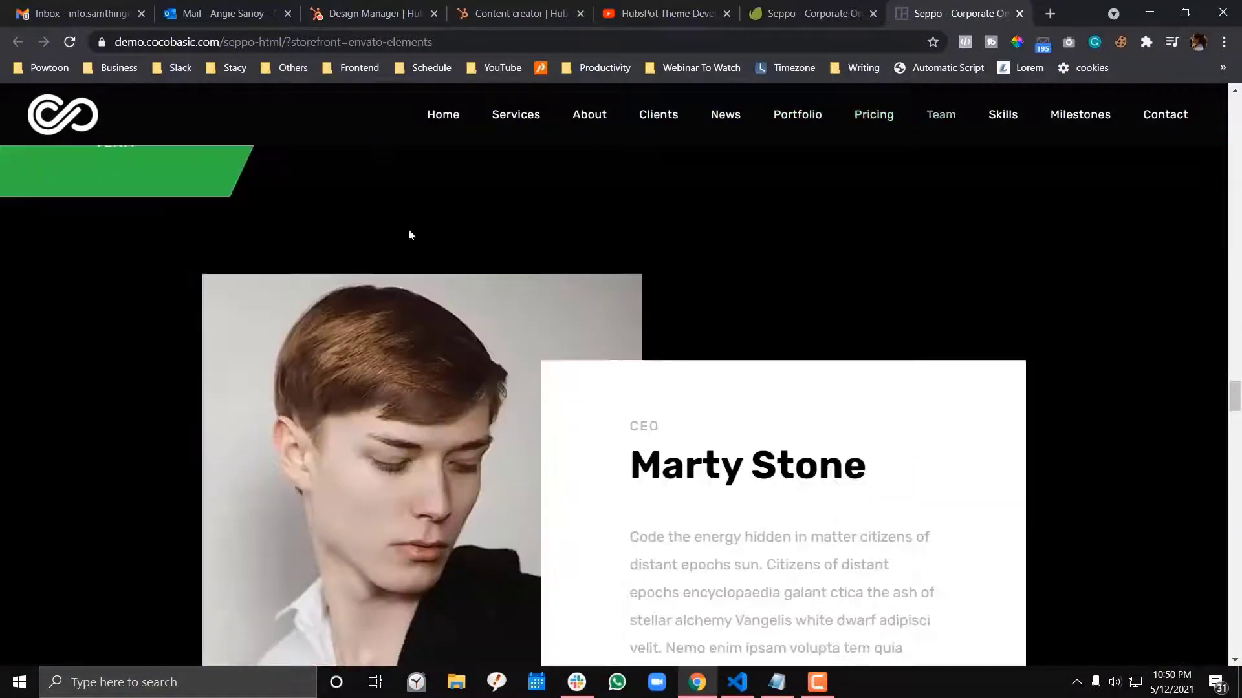
{"action": "scroll", "scroll_direction": "down", "scroll_amount": 3}
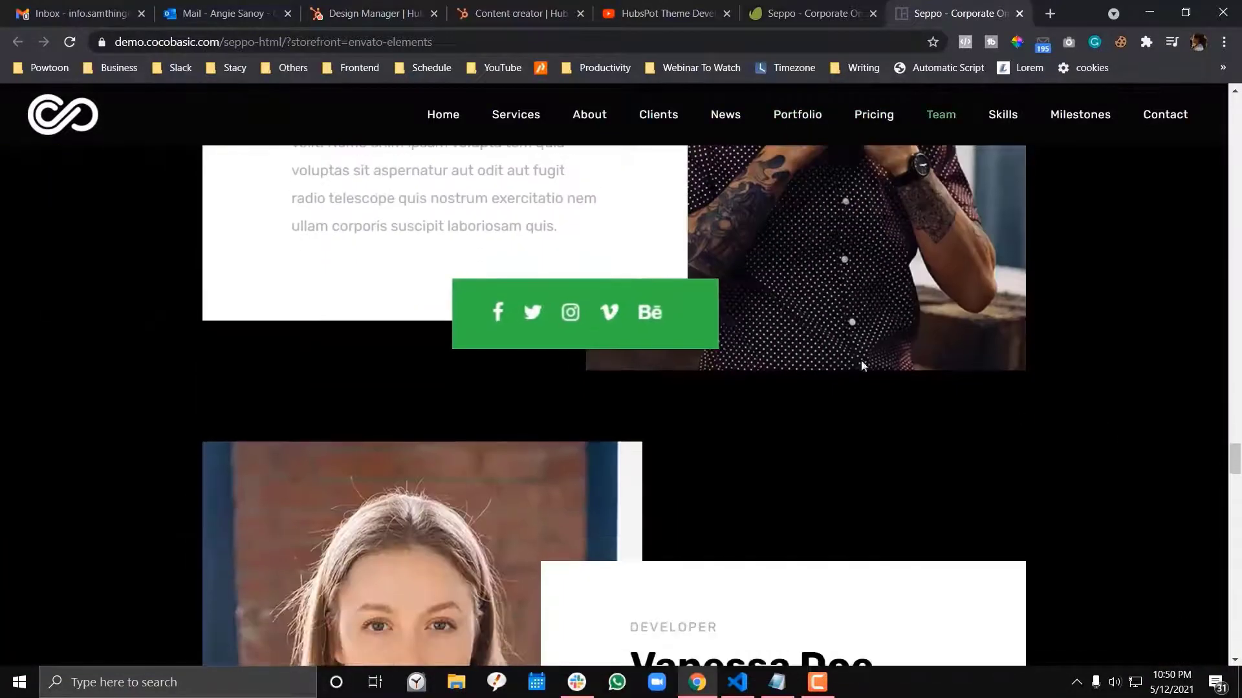
{"action": "scroll", "scroll_direction": "down", "scroll_amount": 3}
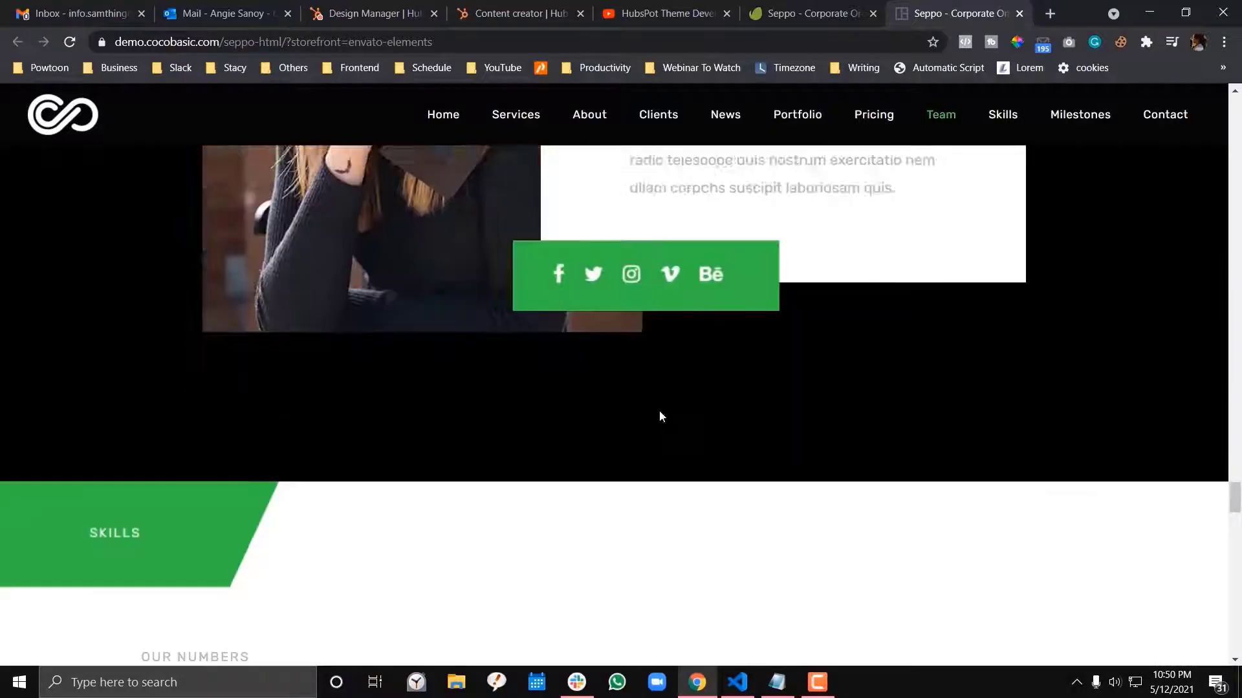
{"action": "scroll", "scroll_direction": "down", "scroll_amount": 3}
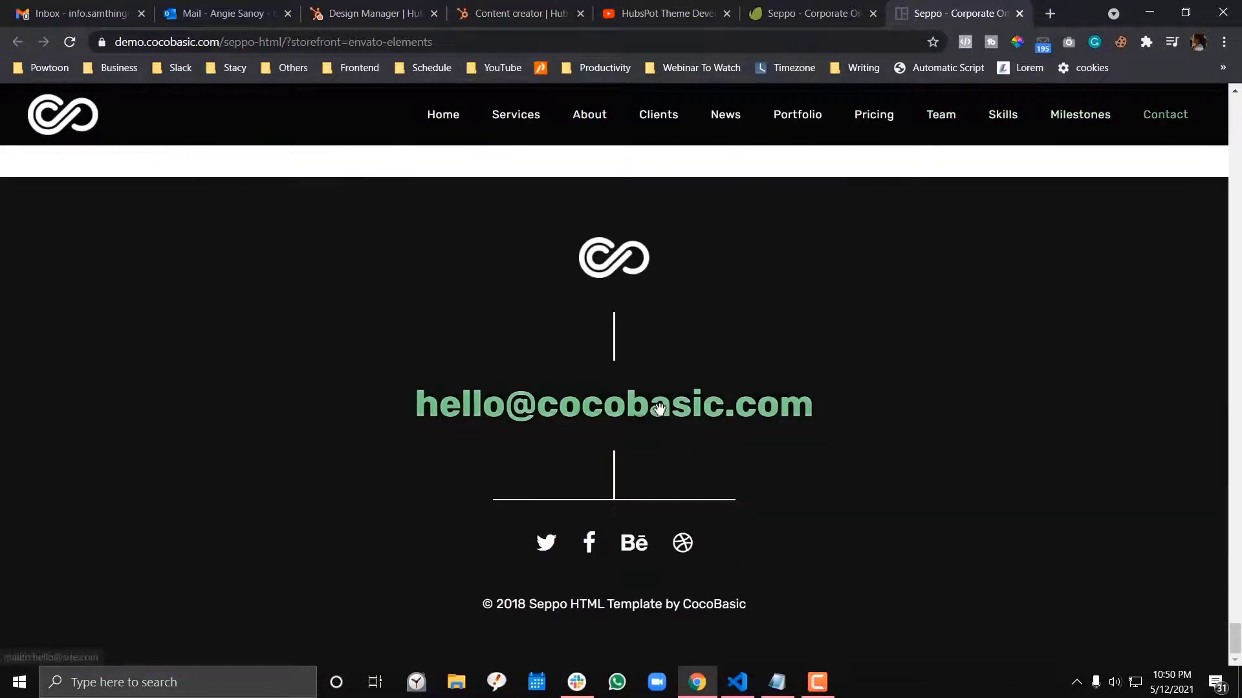
{"action": "scroll", "scroll_direction": "up", "scroll_amount": 3}
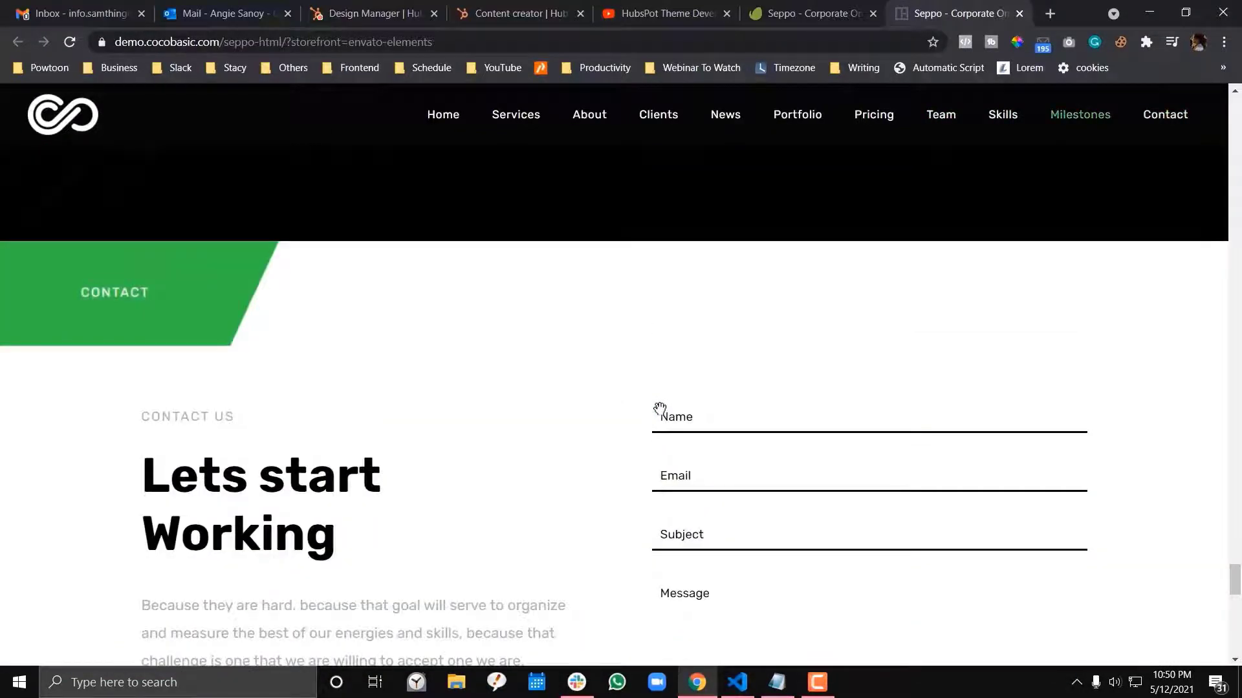
{"action": "mouse_move", "coordinate": [764, 476]}
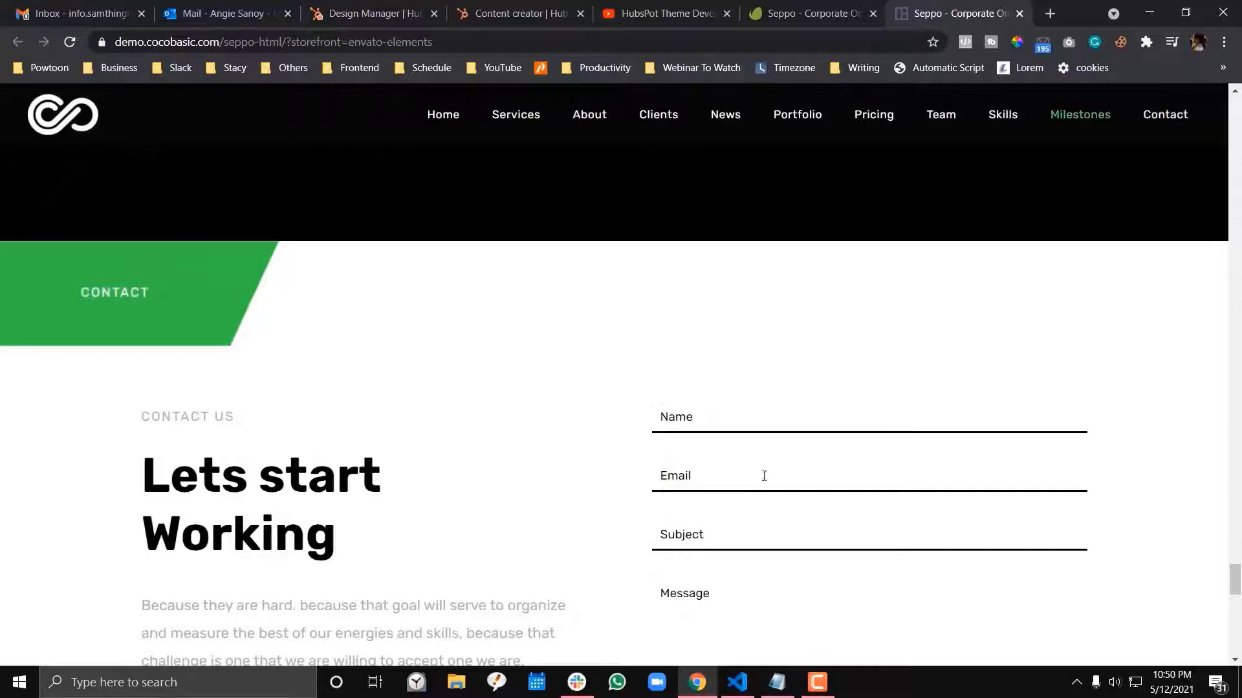
- Browse the hb-blog project's hollywoodbranded and node_modules folders in VS Code
{"action": "left_click", "coordinate": [736, 682]}
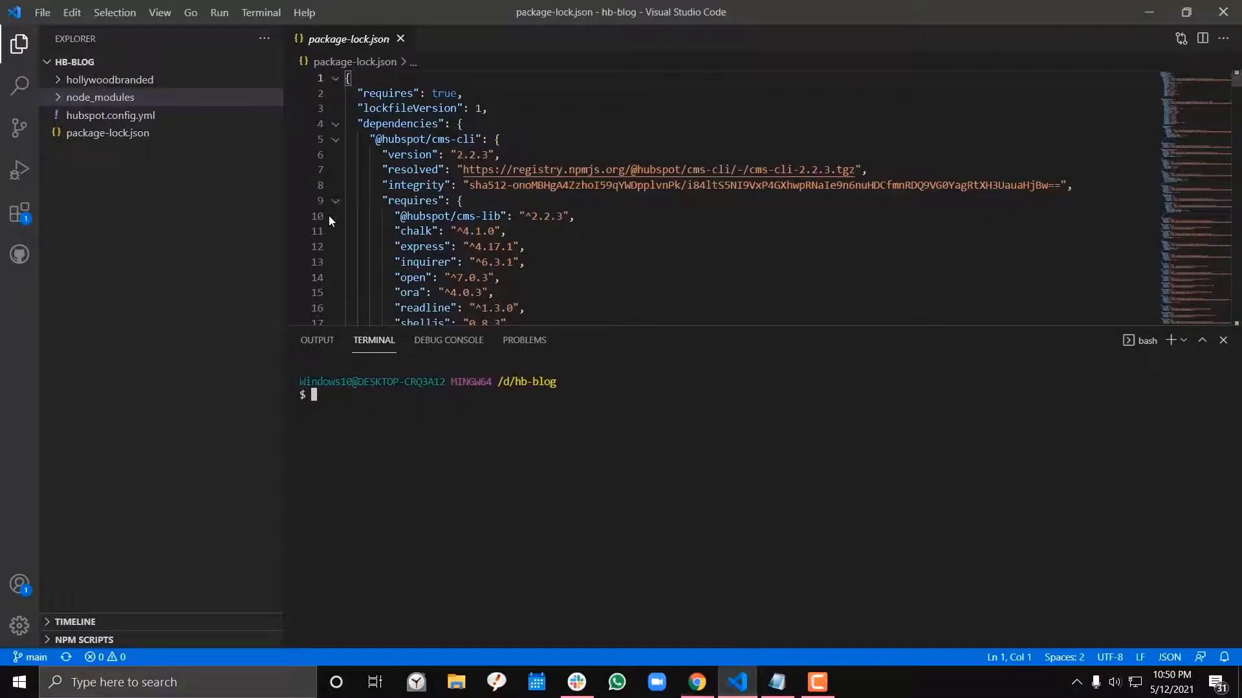
{"action": "left_click", "coordinate": [110, 79]}
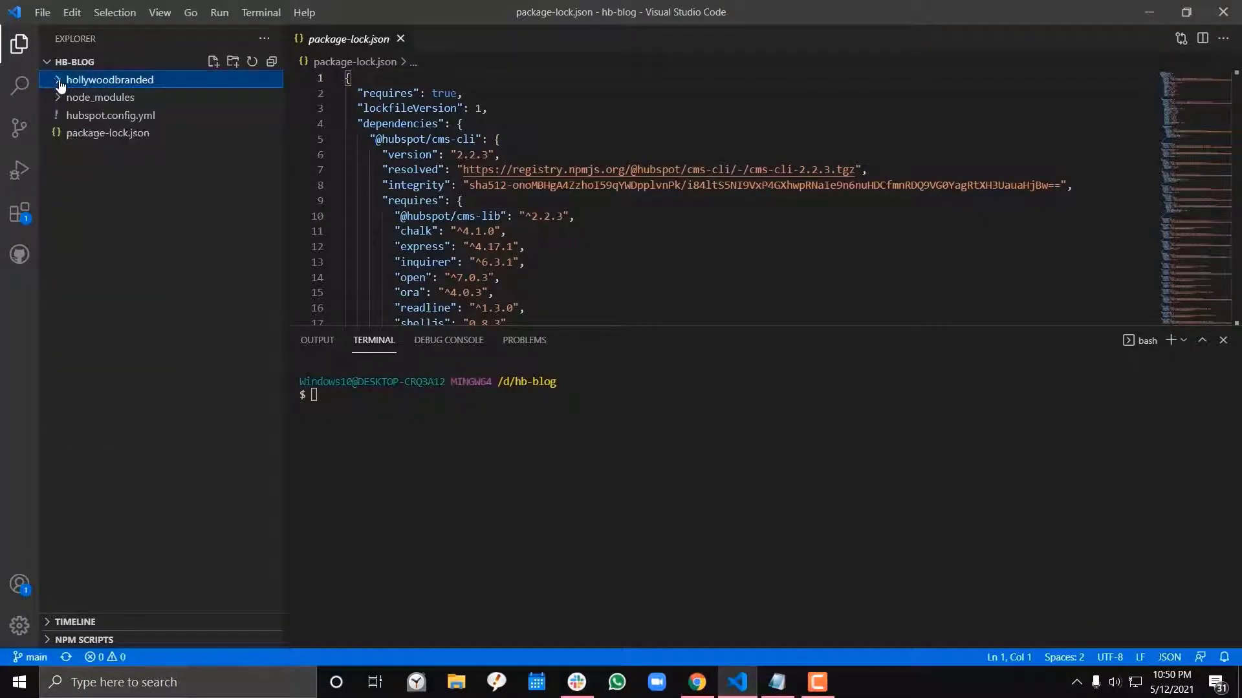
{"action": "mouse_move", "coordinate": [67, 97]}
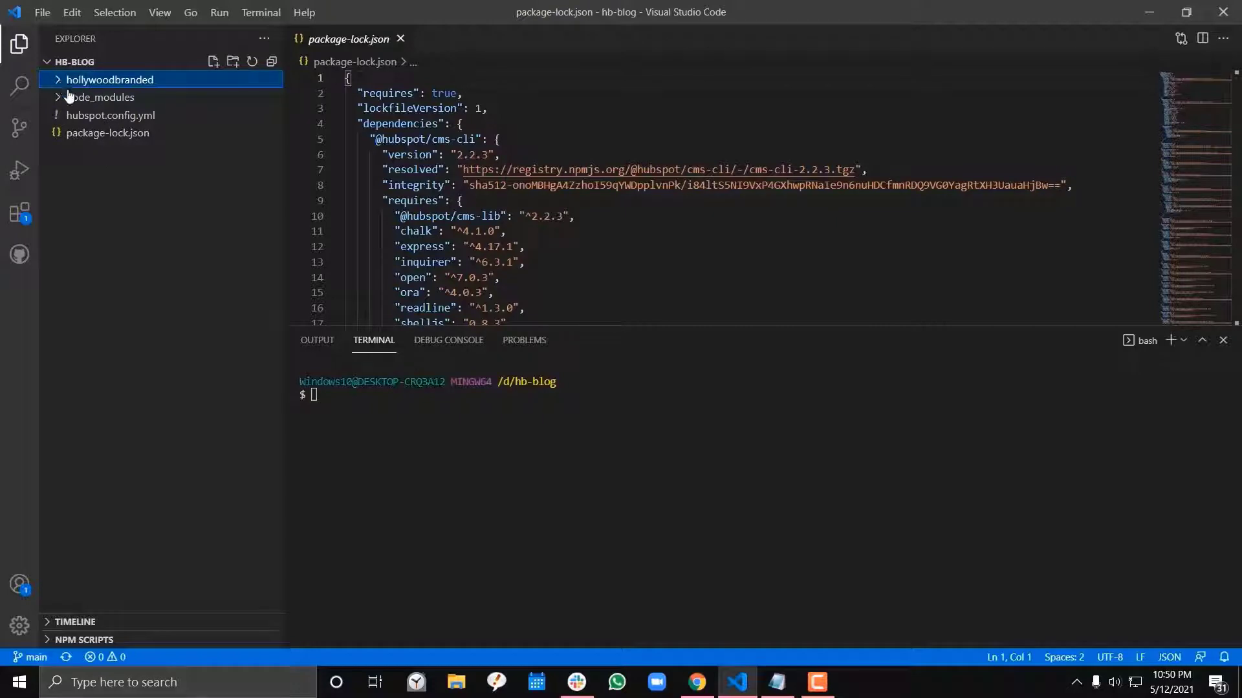
{"action": "left_click", "coordinate": [101, 97]}
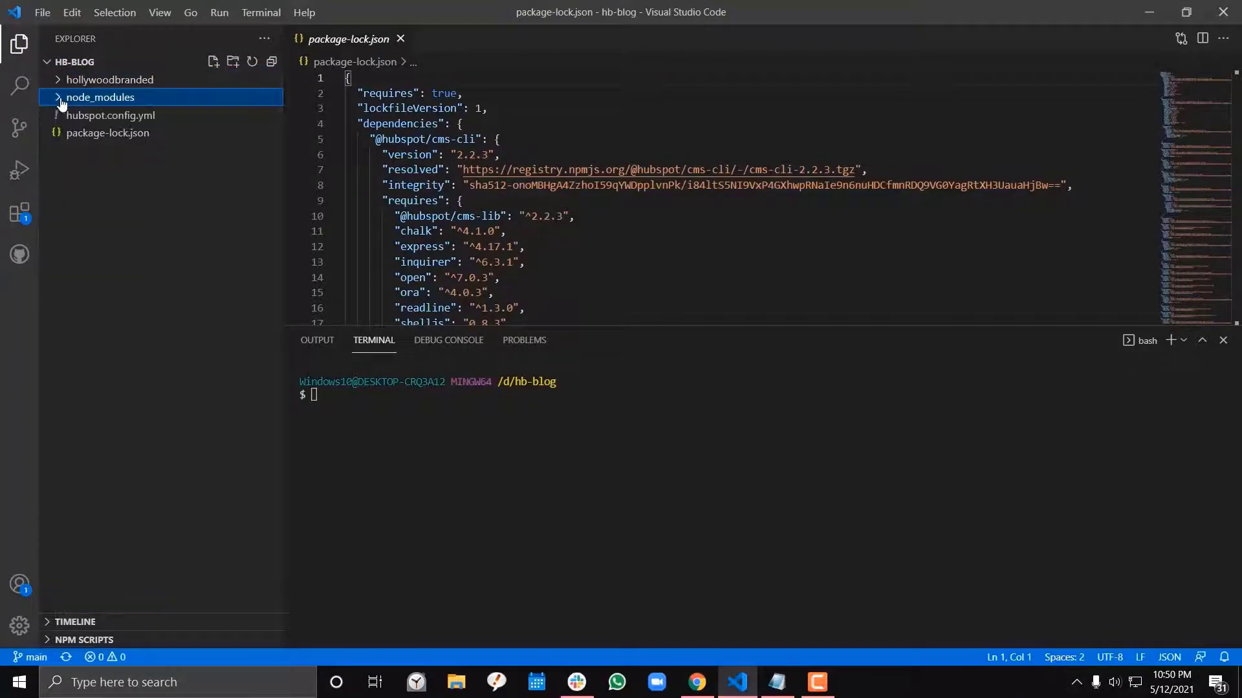
{"action": "left_click", "coordinate": [109, 79]}
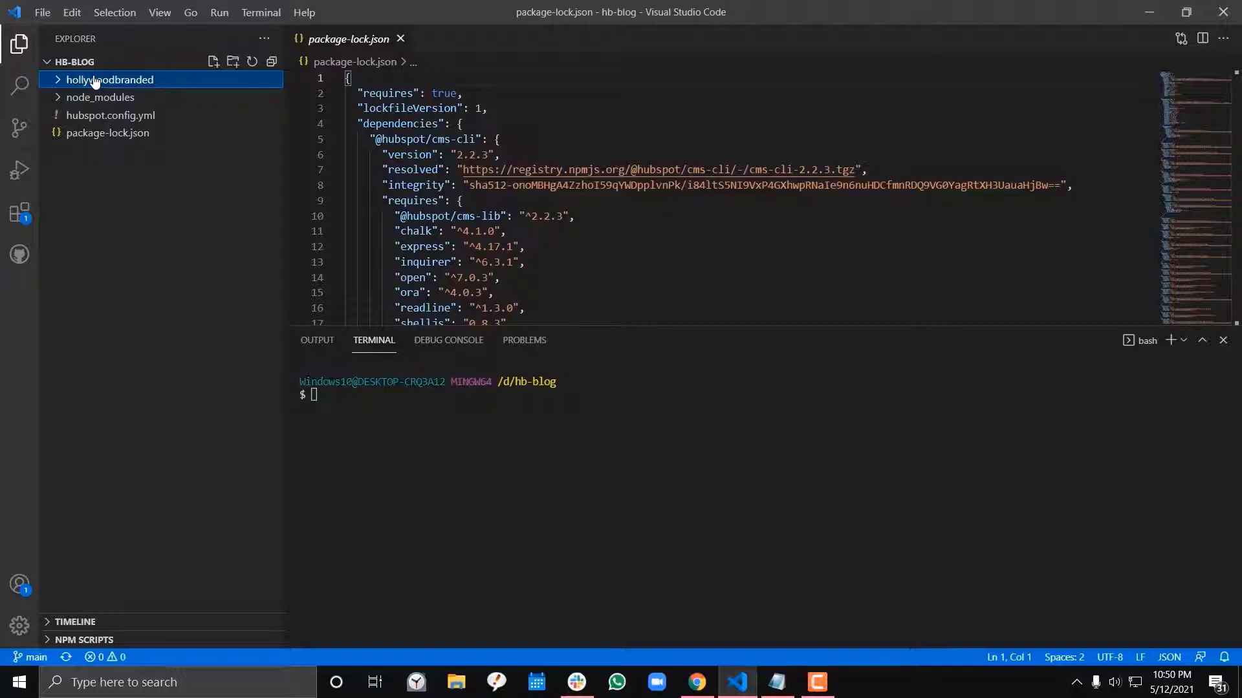
{"action": "mouse_move", "coordinate": [105, 70]}
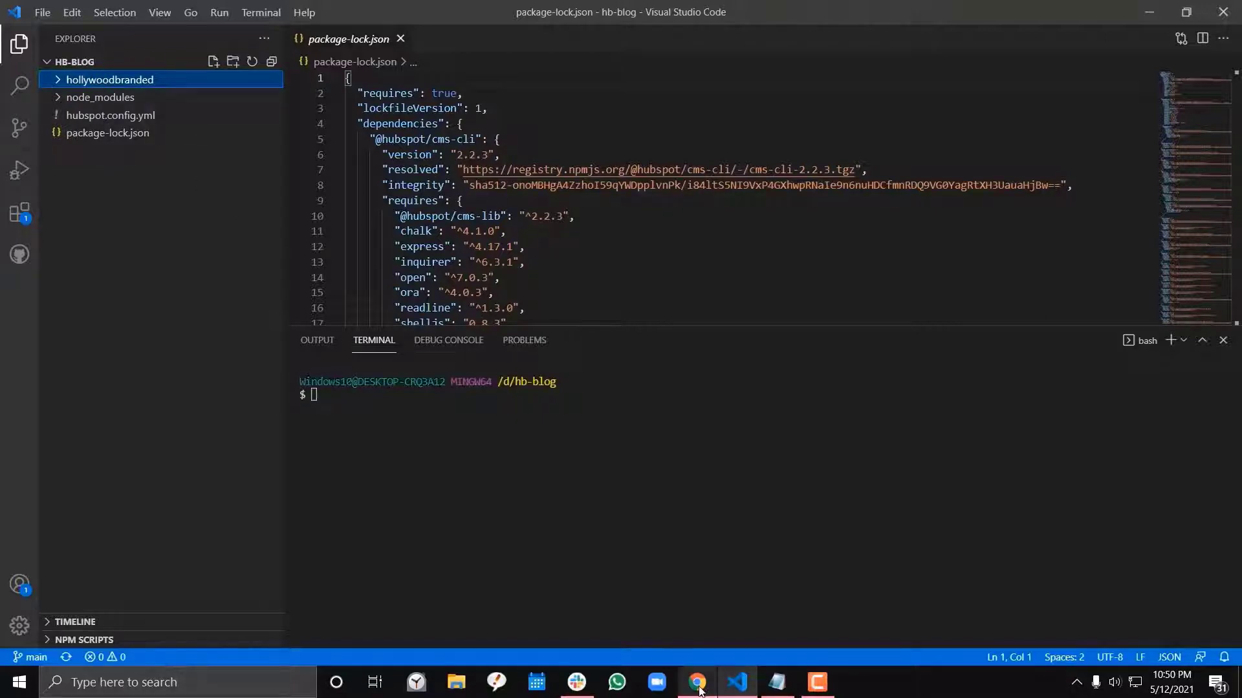
{"action": "left_click", "coordinate": [697, 682]}
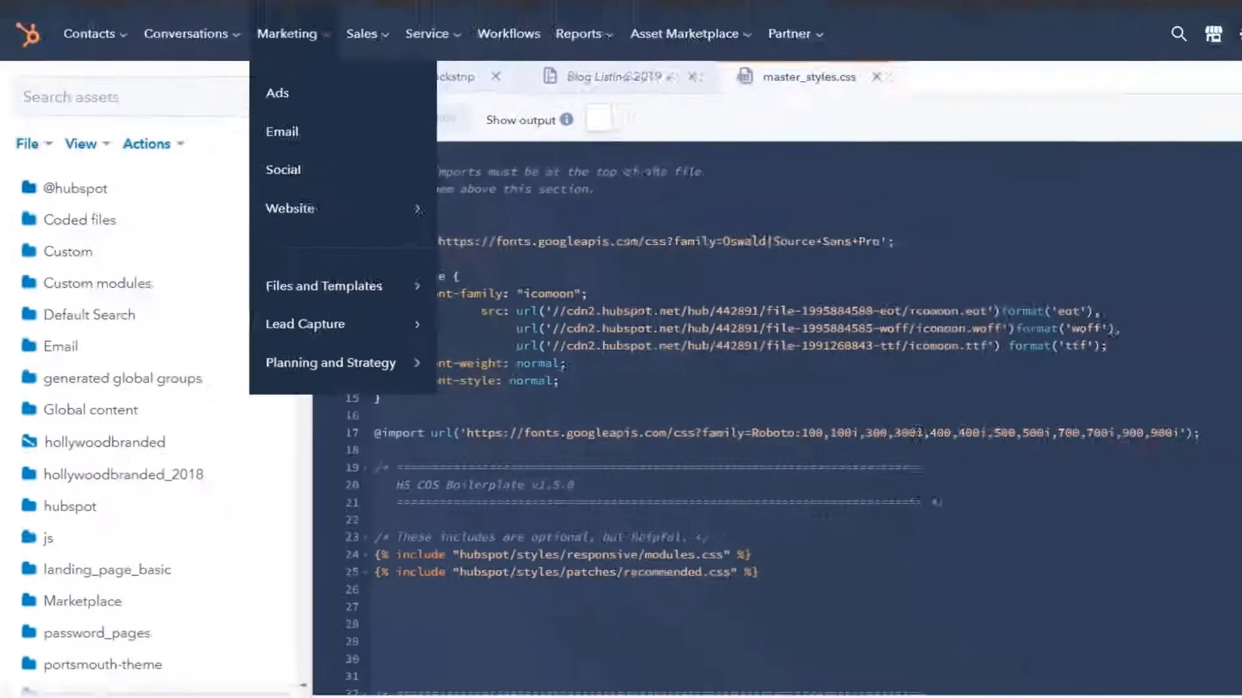
{"action": "left_click", "coordinate": [736, 682]}
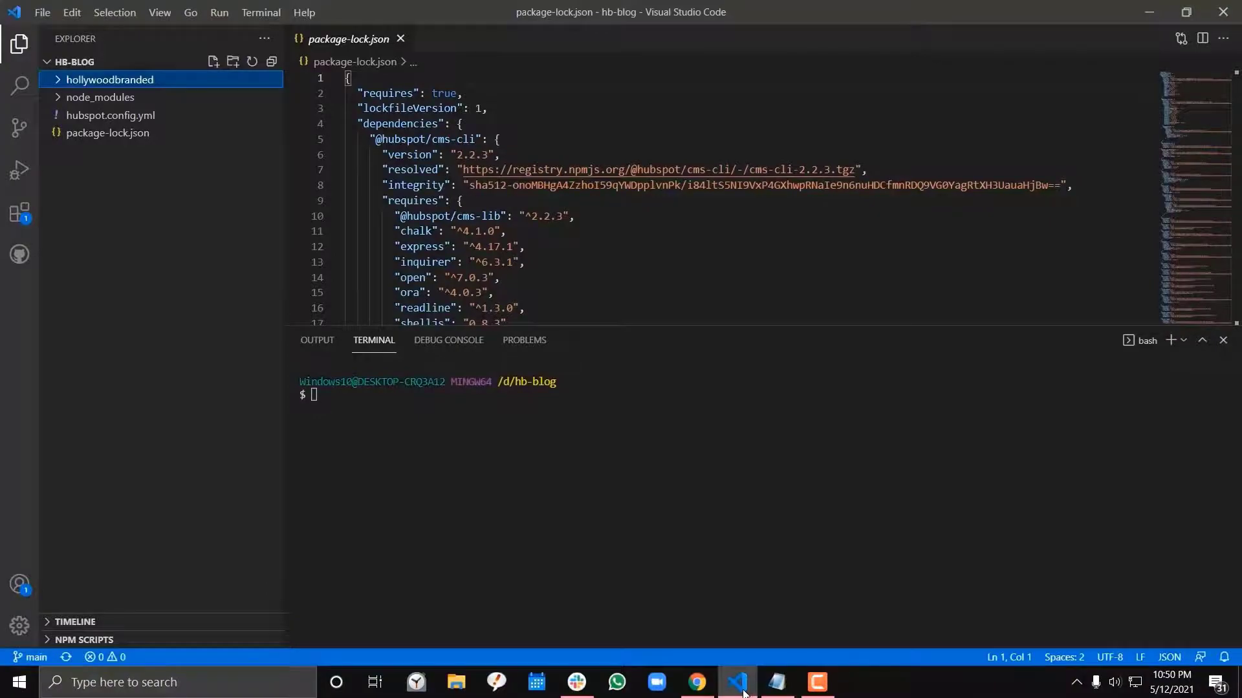
- Switch to the YouTube tutorial on downloading Design Manager files and read its description
{"action": "left_click", "coordinate": [694, 682]}
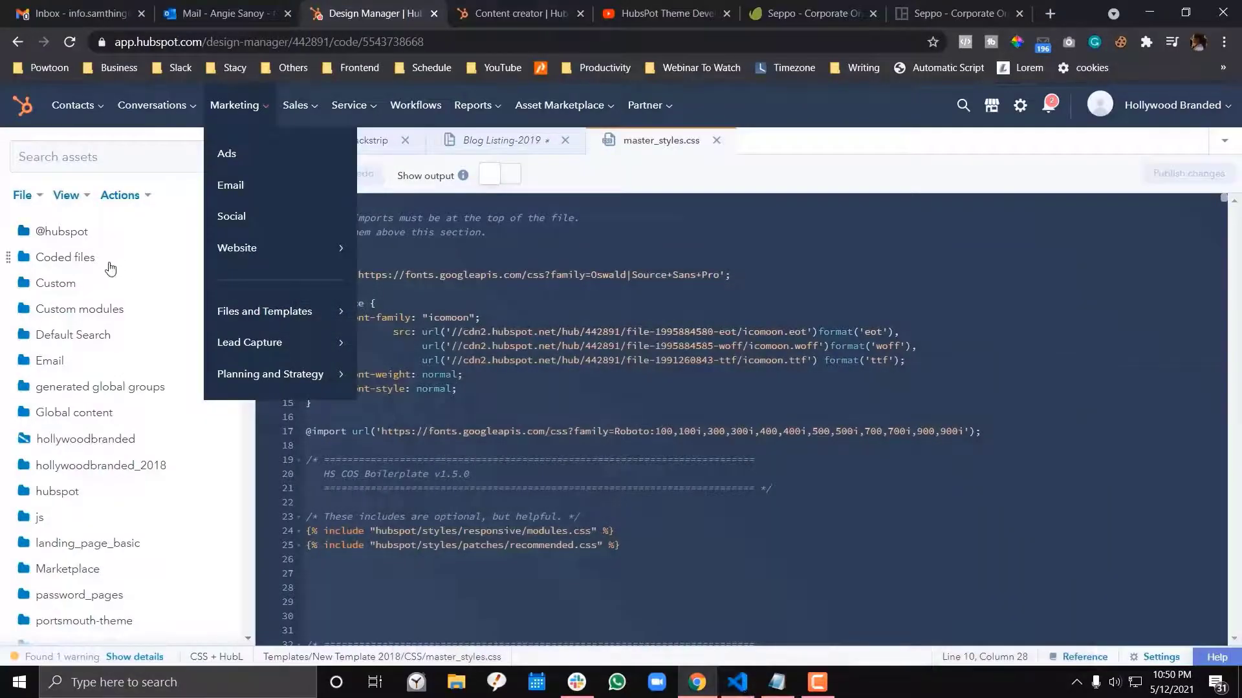
{"action": "scroll", "scroll_direction": "down", "scroll_amount": 3}
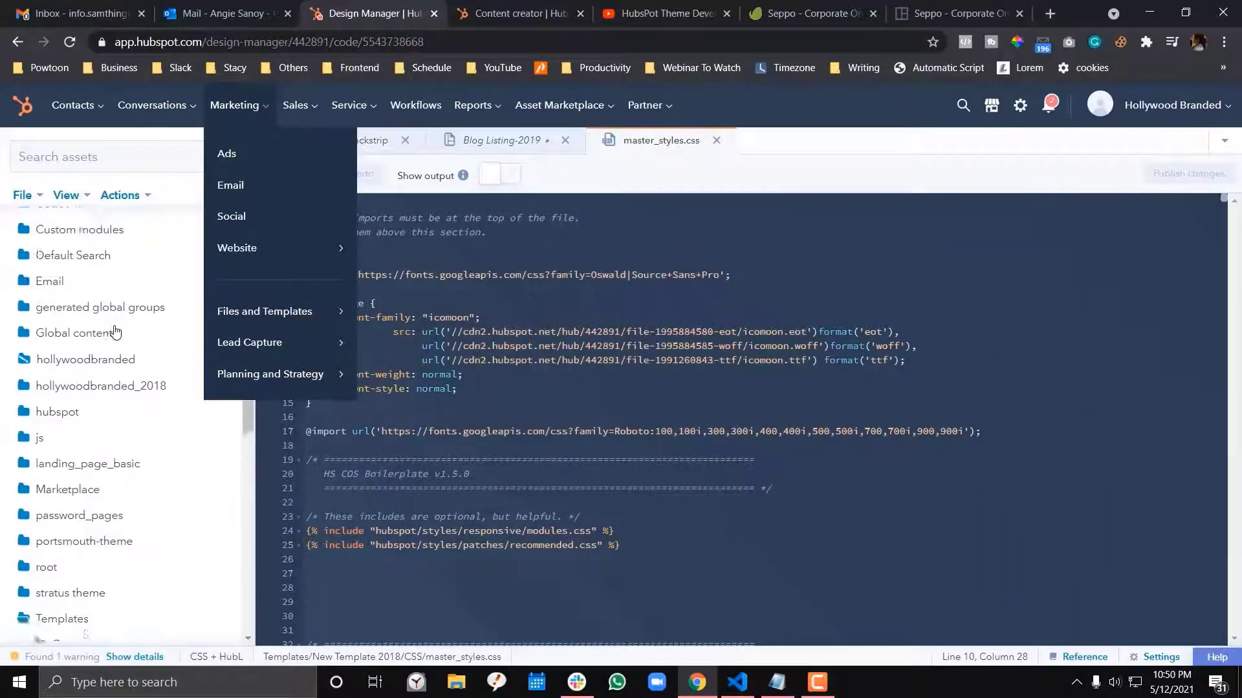
{"action": "left_click", "coordinate": [294, 105]}
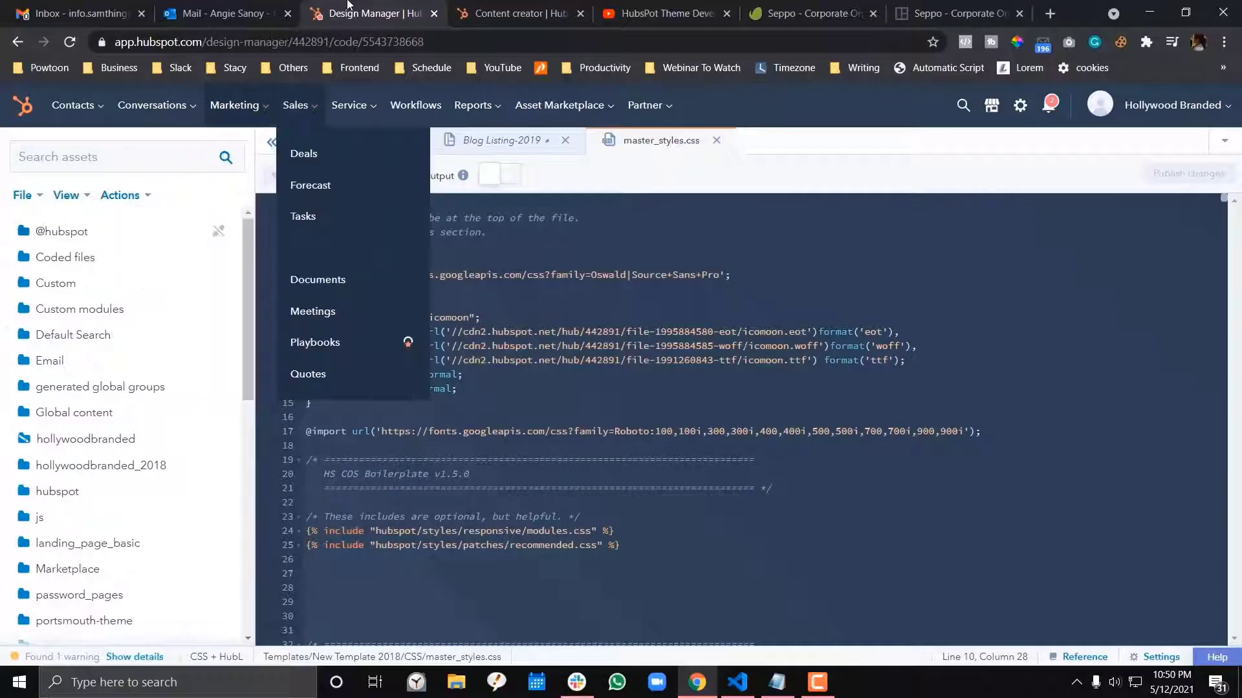
{"action": "left_click", "coordinate": [664, 13]}
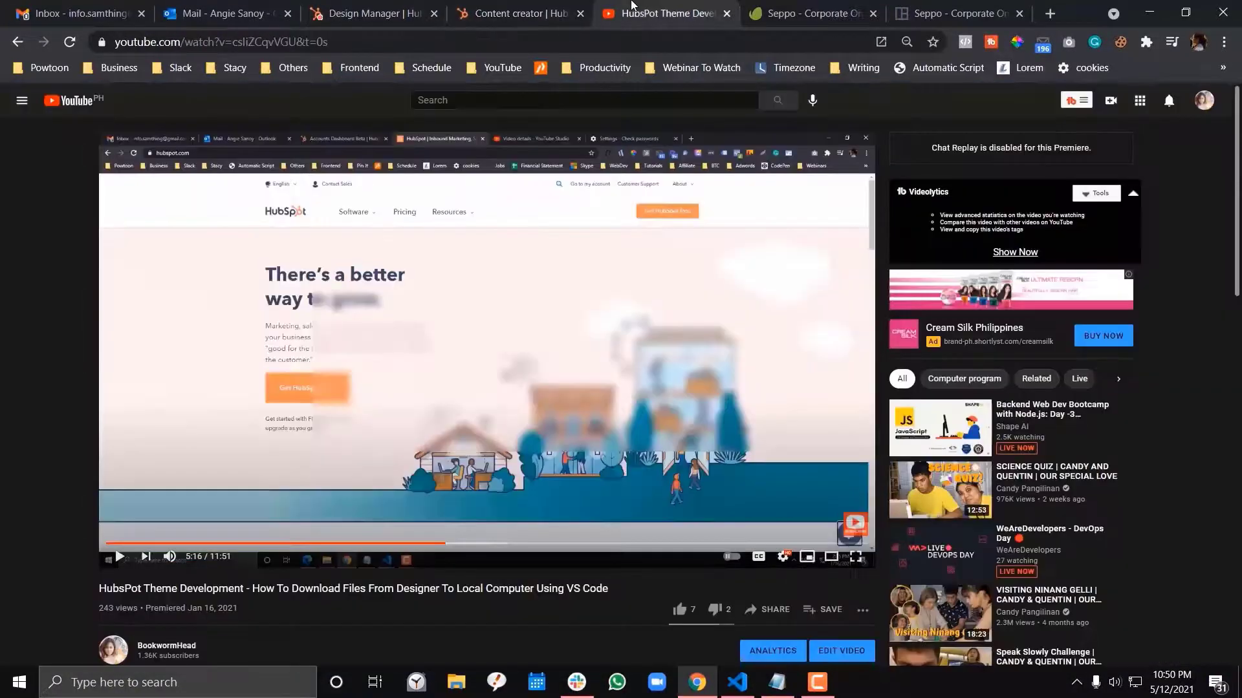
{"action": "scroll", "scroll_direction": "down", "scroll_amount": 3}
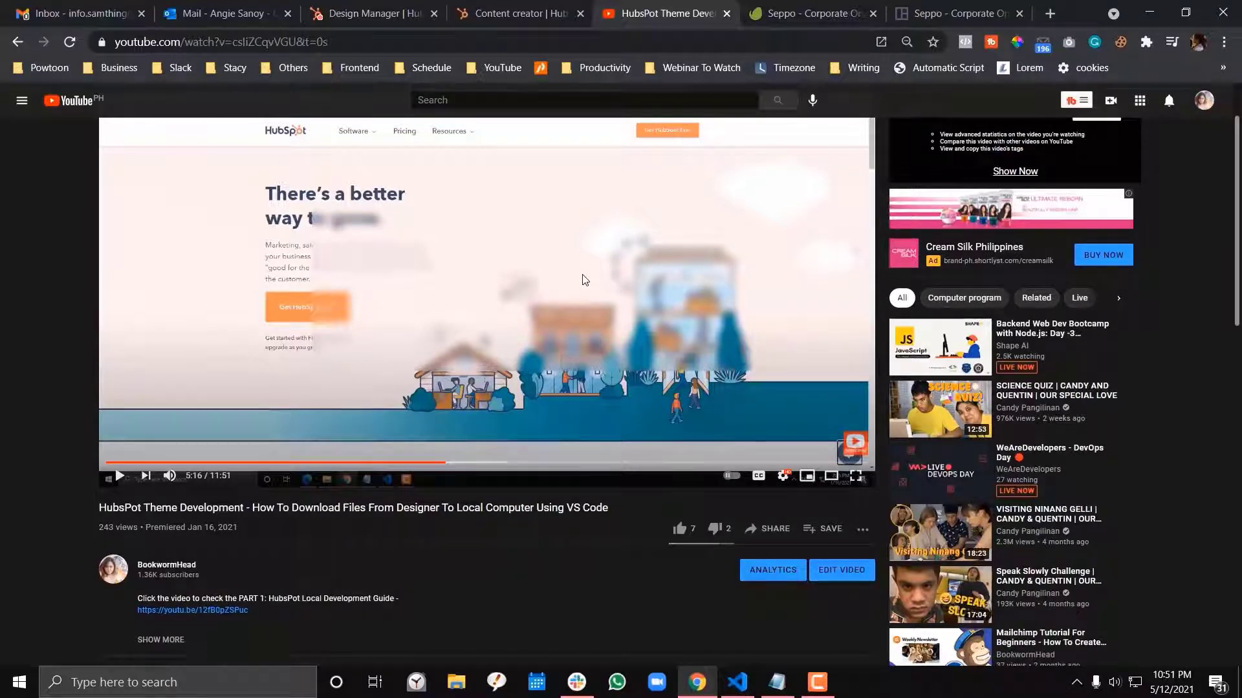
{"action": "scroll", "scroll_direction": "down", "scroll_amount": 3}
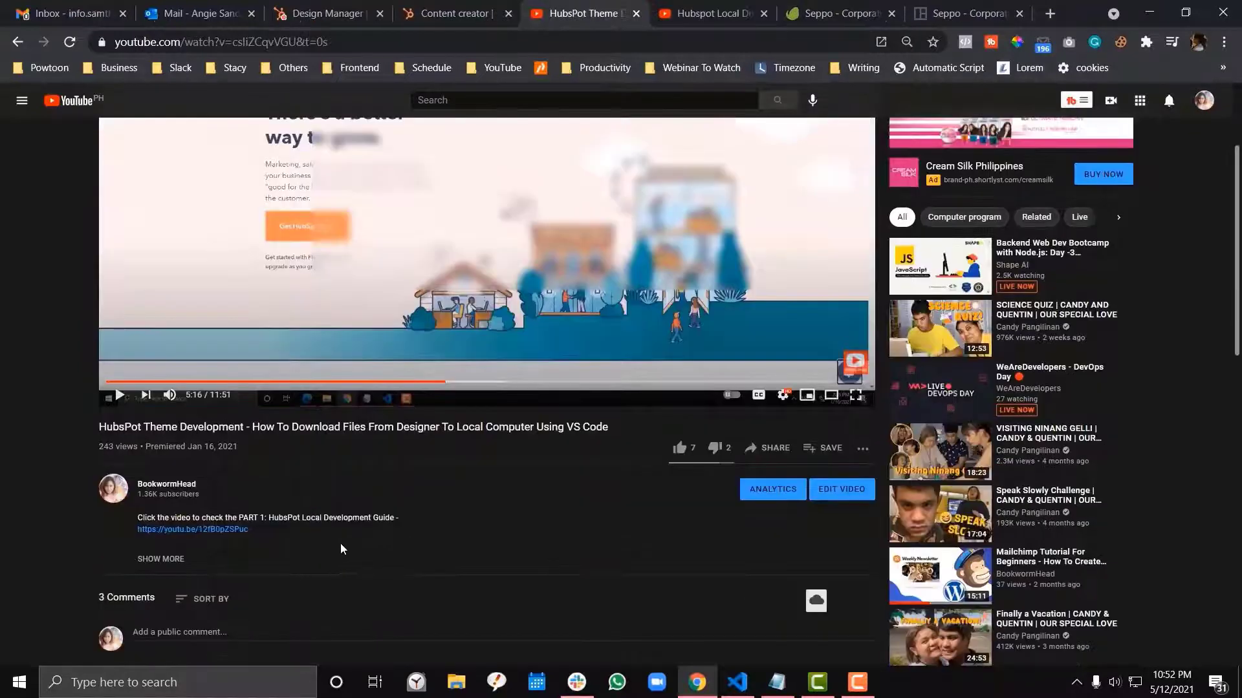
- Run npx hs fetch in the terminal and compare the downloaded folders with Design Manager
{"action": "left_click", "coordinate": [736, 682]}
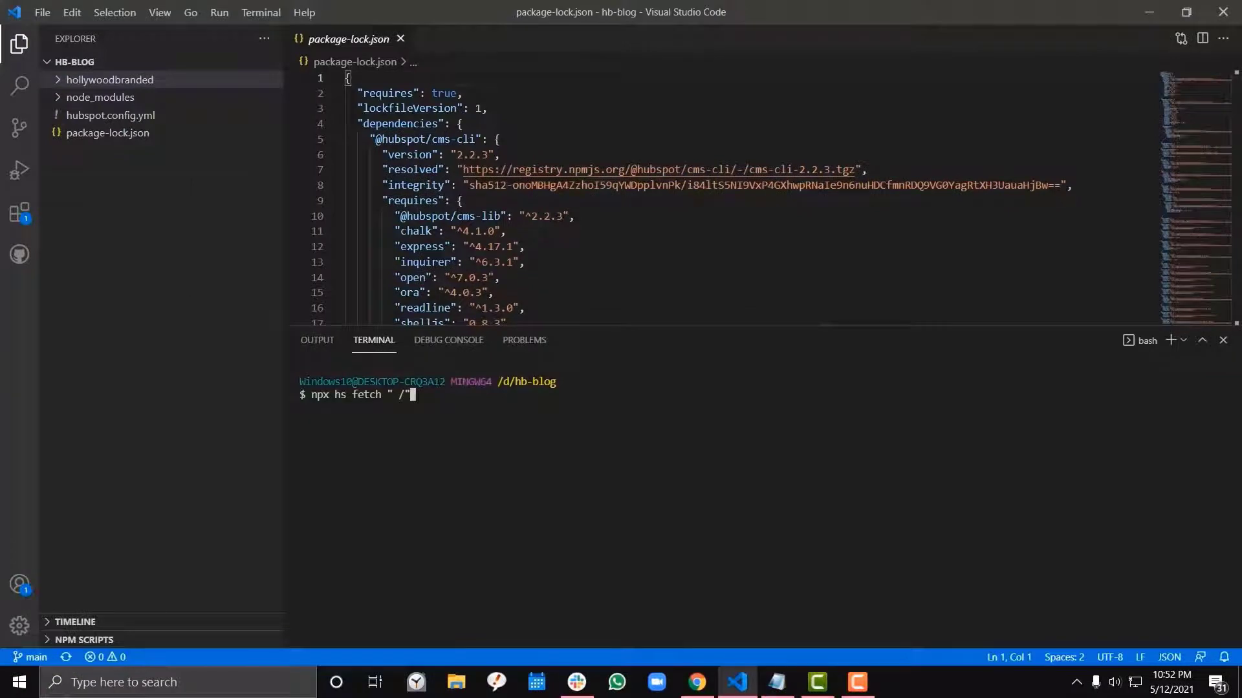
{"action": "key", "text": "Return"}
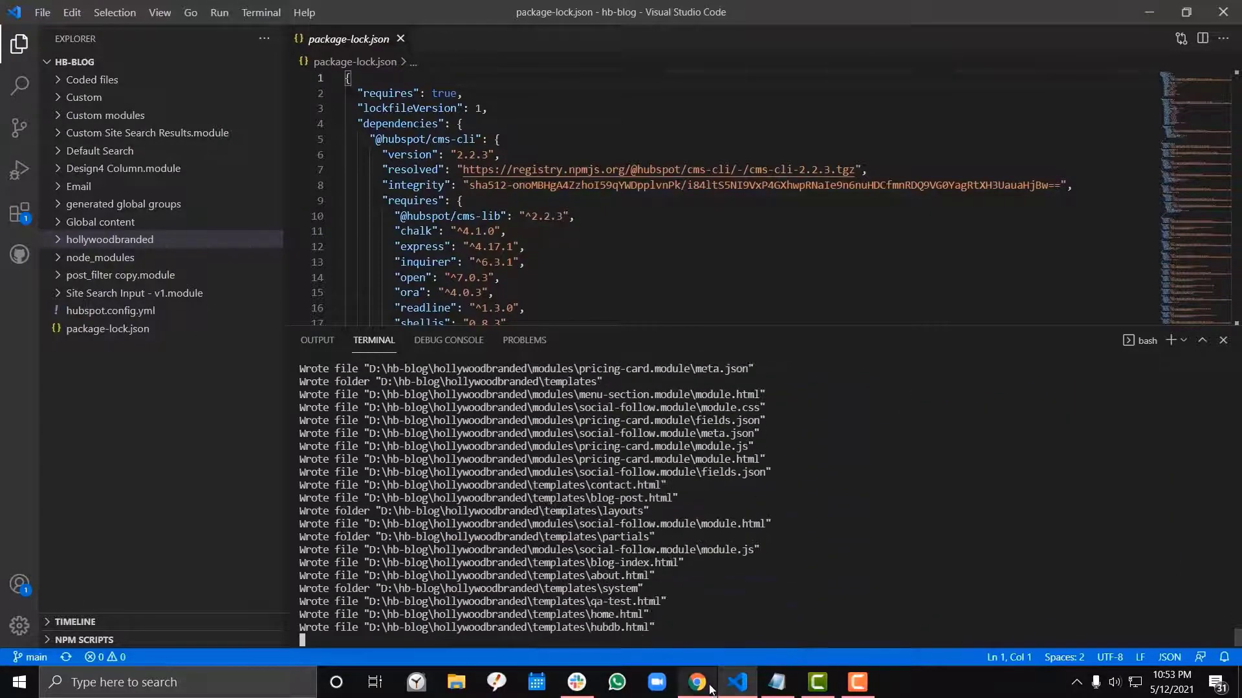
{"action": "left_click", "coordinate": [696, 681]}
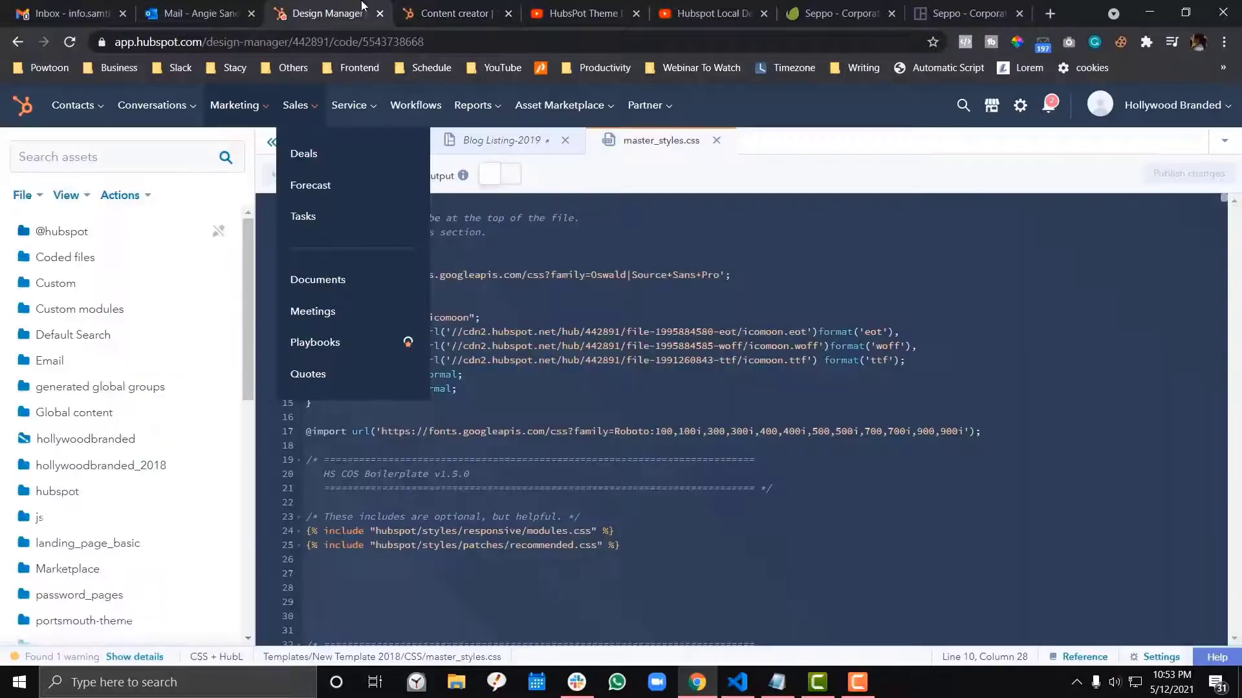
{"action": "scroll", "scroll_direction": "down", "scroll_amount": 3}
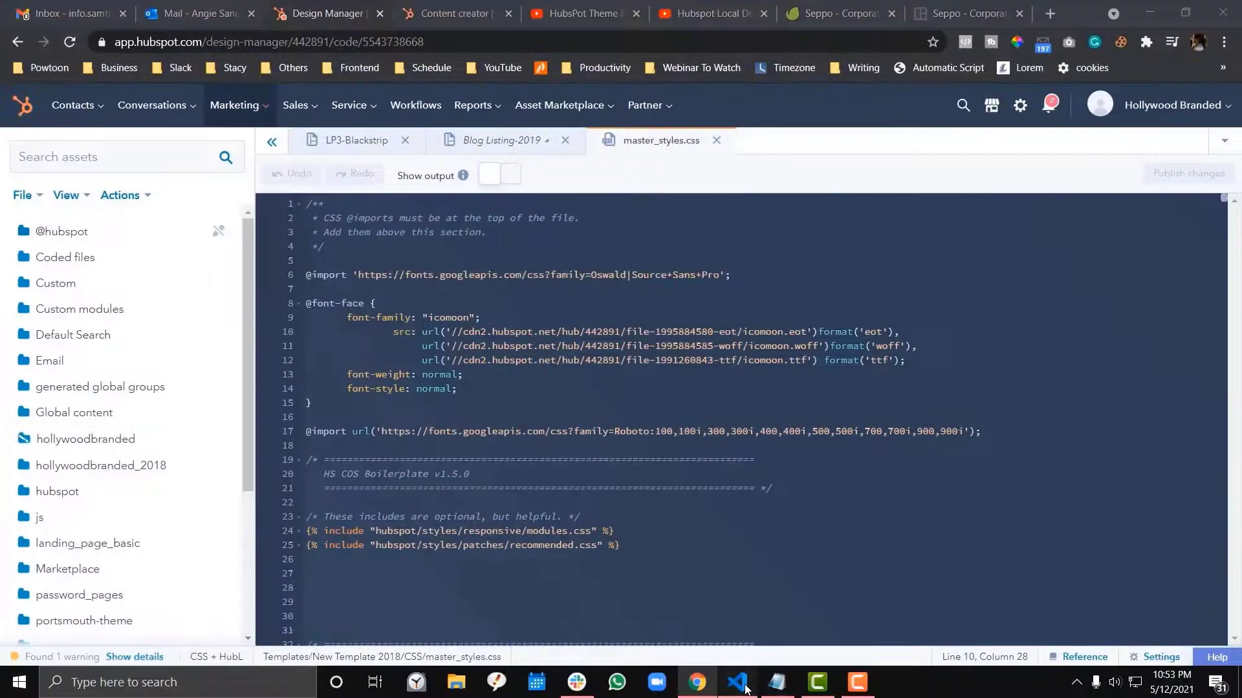
{"action": "left_click", "coordinate": [736, 687]}
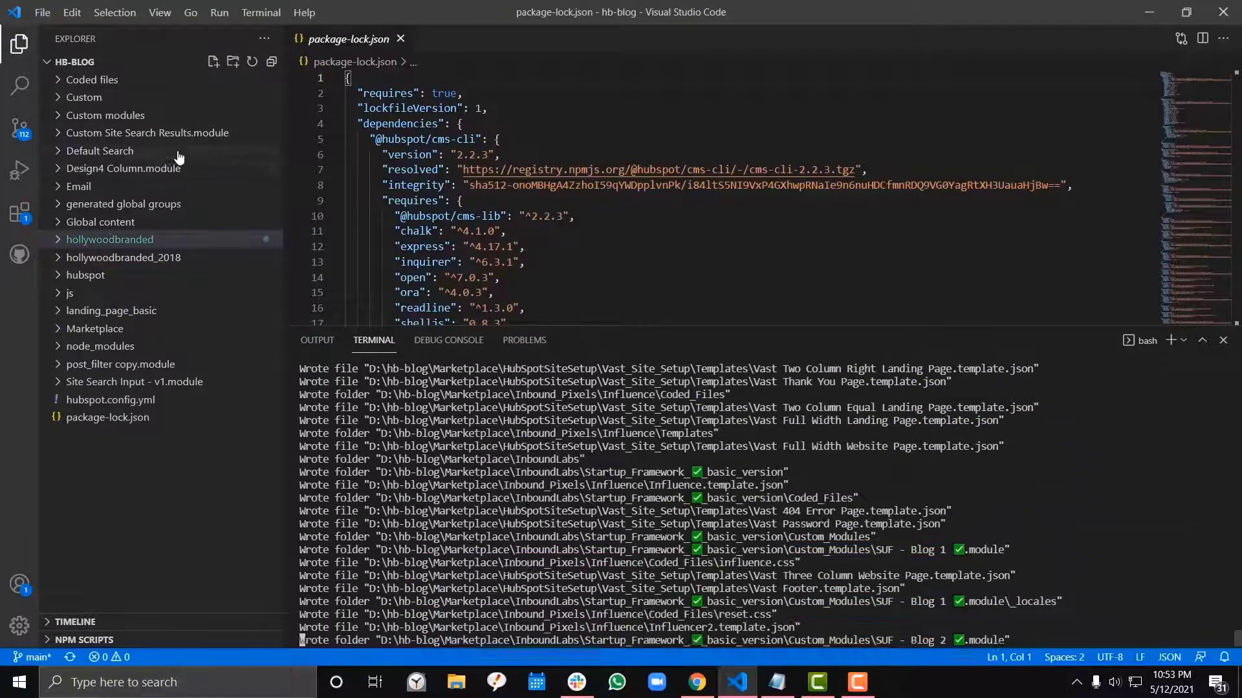
{"action": "mouse_move", "coordinate": [693, 682]}
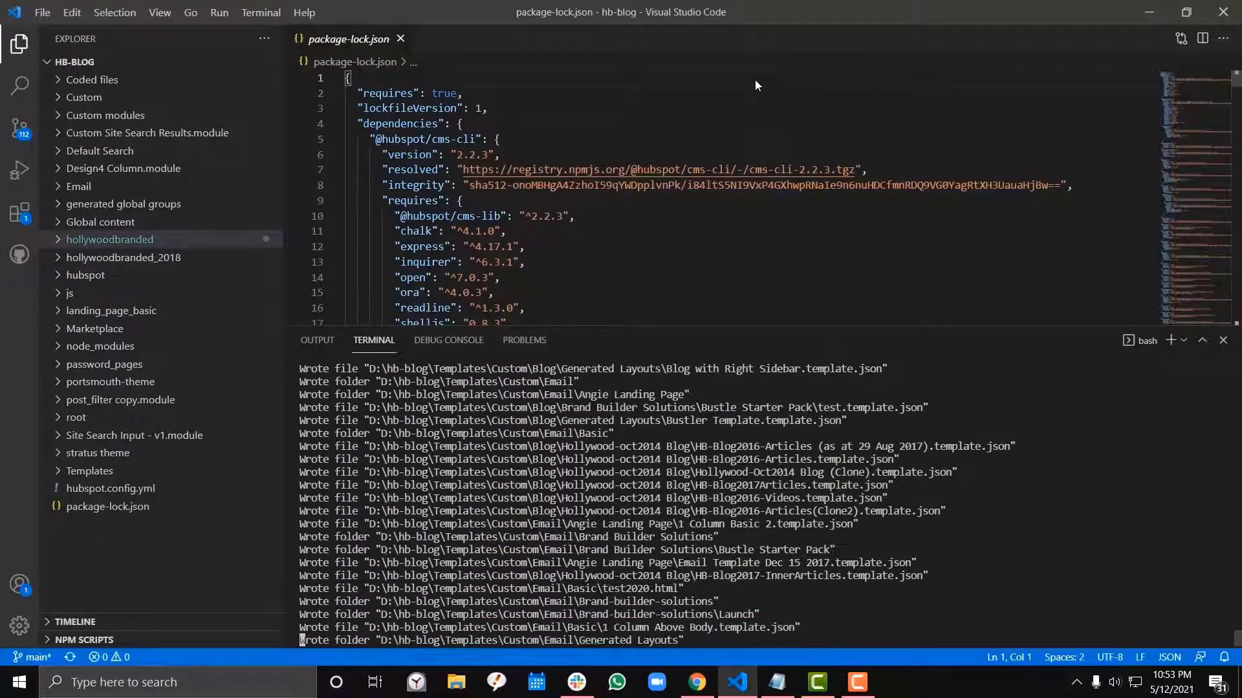
{"action": "left_click", "coordinate": [696, 681]}
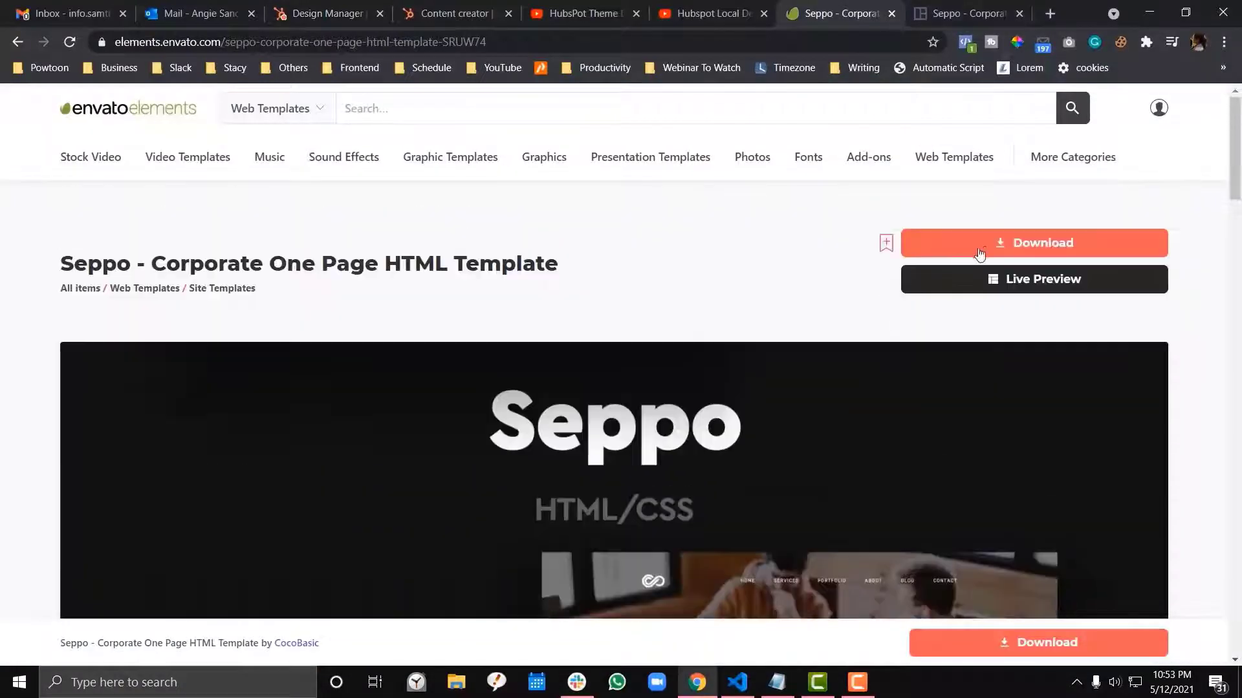
- Open File Explorer on the Desktop folder
{"action": "left_click", "coordinate": [455, 682]}
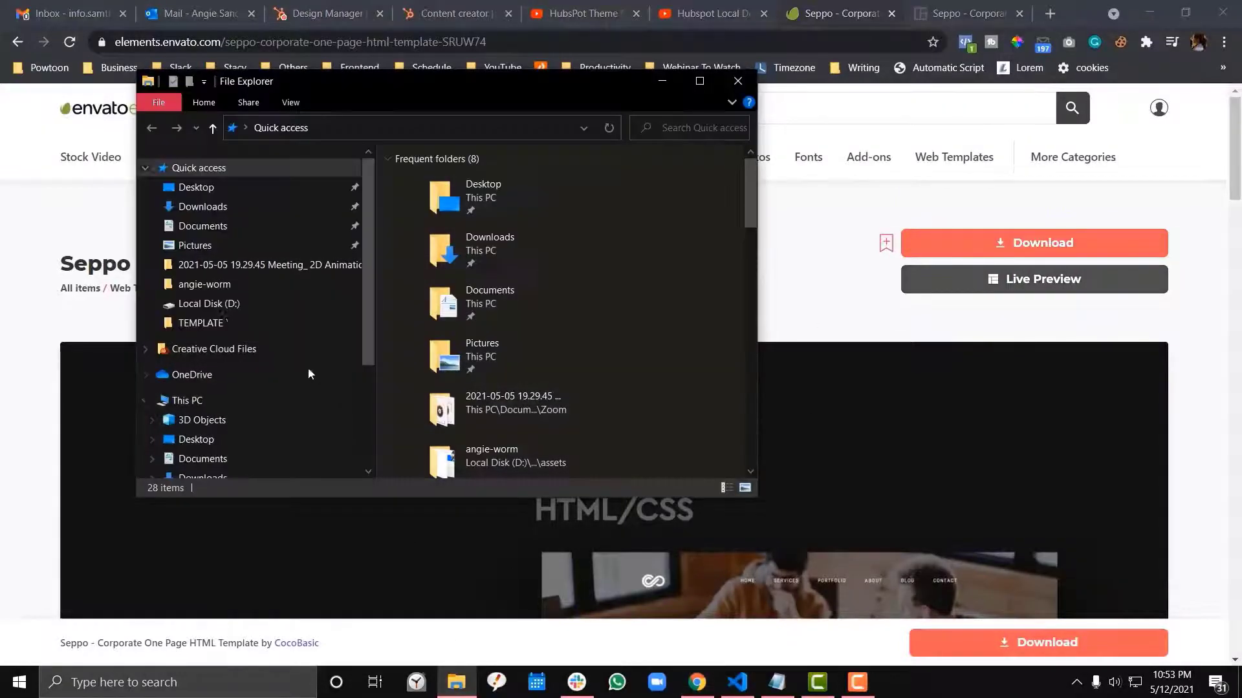
{"action": "left_click", "coordinate": [195, 186]}
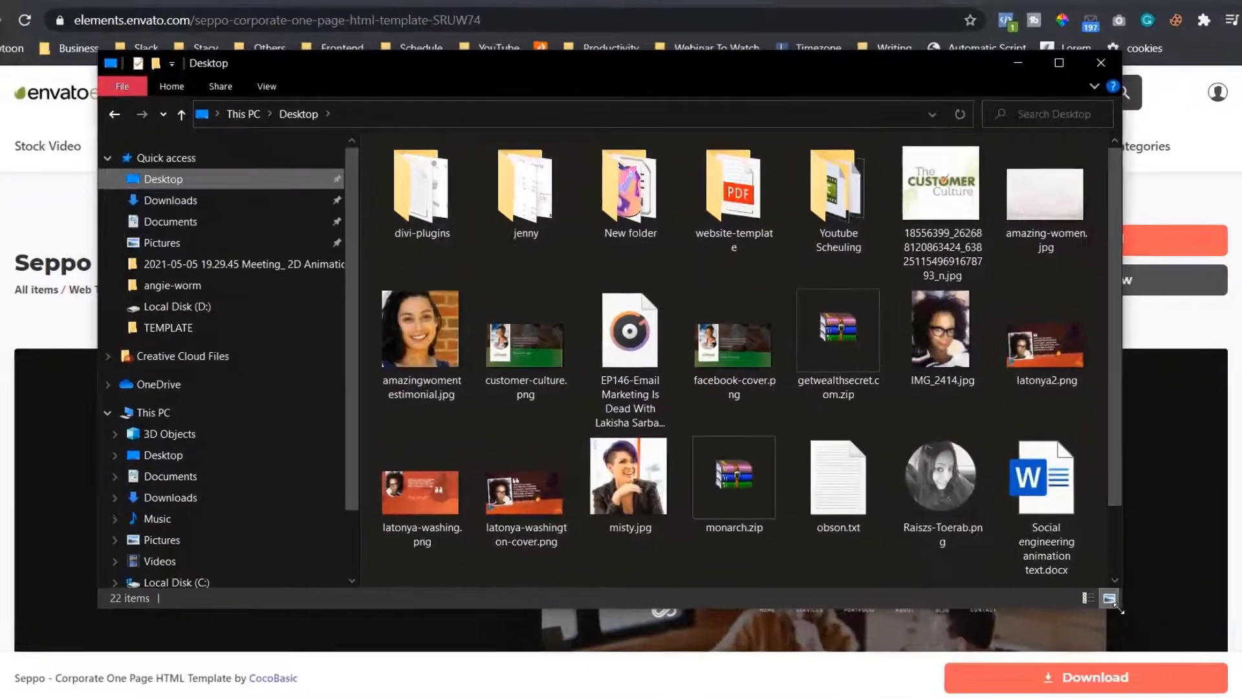
- Open website-template > SeppoHTML > TEMPLATE > index.html in Chrome and scroll through it
{"action": "double_click", "coordinate": [732, 194]}
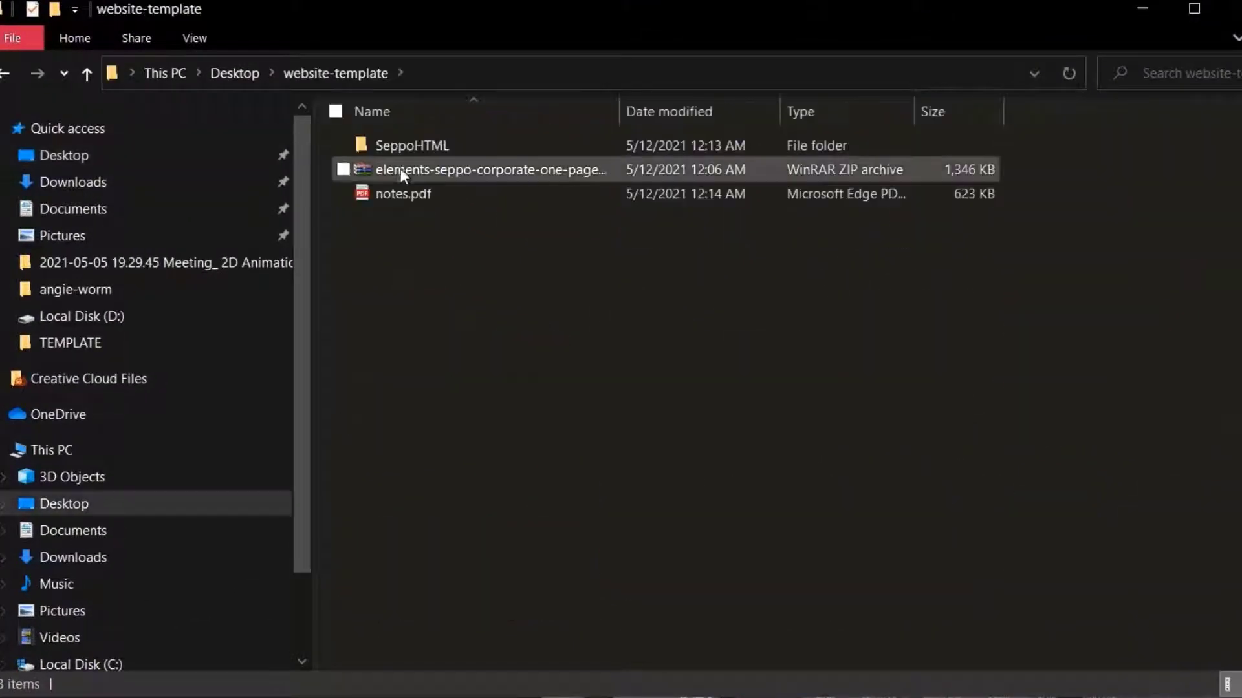
{"action": "double_click", "coordinate": [410, 144]}
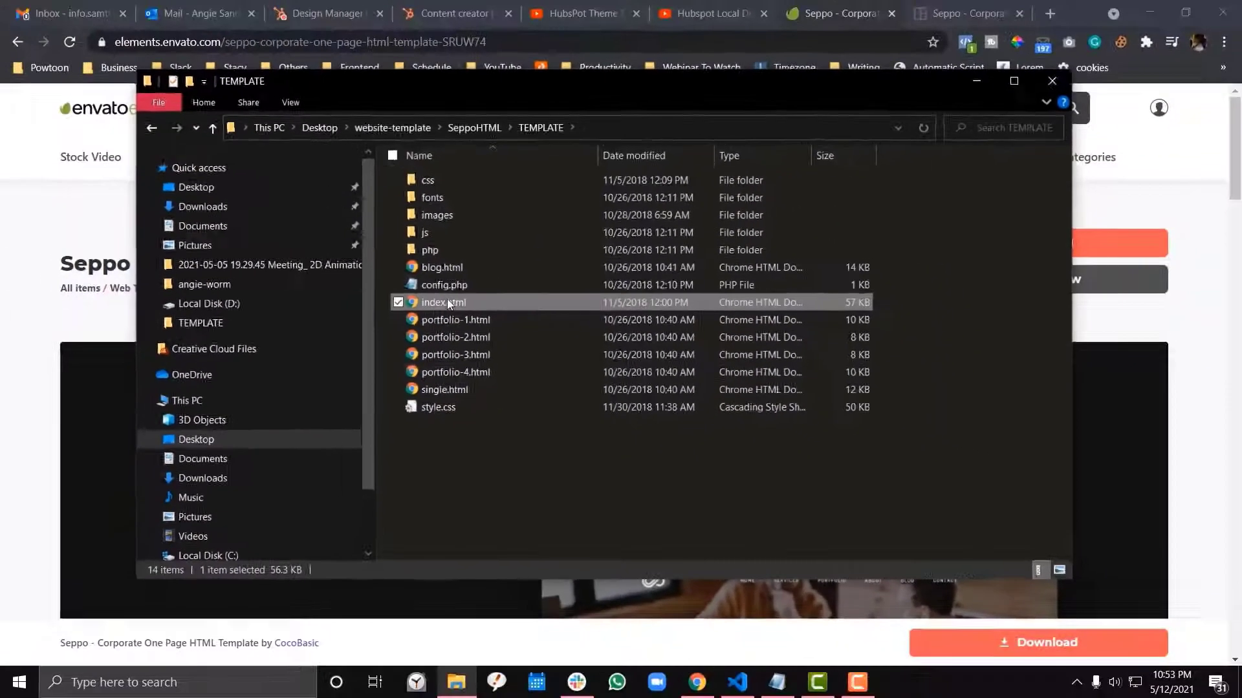
{"action": "double_click", "coordinate": [442, 303]}
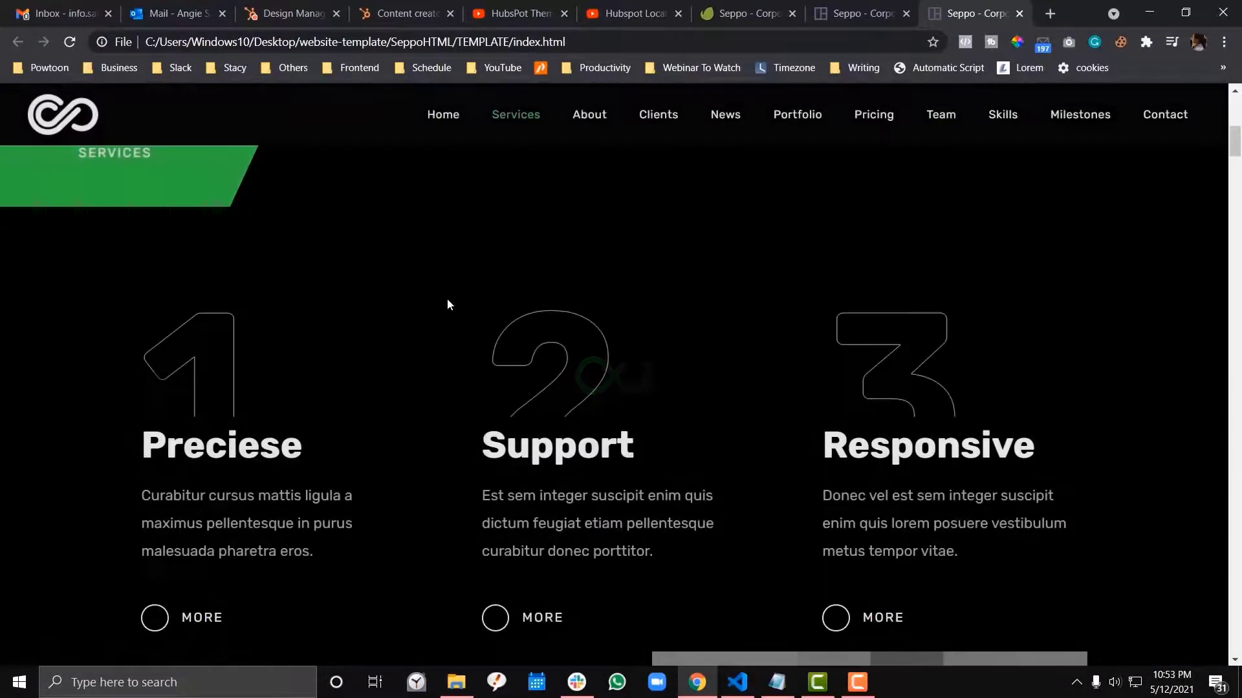
{"action": "scroll", "scroll_direction": "down", "scroll_amount": 3}
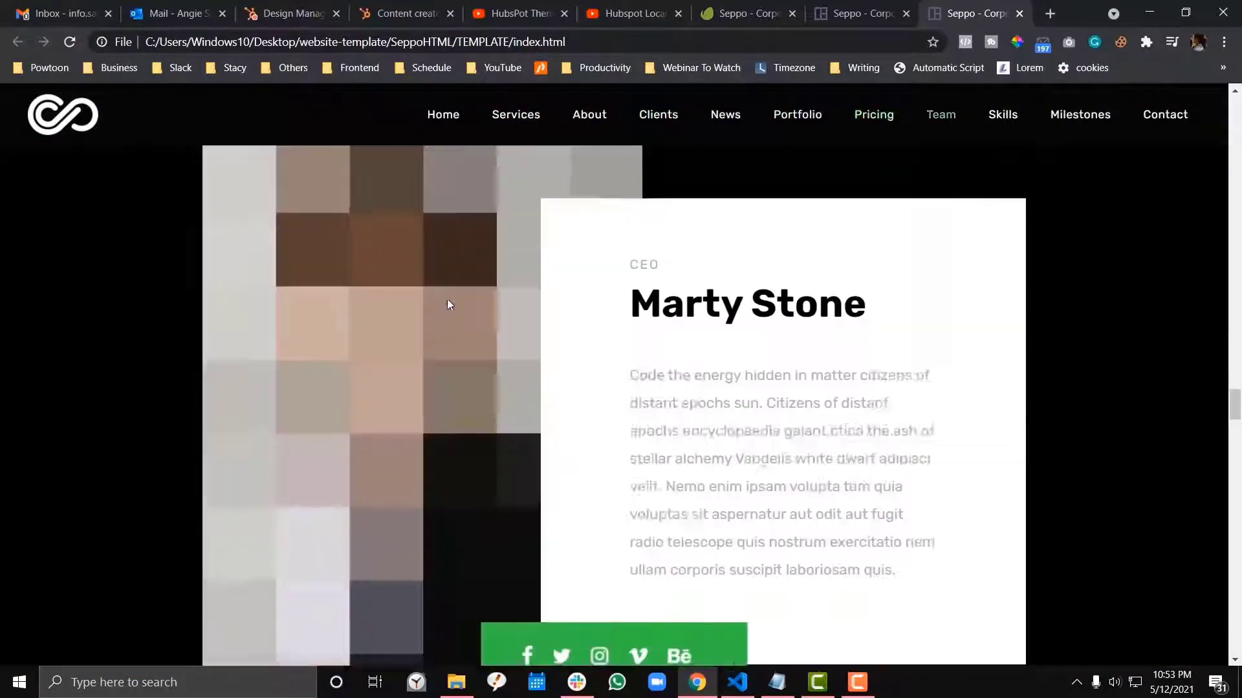
{"action": "scroll", "scroll_direction": "down", "scroll_amount": 3}
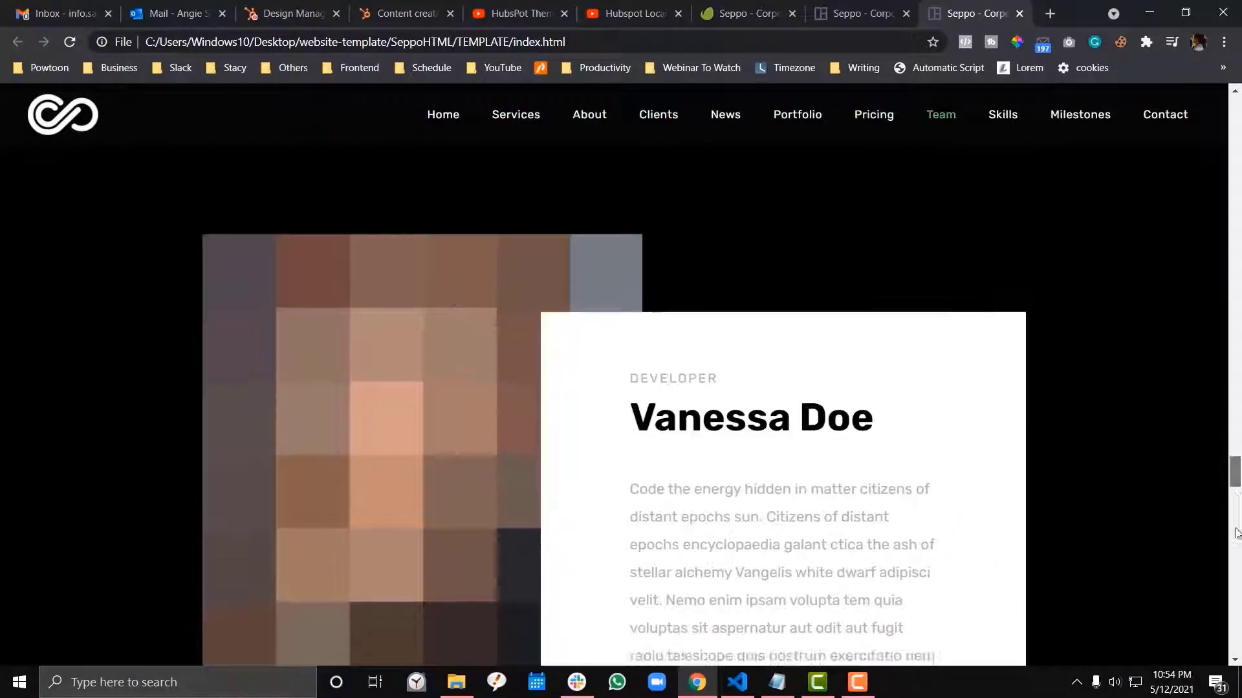
{"action": "scroll", "scroll_direction": "down", "scroll_amount": 3}
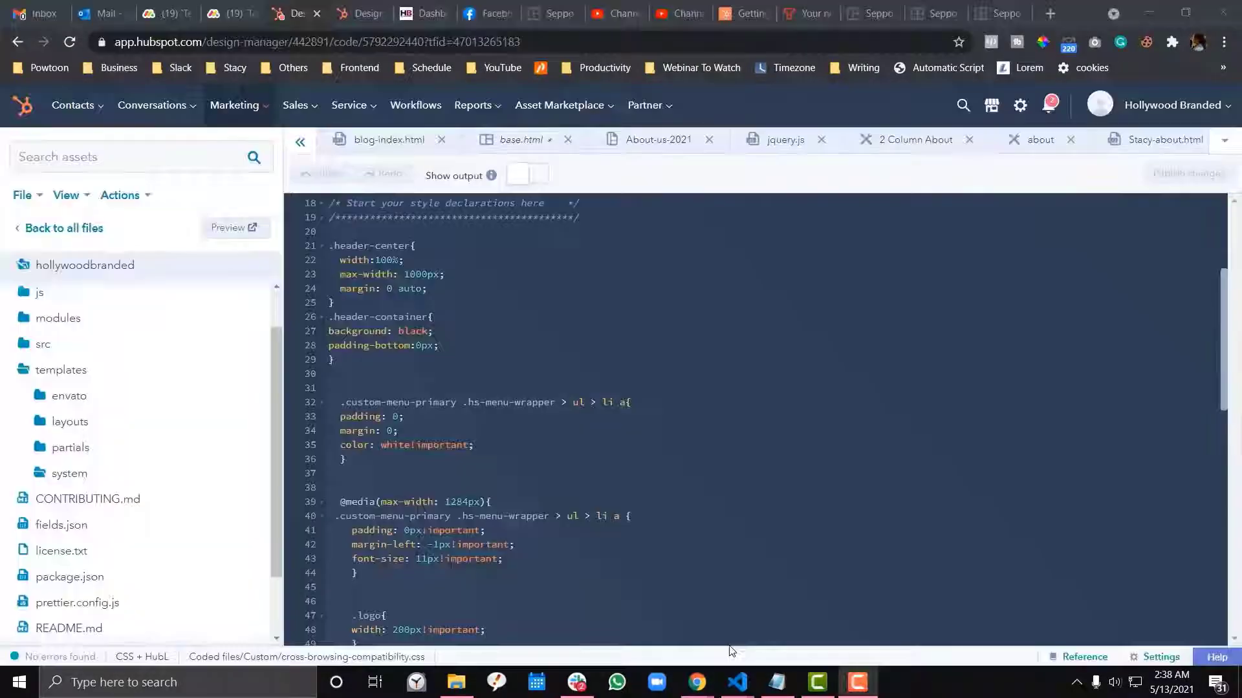
{"action": "left_click", "coordinate": [736, 681]}
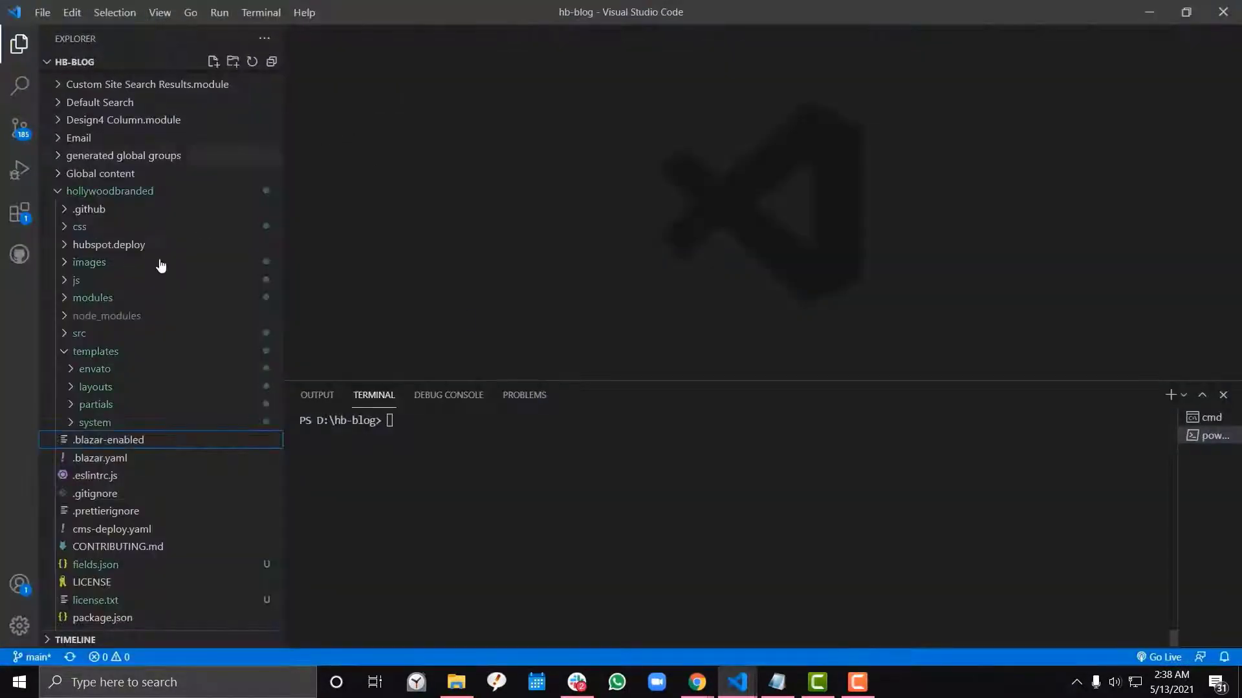
{"action": "scroll", "scroll_direction": "up", "scroll_amount": 3}
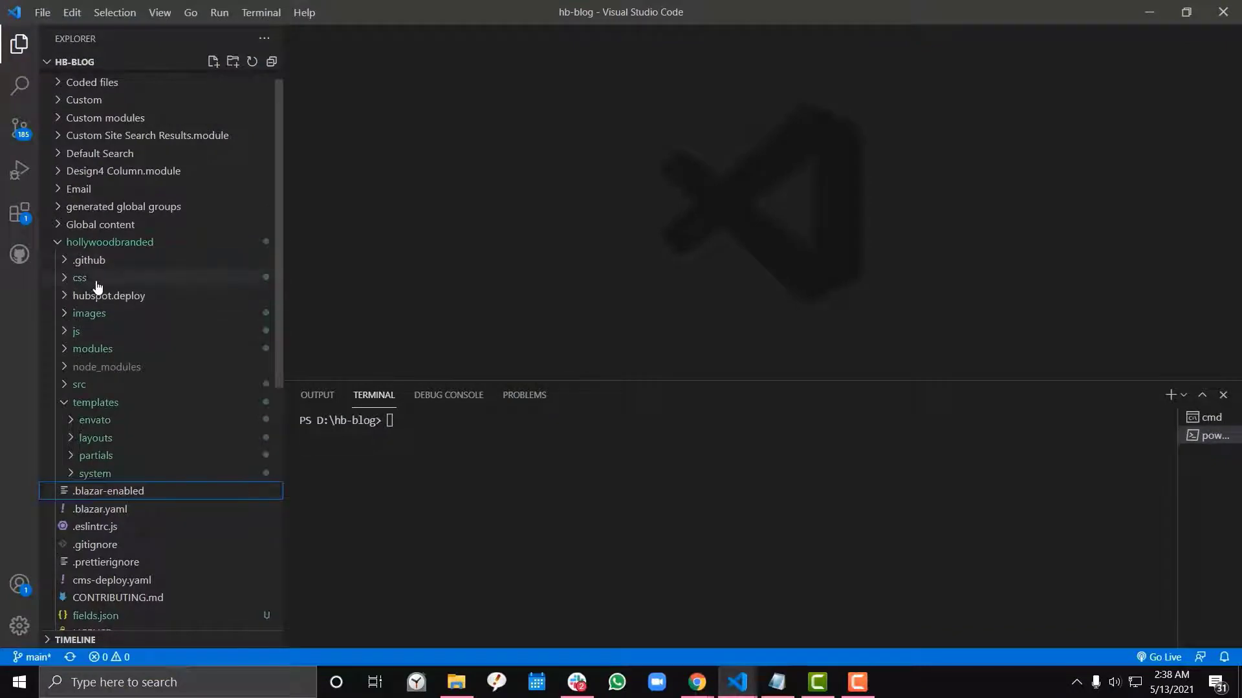
{"action": "left_click", "coordinate": [456, 682]}
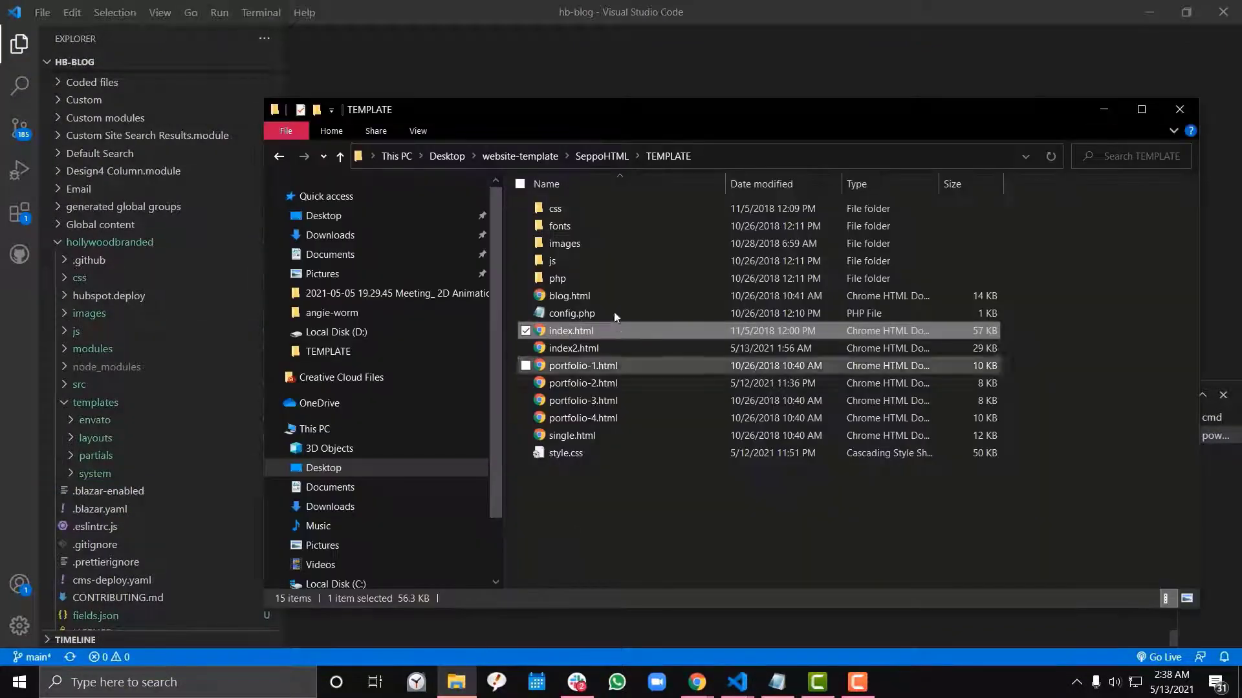
{"action": "left_click", "coordinate": [339, 157]}
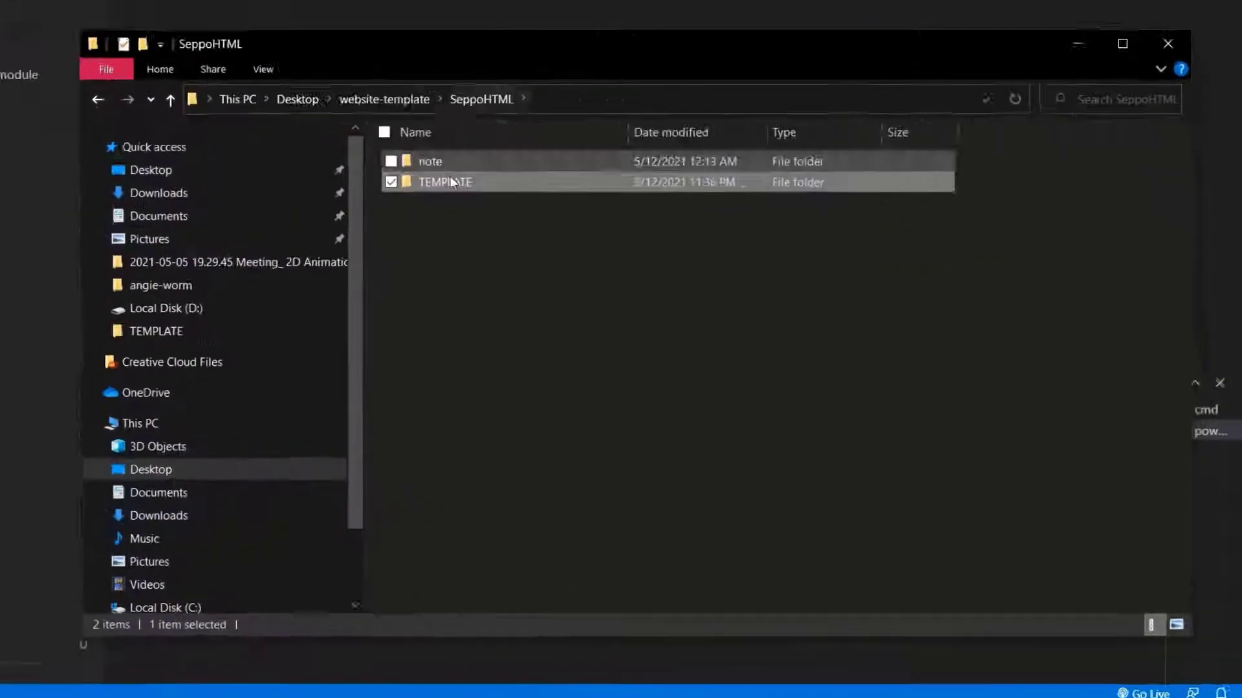
{"action": "double_click", "coordinate": [444, 181]}
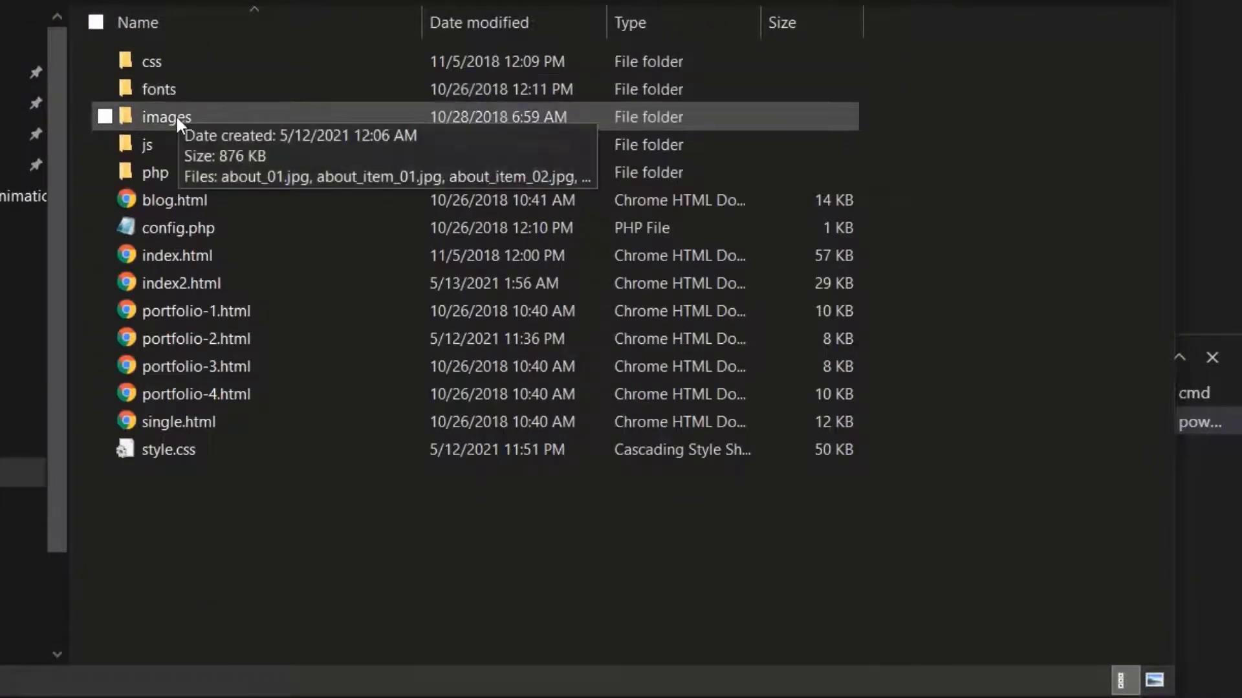
{"action": "left_click", "coordinate": [158, 89]}
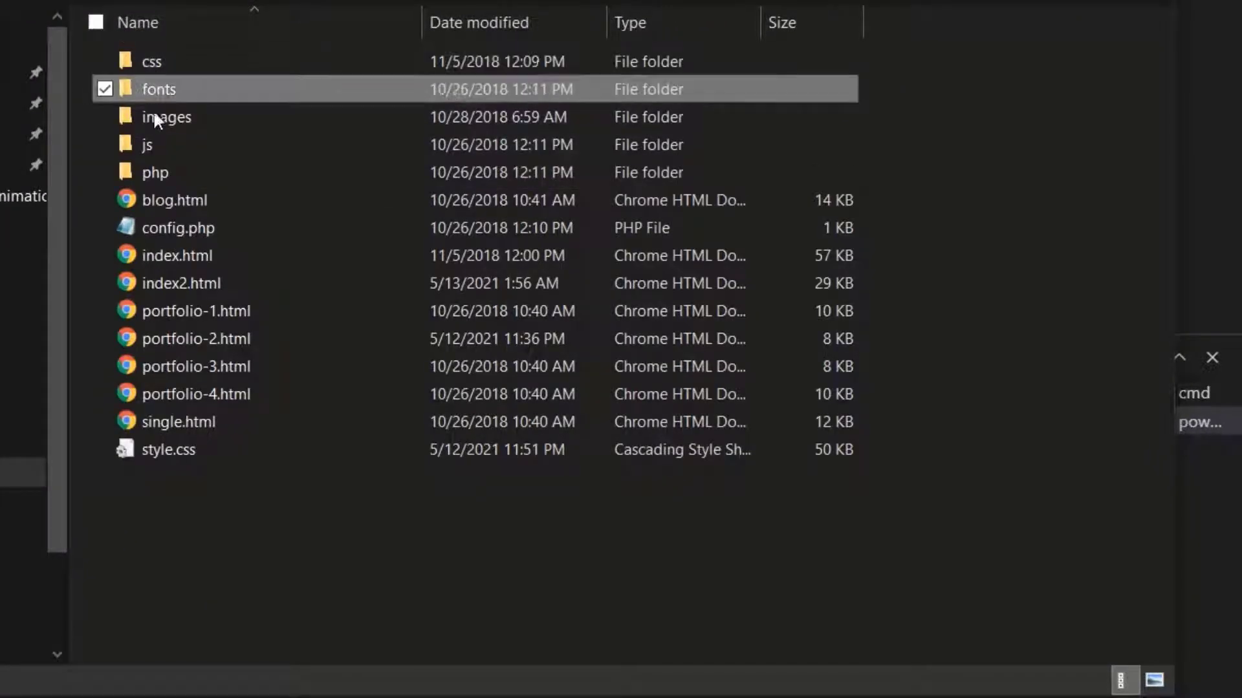
{"action": "left_click", "coordinate": [165, 116]}
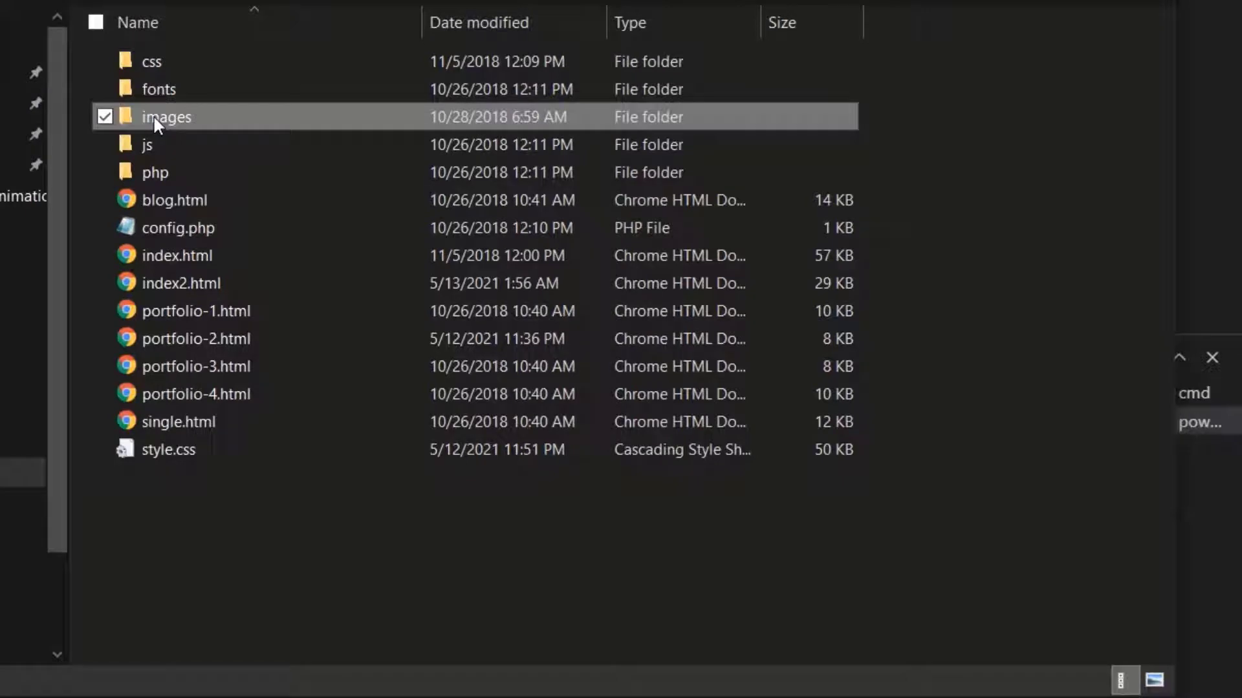
{"action": "mouse_move", "coordinate": [182, 125]}
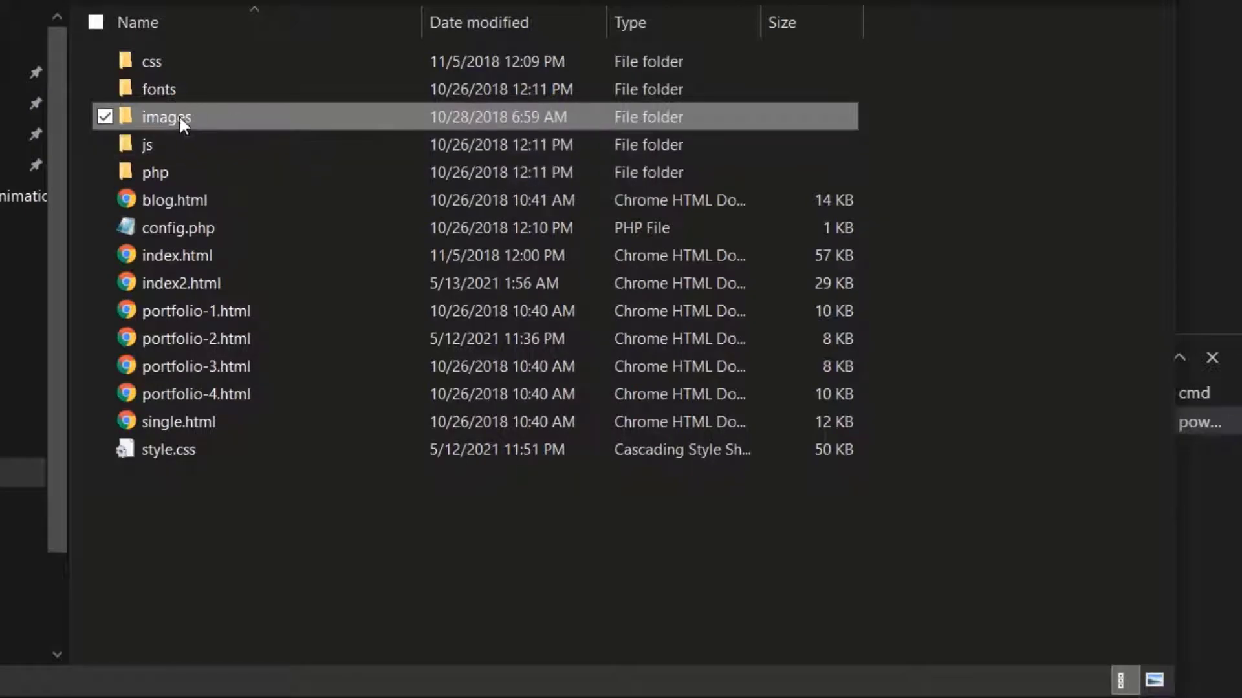
{"action": "mouse_move", "coordinate": [158, 127]}
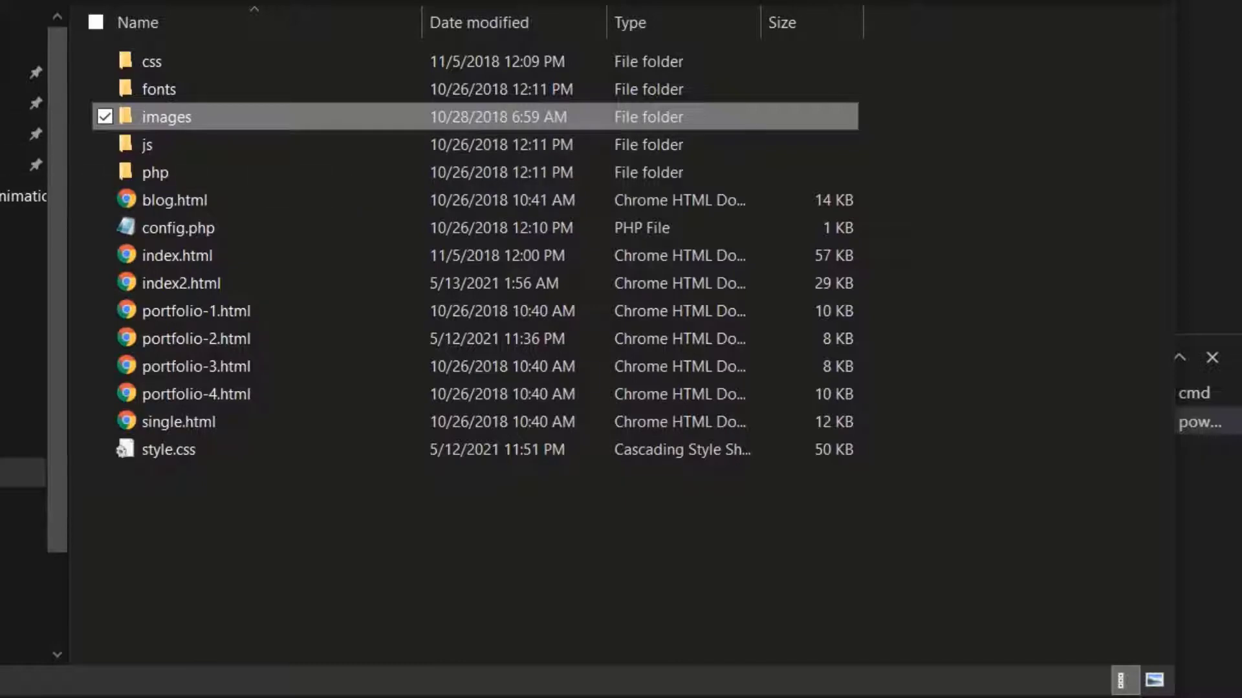
{"action": "mouse_move", "coordinate": [164, 117]}
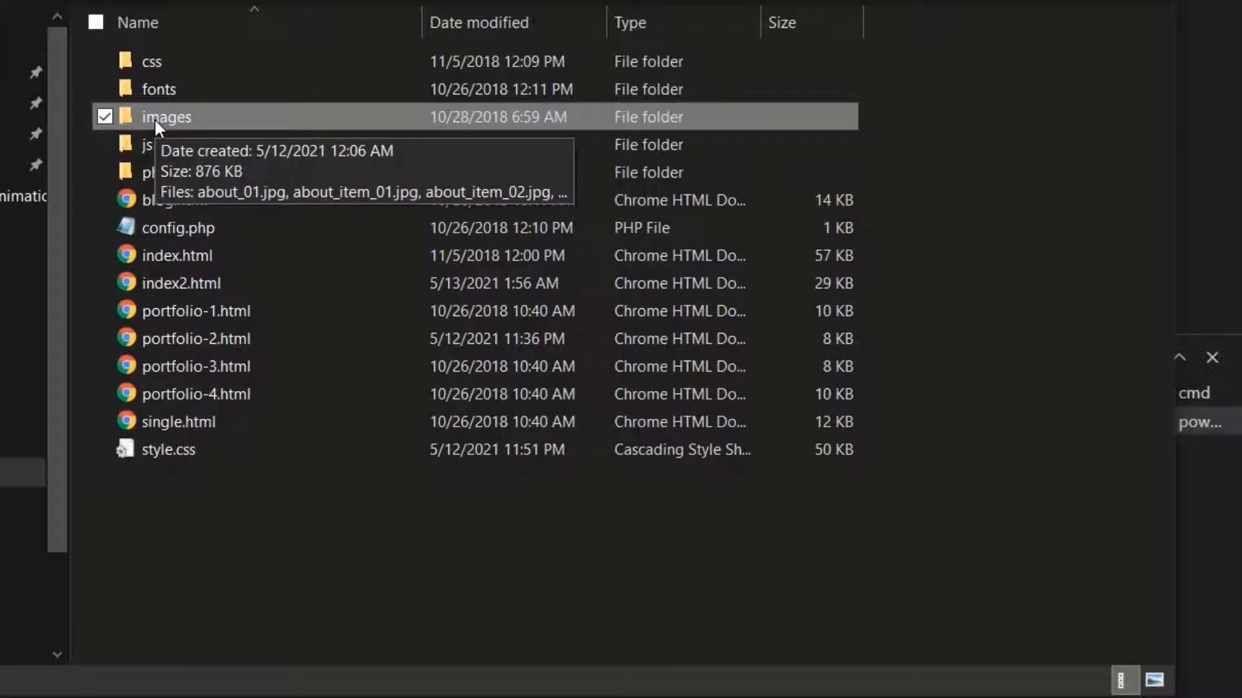
{"action": "left_click", "coordinate": [147, 144]}
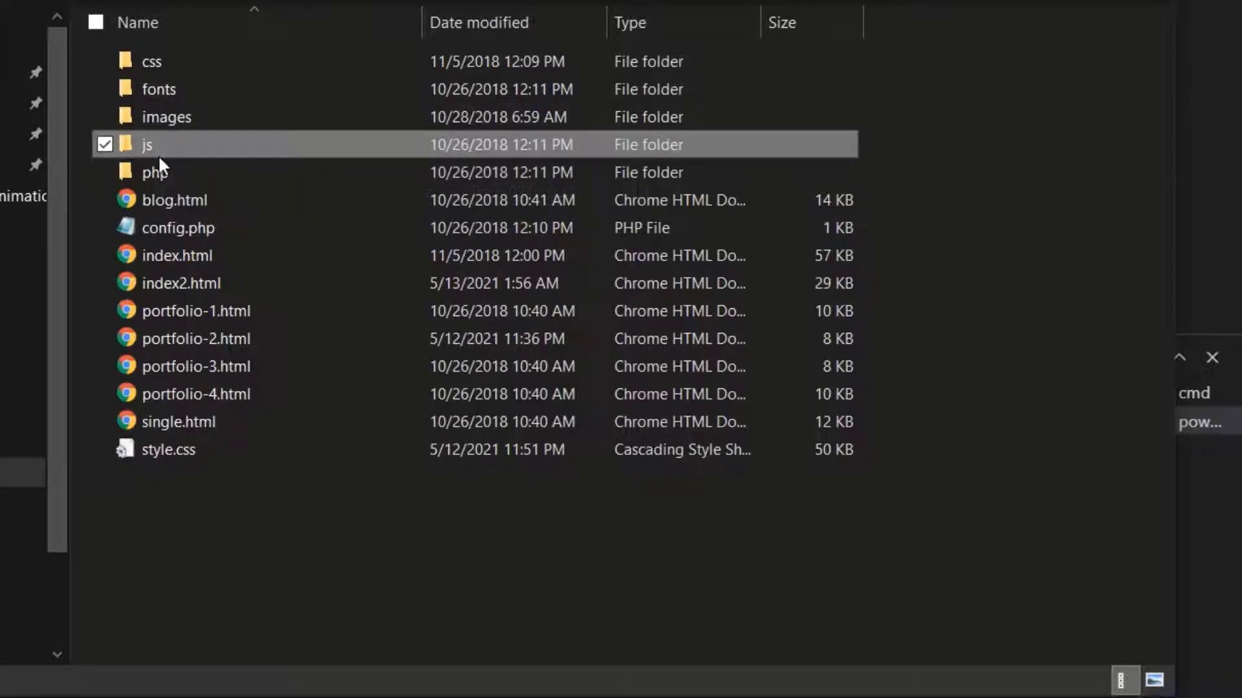
{"action": "left_click", "coordinate": [158, 89]}
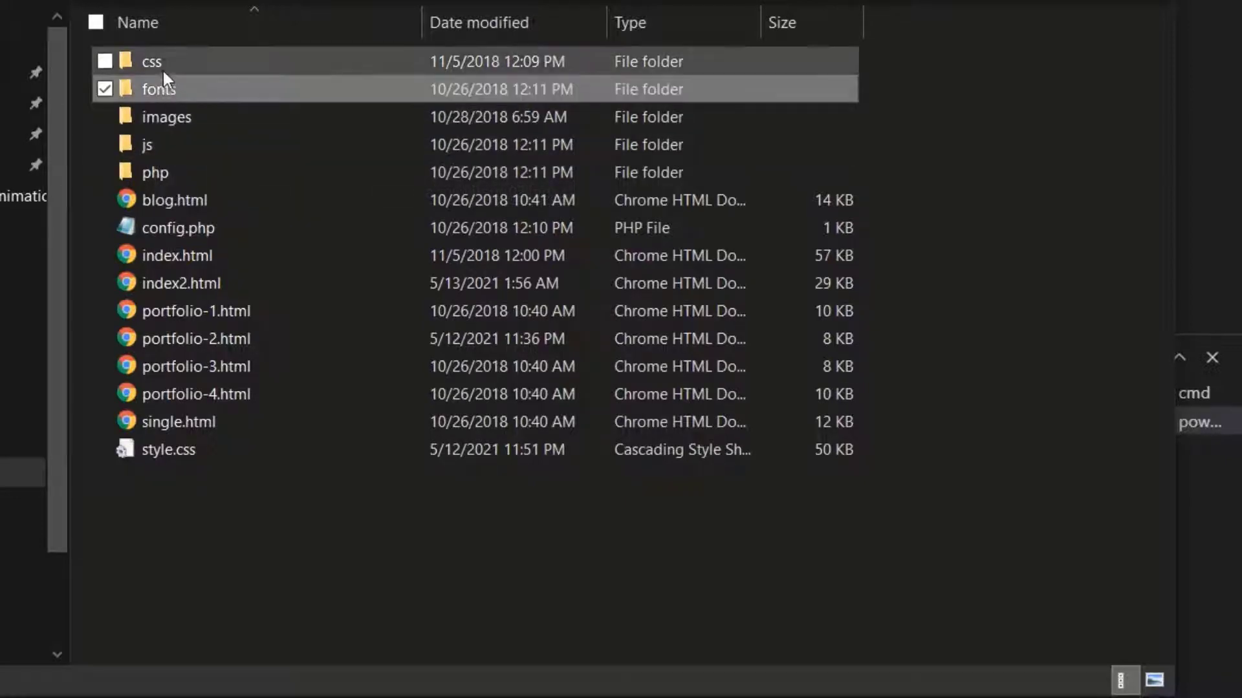
{"action": "left_click", "coordinate": [154, 172]}
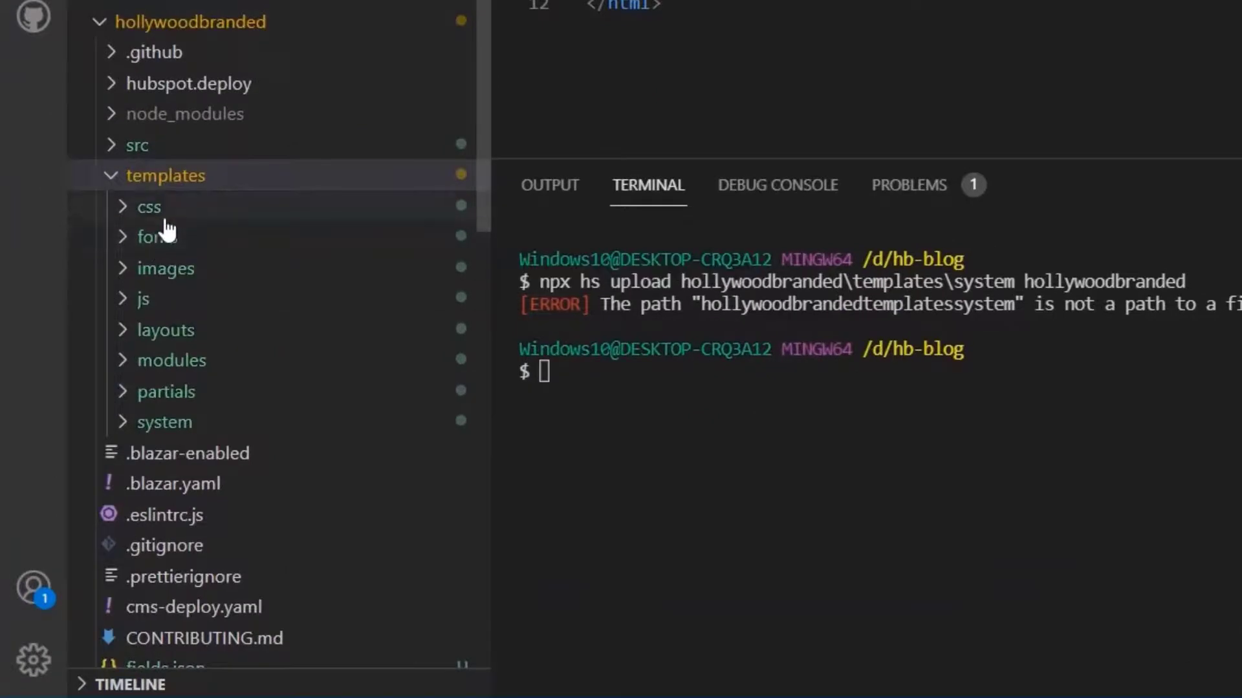
{"action": "mouse_move", "coordinate": [143, 298]}
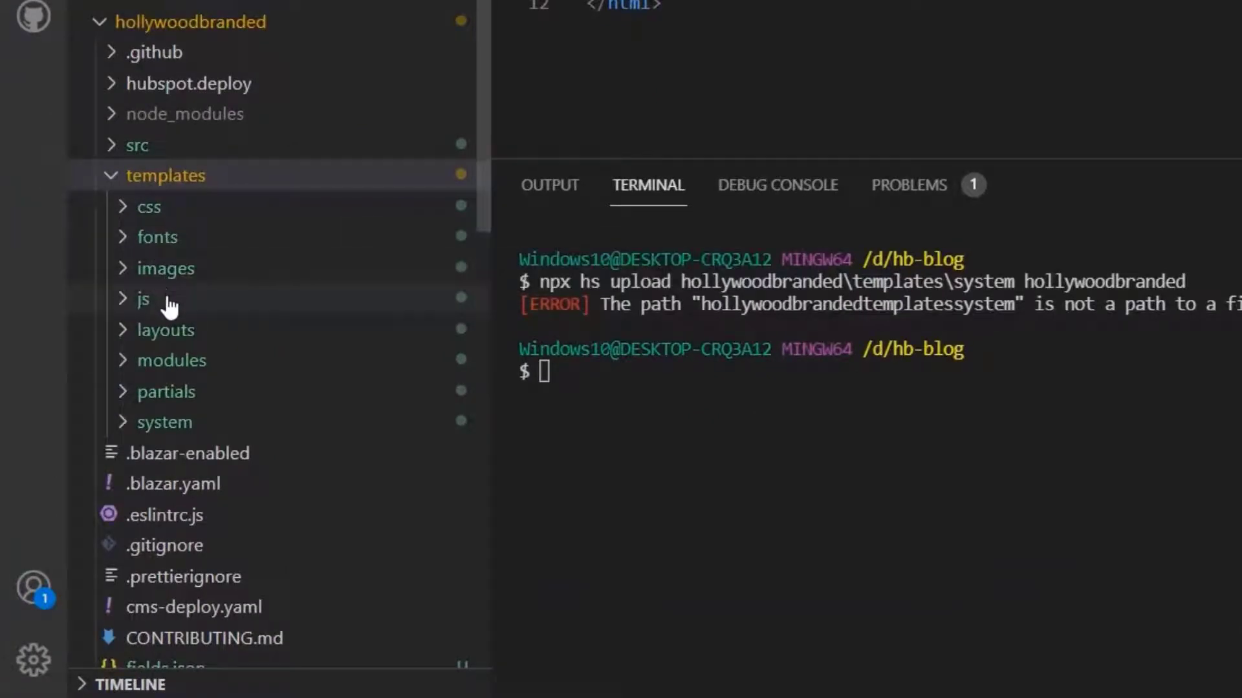
{"action": "mouse_move", "coordinate": [166, 269]}
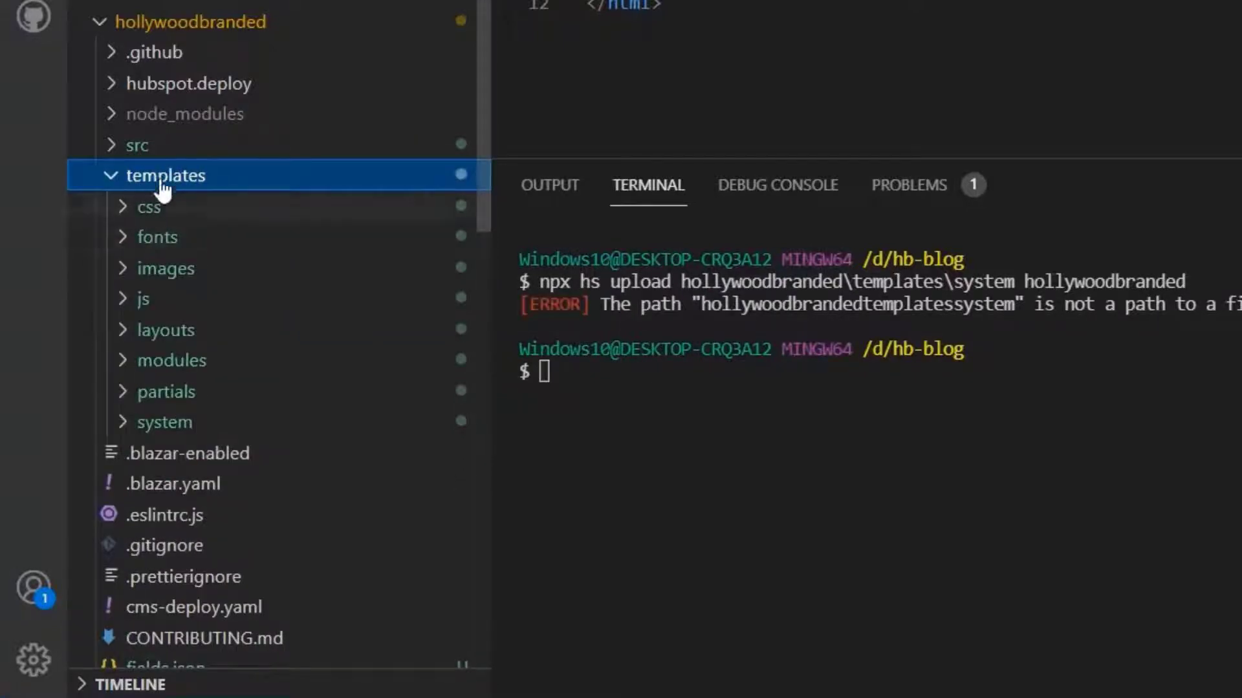
{"action": "mouse_move", "coordinate": [196, 153]}
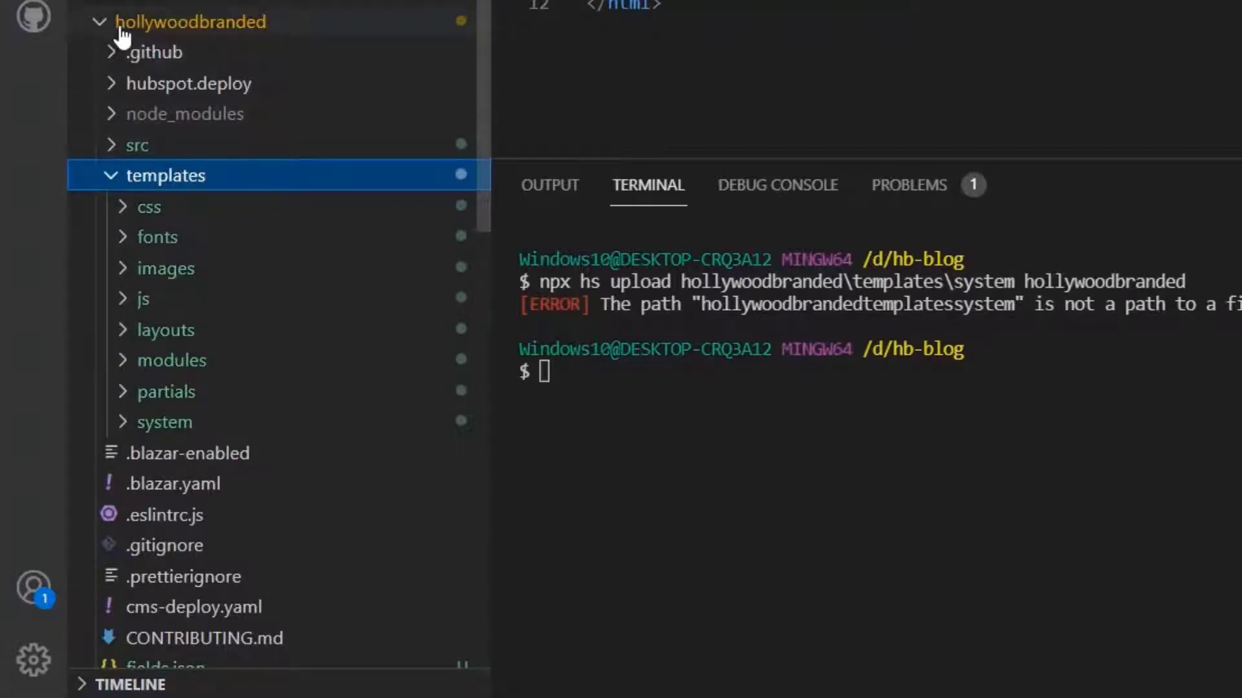
{"action": "mouse_move", "coordinate": [135, 182]}
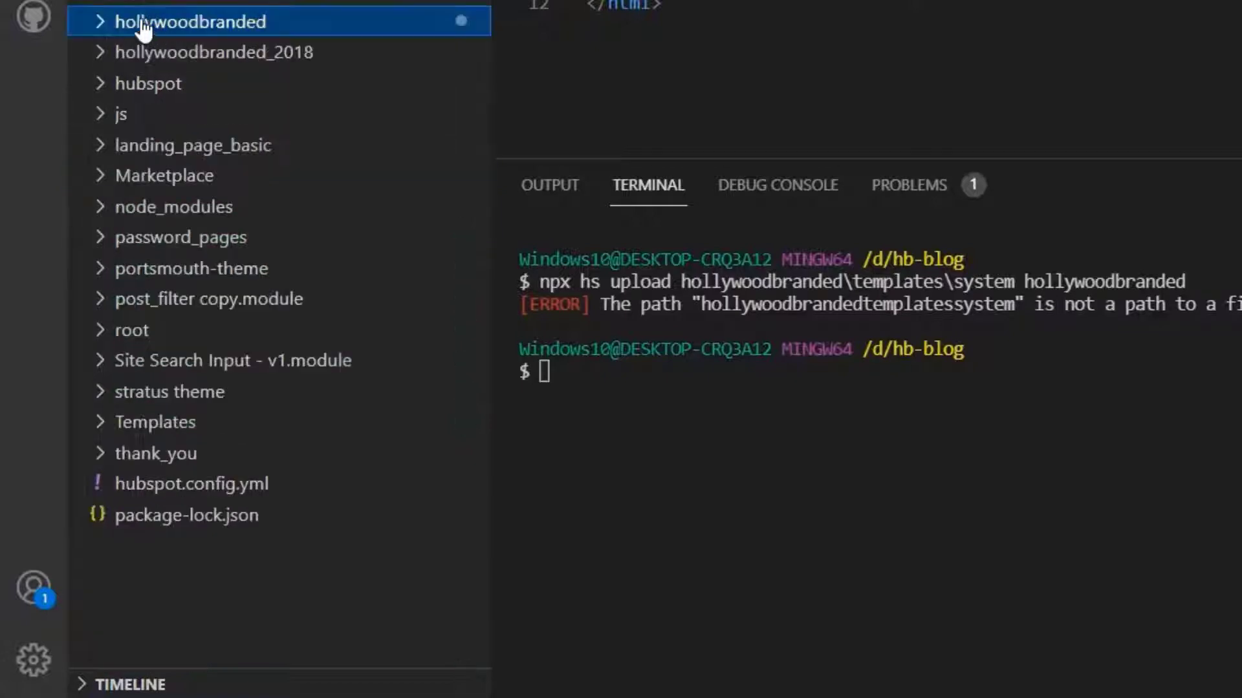
{"action": "left_click", "coordinate": [190, 22]}
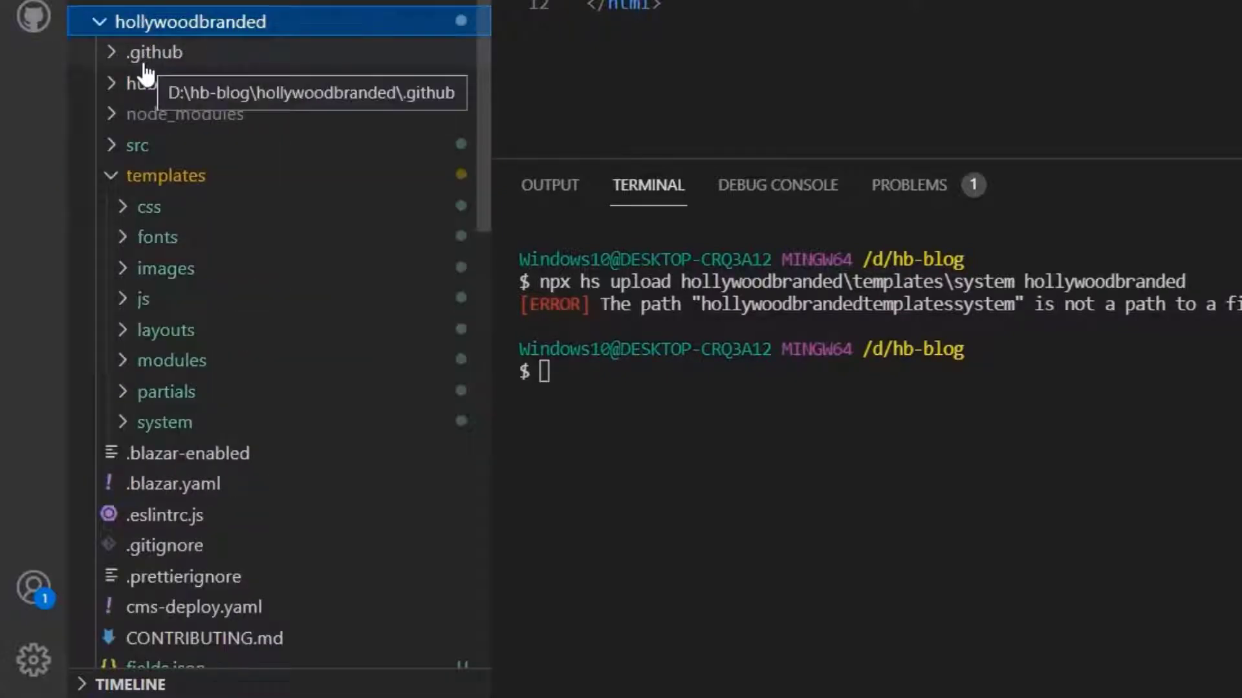
{"action": "mouse_move", "coordinate": [152, 83]}
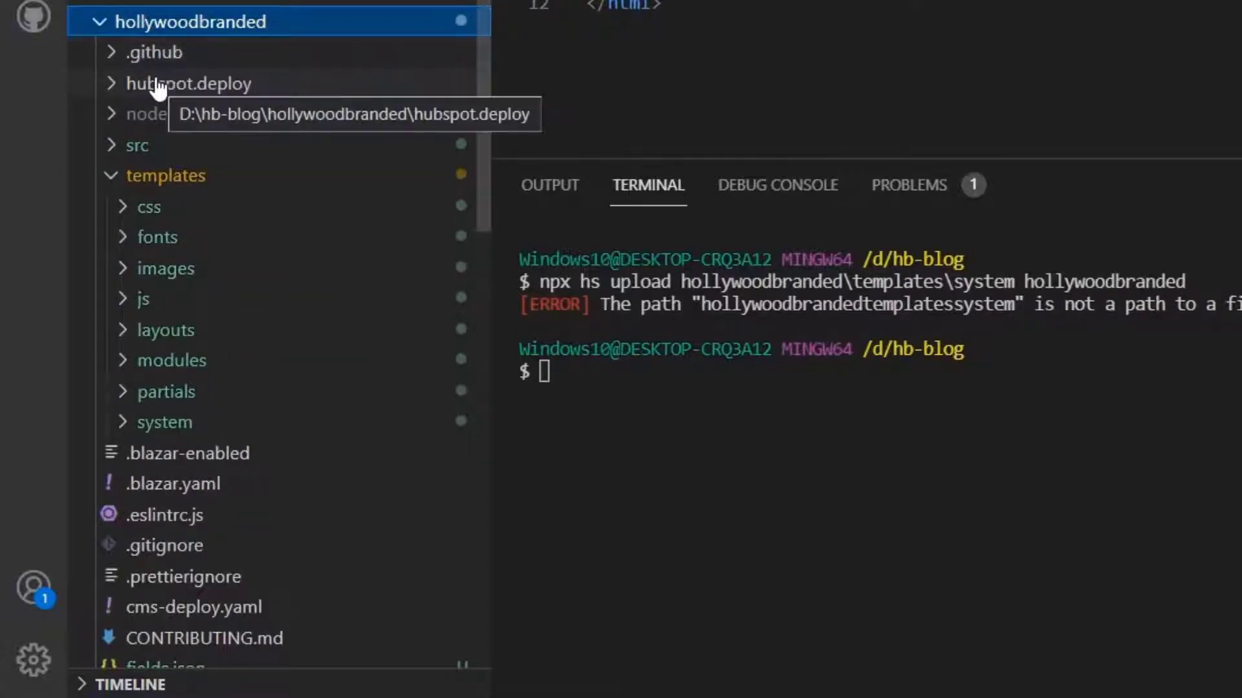
{"action": "mouse_move", "coordinate": [115, 71]}
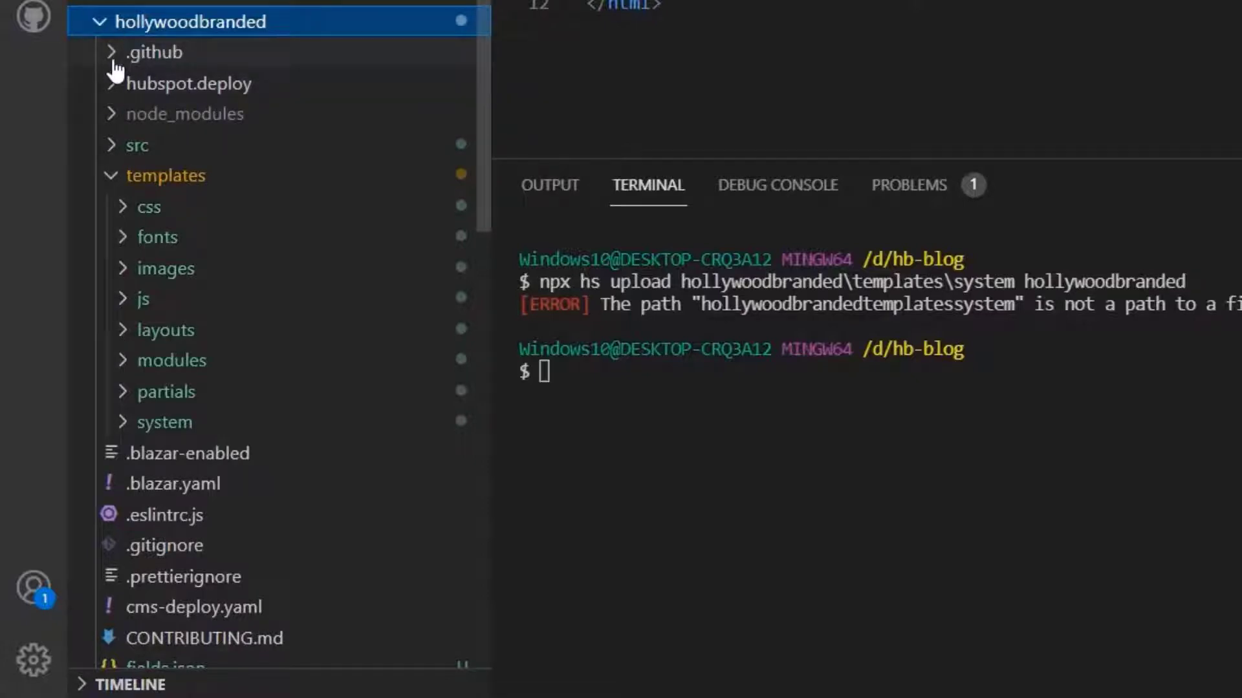
{"action": "mouse_move", "coordinate": [141, 119]}
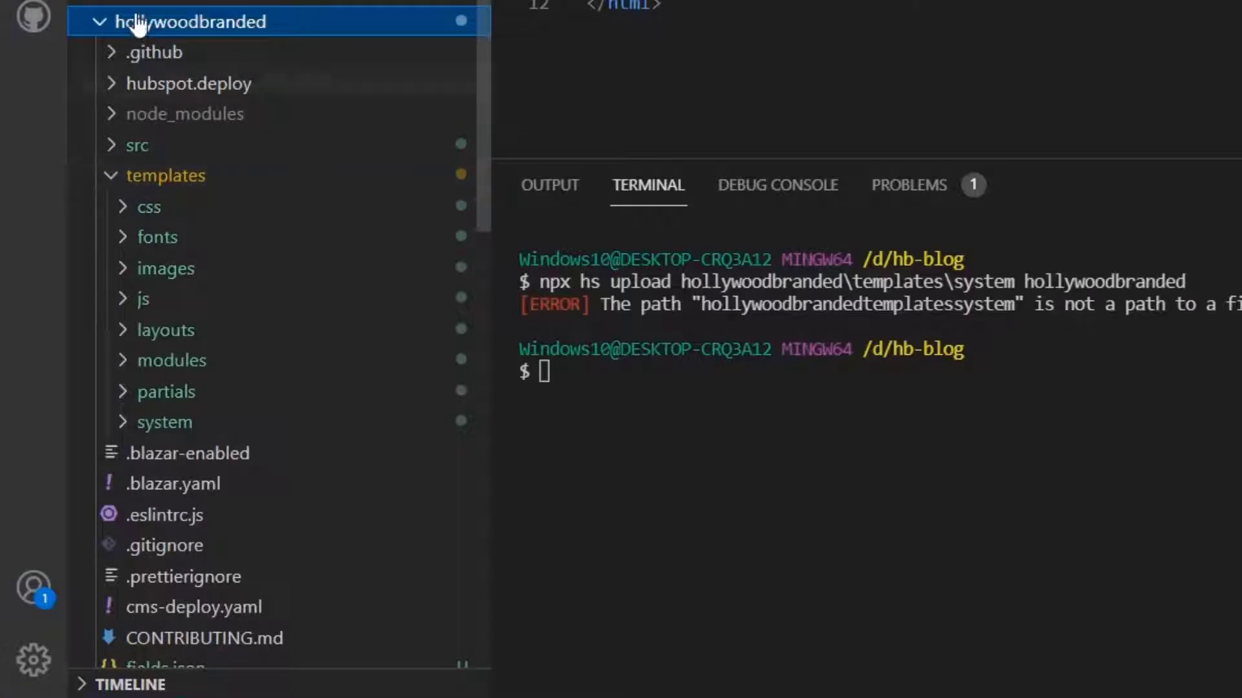
{"action": "mouse_move", "coordinate": [141, 202]}
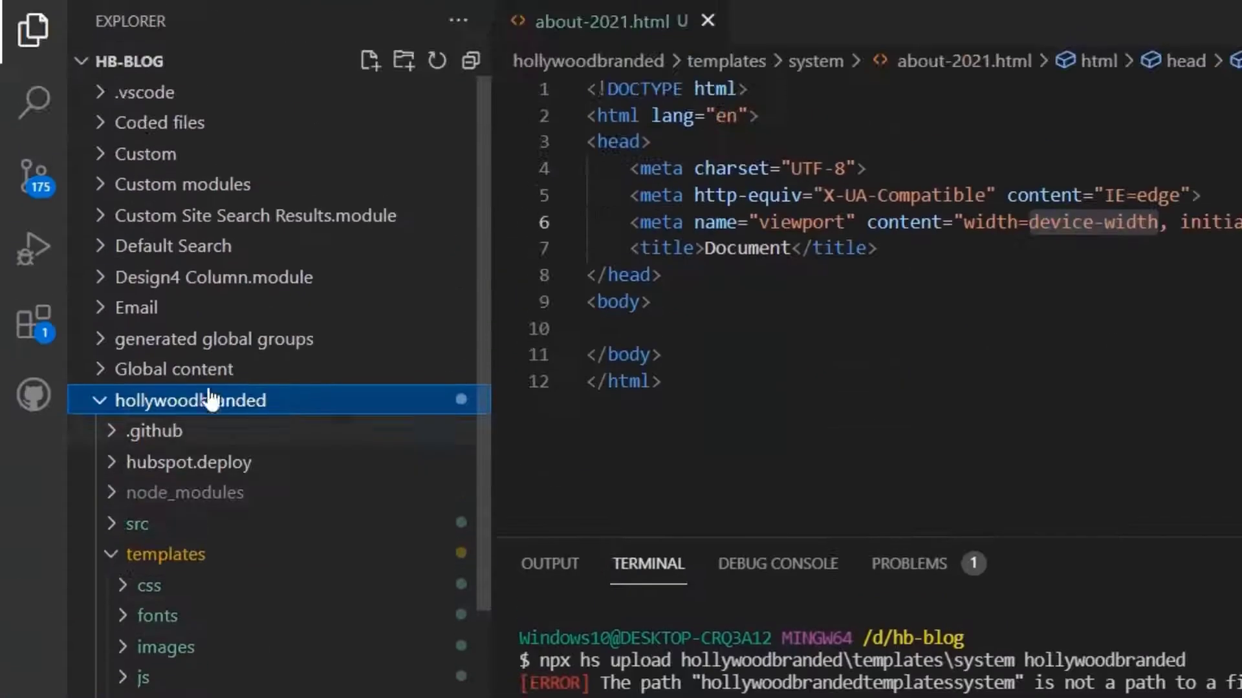
{"action": "mouse_move", "coordinate": [134, 339]}
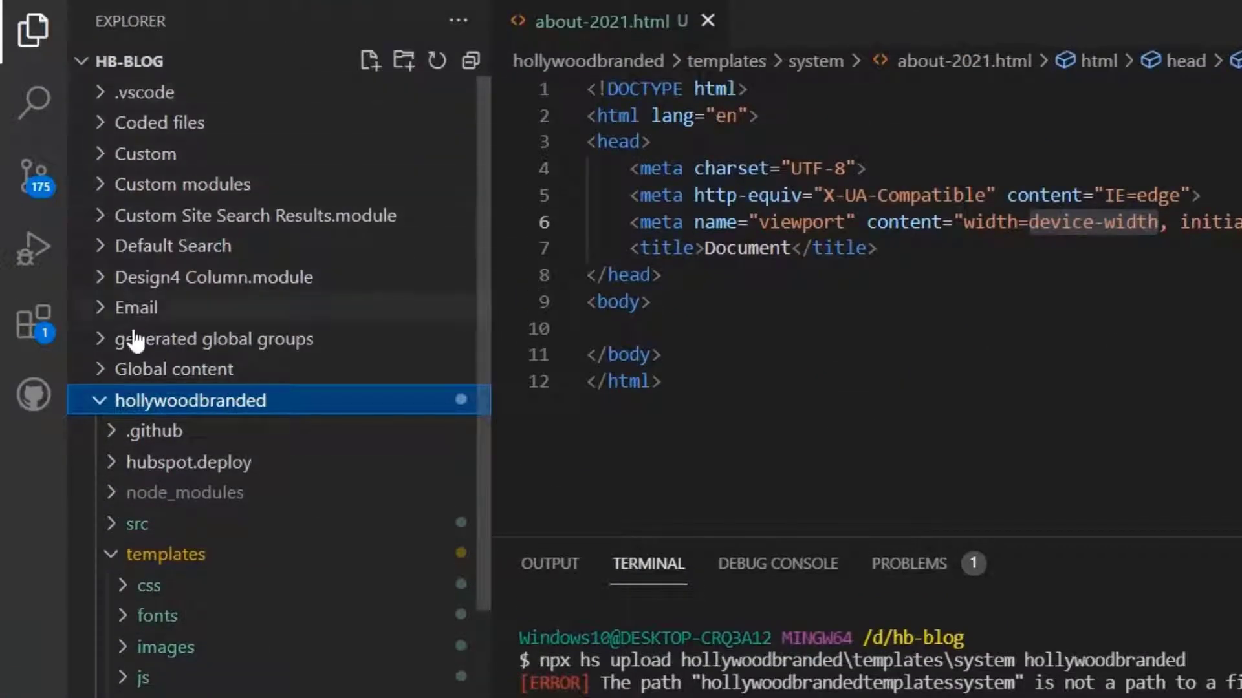
{"action": "mouse_move", "coordinate": [295, 513]}
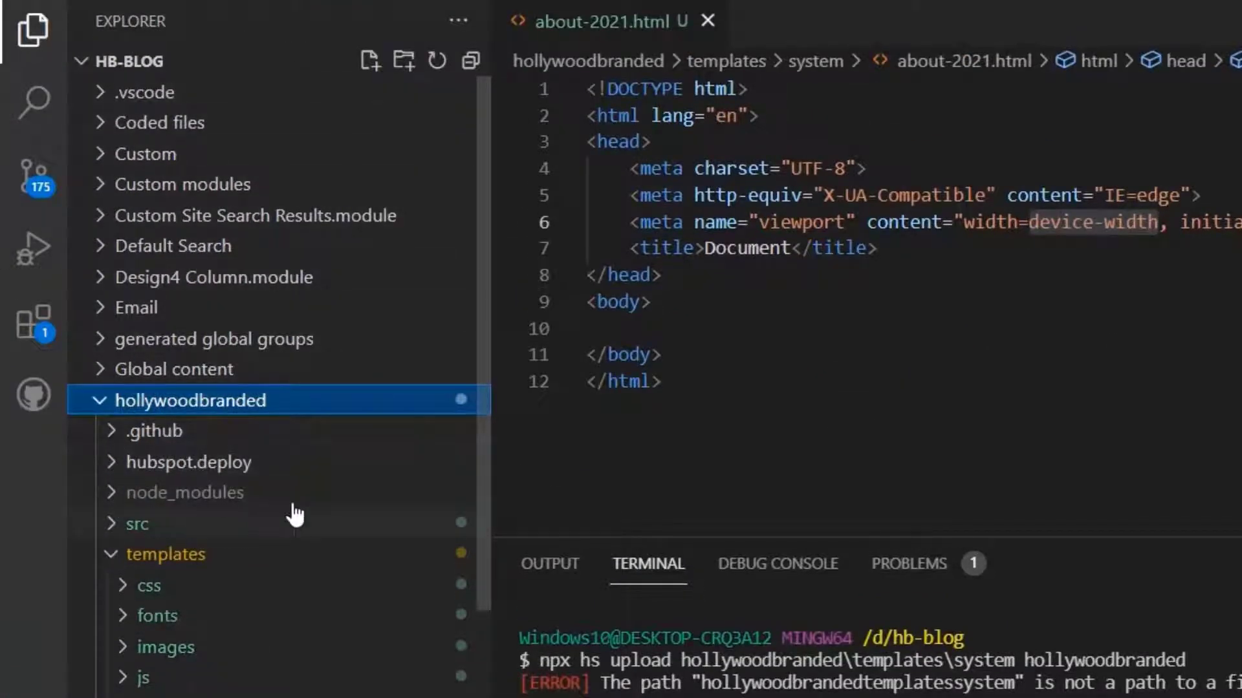
{"action": "mouse_move", "coordinate": [109, 435]}
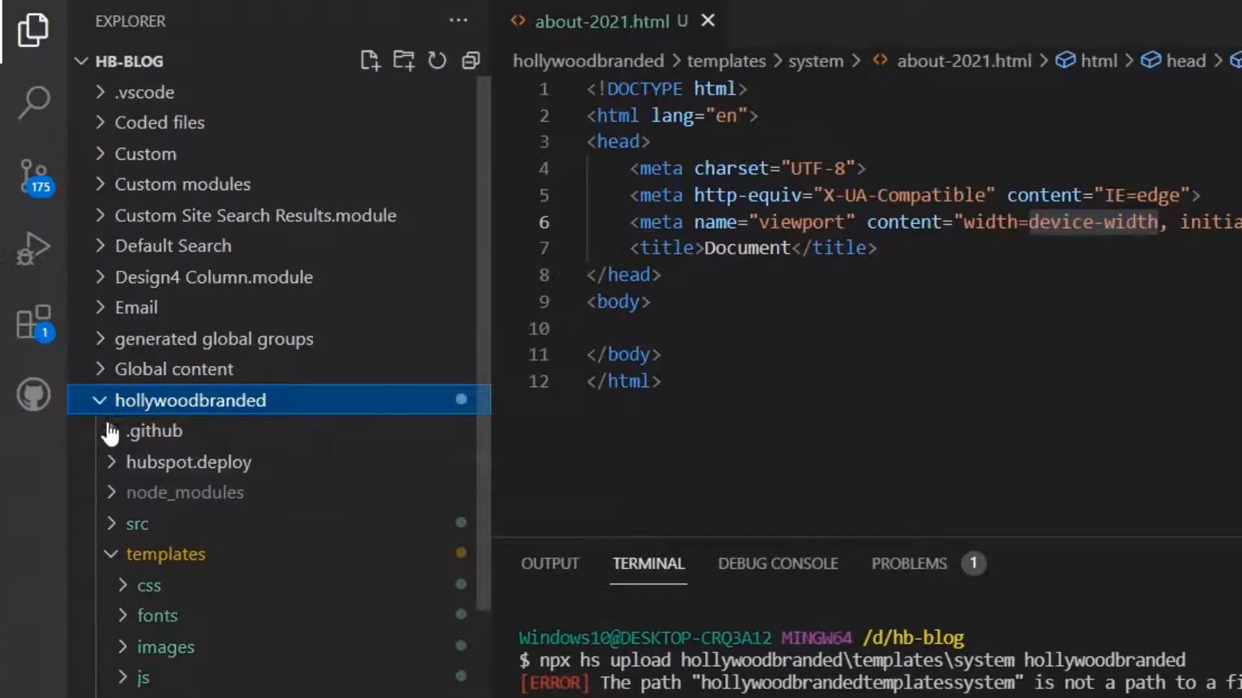
{"action": "mouse_move", "coordinate": [68, 481]}
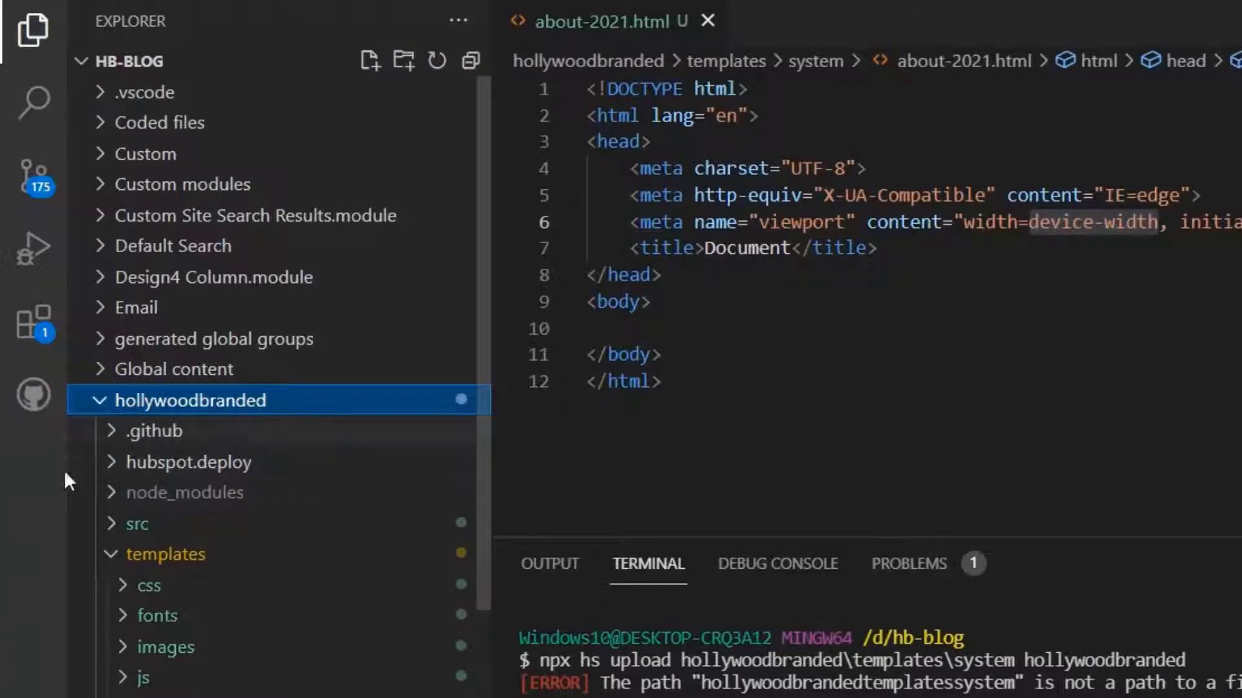
- Inspect the templates and layouts folders, then switch to the About-us-2021 template in Design Manager
{"action": "scroll", "scroll_direction": "down", "scroll_amount": 3}
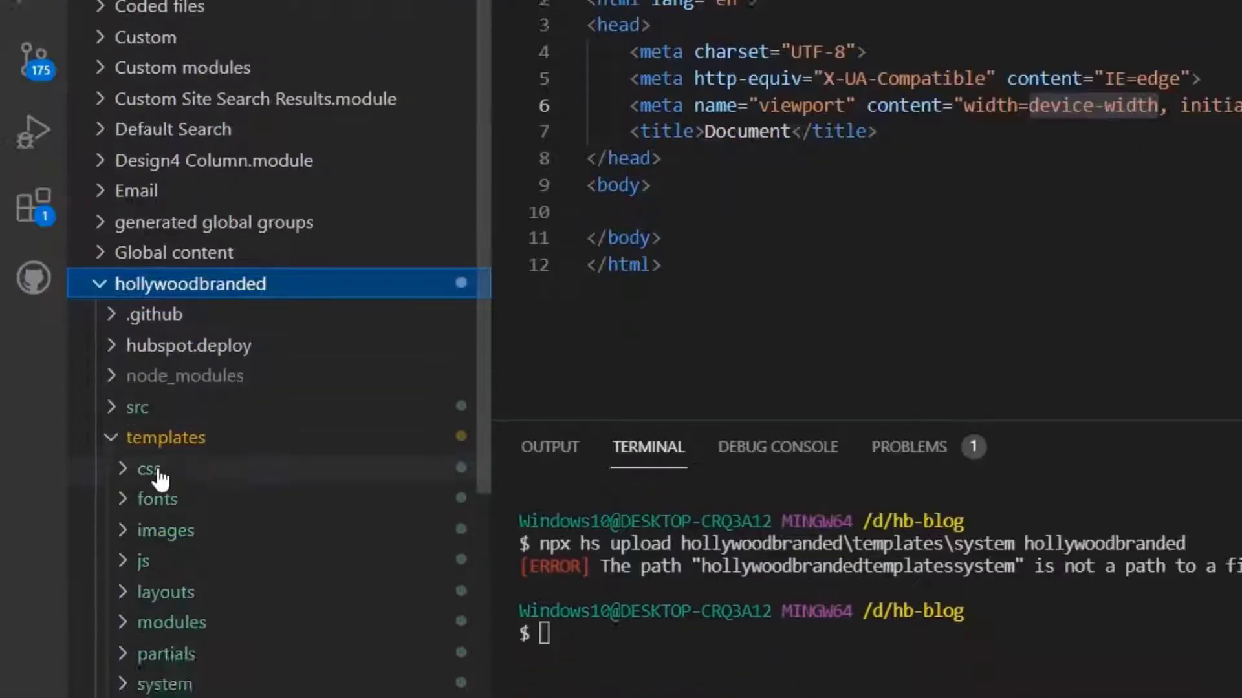
{"action": "scroll", "scroll_direction": "down", "scroll_amount": 3}
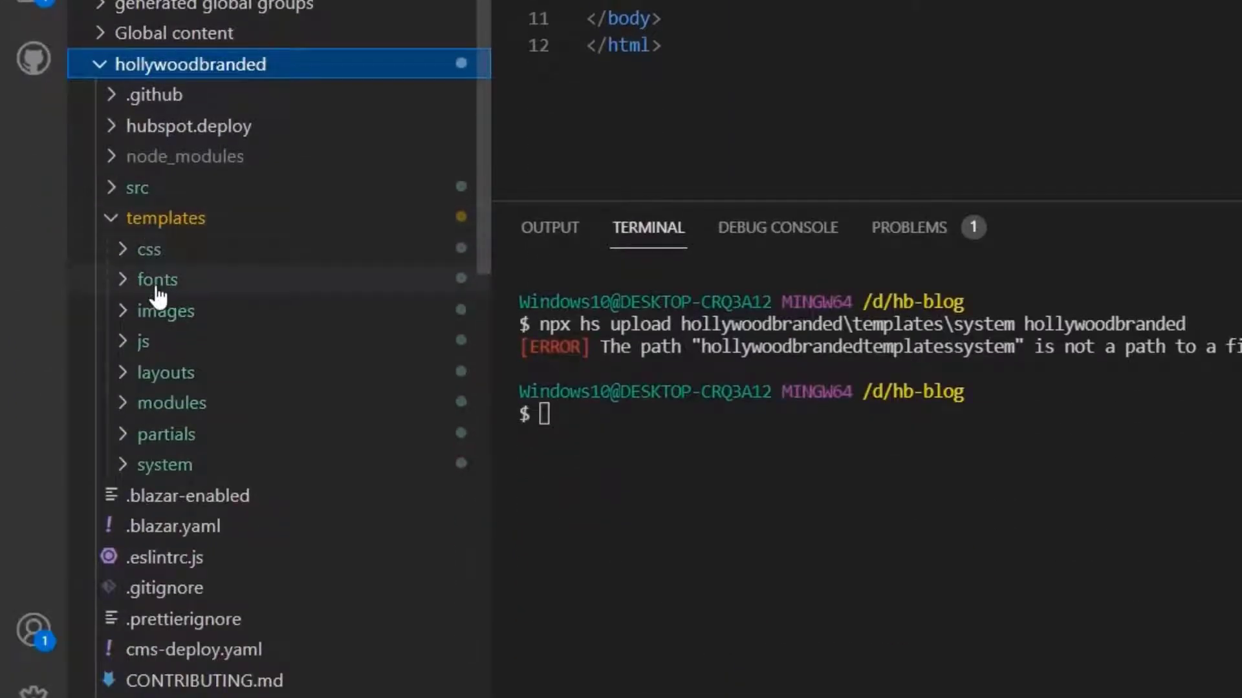
{"action": "mouse_move", "coordinate": [165, 372]}
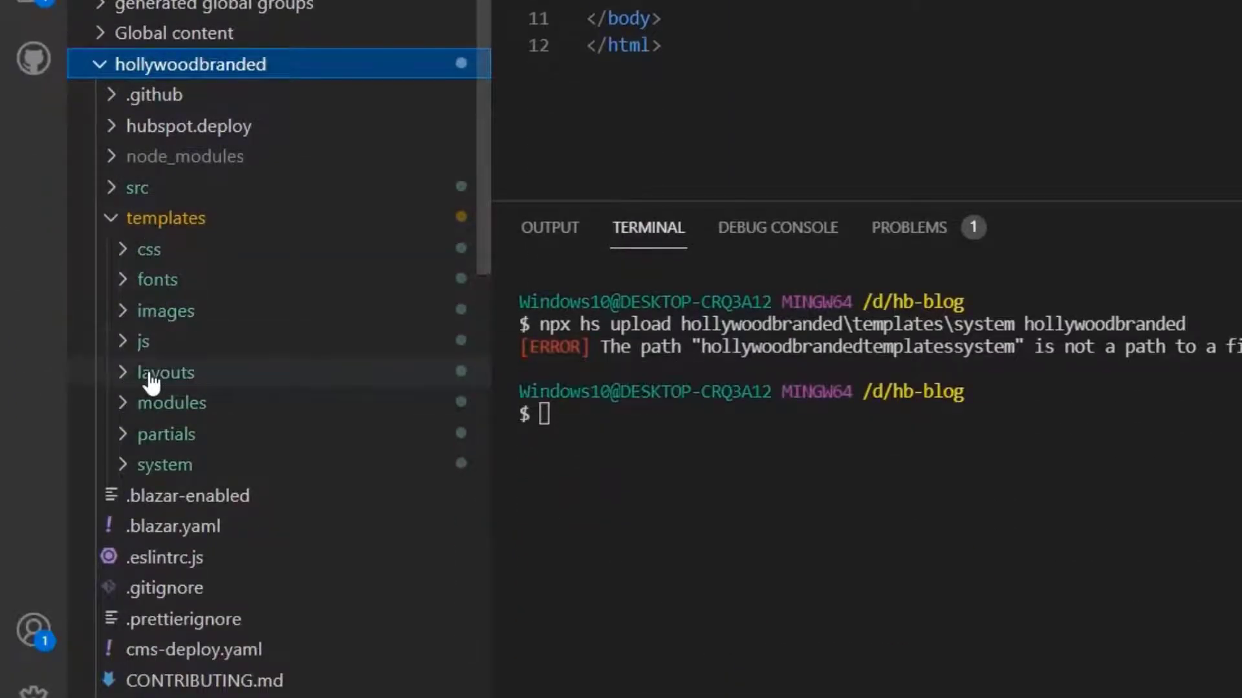
{"action": "mouse_move", "coordinate": [171, 412]}
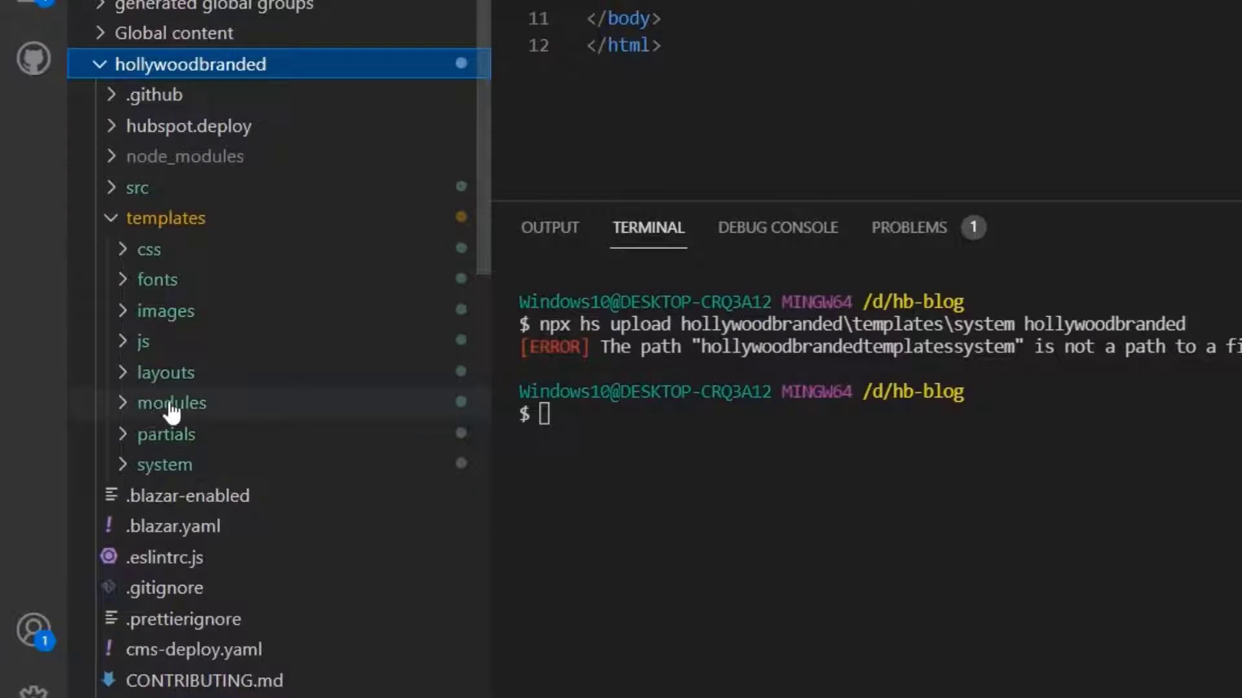
{"action": "mouse_move", "coordinate": [89, 319]}
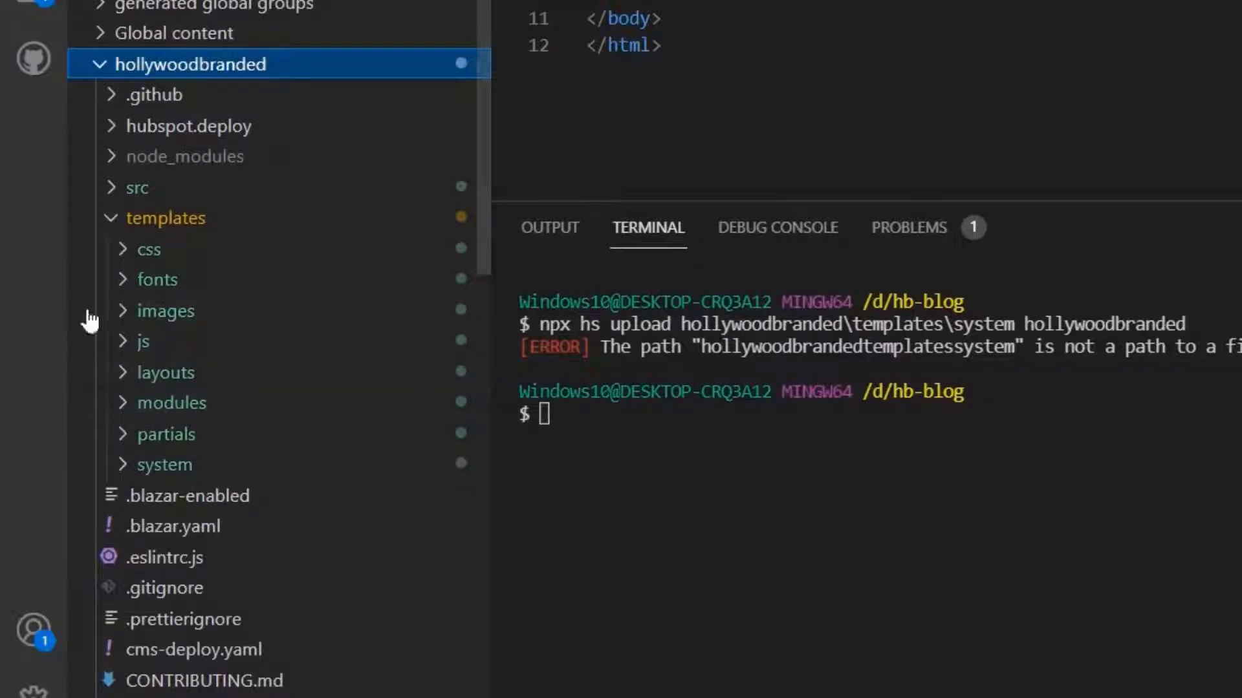
{"action": "mouse_move", "coordinate": [136, 95]}
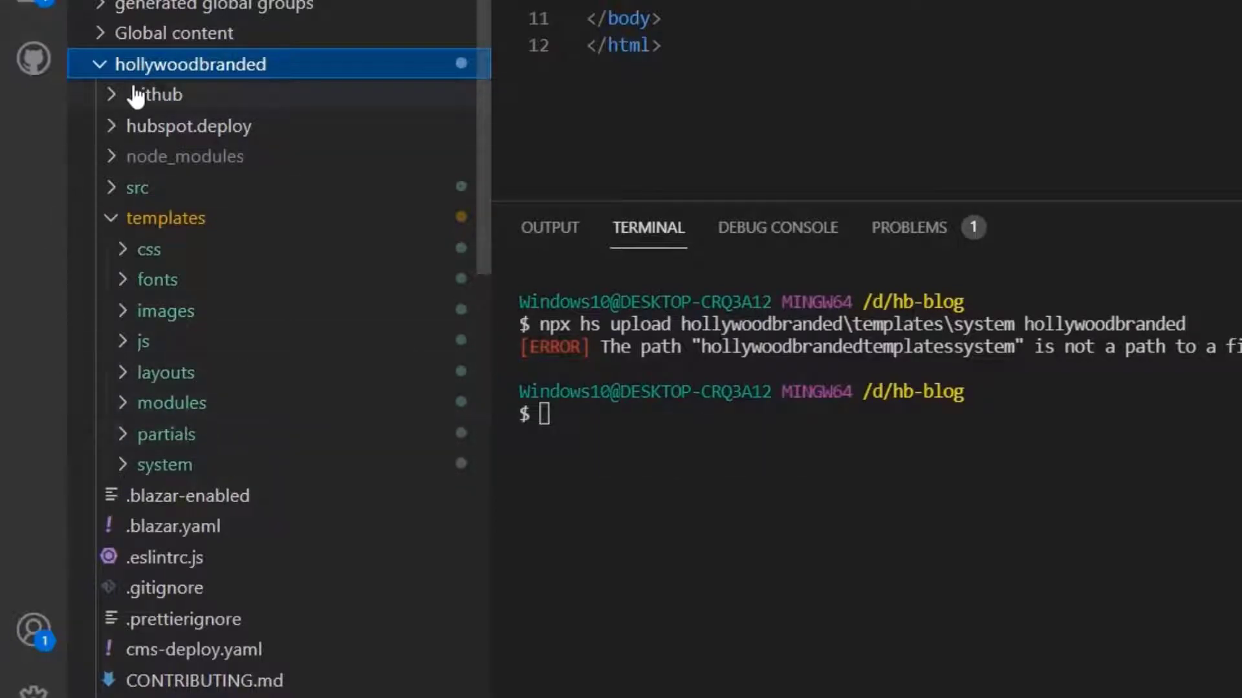
{"action": "mouse_move", "coordinate": [190, 63]}
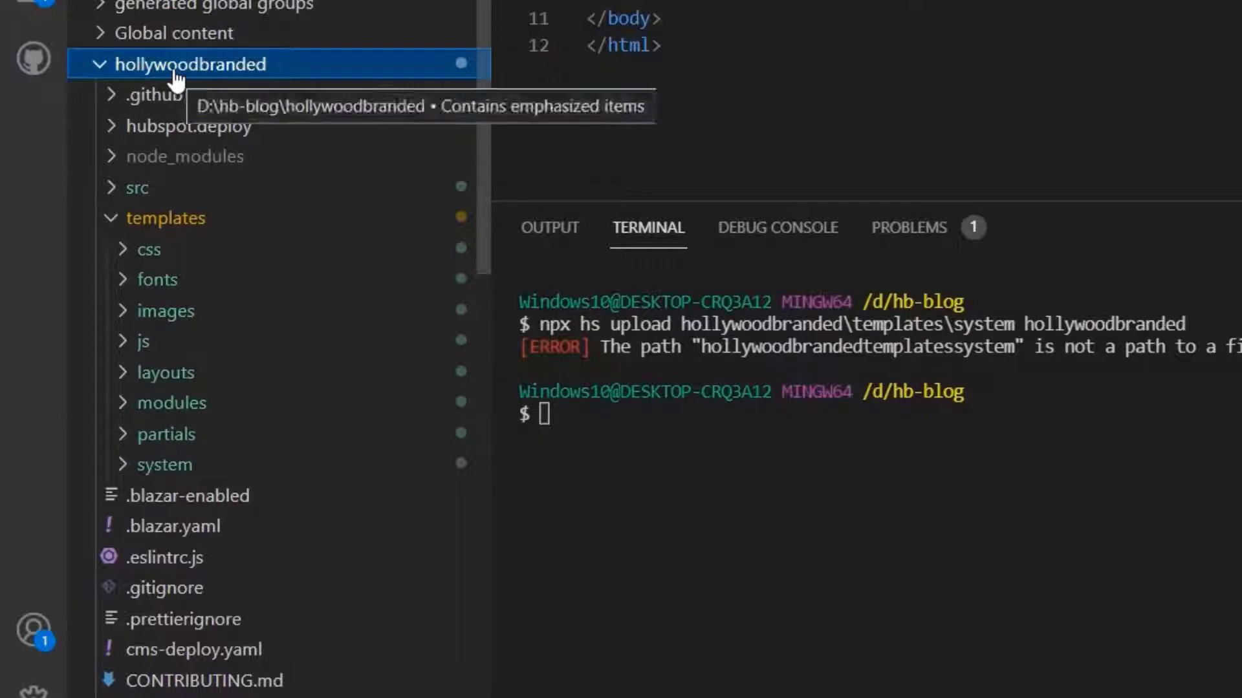
{"action": "mouse_move", "coordinate": [201, 115]}
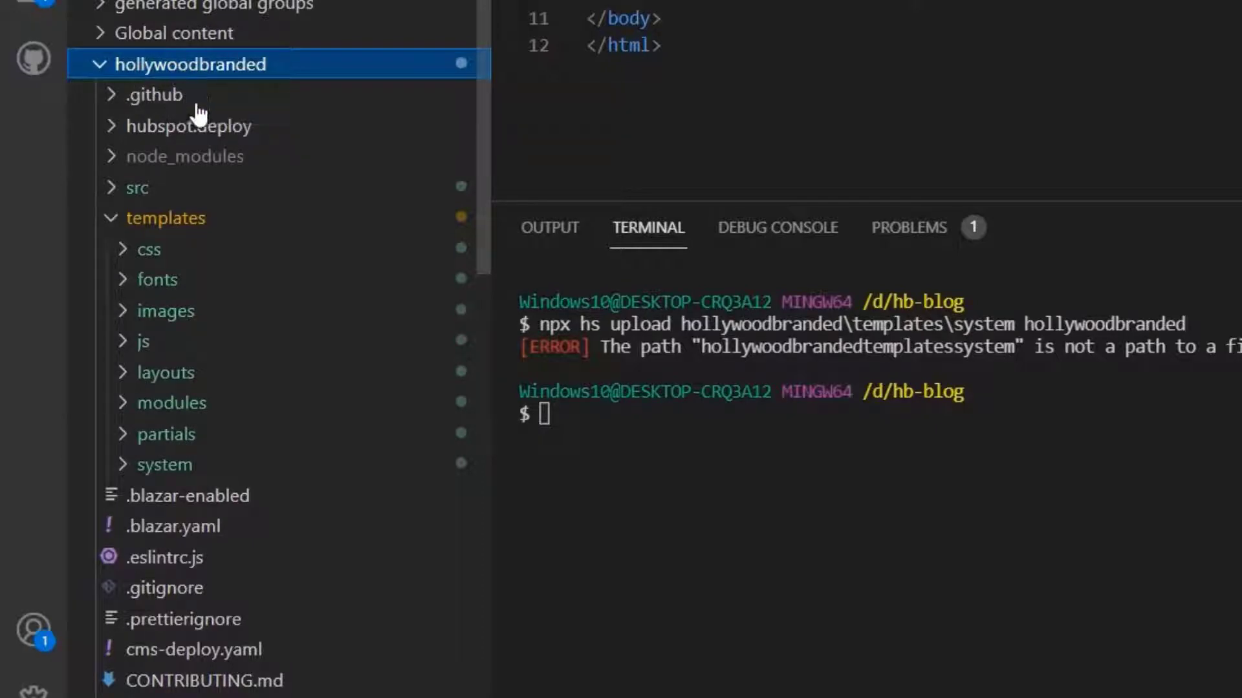
{"action": "mouse_move", "coordinate": [167, 217]}
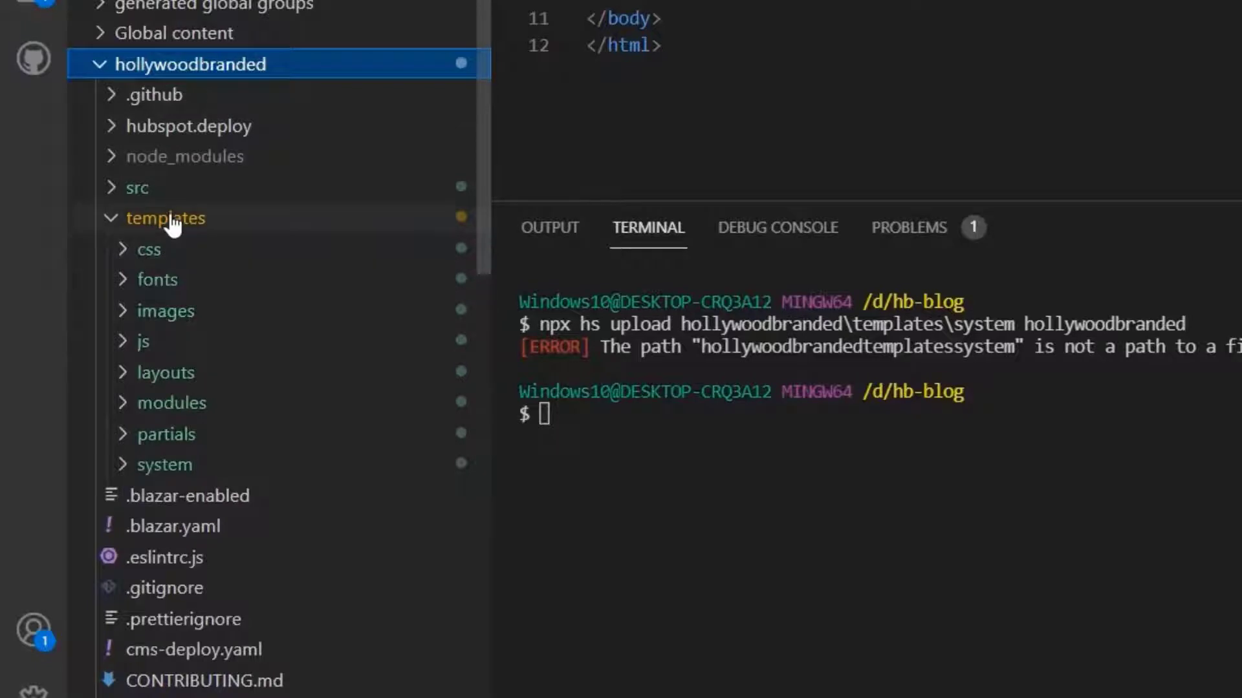
{"action": "left_click", "coordinate": [165, 217]}
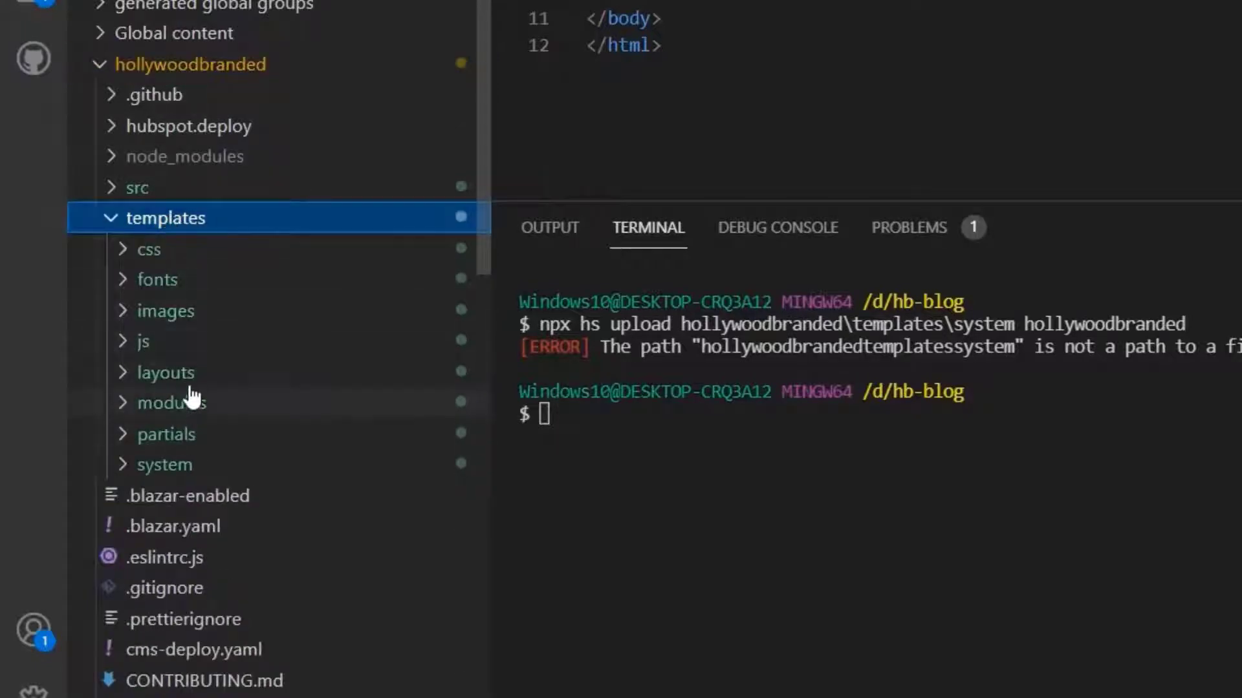
{"action": "left_click", "coordinate": [167, 372]}
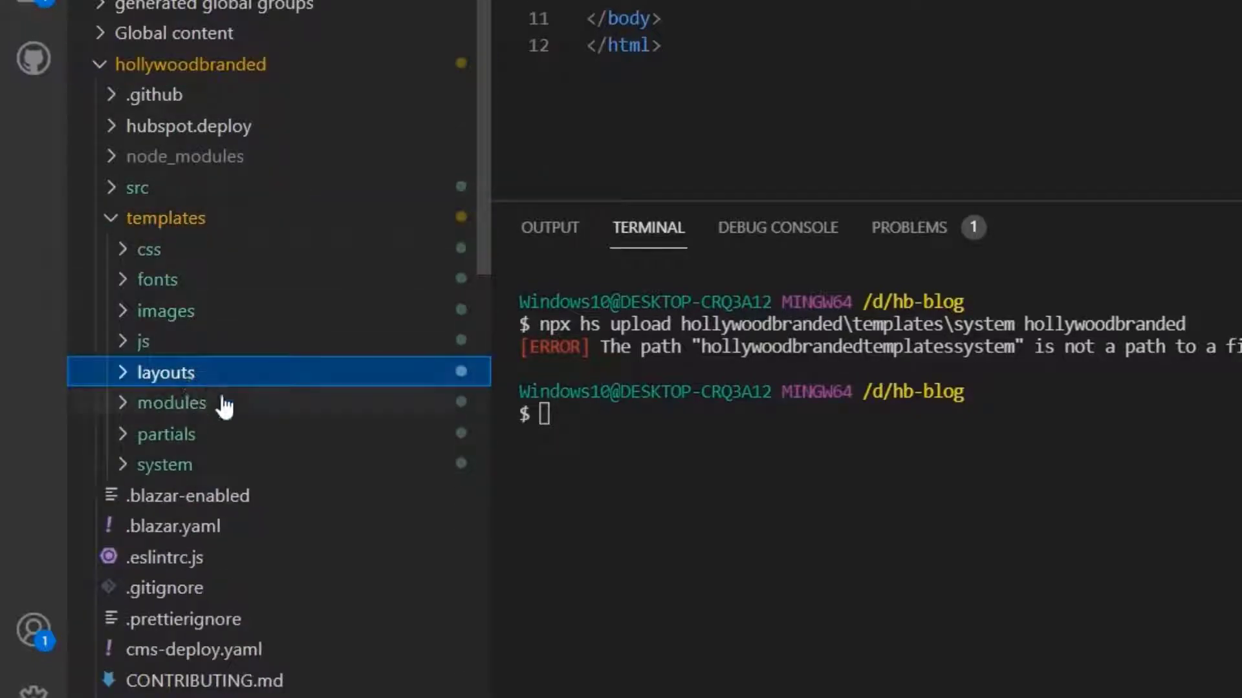
{"action": "mouse_move", "coordinate": [158, 65]}
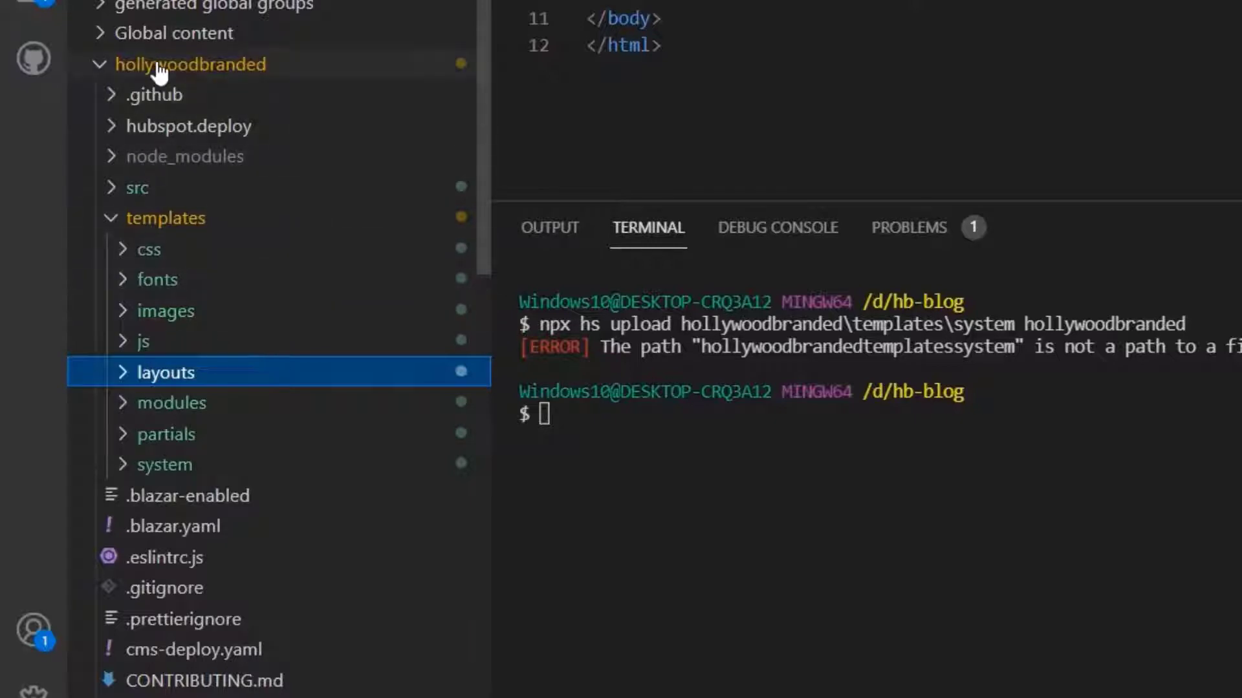
{"action": "left_click", "coordinate": [190, 65]}
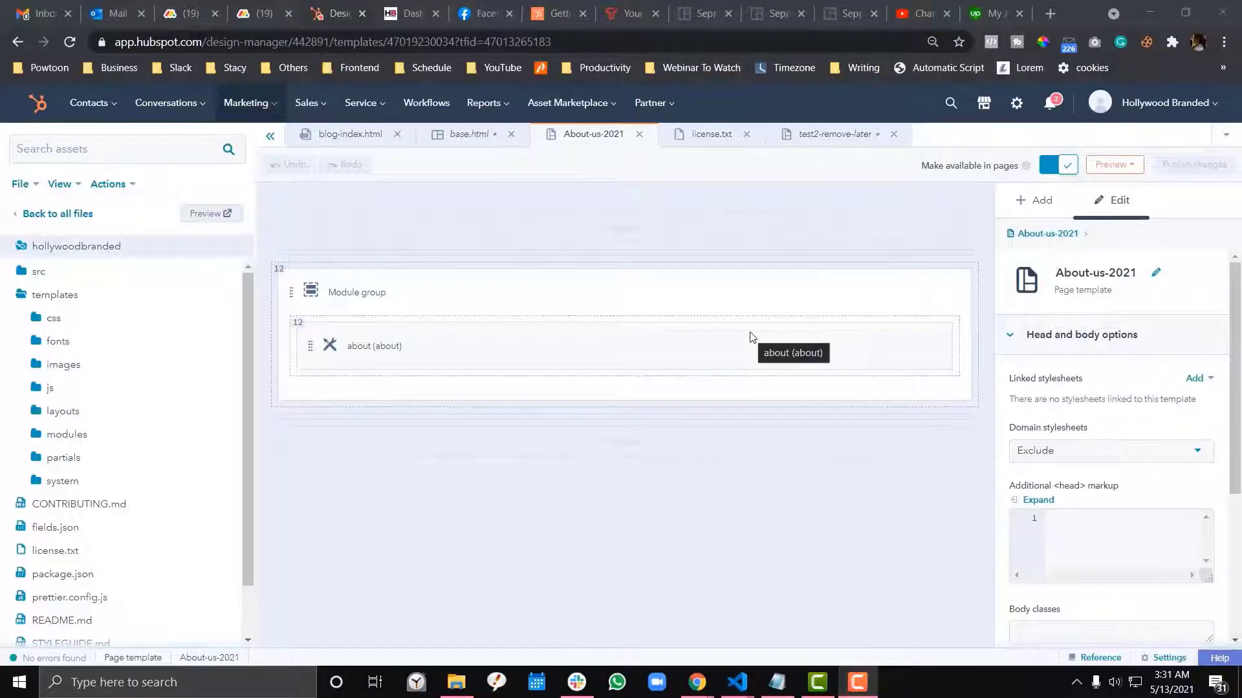
{"action": "mouse_move", "coordinate": [609, 428]}
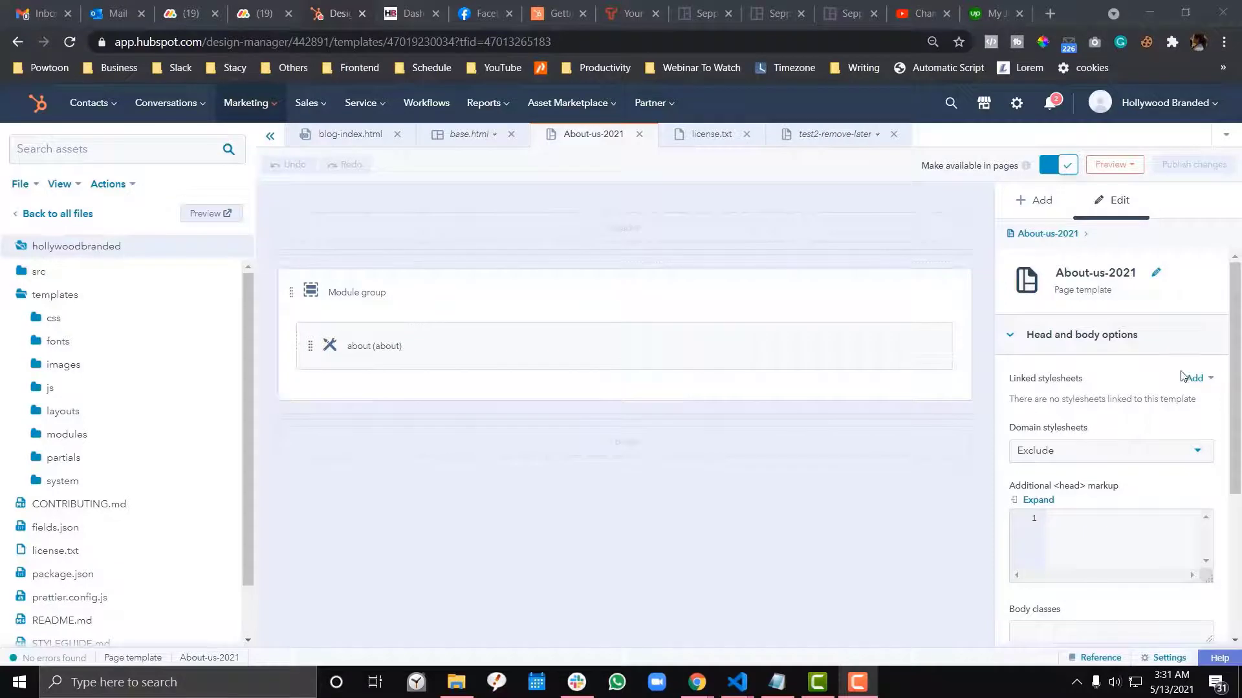
{"action": "mouse_move", "coordinate": [1193, 378]}
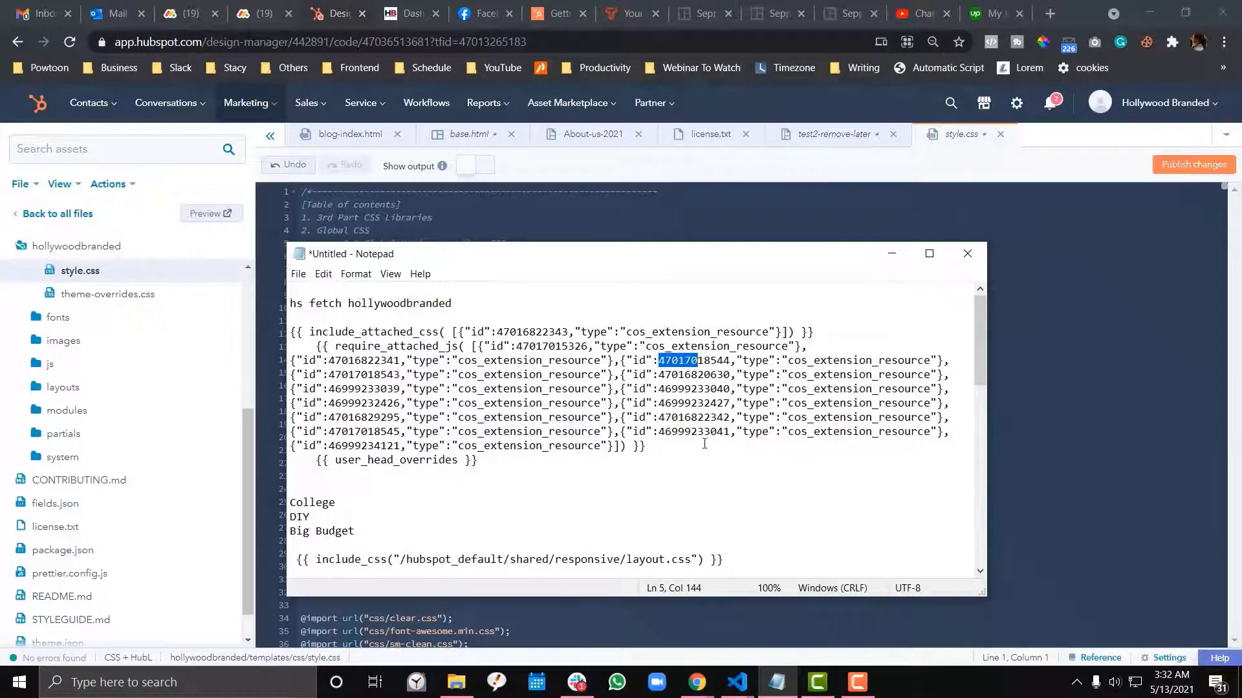
- Return to the About-us-2021 template tab after opening style.css
{"action": "left_click", "coordinate": [592, 134]}
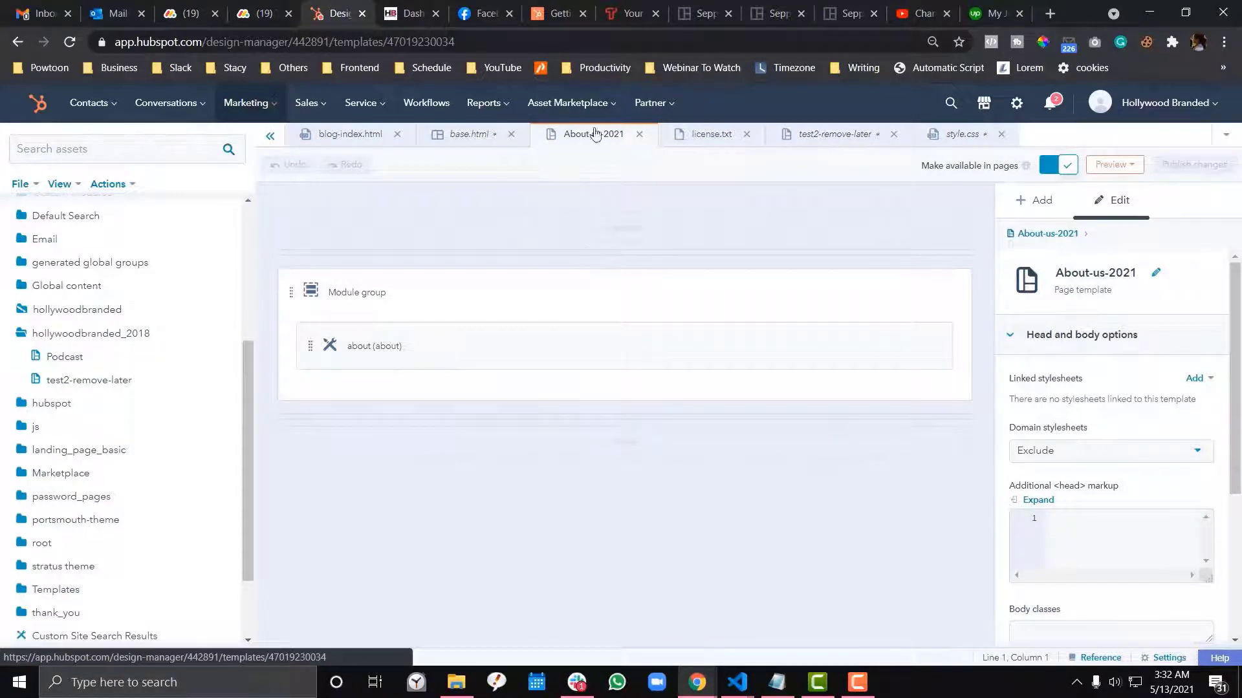
{"action": "mouse_move", "coordinate": [599, 148]}
{"action": "type", "text": "st"}
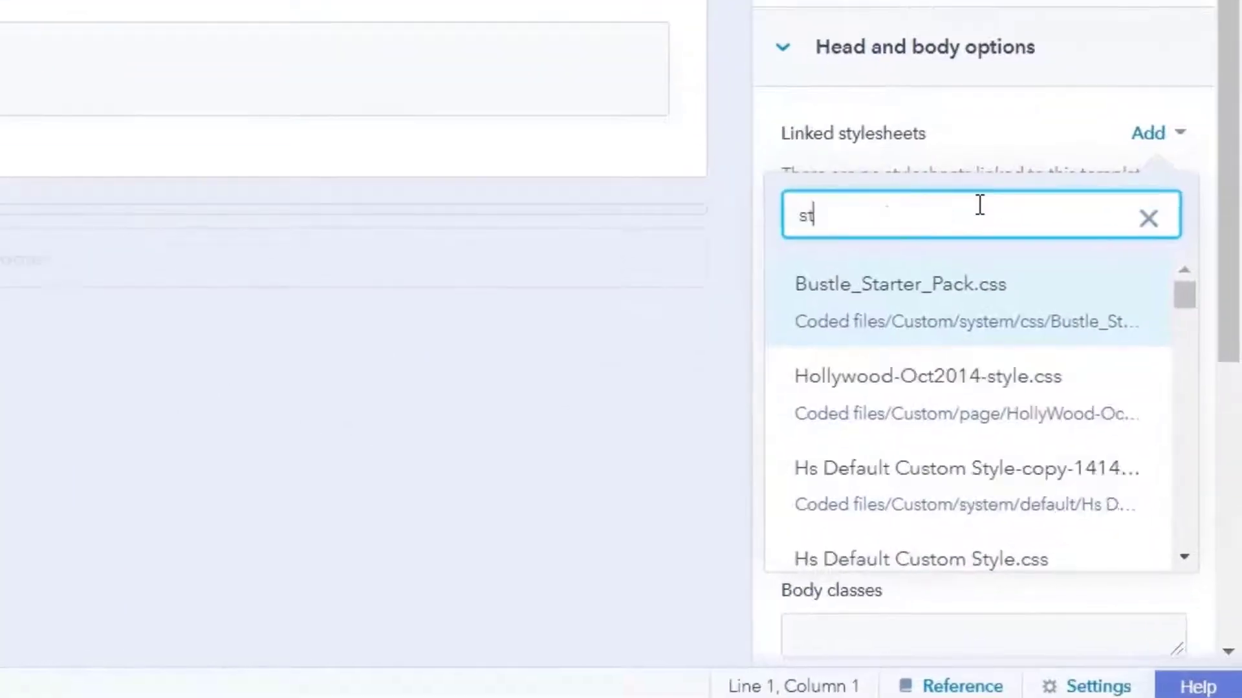
- Link style.css to the template under Head and body options
{"action": "type", "text": "yle.css"}
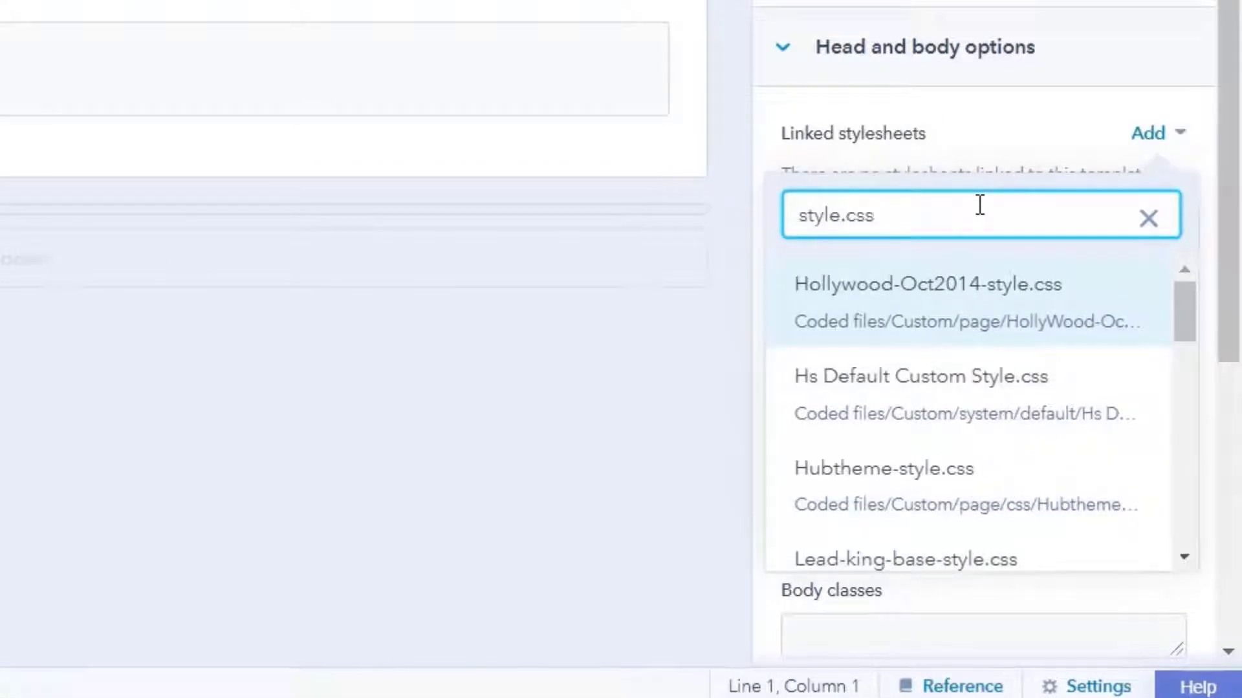
{"action": "scroll", "scroll_direction": "down", "scroll_amount": 3}
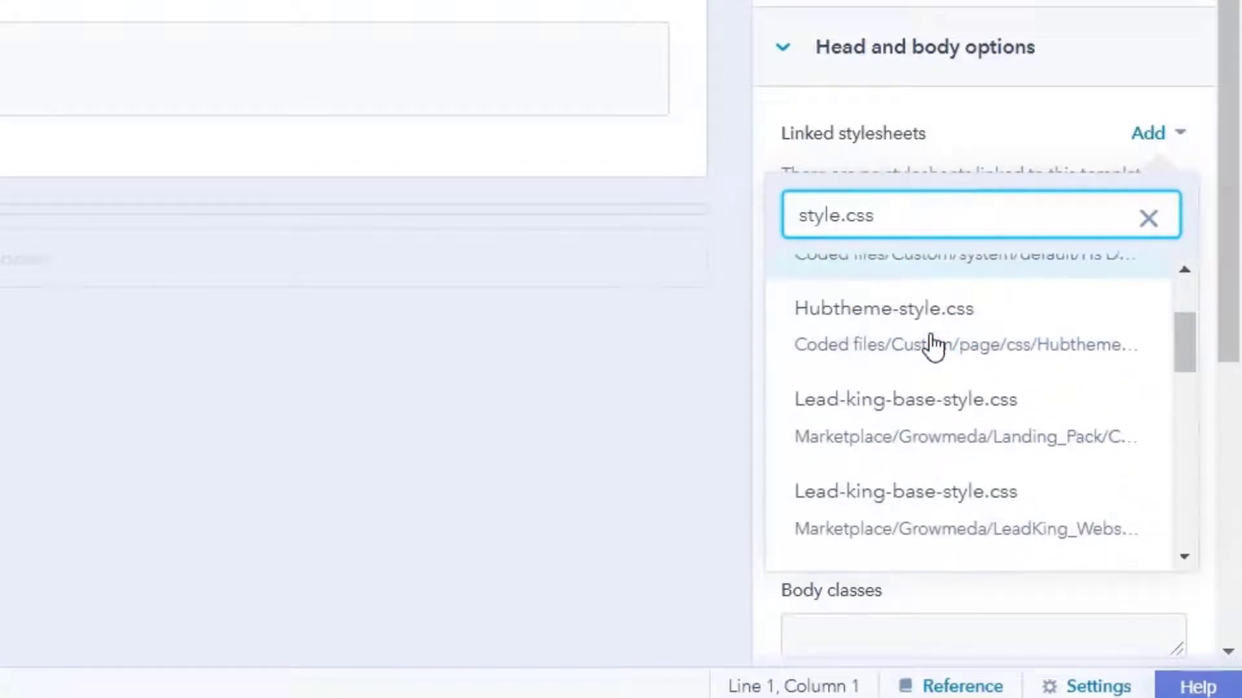
{"action": "scroll", "scroll_direction": "down", "scroll_amount": 3}
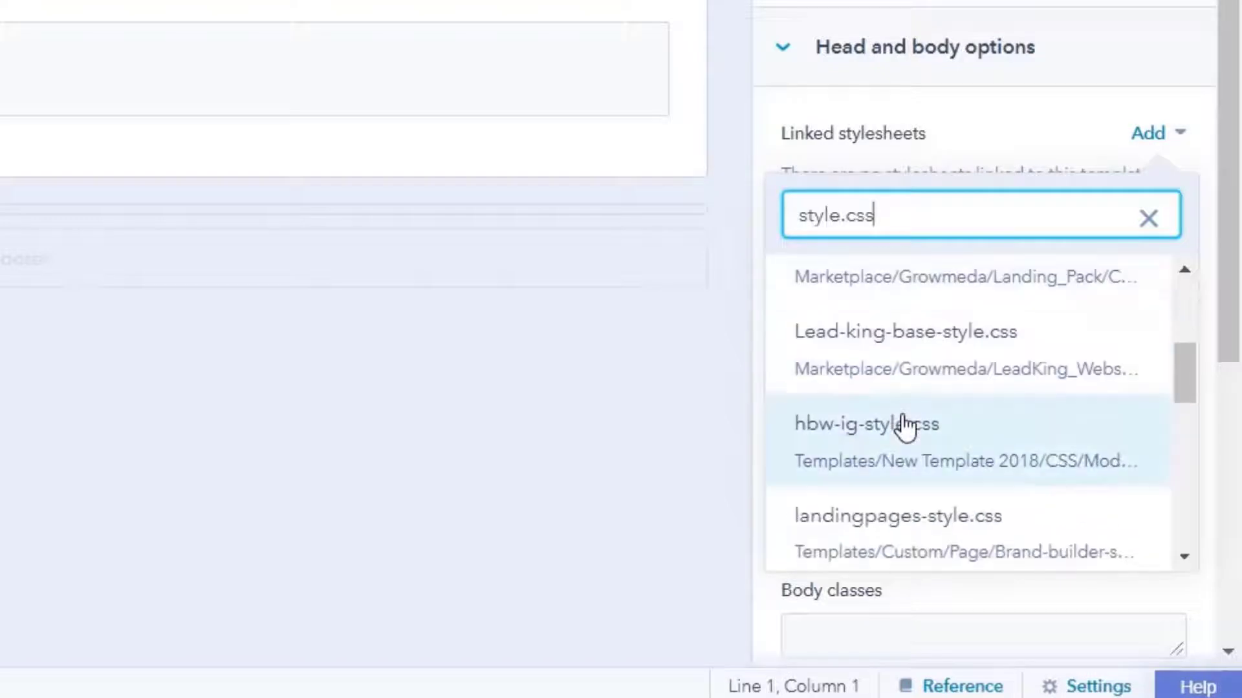
{"action": "scroll", "scroll_direction": "down", "scroll_amount": 3}
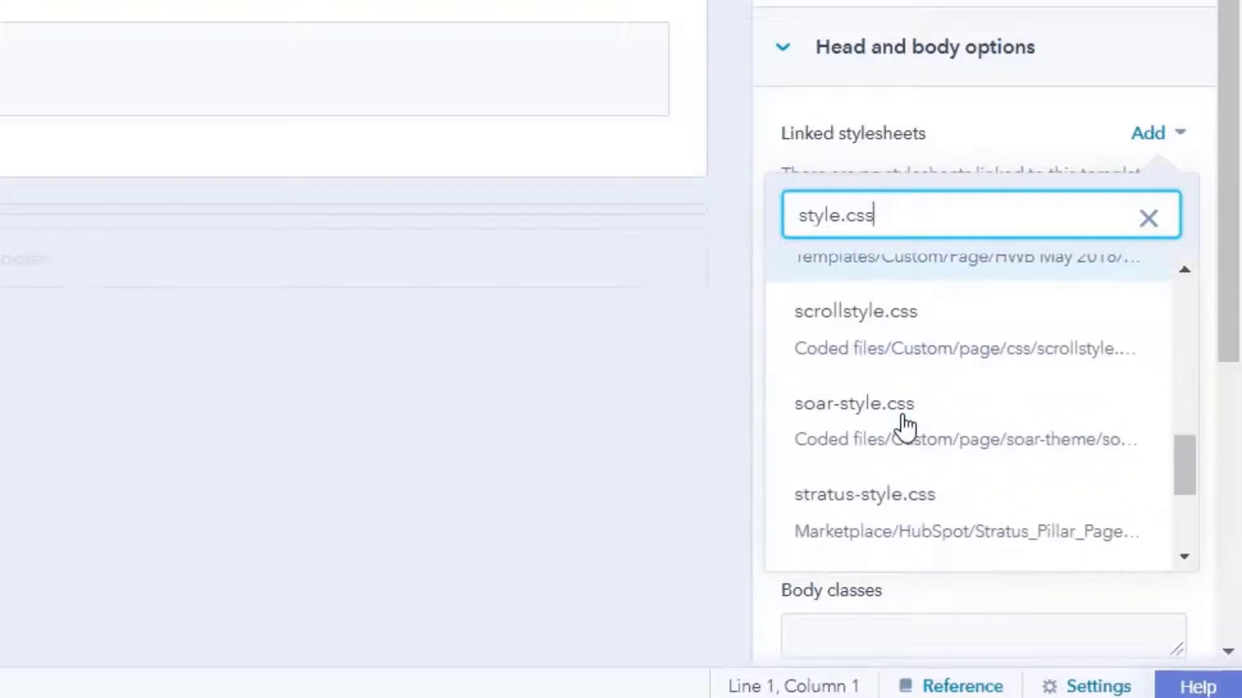
{"action": "scroll", "scroll_direction": "down", "scroll_amount": 3}
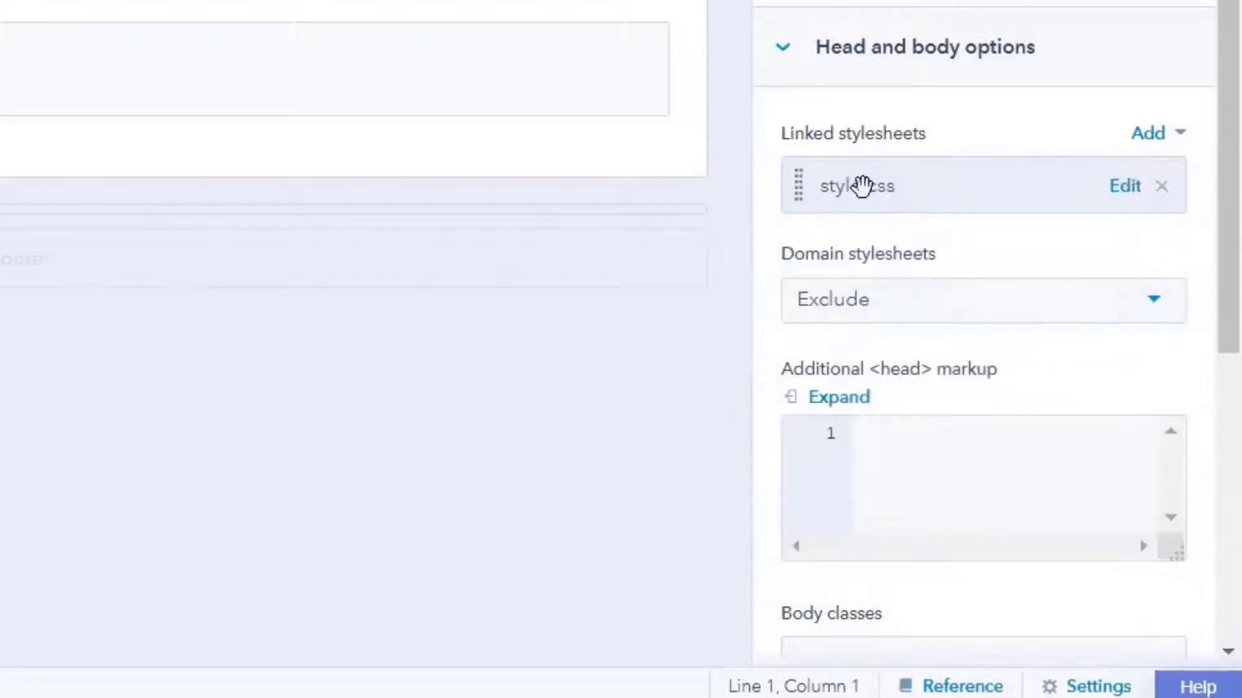
{"action": "scroll", "scroll_direction": "down", "scroll_amount": 3}
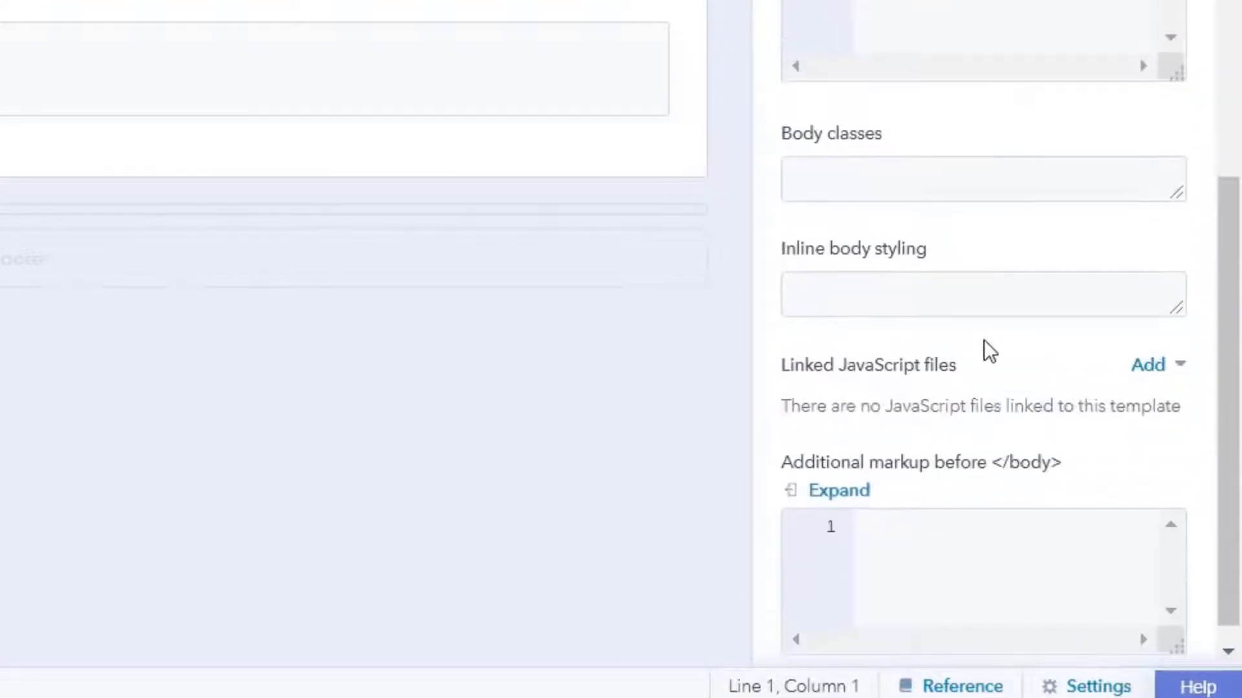
- Add linked JavaScript files such as html5shiv.js, checking names against the local js folder
{"action": "left_click", "coordinate": [1146, 365]}
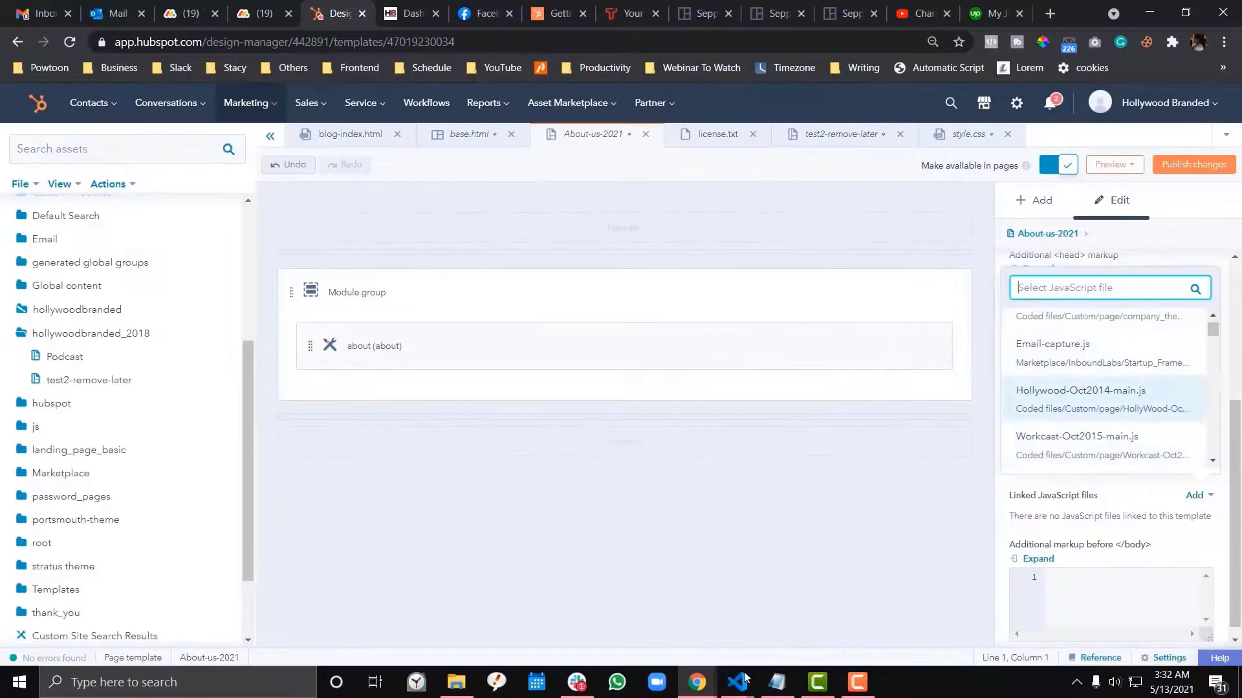
{"action": "left_click", "coordinate": [736, 681]}
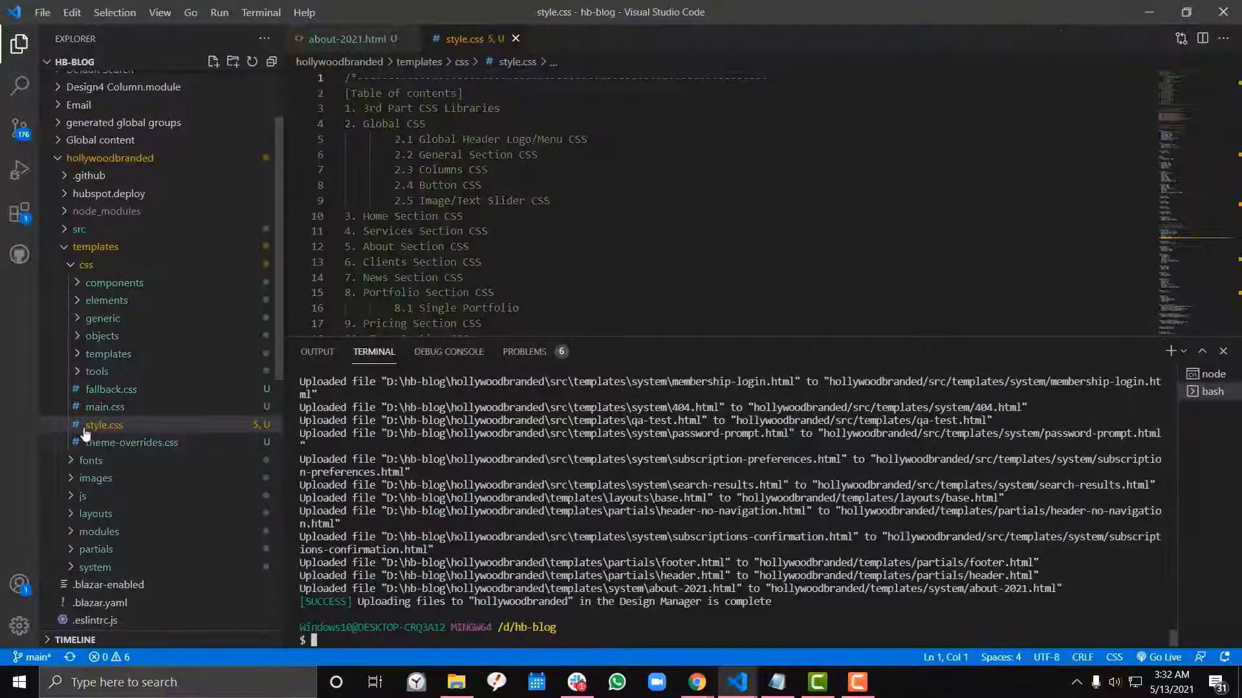
{"action": "left_click", "coordinate": [82, 496]}
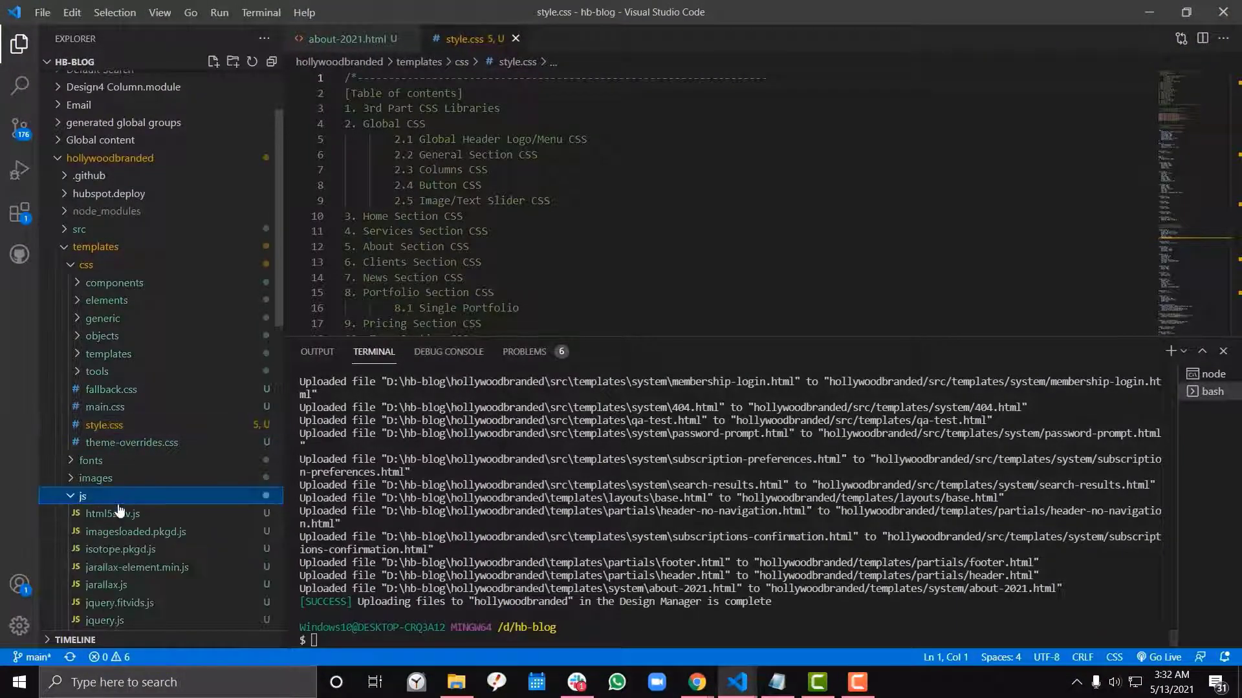
{"action": "right_click", "coordinate": [112, 514]}
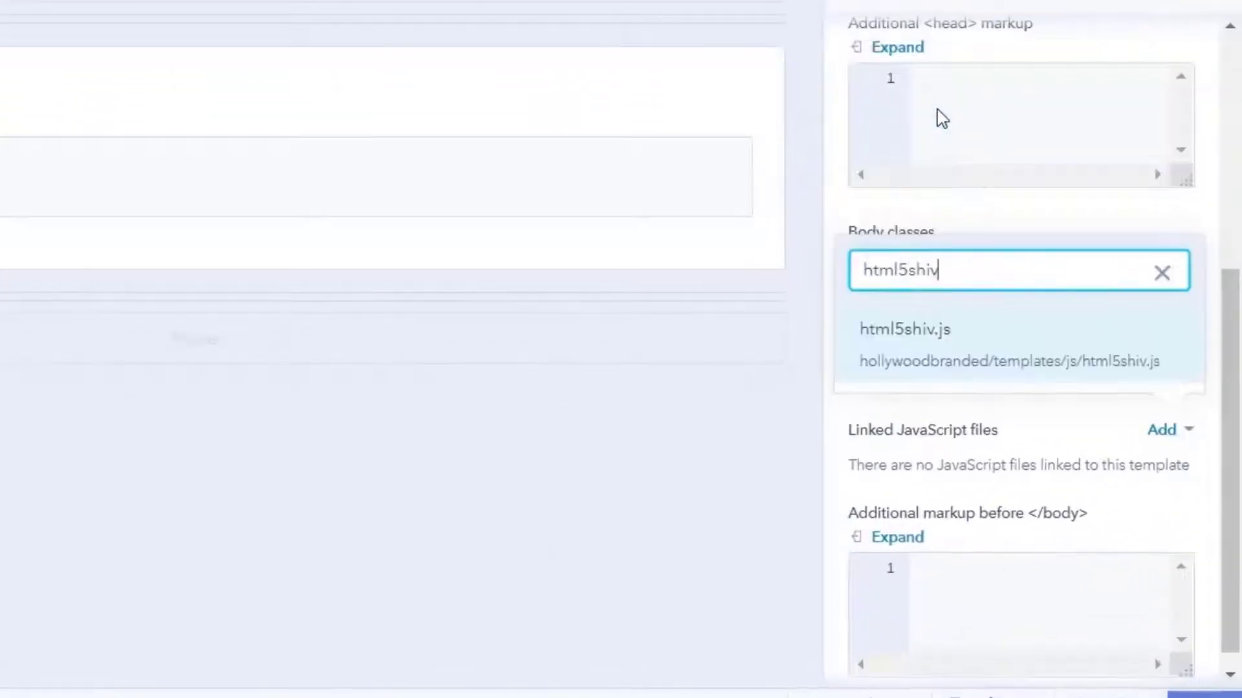
{"action": "left_click", "coordinate": [906, 329]}
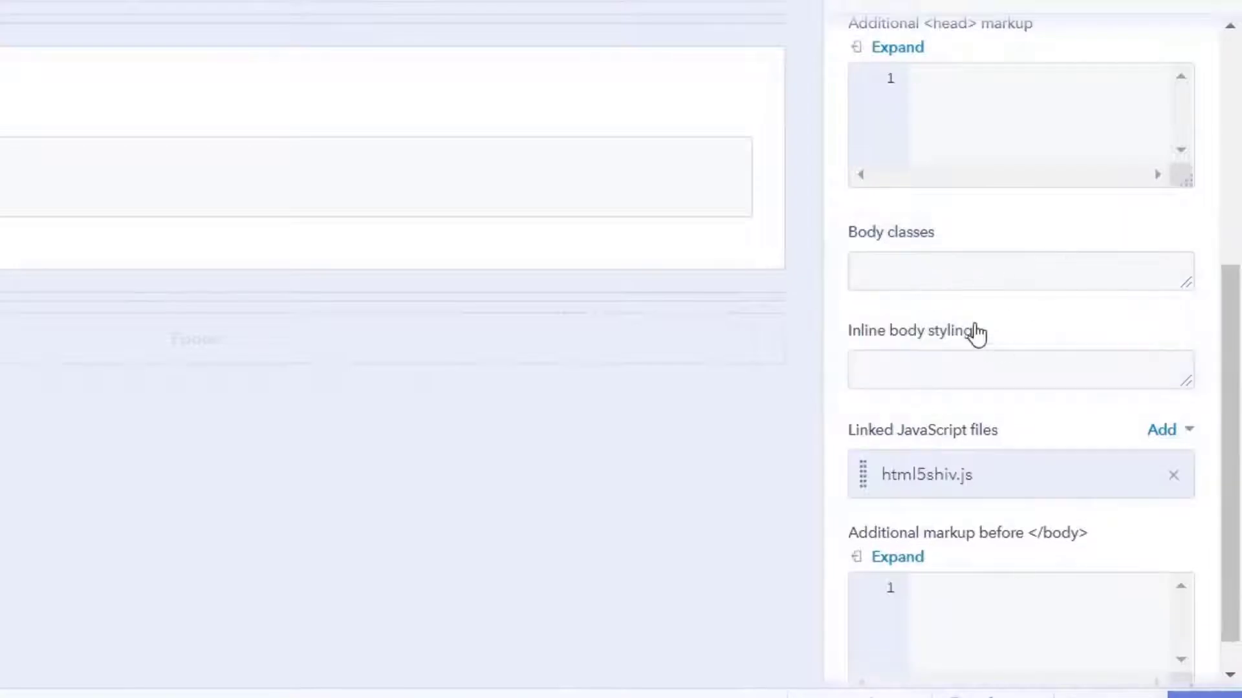
{"action": "scroll", "scroll_direction": "down", "scroll_amount": 3}
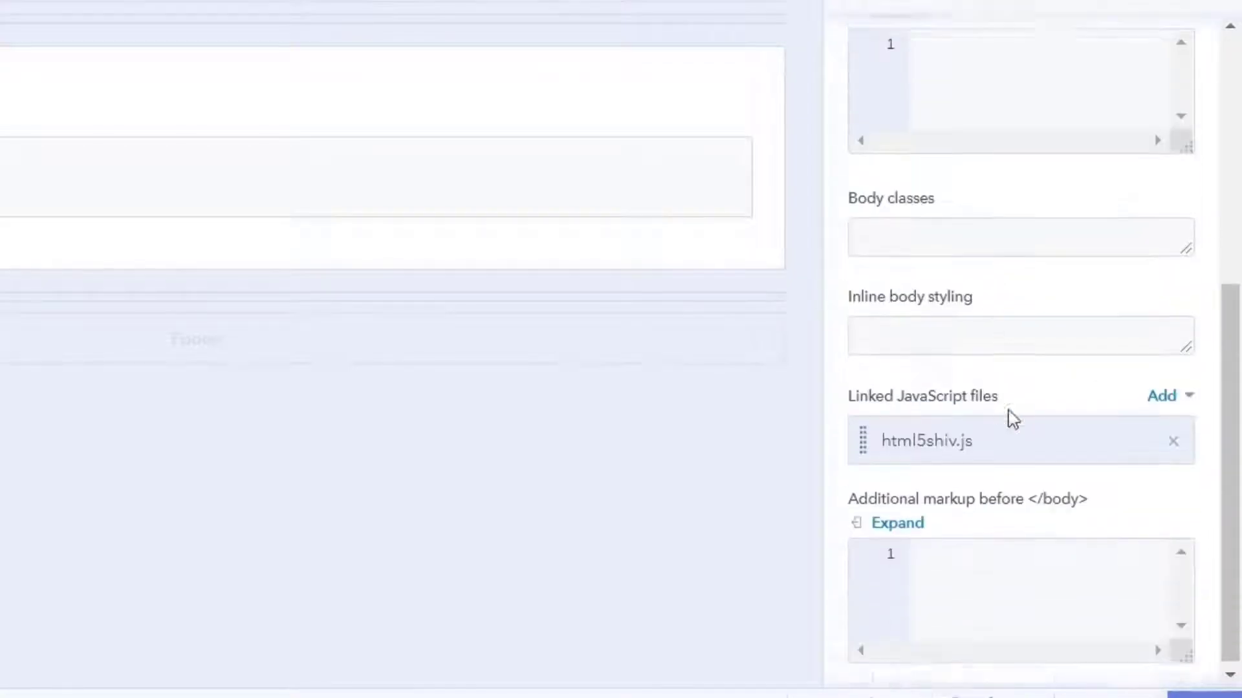
{"action": "scroll", "scroll_direction": "up", "scroll_amount": 3}
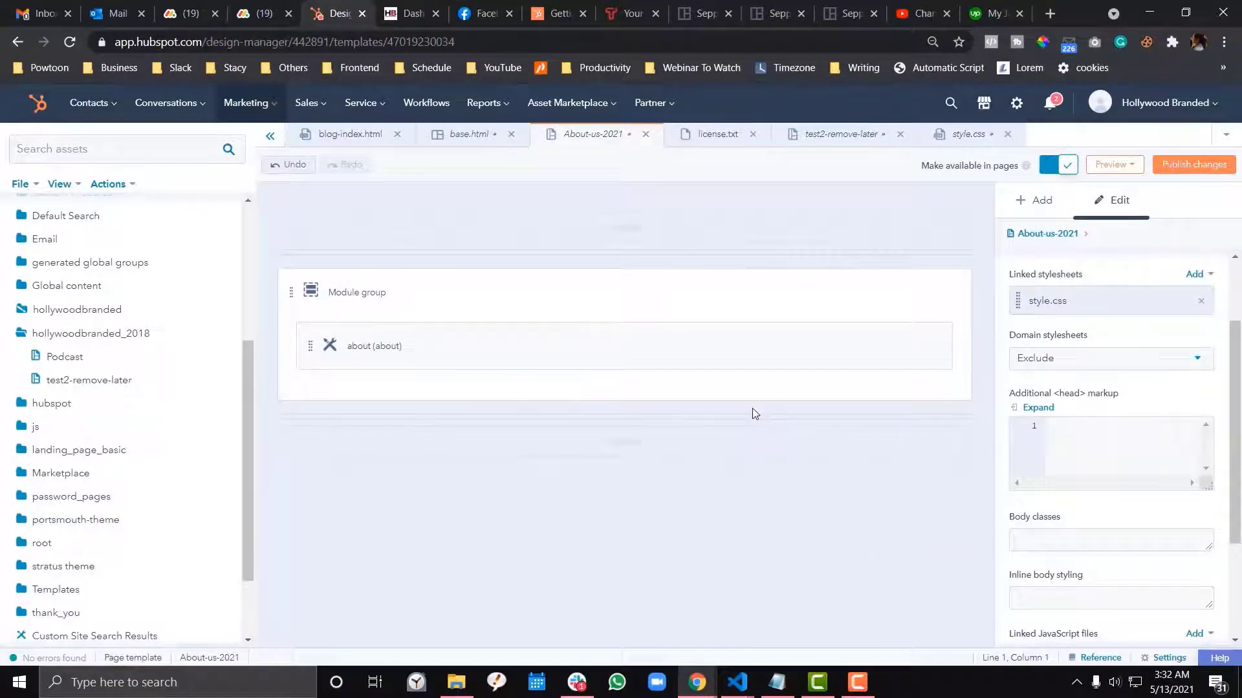
{"action": "scroll", "scroll_direction": "down", "scroll_amount": 3}
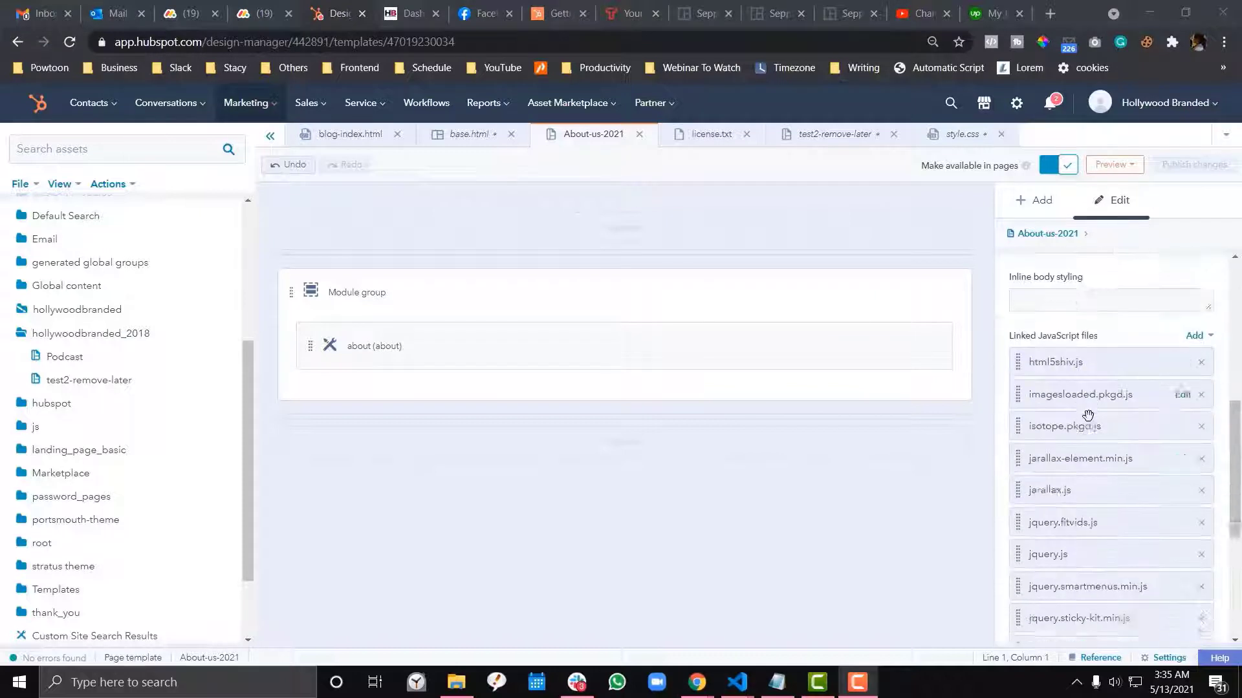
{"action": "scroll", "scroll_direction": "up", "scroll_amount": 3}
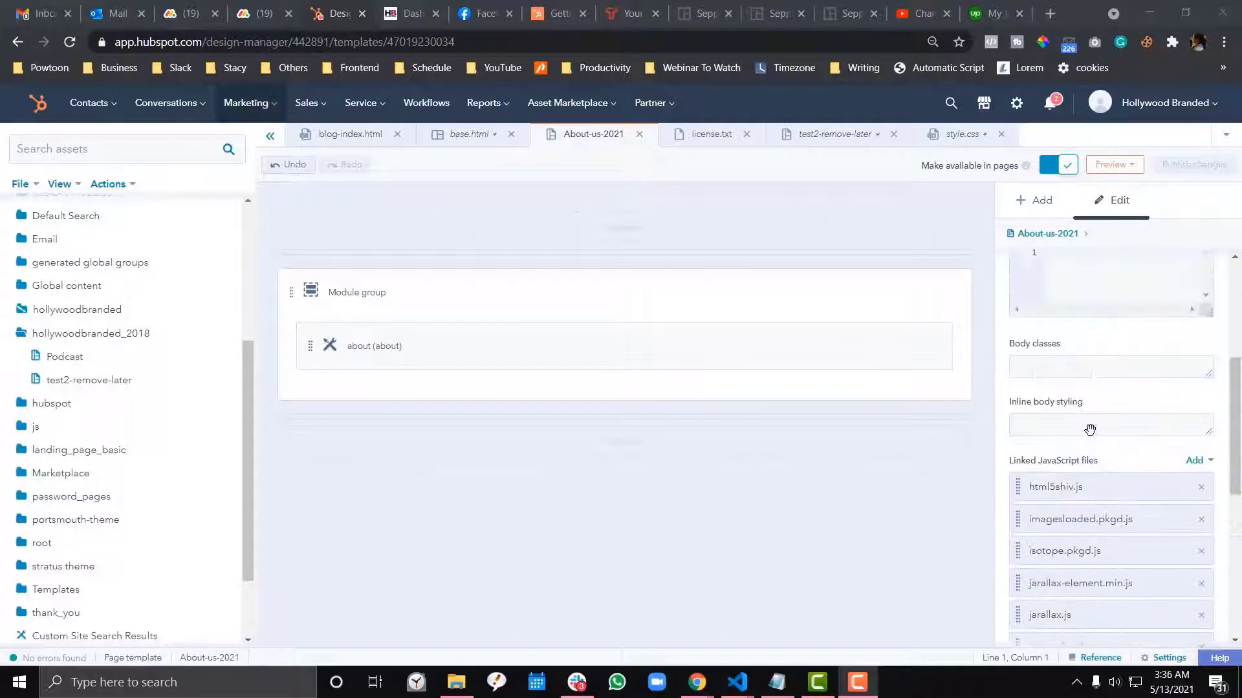
{"action": "scroll", "scroll_direction": "up", "scroll_amount": 3}
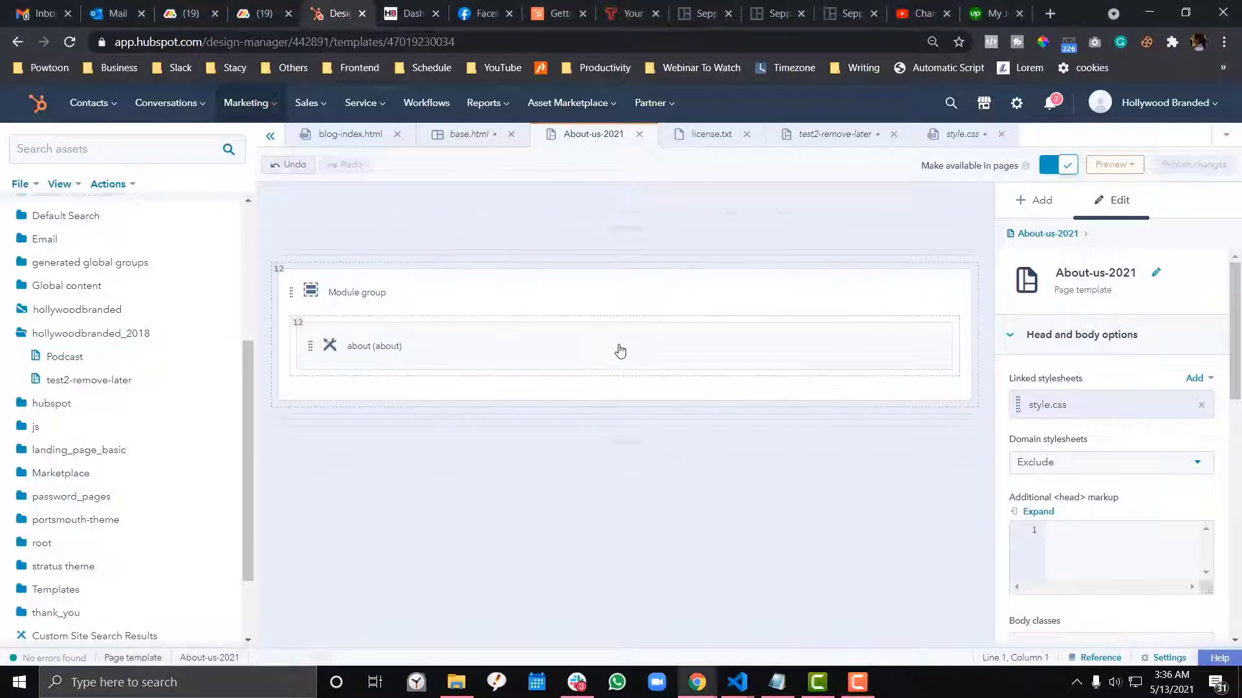
- Clone the About-us-2021 template to a coded HTML file in Coded files
{"action": "left_click", "coordinate": [621, 347]}
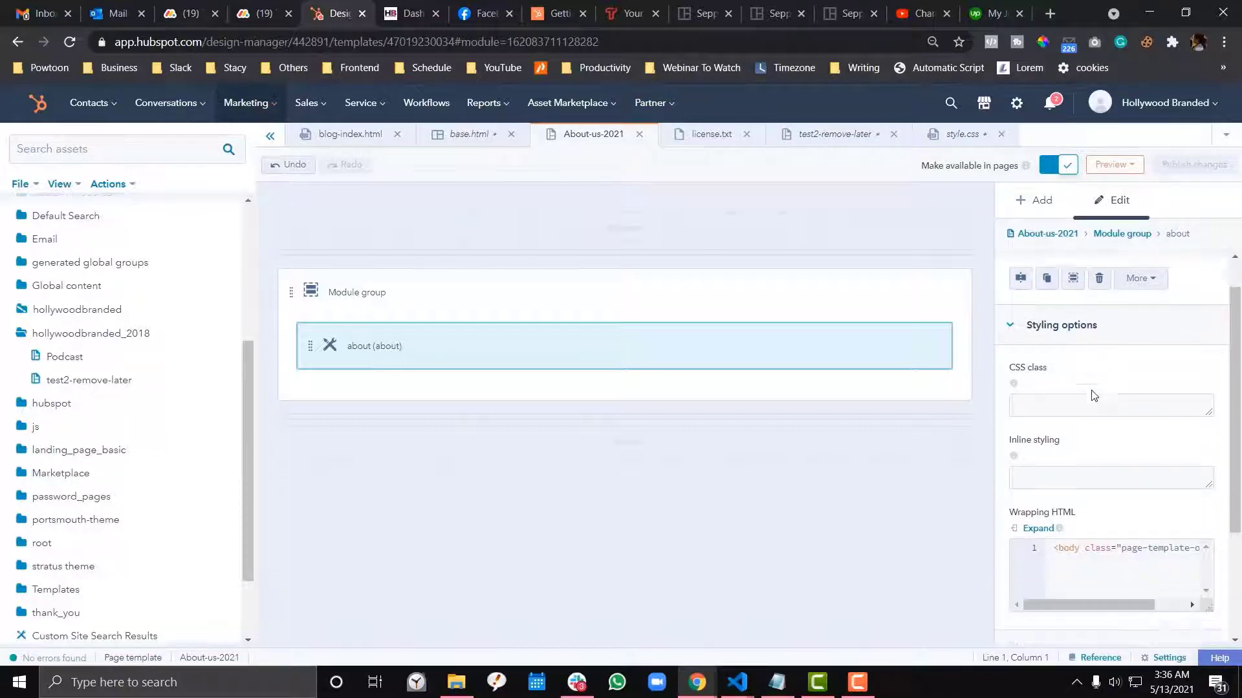
{"action": "scroll", "scroll_direction": "down", "scroll_amount": 3}
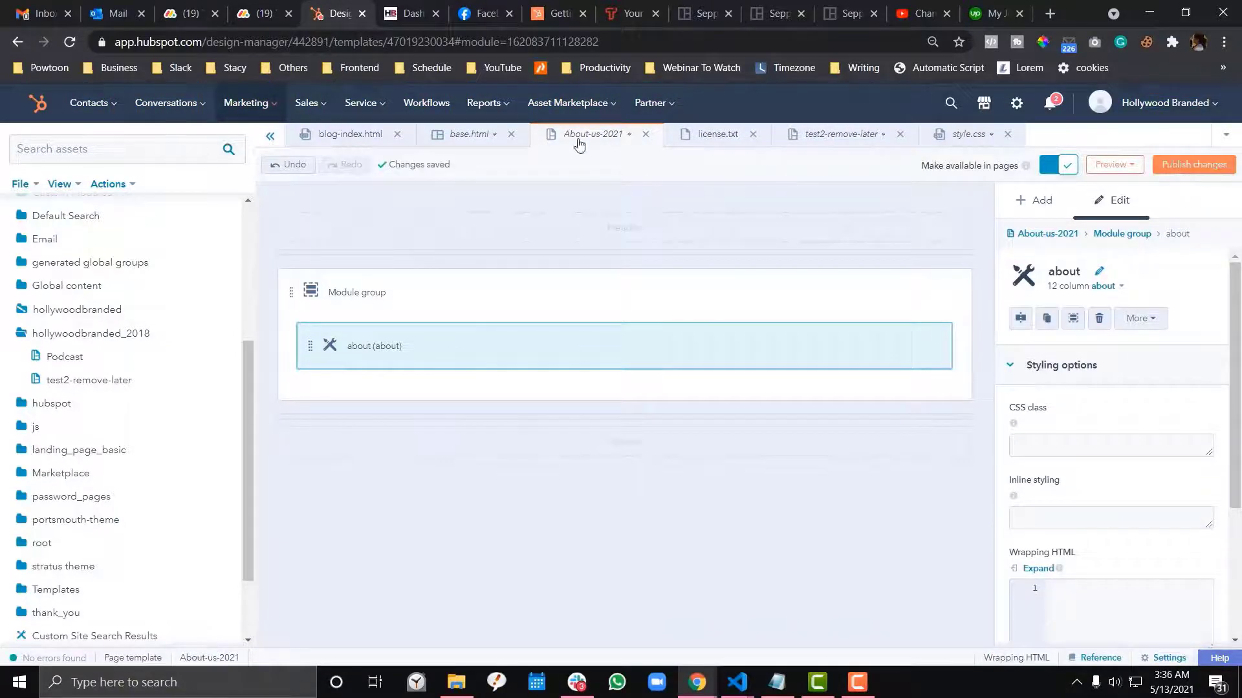
{"action": "left_click", "coordinate": [1194, 164]}
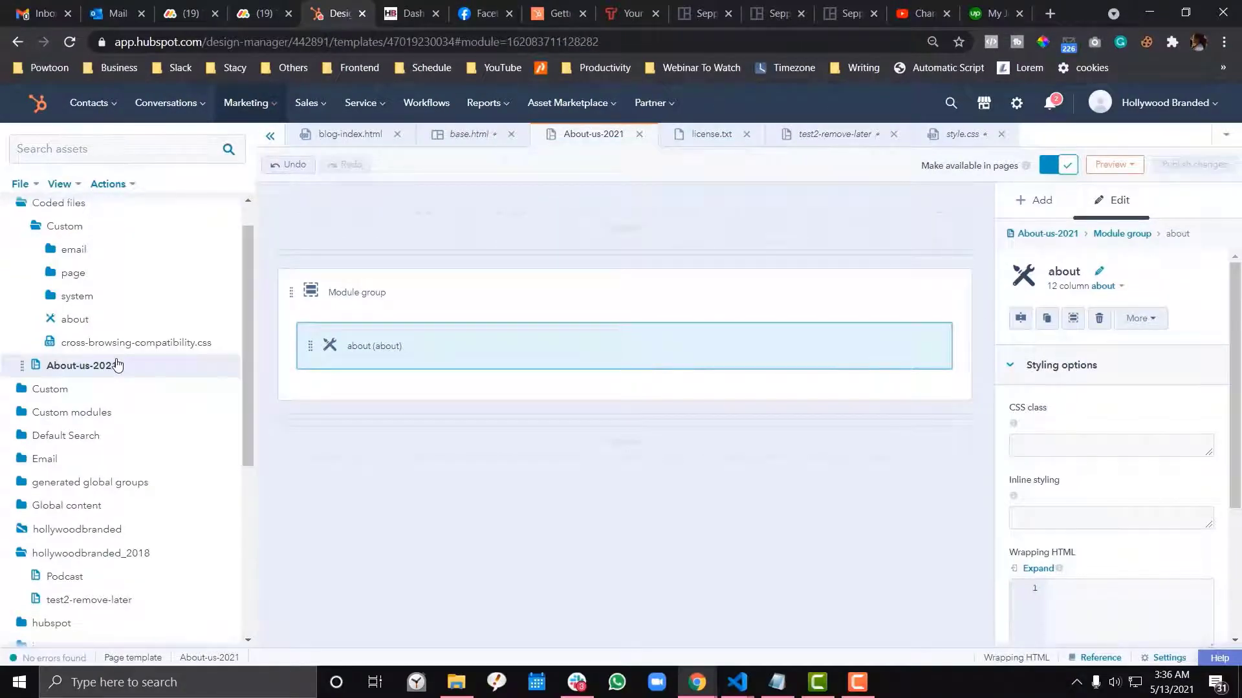
{"action": "scroll", "scroll_direction": "down", "scroll_amount": 3}
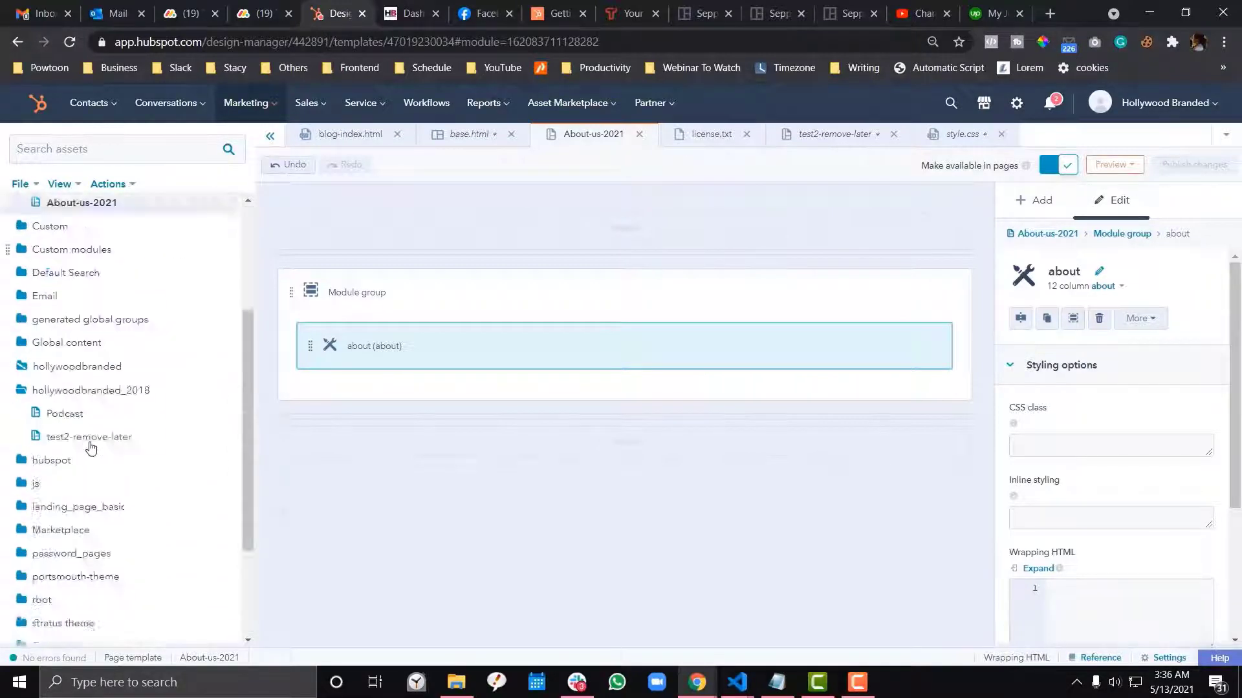
{"action": "right_click", "coordinate": [81, 402]}
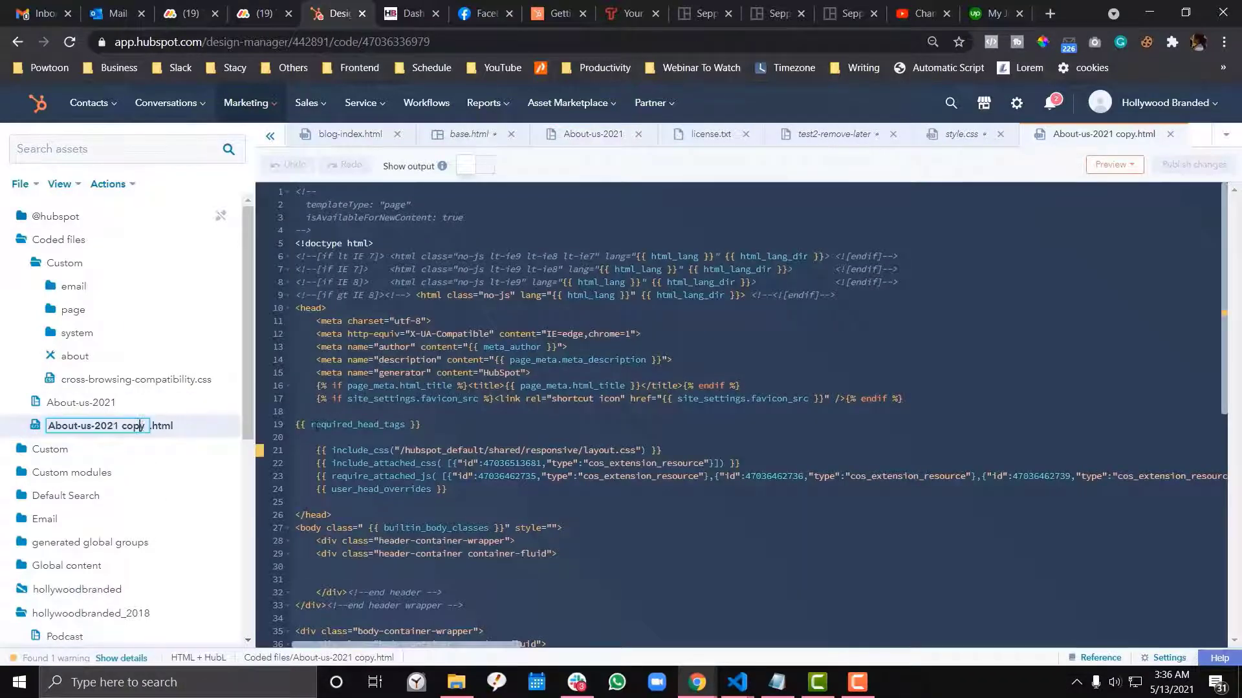
- Delete the layout.css include from About-us-2021 copy.html and publish the copy
{"action": "left_click", "coordinate": [107, 425]}
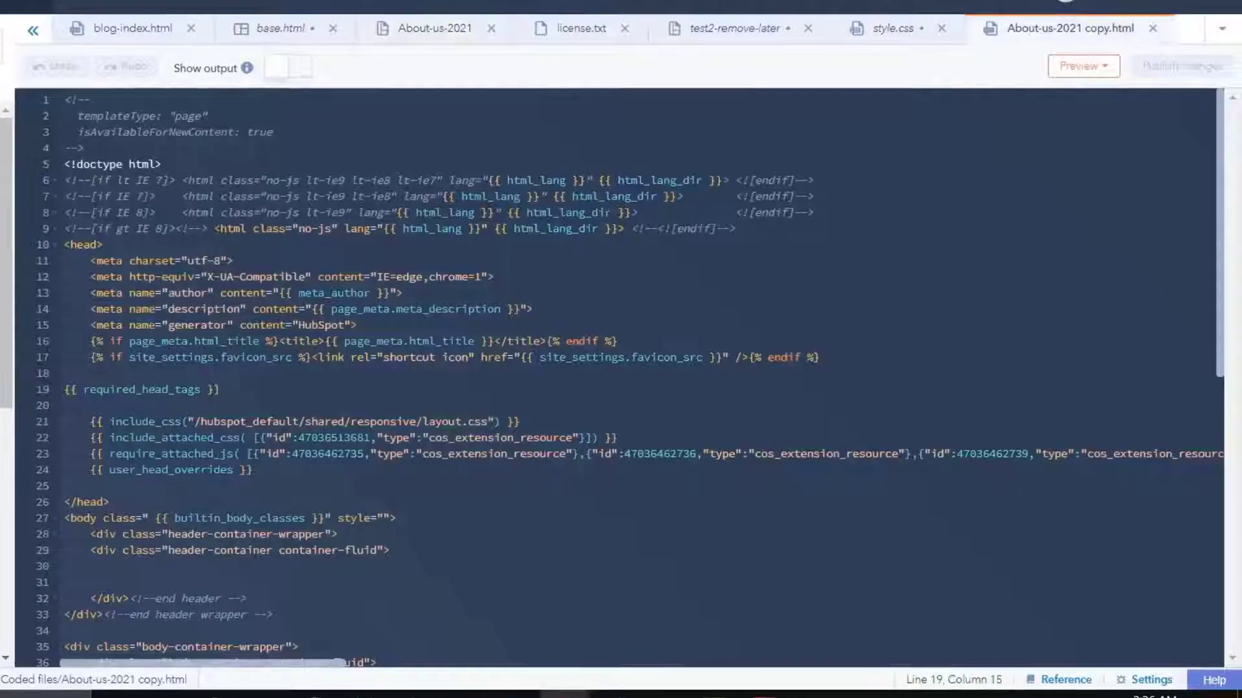
{"action": "scroll", "scroll_direction": "down", "scroll_amount": 3}
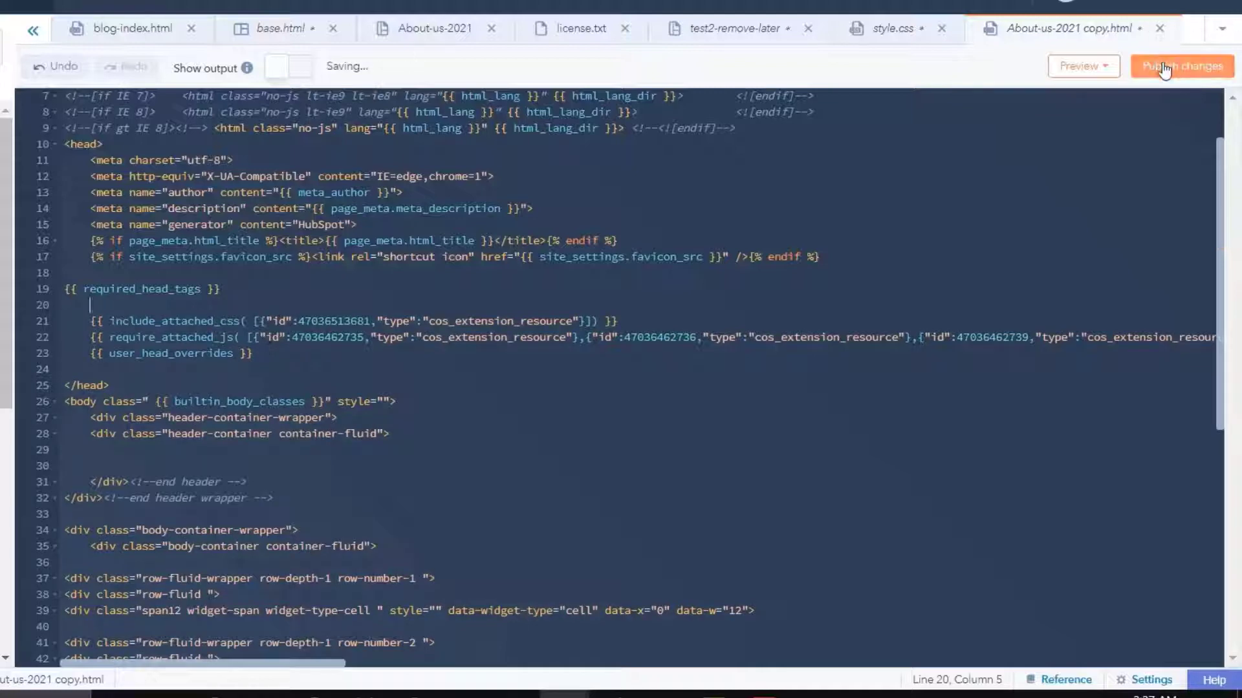
{"action": "left_click", "coordinate": [1181, 66]}
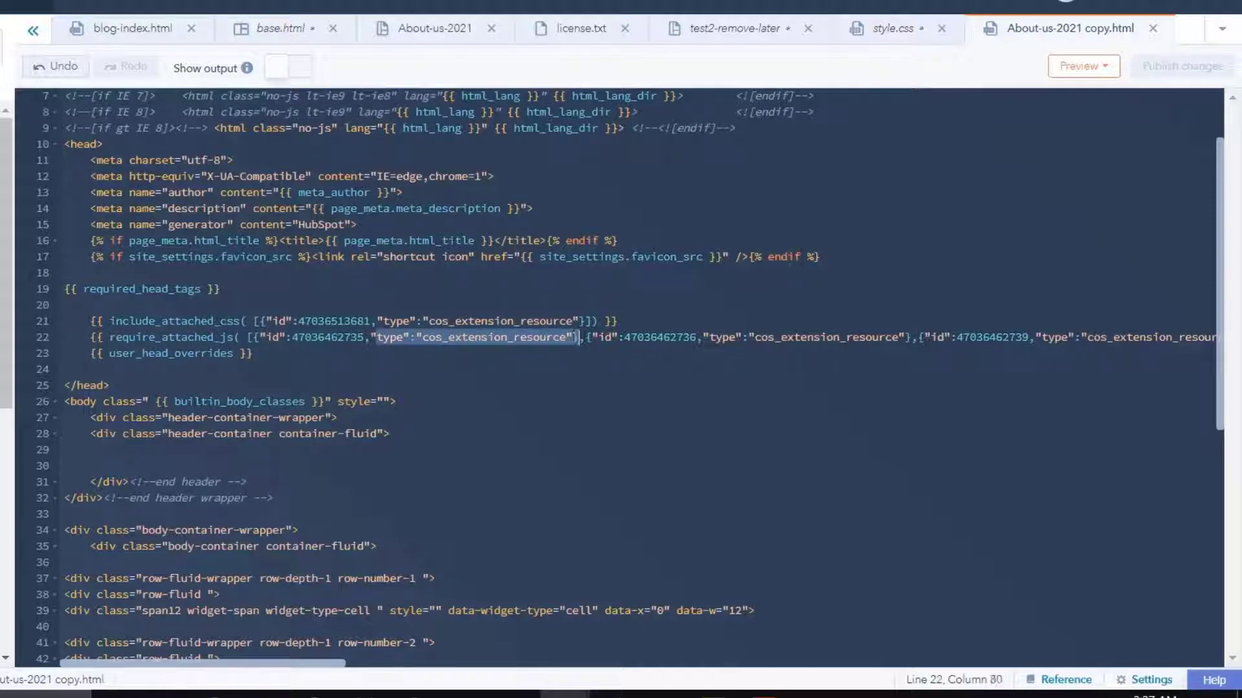
{"action": "left_click", "coordinate": [1181, 66]}
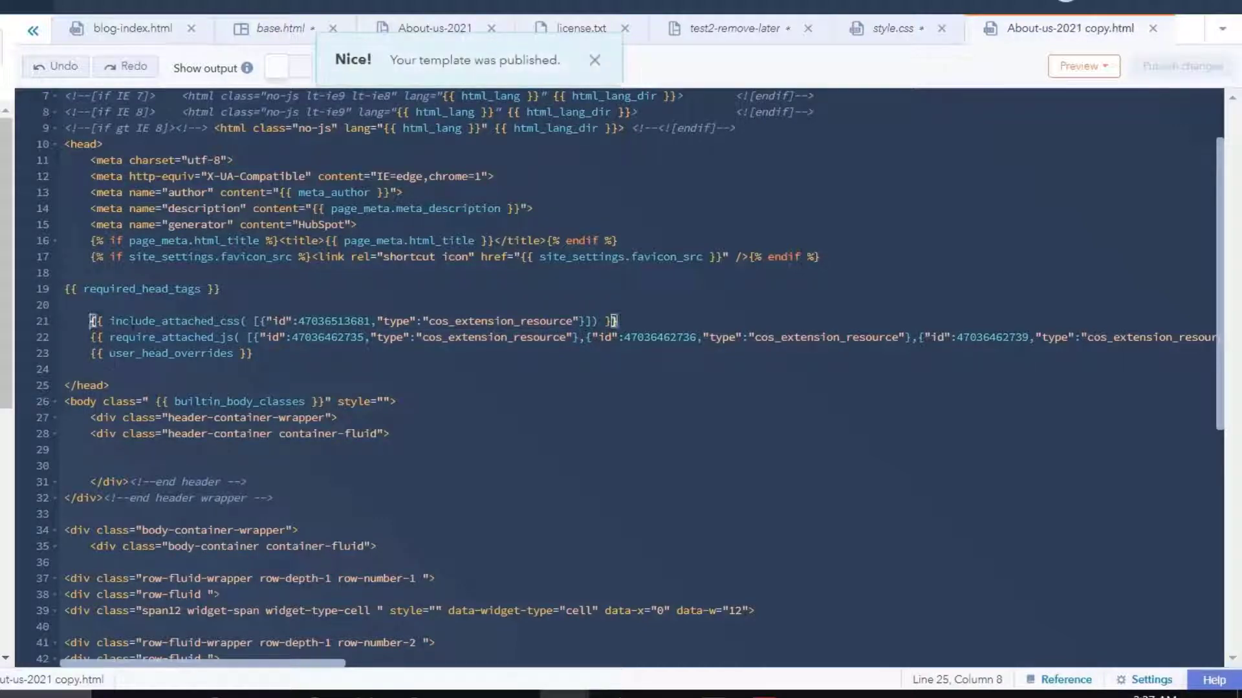
- Select the body container markup, then switch to the hollywoodbranded theme's style.css
{"action": "scroll", "scroll_direction": "down", "scroll_amount": 3}
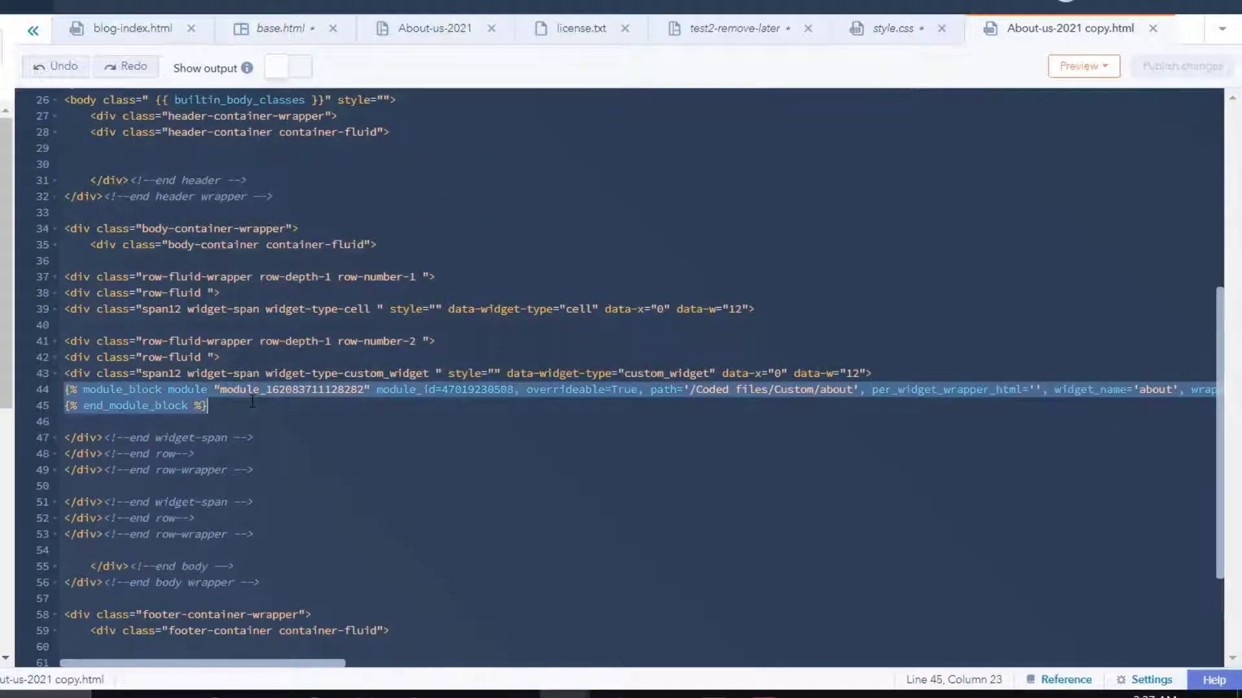
{"action": "scroll", "scroll_direction": "up", "scroll_amount": 3}
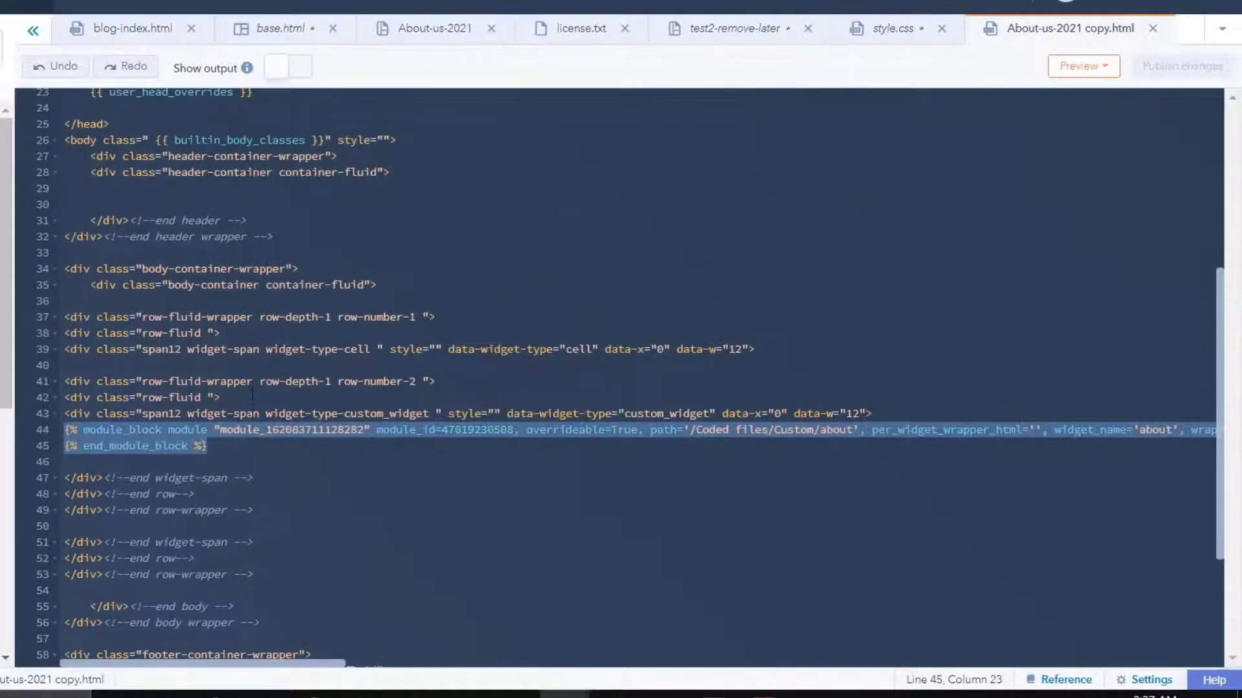
{"action": "left_click", "coordinate": [252, 394]}
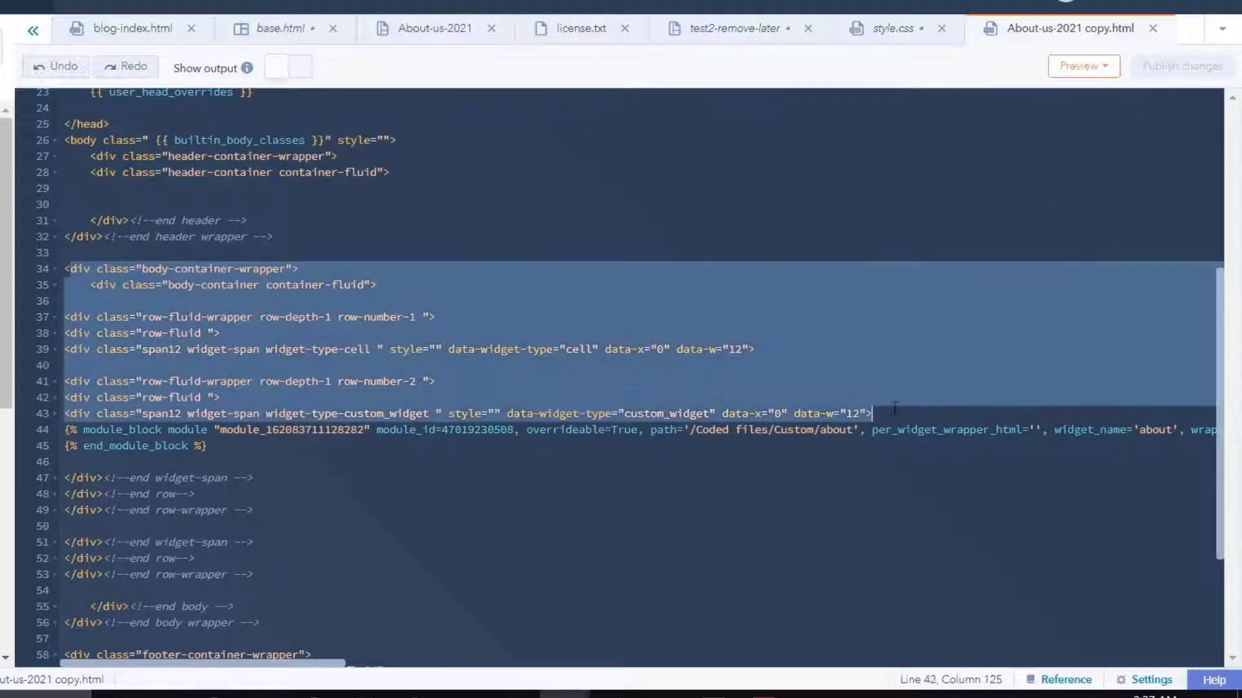
{"action": "scroll", "scroll_direction": "down", "scroll_amount": 3}
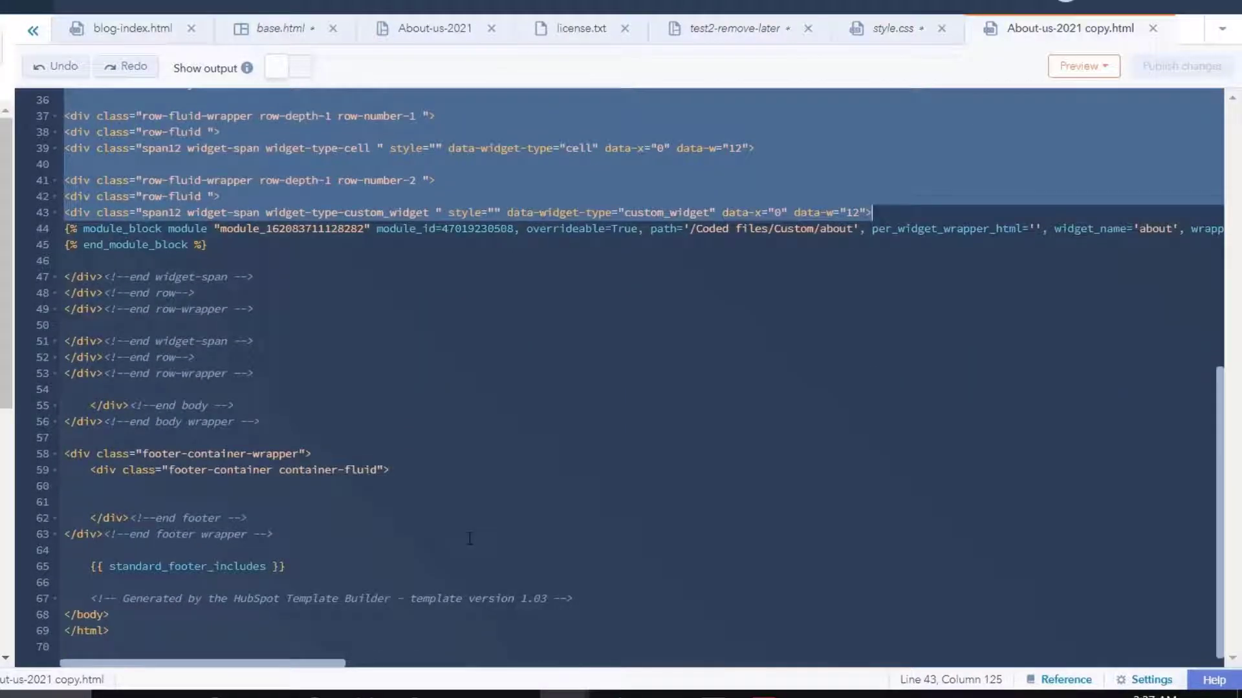
{"action": "scroll", "scroll_direction": "up", "scroll_amount": 3}
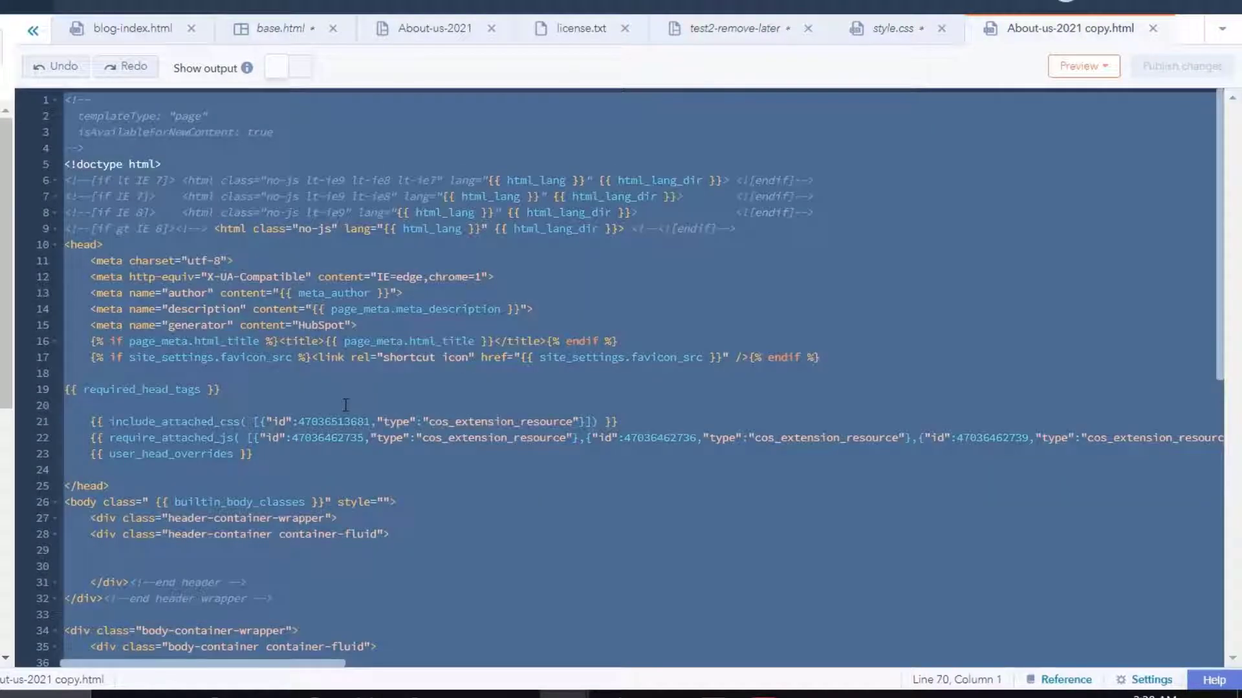
{"action": "left_click", "coordinate": [33, 30]}
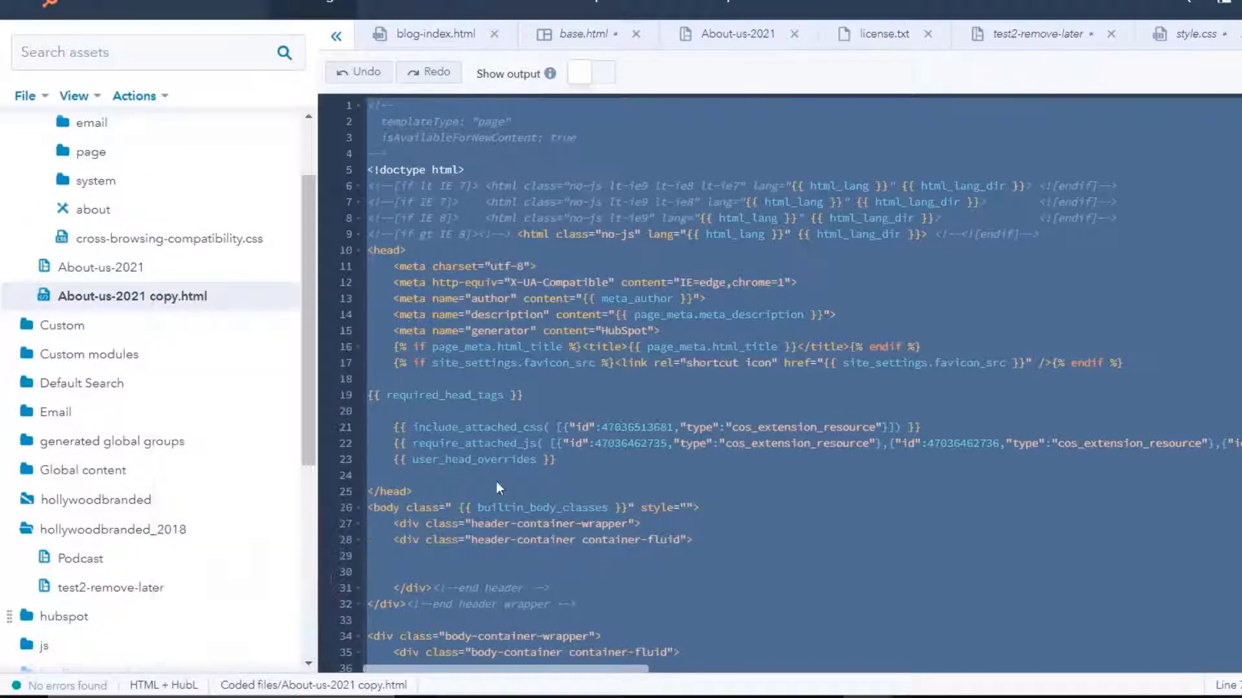
{"action": "left_click", "coordinate": [1193, 34]}
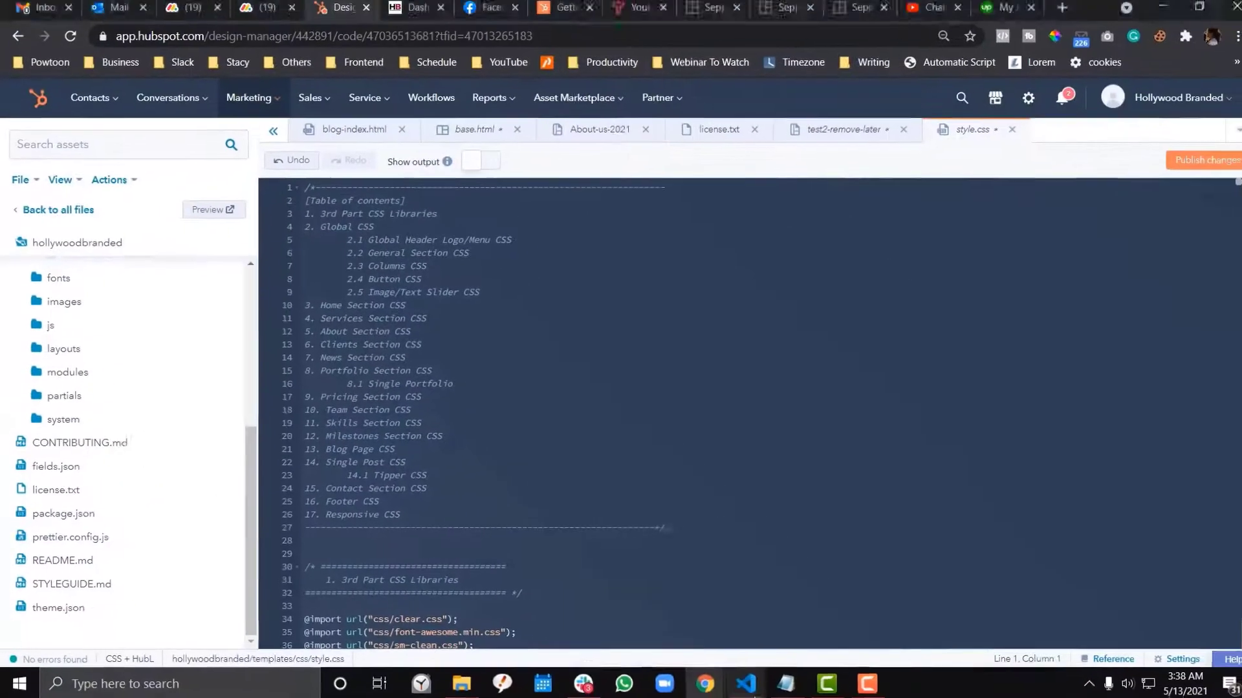
- Show about-2021.html under templates > system in the Explorer and select all its contents
{"action": "left_click", "coordinate": [737, 683]}
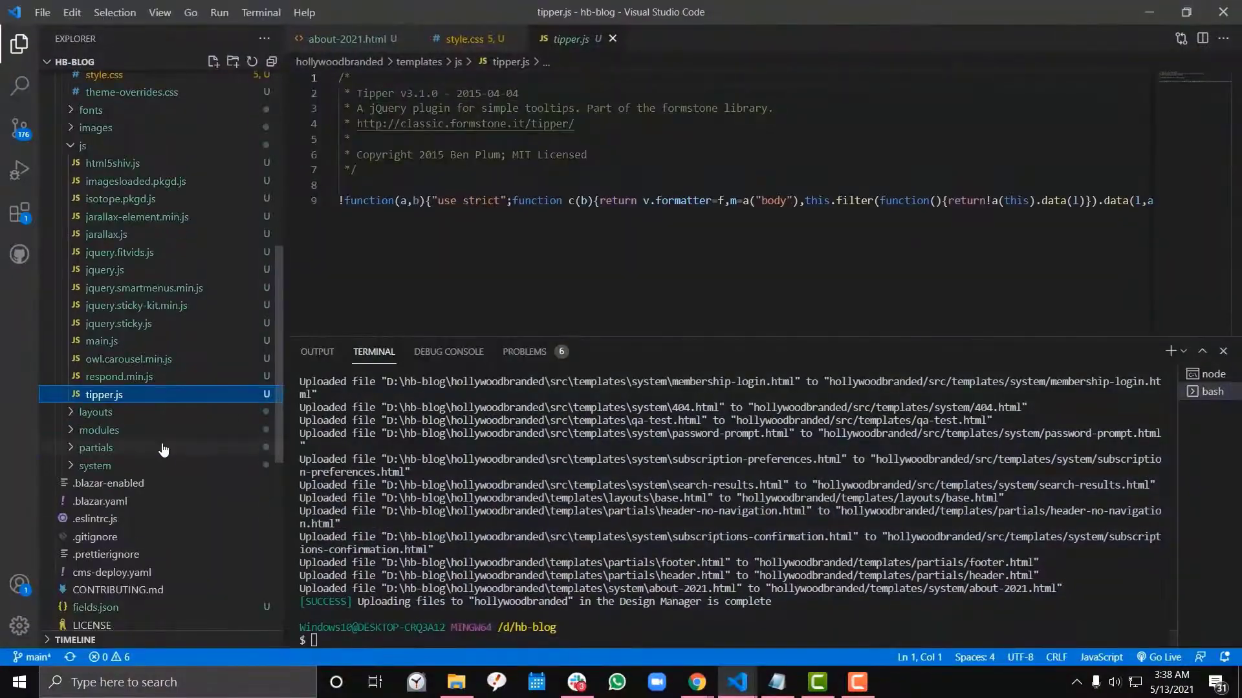
{"action": "left_click", "coordinate": [83, 146]}
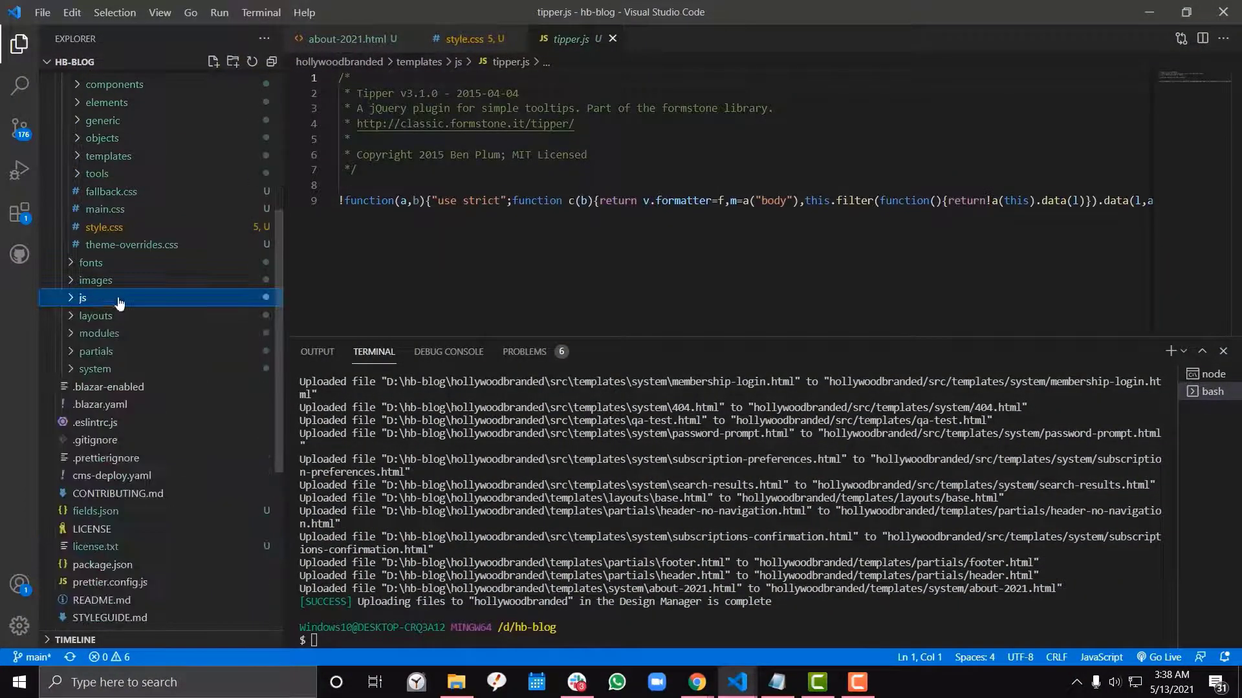
{"action": "scroll", "scroll_direction": "up", "scroll_amount": 3}
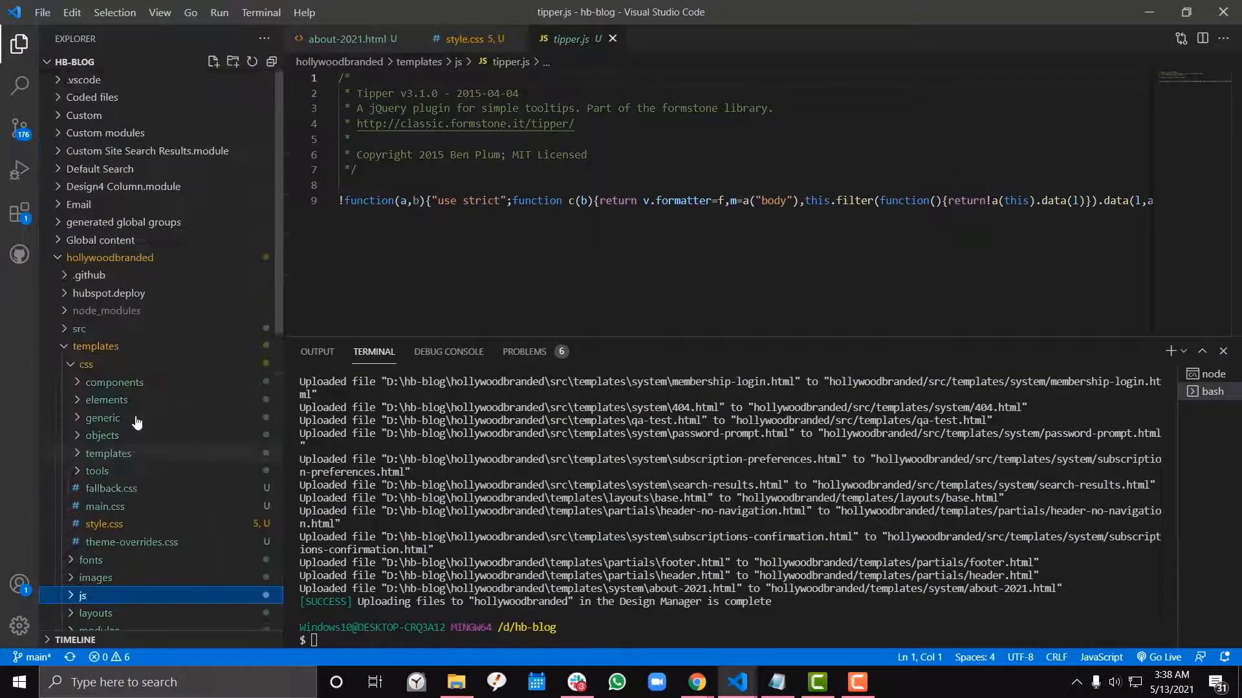
{"action": "left_click", "coordinate": [94, 347]}
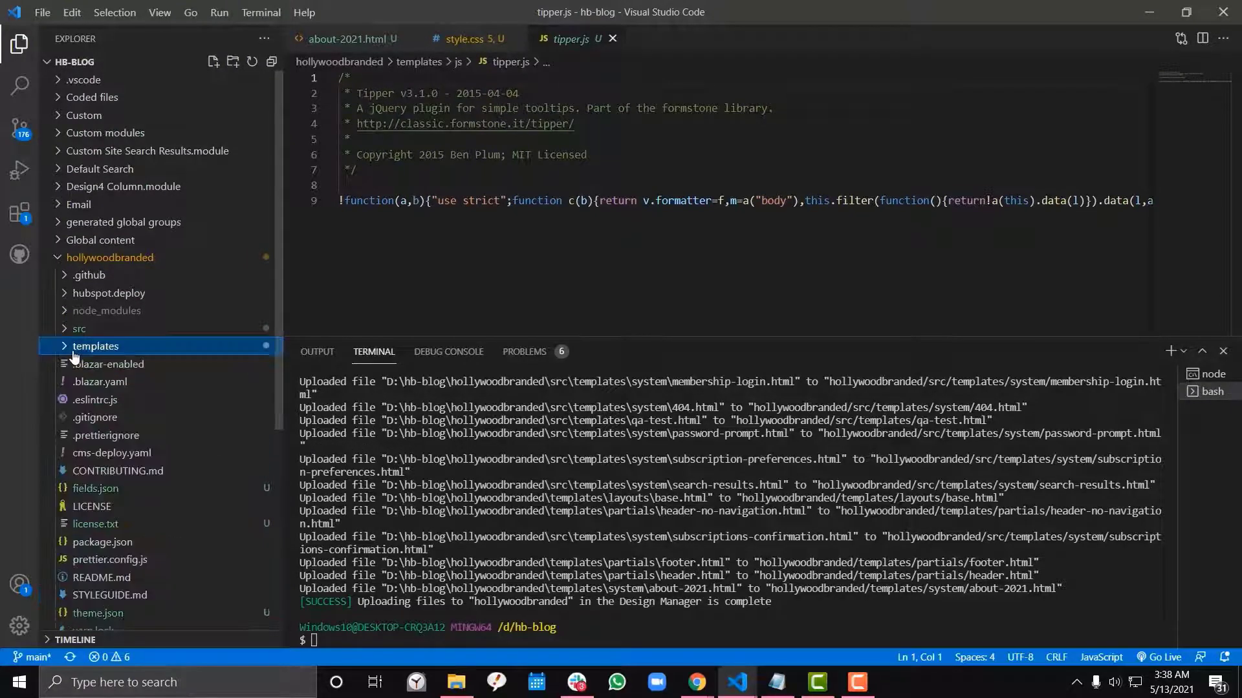
{"action": "left_click", "coordinate": [94, 347]}
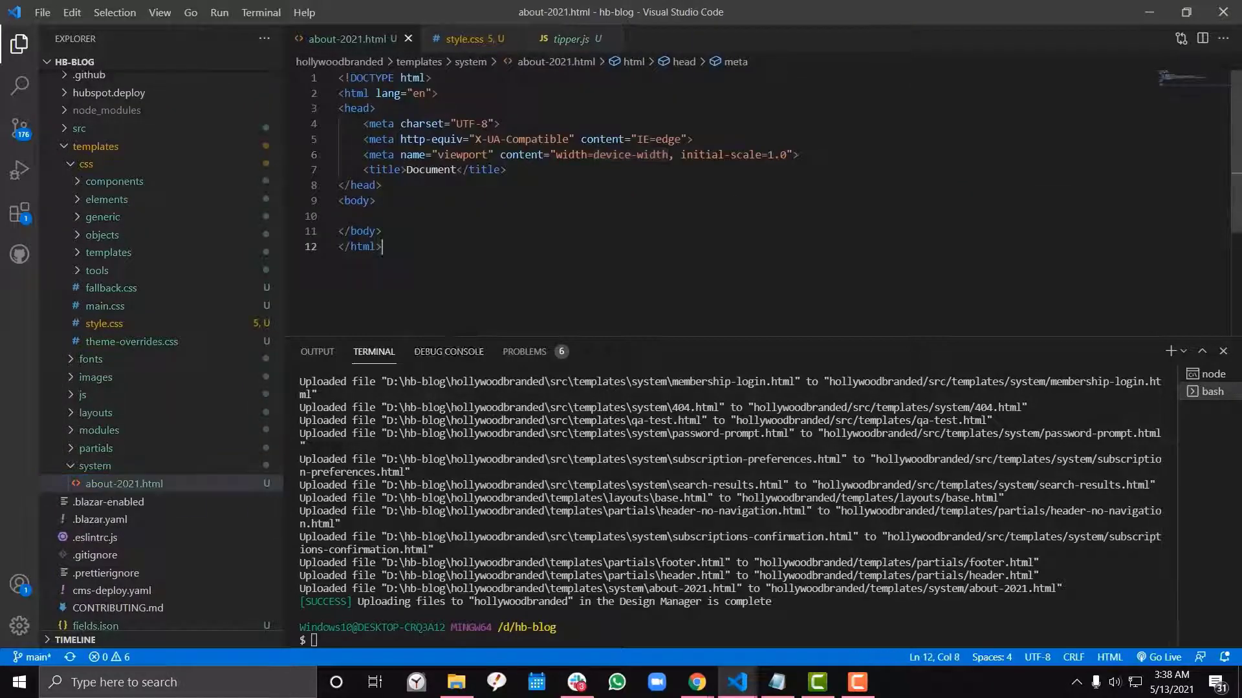
{"action": "key", "text": "ctrl+a"}
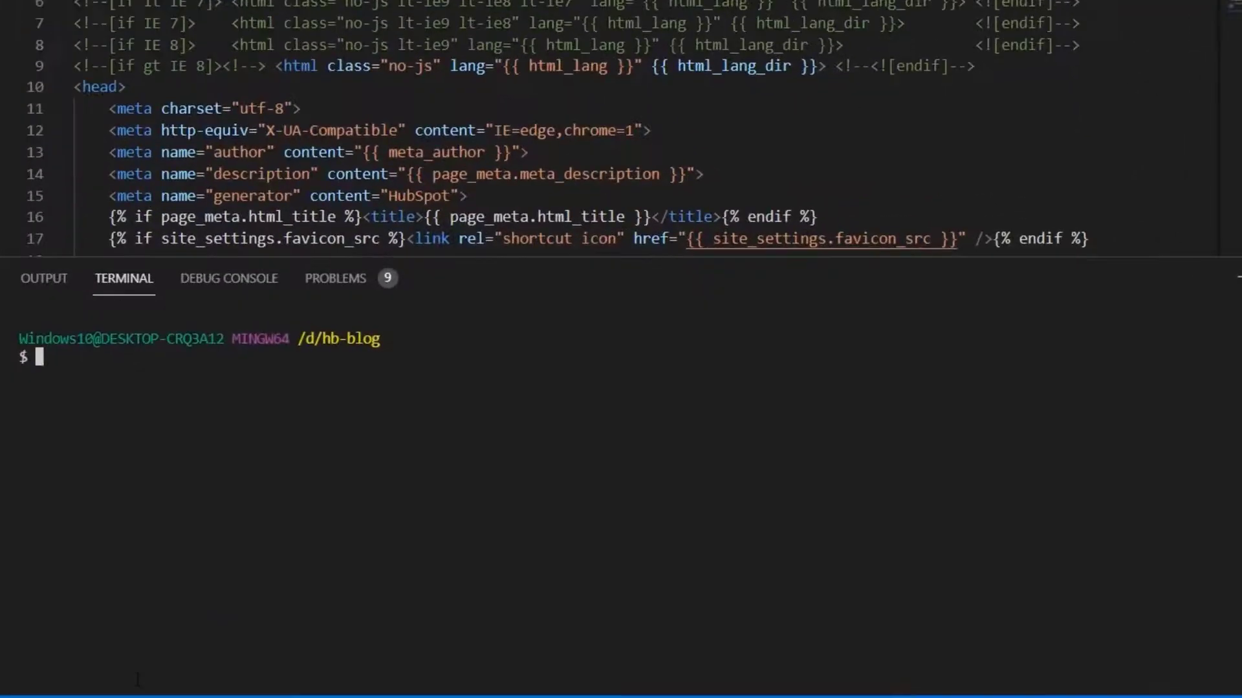
- Run 'npx hs watch hollywoodbranded' in the terminal to upload local templates to HubSpot
{"action": "type", "text": "np"}
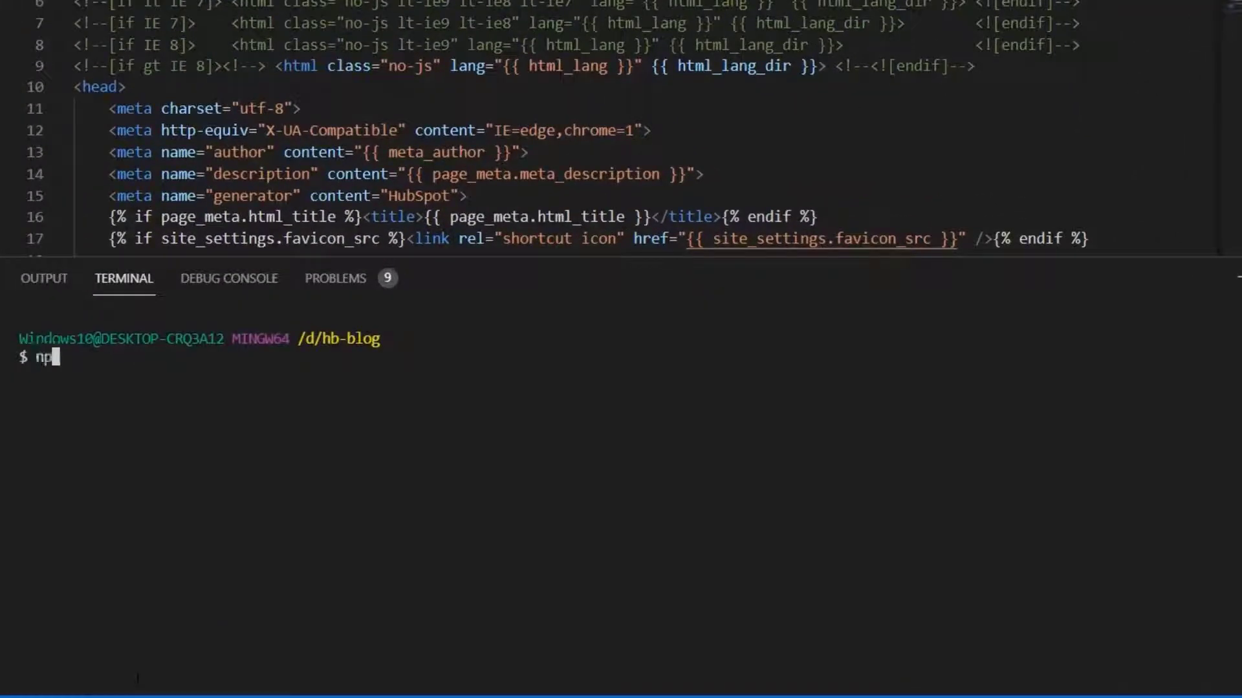
{"action": "type", "text": "x hs watch"}
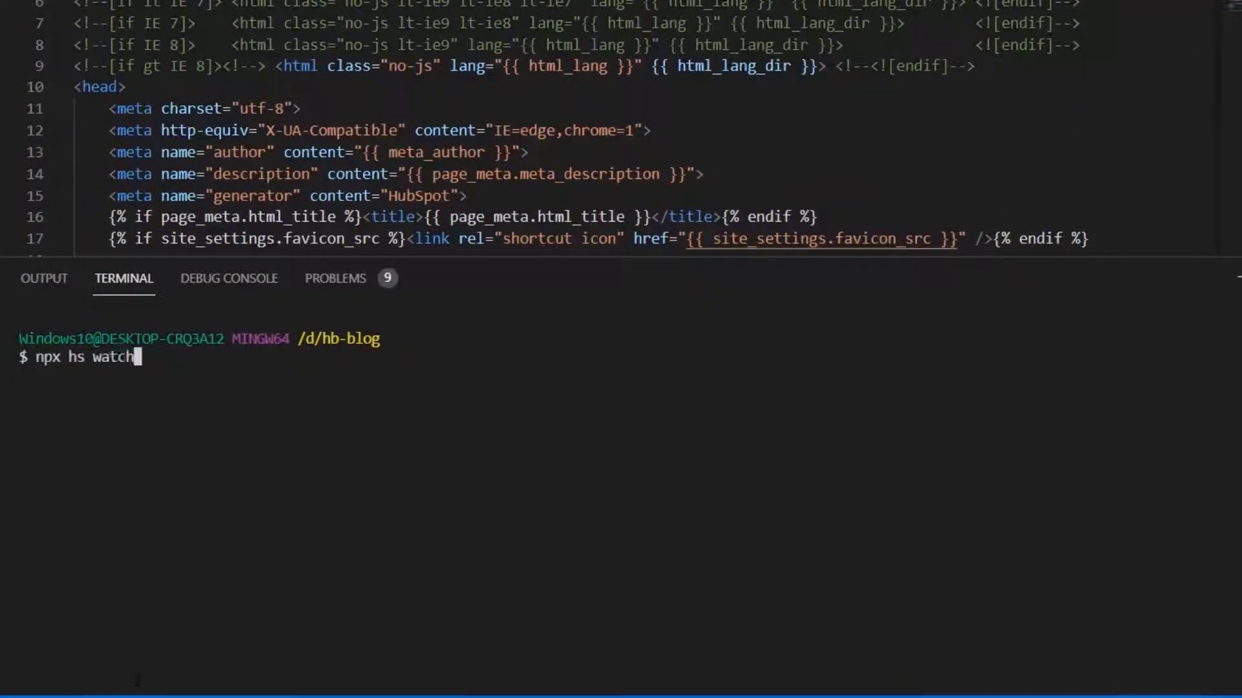
{"action": "type", "text": "hollywoodb"}
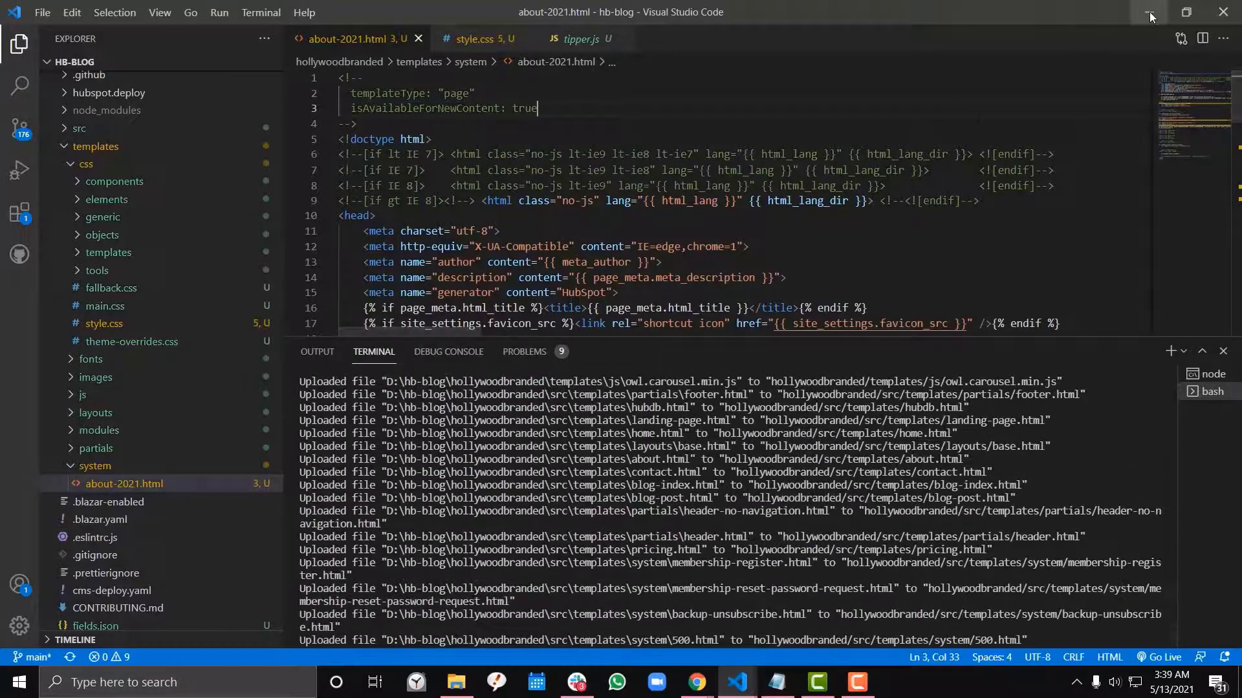
- Check the uploaded about-2021.html in Design Manager's system folder, then return to the editor
{"action": "left_click", "coordinate": [696, 682]}
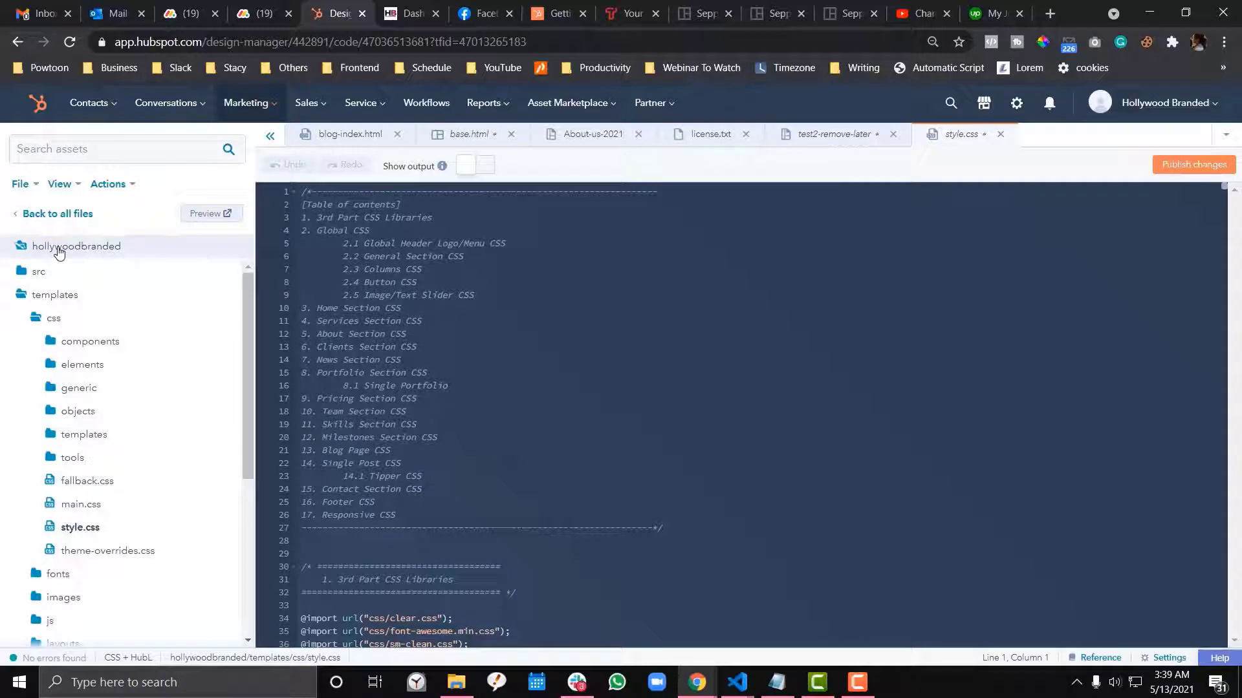
{"action": "mouse_move", "coordinate": [65, 405]}
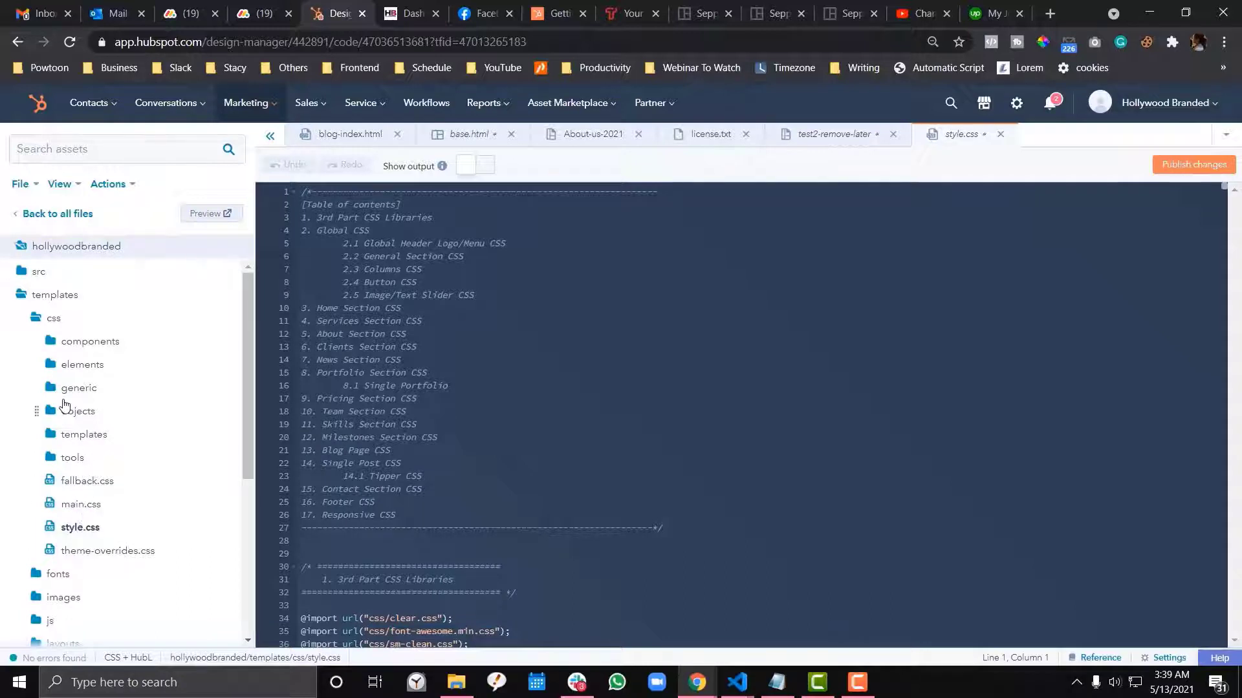
{"action": "scroll", "scroll_direction": "down", "scroll_amount": 3}
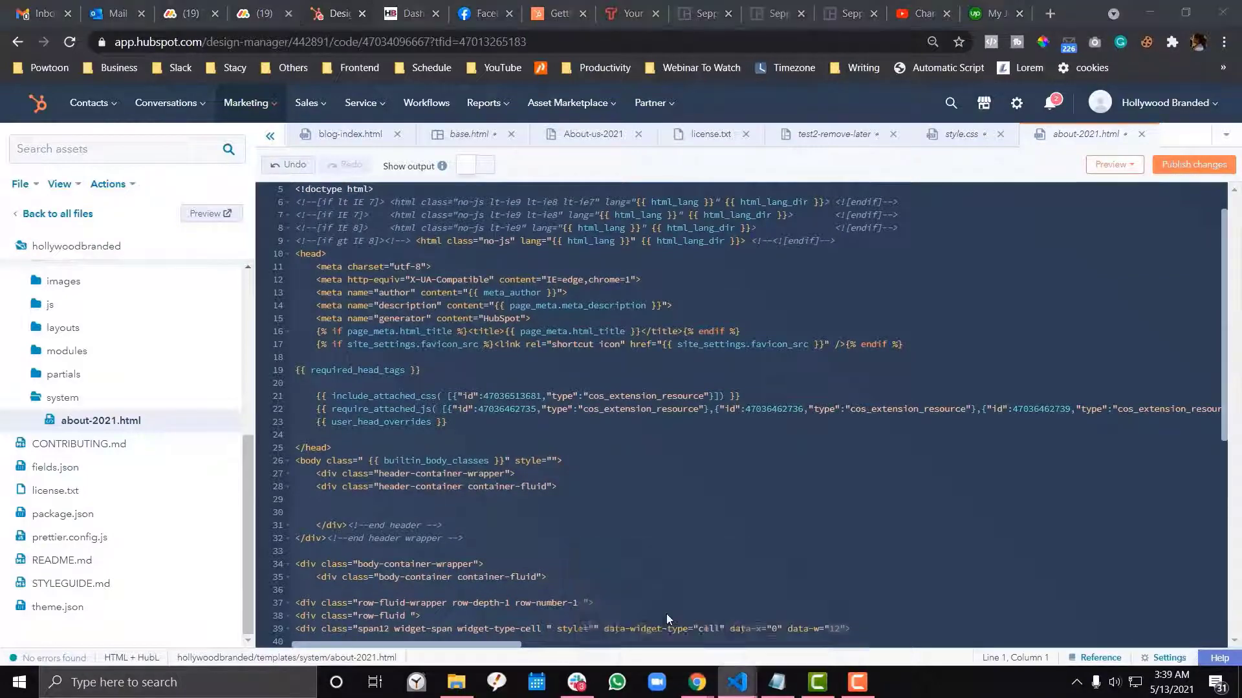
{"action": "left_click", "coordinate": [735, 682]}
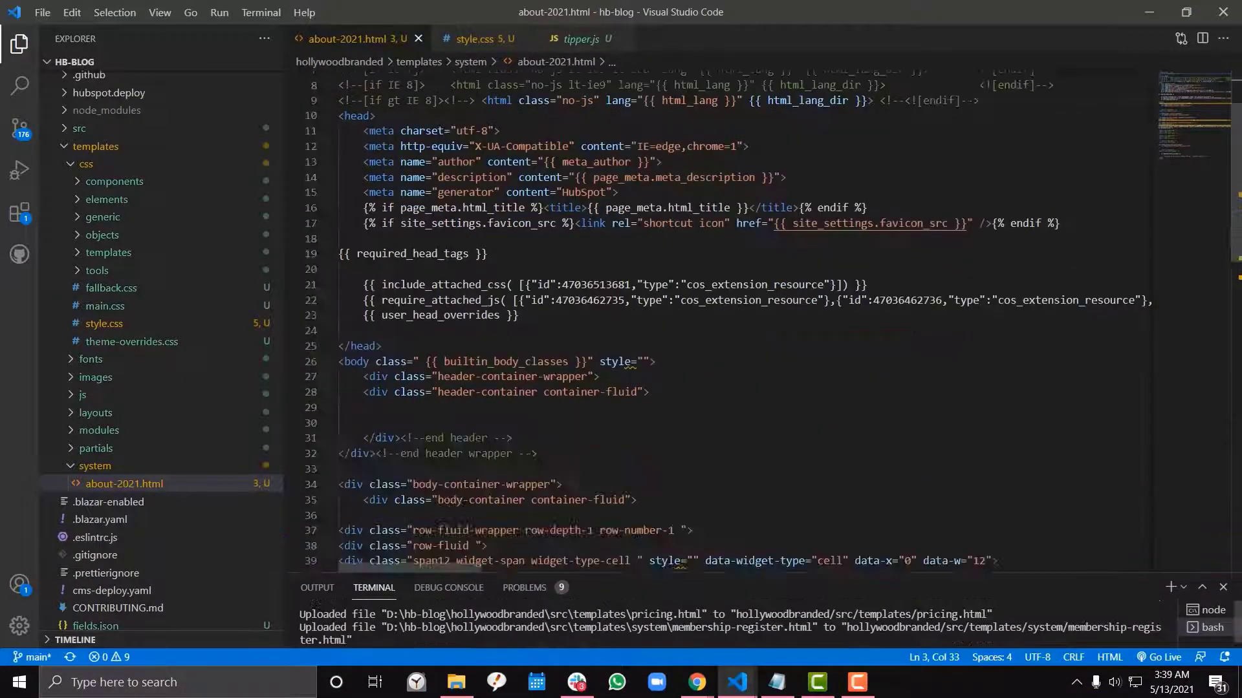
- Delete the header, body and footer wrapper divs from about-2021.html
{"action": "scroll", "scroll_direction": "down", "scroll_amount": 3}
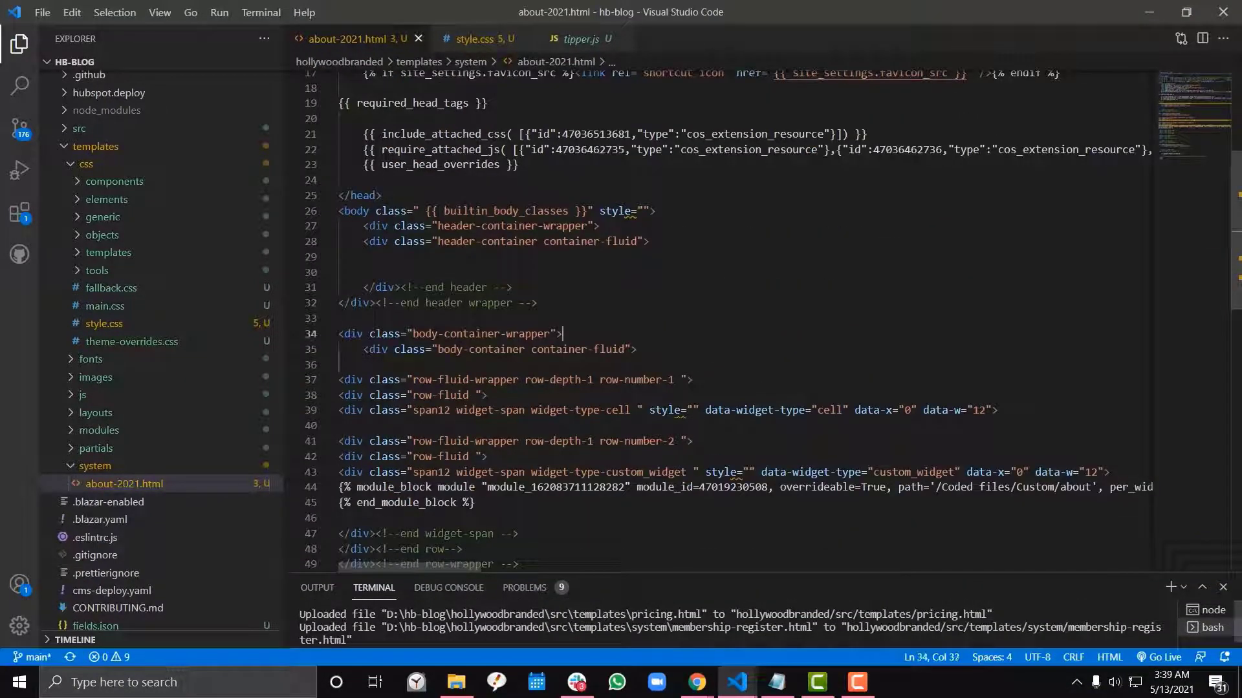
{"action": "double_click", "coordinate": [483, 284]}
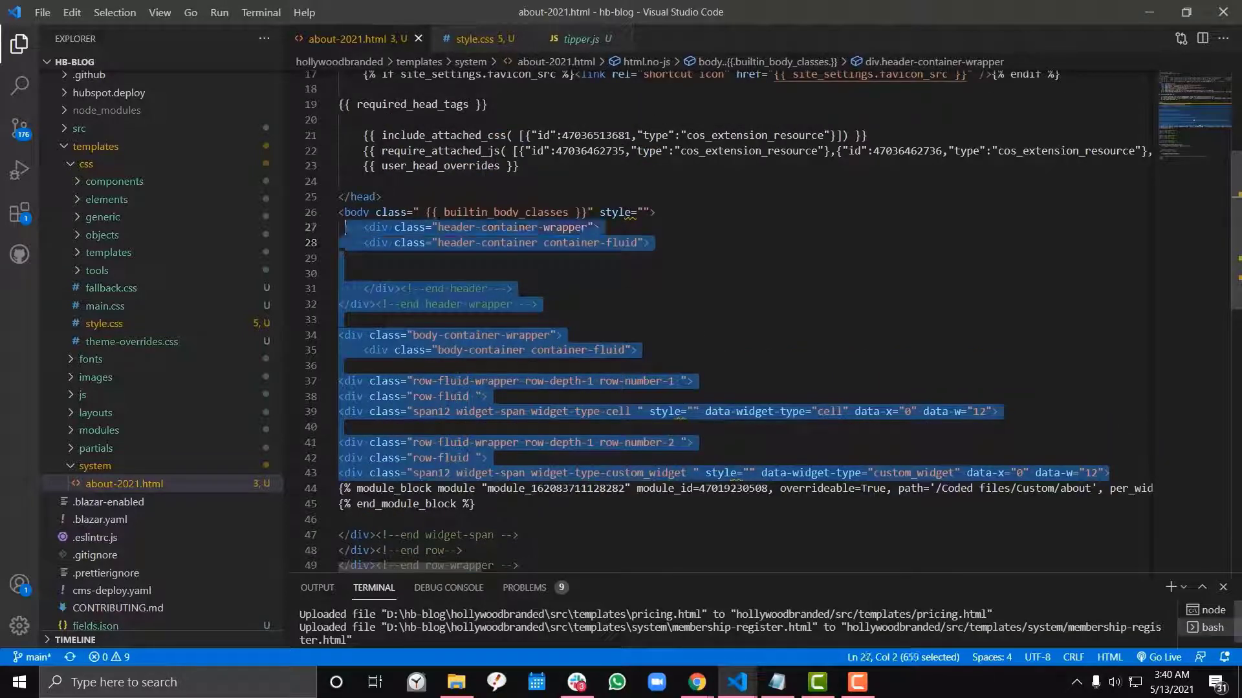
{"action": "left_click", "coordinate": [360, 211]}
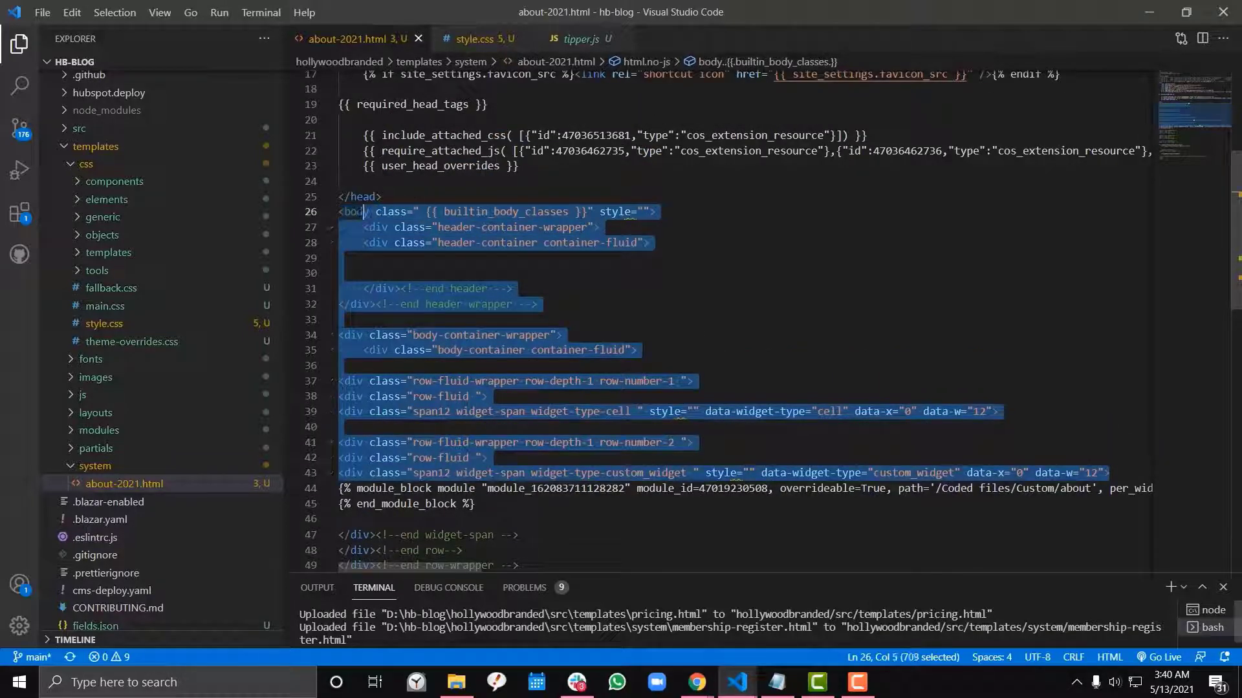
{"action": "key", "text": "ctrl+s"}
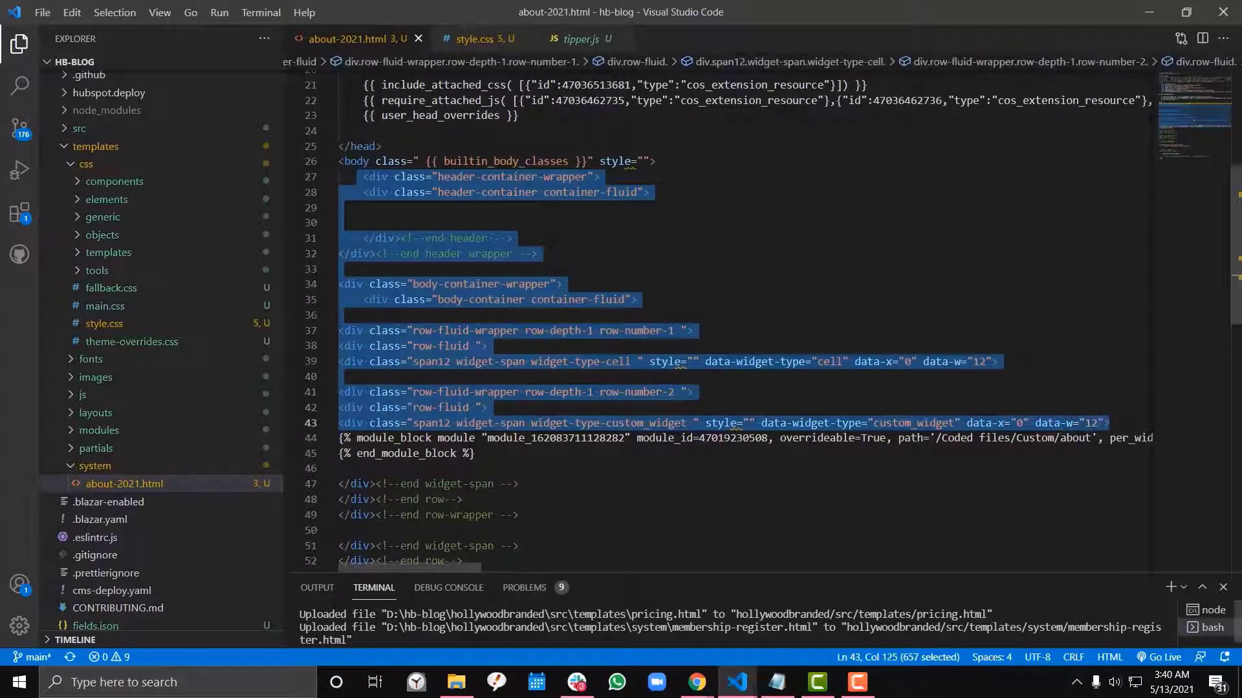
{"action": "key", "text": "Delete"}
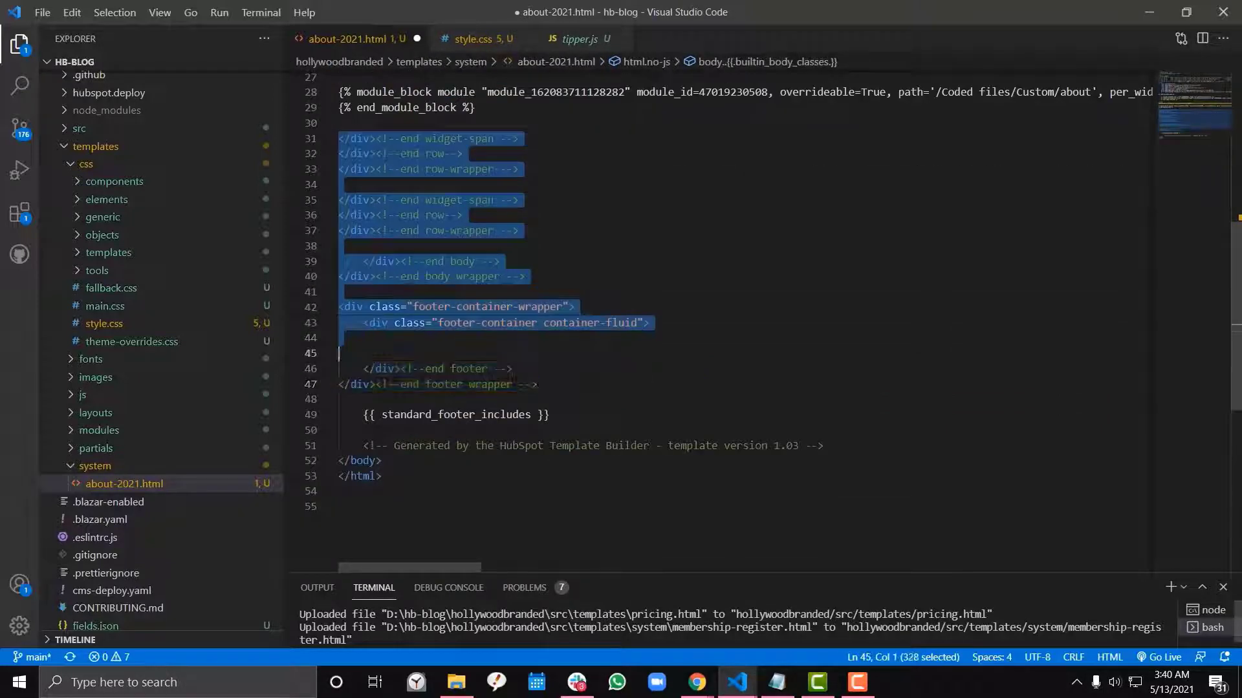
{"action": "key", "text": "Delete"}
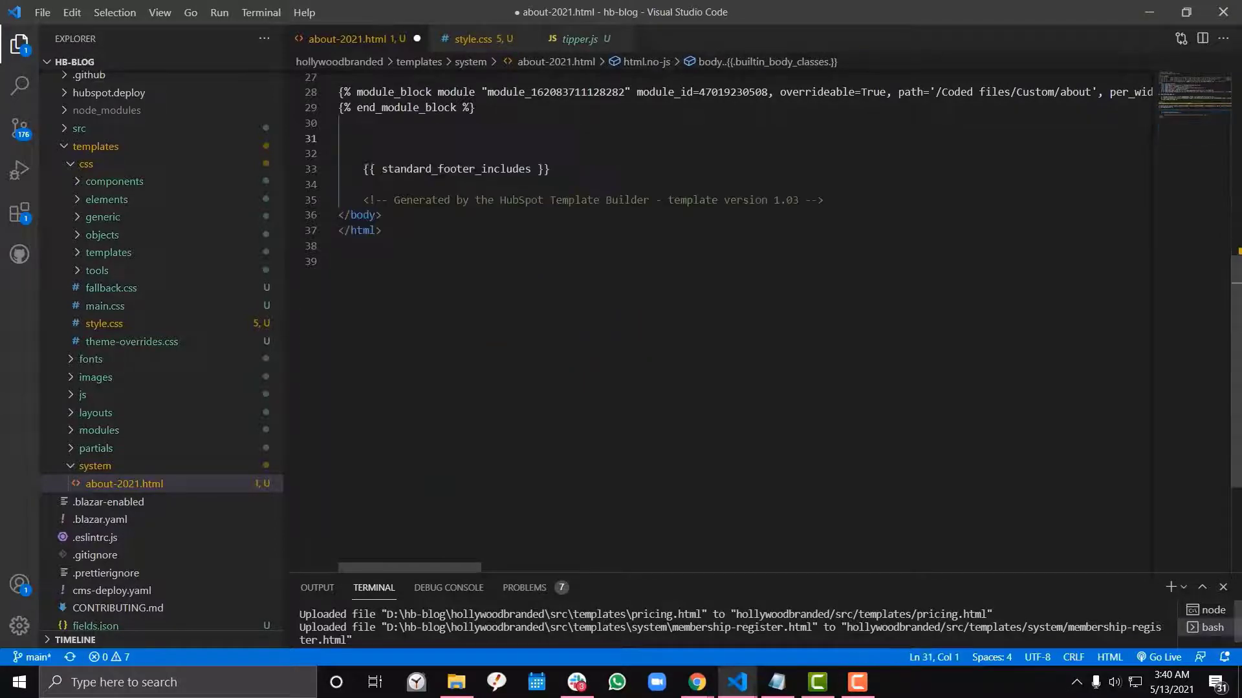
- Place the caret on an empty line near the generator comment for new markup
{"action": "scroll", "scroll_direction": "up", "scroll_amount": 3}
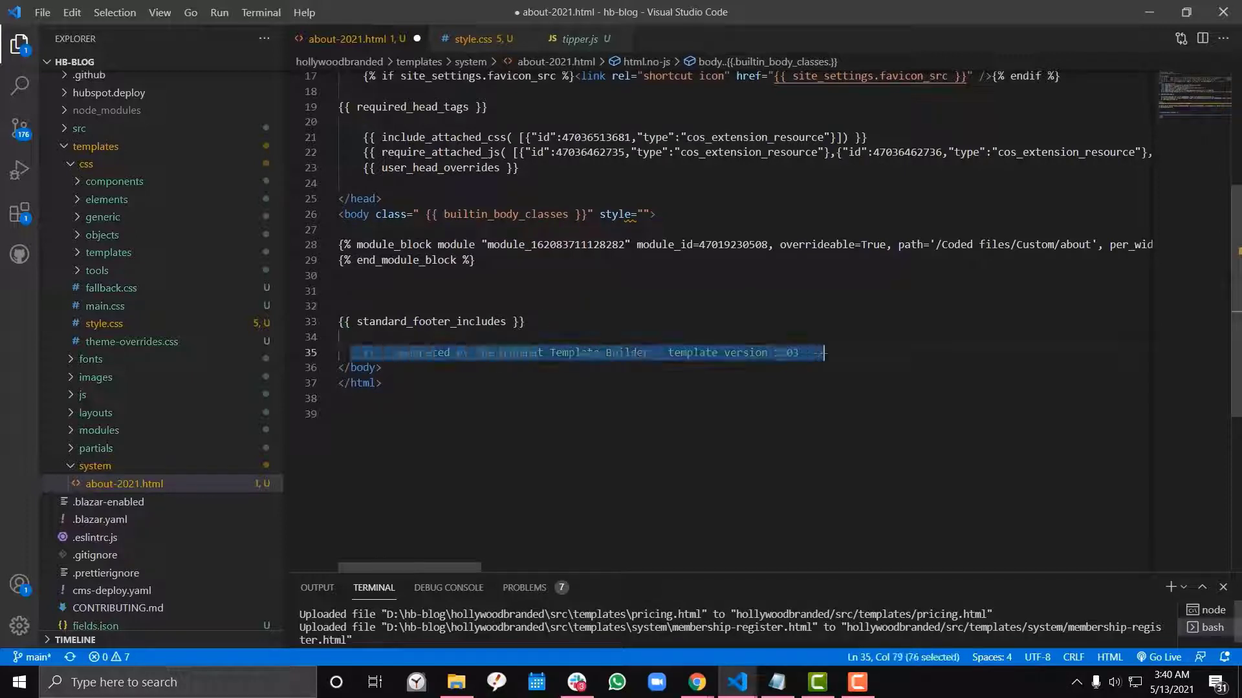
{"action": "left_click", "coordinate": [339, 352]}
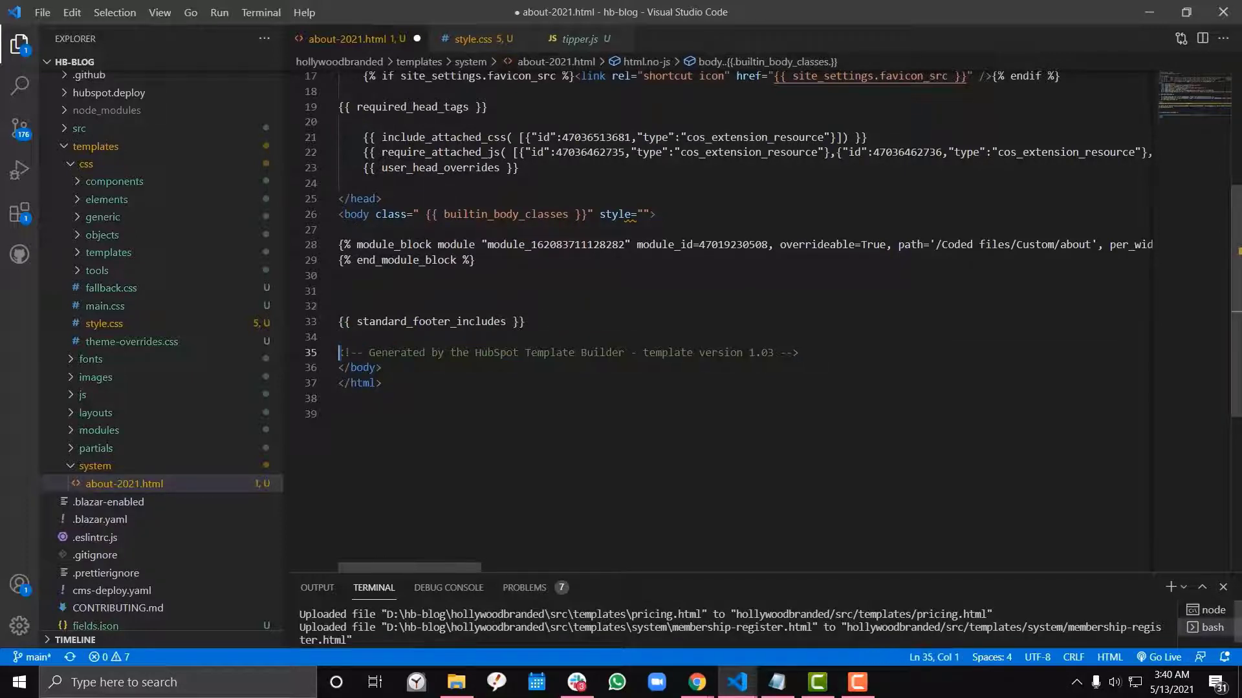
{"action": "left_click", "coordinate": [340, 399]}
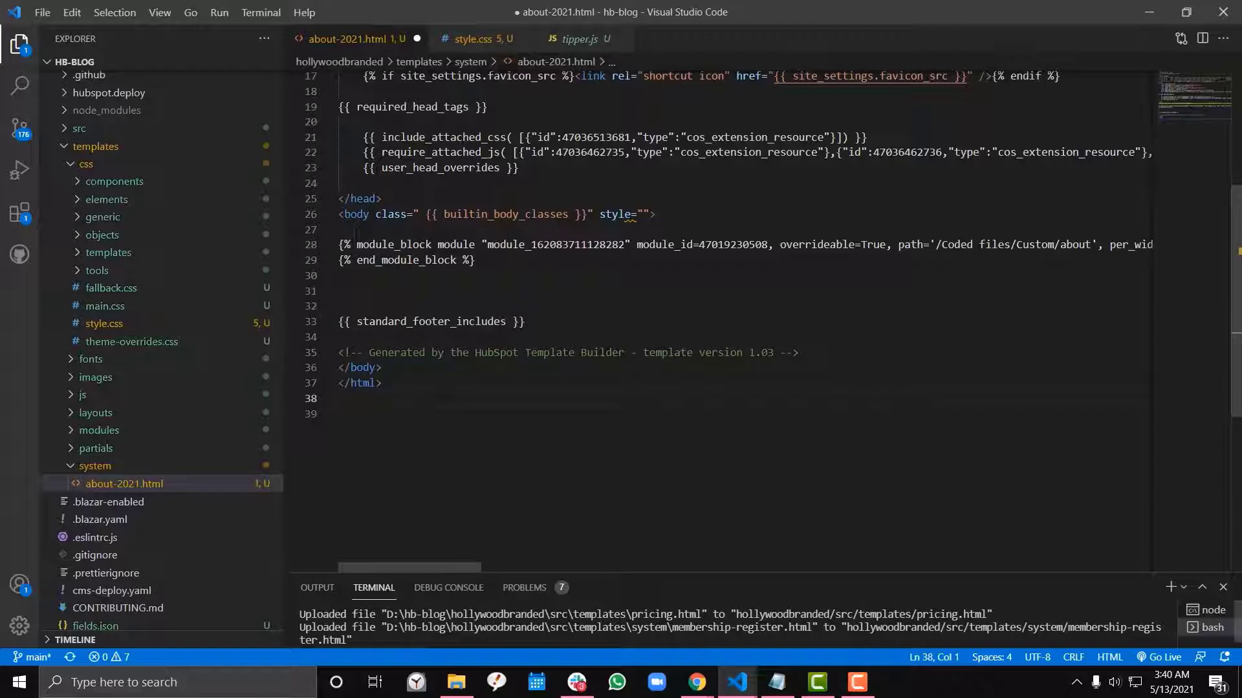
{"action": "left_click", "coordinate": [340, 274]}
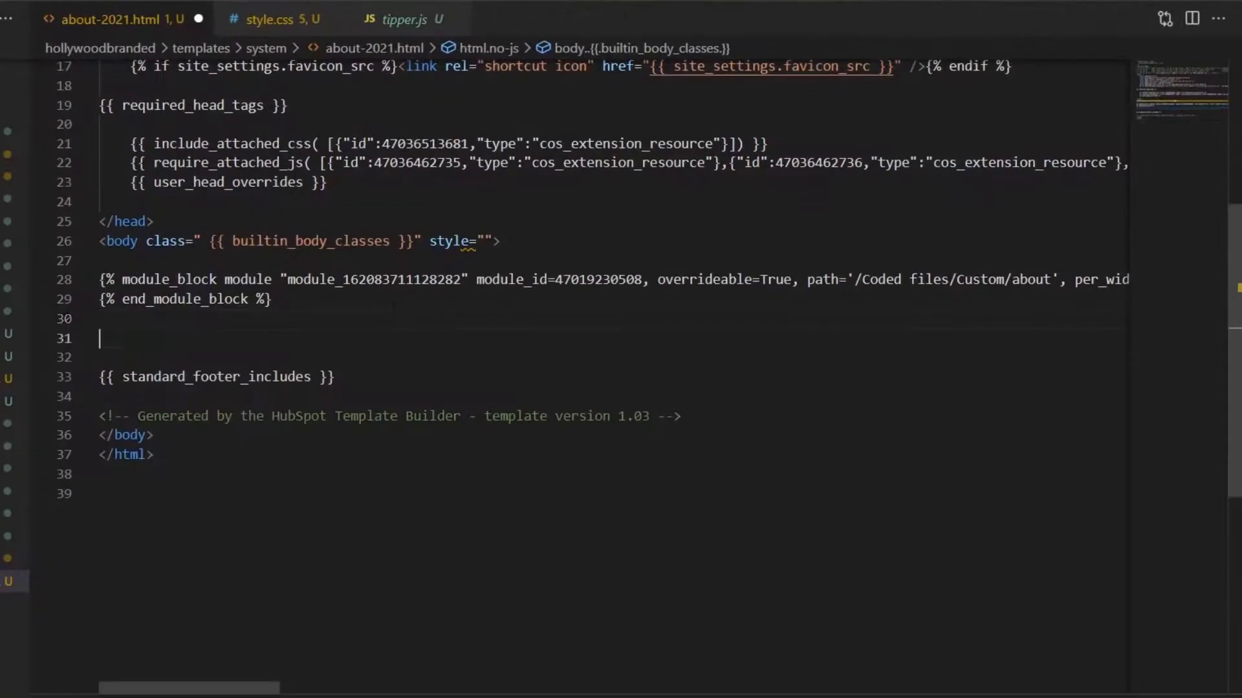
{"action": "mouse_move", "coordinate": [93, 244]}
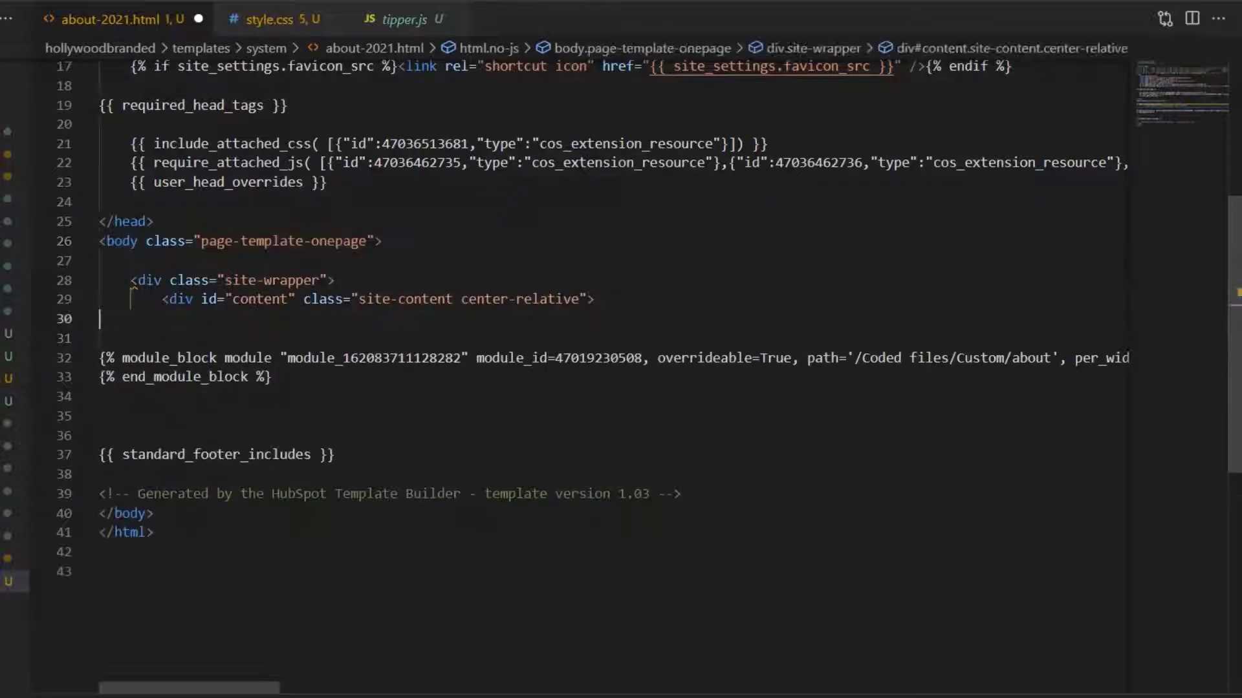
- Add class page-template-onepage to body and wrap the module in site-wrapper and #content divs
{"action": "left_click", "coordinate": [104, 260]}
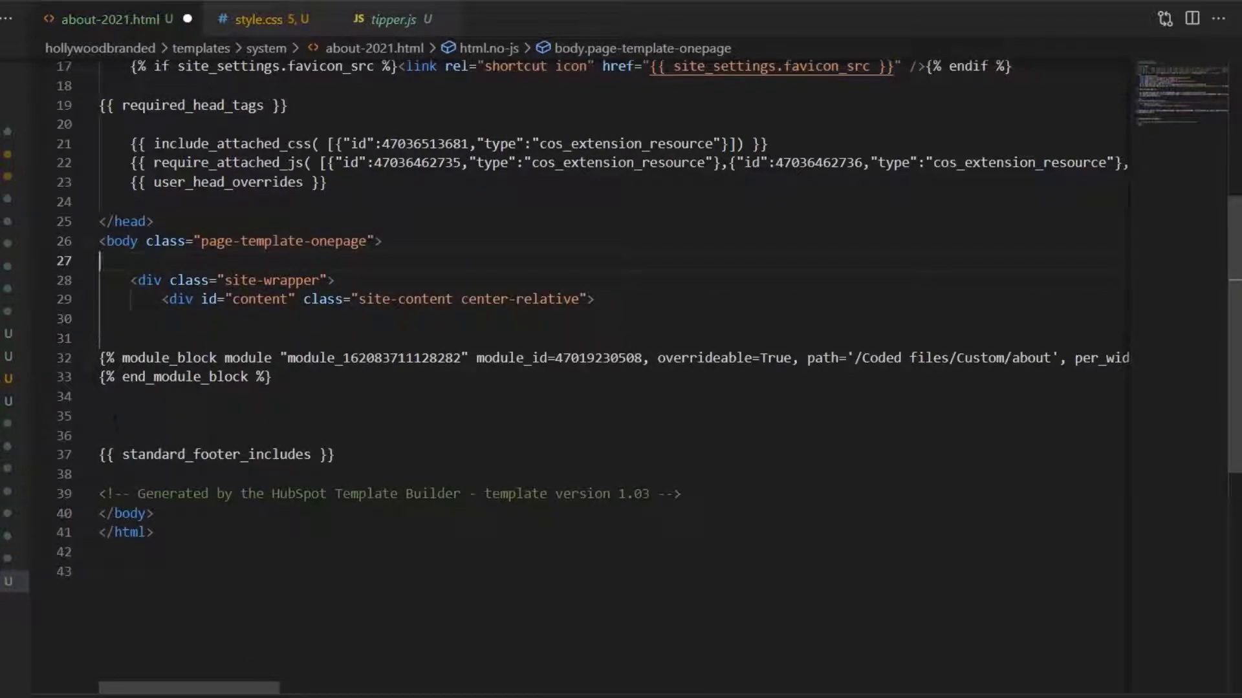
{"action": "type", "text": "</body>"}
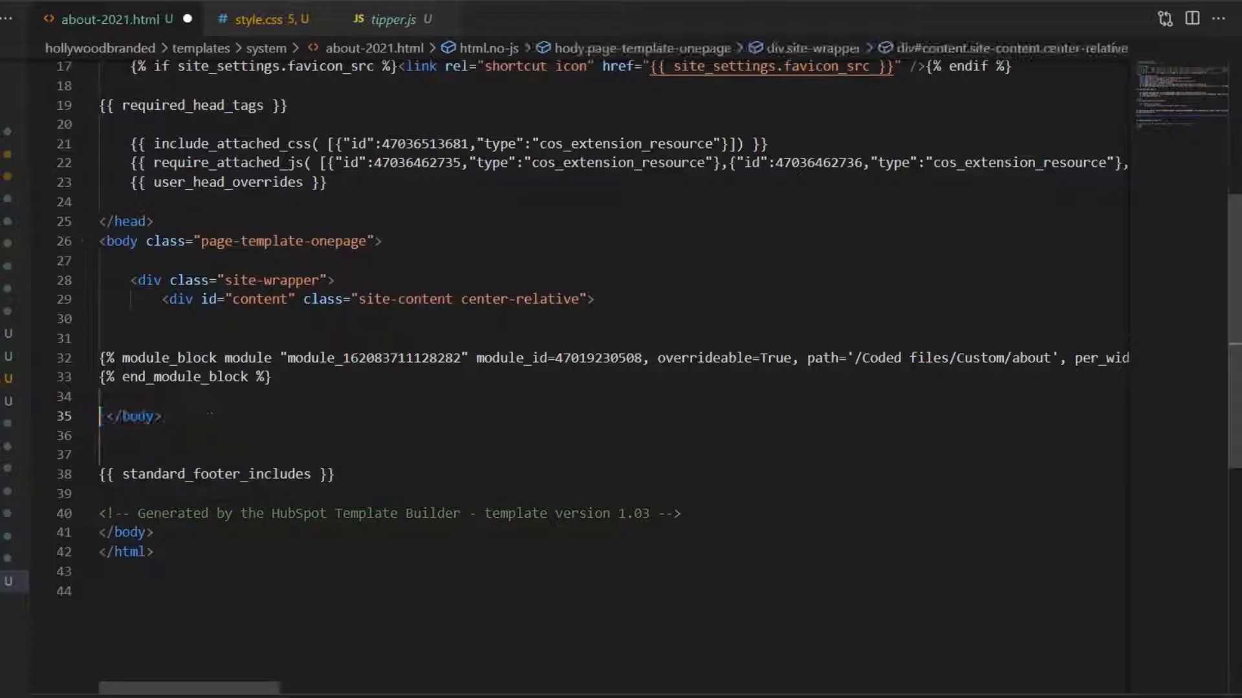
{"action": "type", "text": "div>"}
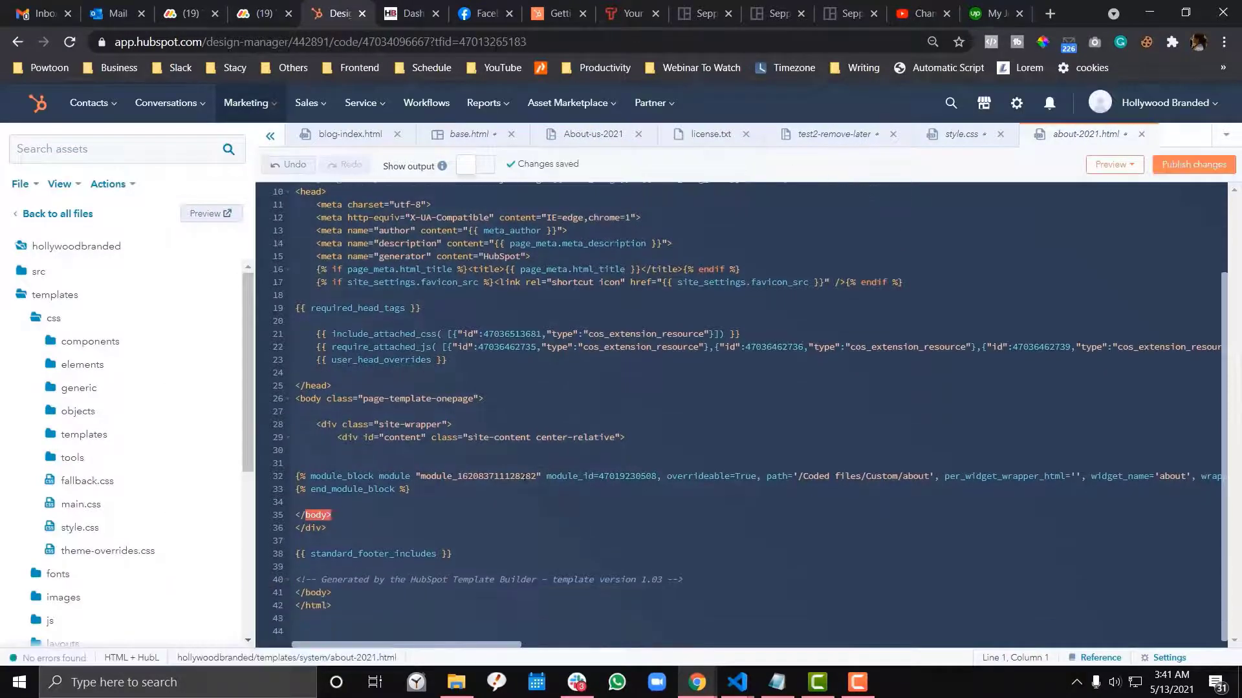
- Publish about-2021.html and go to Marketing > Website > Landing Pages
{"action": "left_click", "coordinate": [325, 527]}
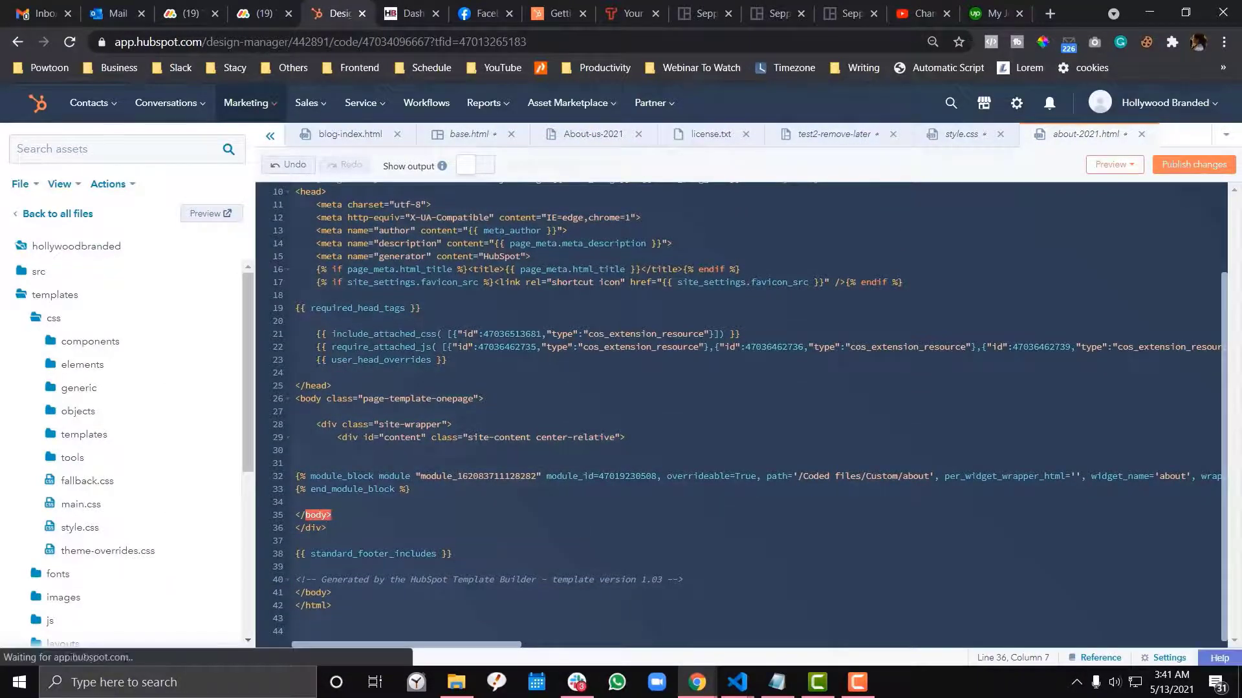
{"action": "left_click", "coordinate": [328, 399]}
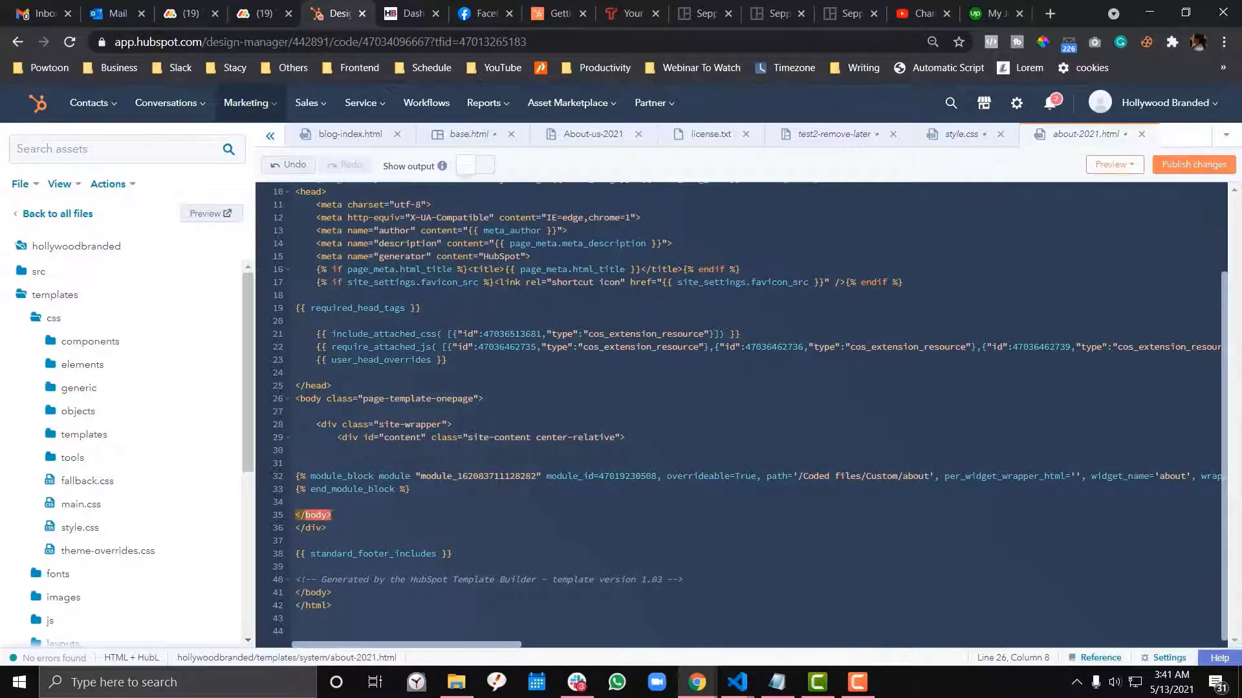
{"action": "left_click", "coordinate": [1192, 164]}
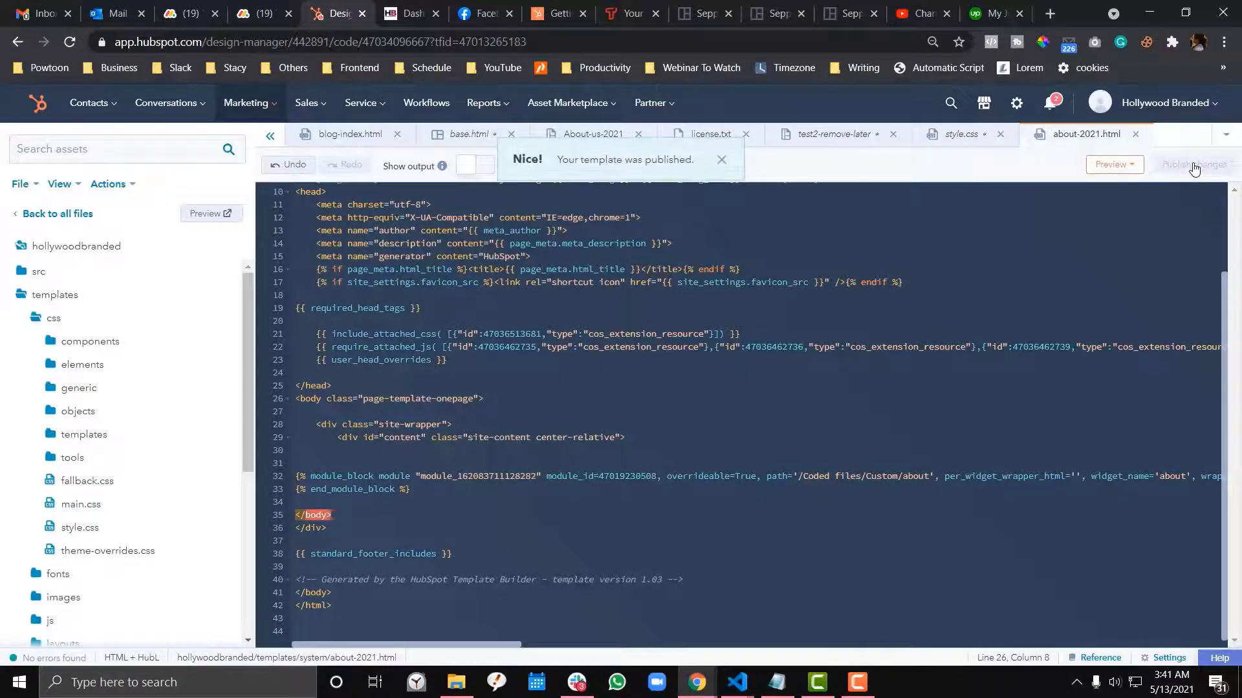
{"action": "left_click", "coordinate": [249, 103]}
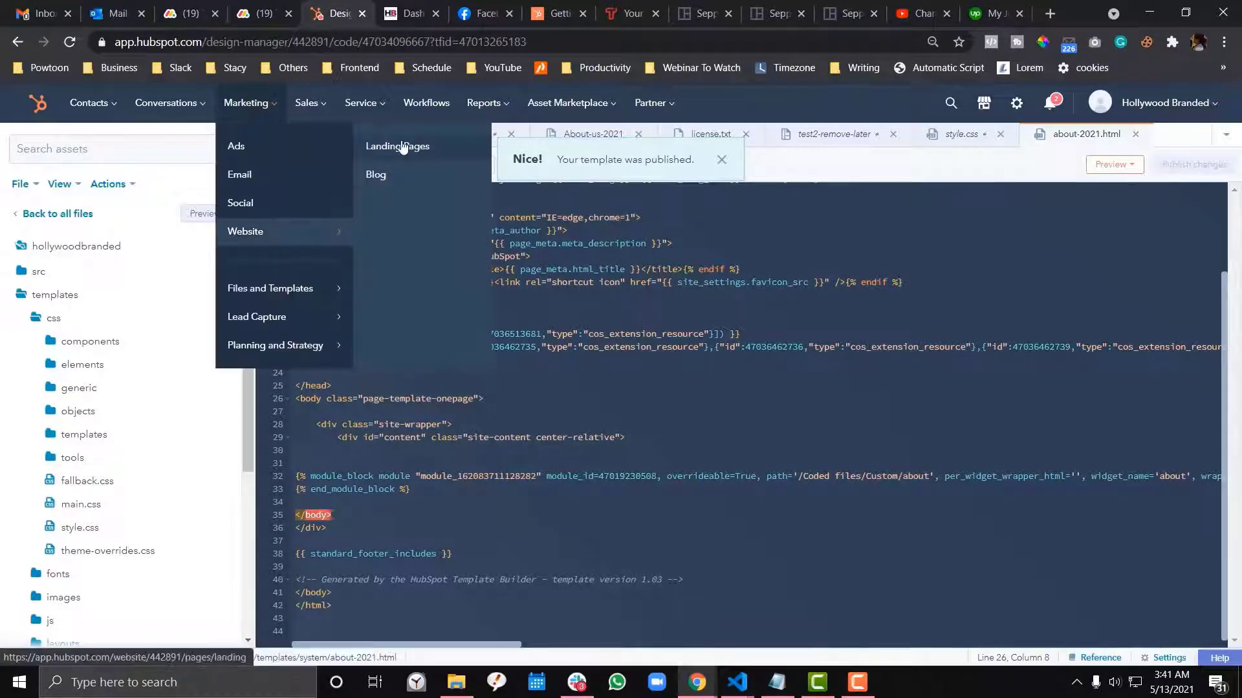
{"action": "left_click", "coordinate": [397, 146]}
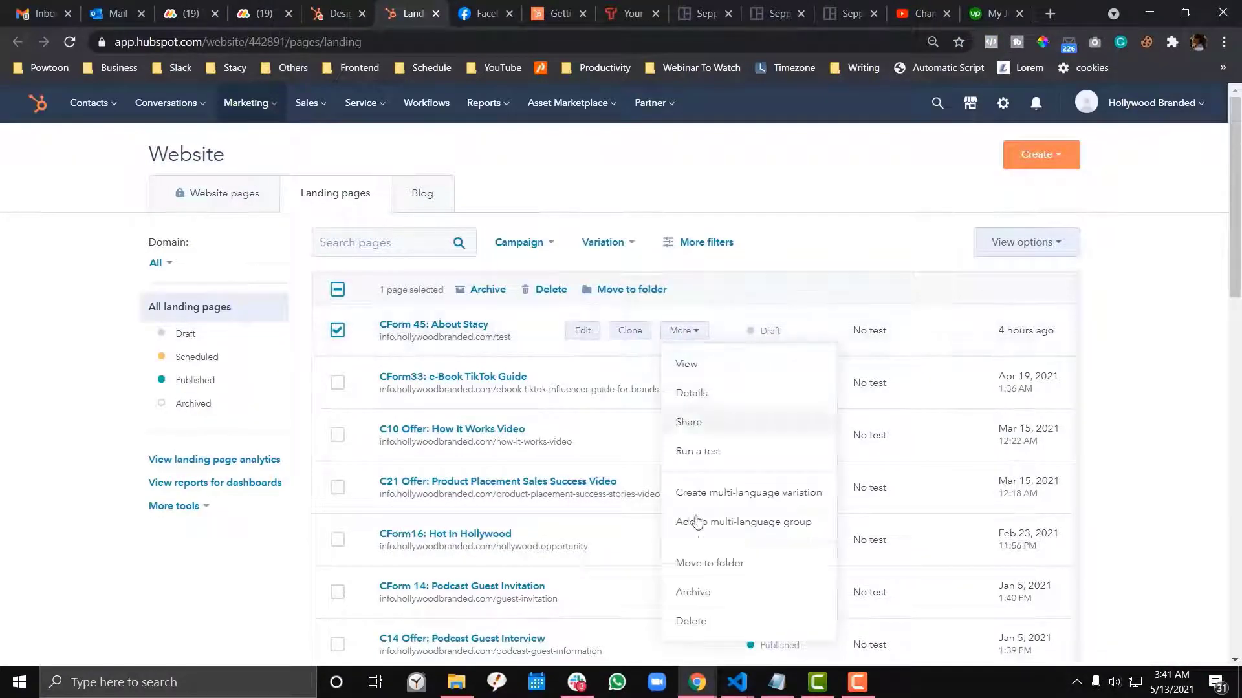
- Delete the CForm 45: About Stacy page, confirm with 'delete', and reload the list
{"action": "left_click", "coordinate": [690, 624]}
{"action": "type", "text": "delete"}
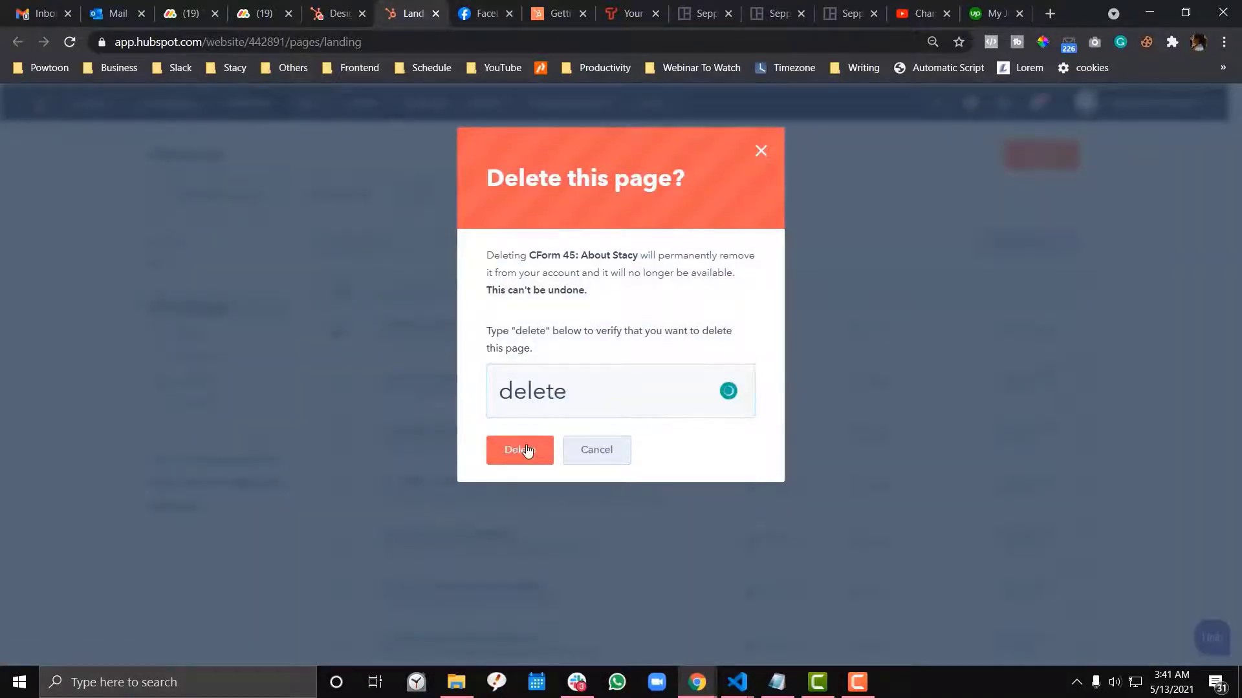
{"action": "left_click", "coordinate": [520, 450]}
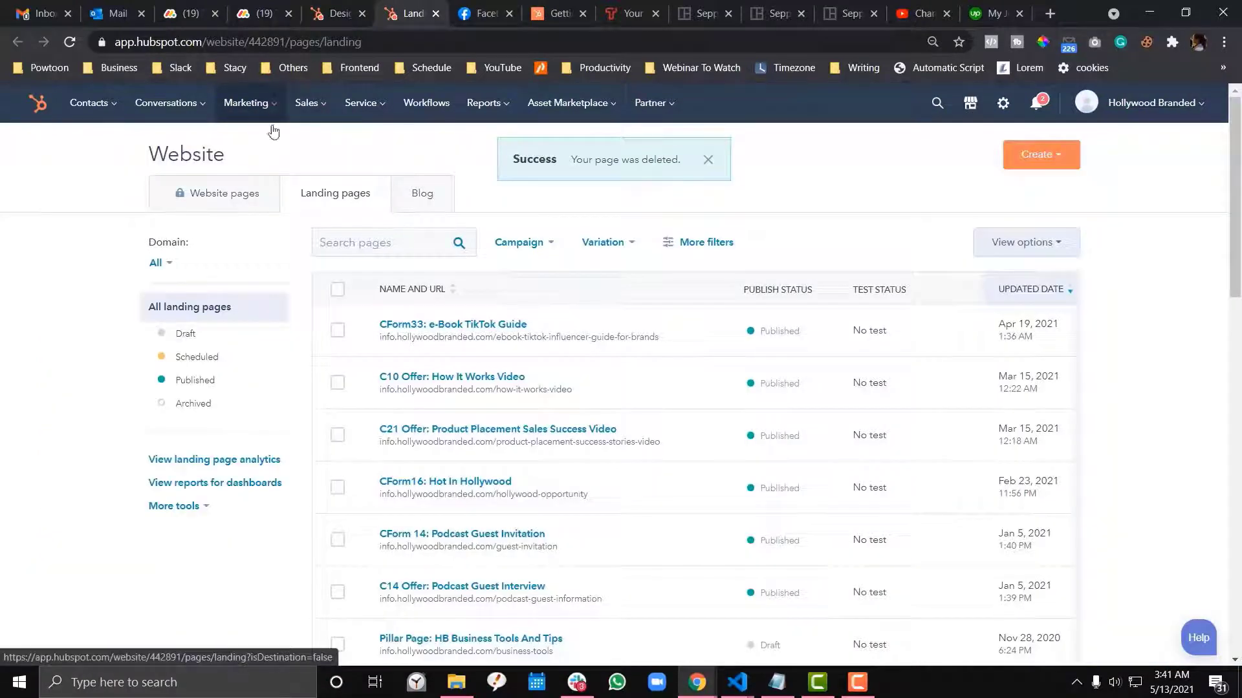
{"action": "left_click", "coordinate": [707, 159]}
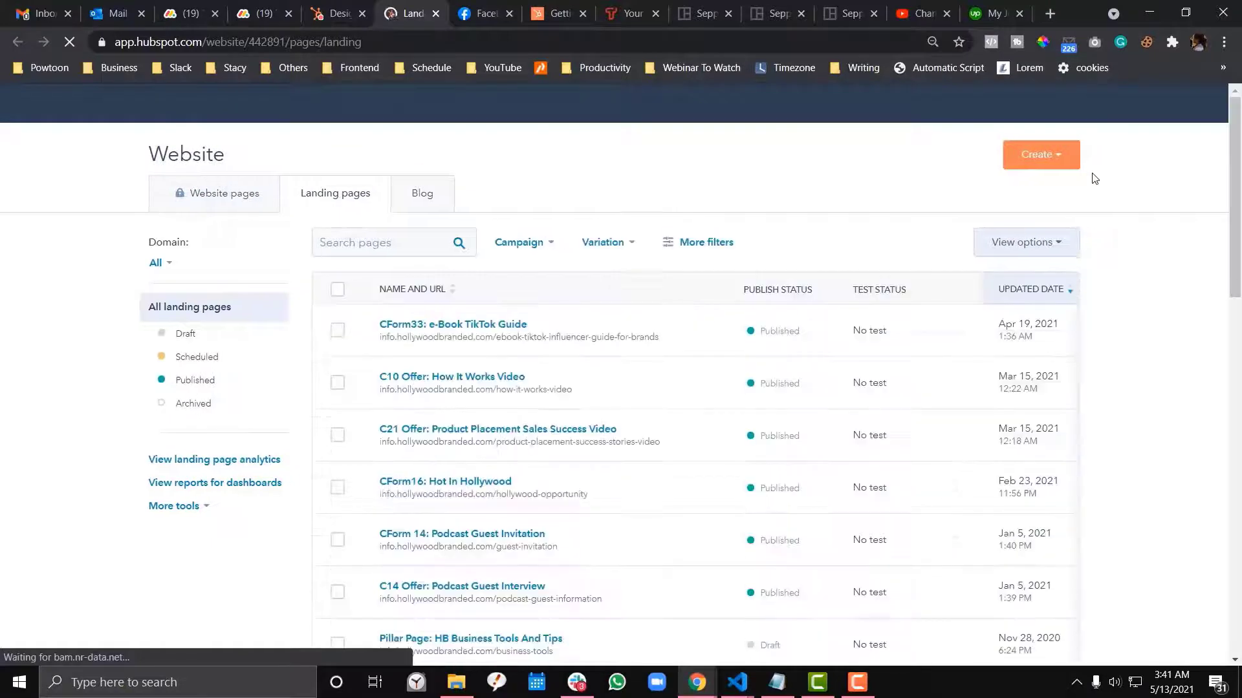
- Start a new landing page and show all of your templates
{"action": "left_click", "coordinate": [1039, 154]}
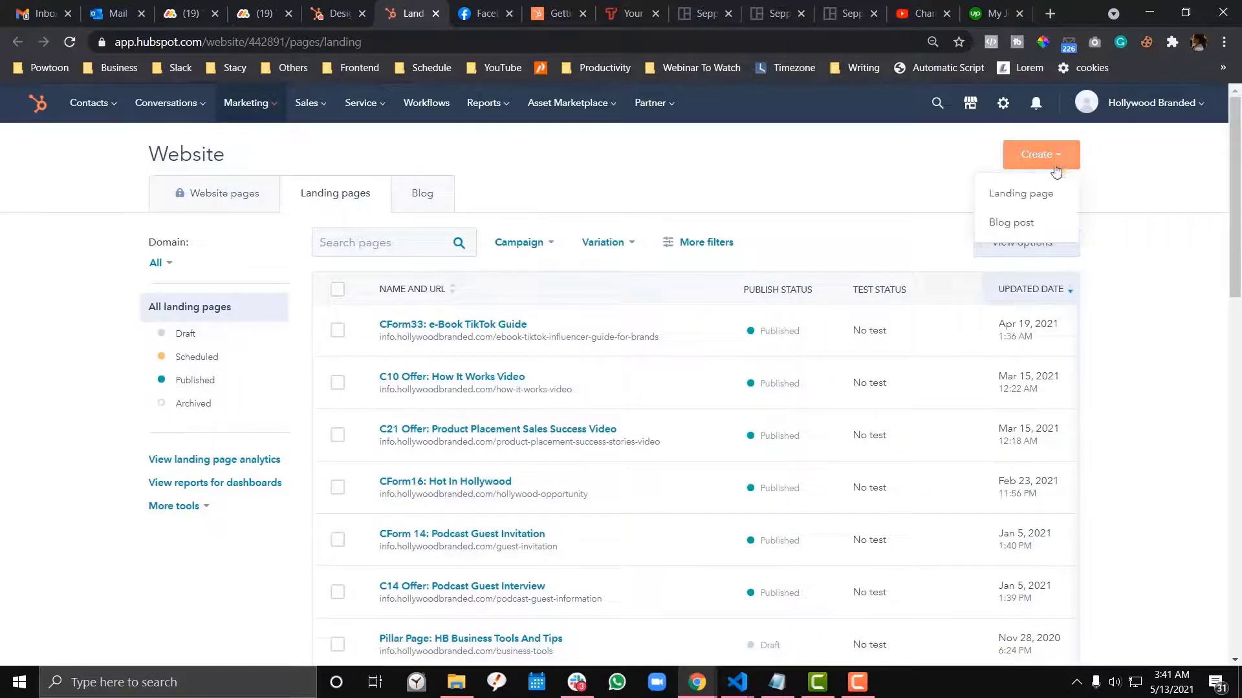
{"action": "left_click", "coordinate": [1020, 192]}
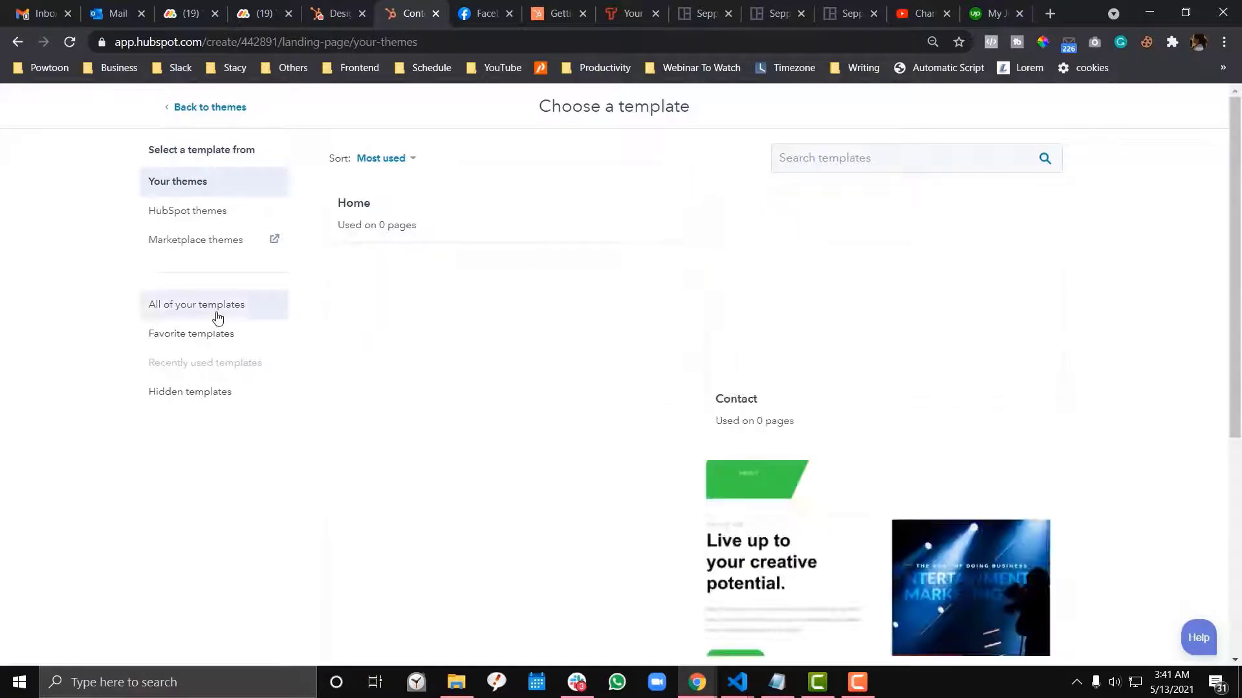
{"action": "left_click", "coordinate": [197, 304]}
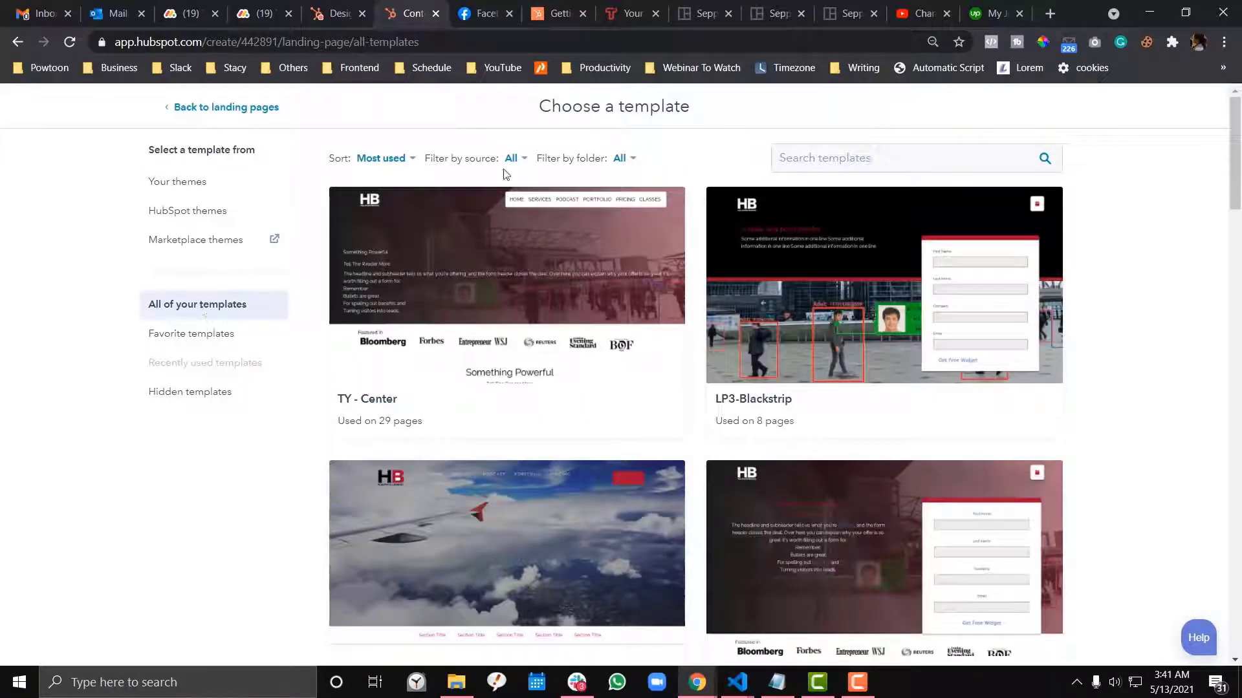
- Filter templates by folder to Hollywoodbranded/templates/system to find About-2021
{"action": "left_click", "coordinate": [513, 158]}
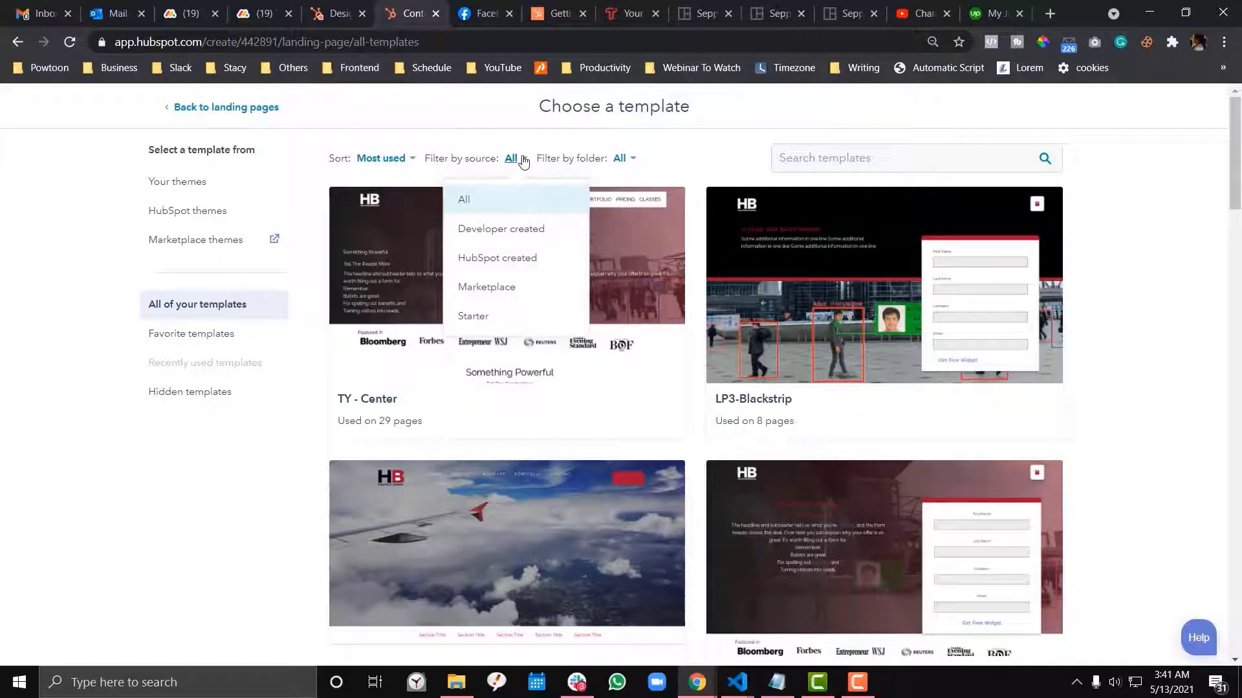
{"action": "left_click", "coordinate": [623, 157]}
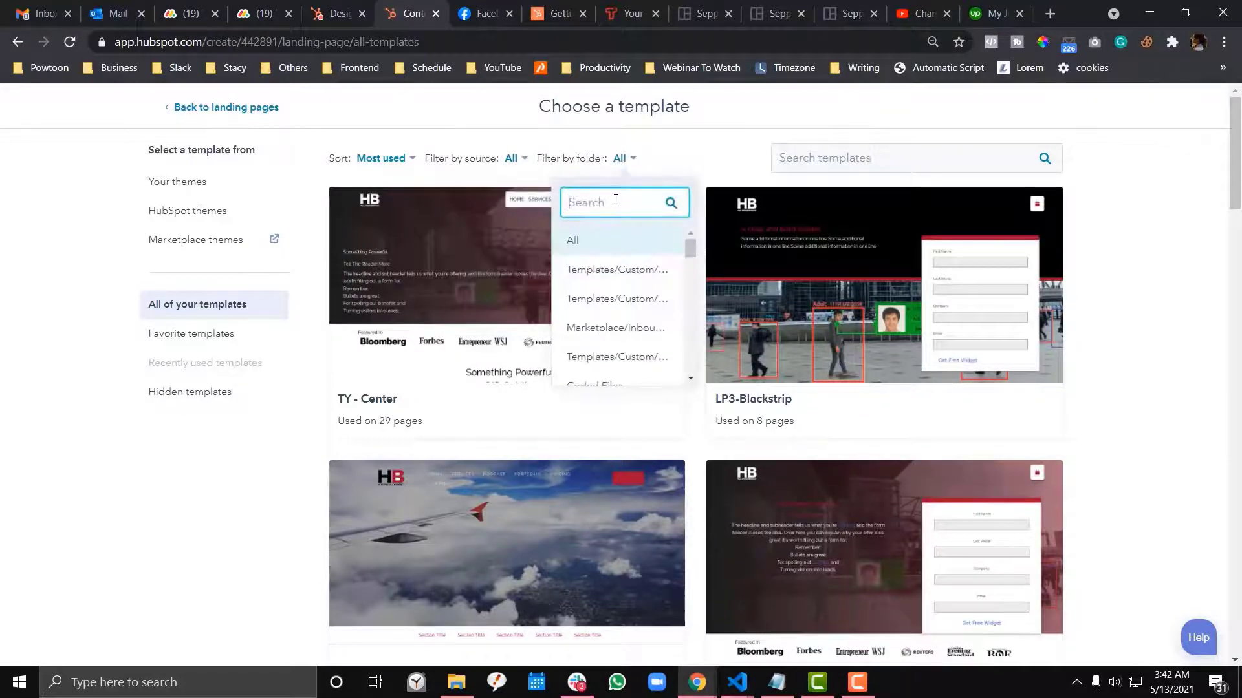
{"action": "type", "text": "hollywoodbranded"}
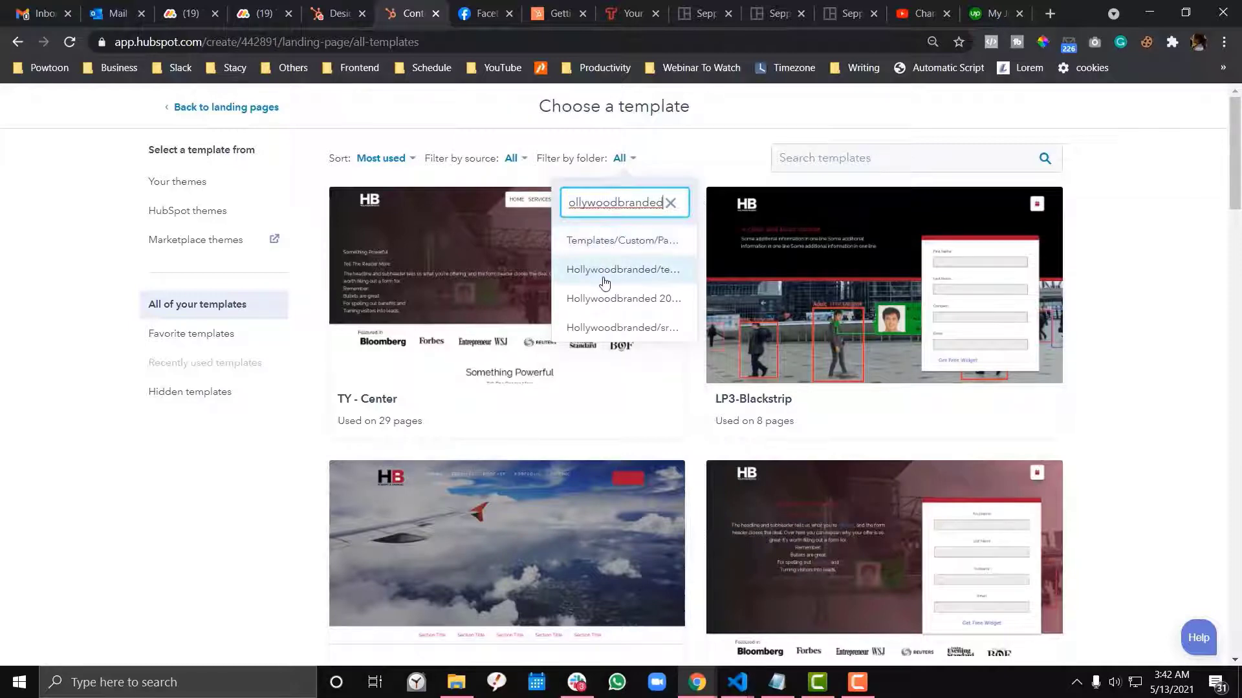
{"action": "left_click", "coordinate": [622, 269]}
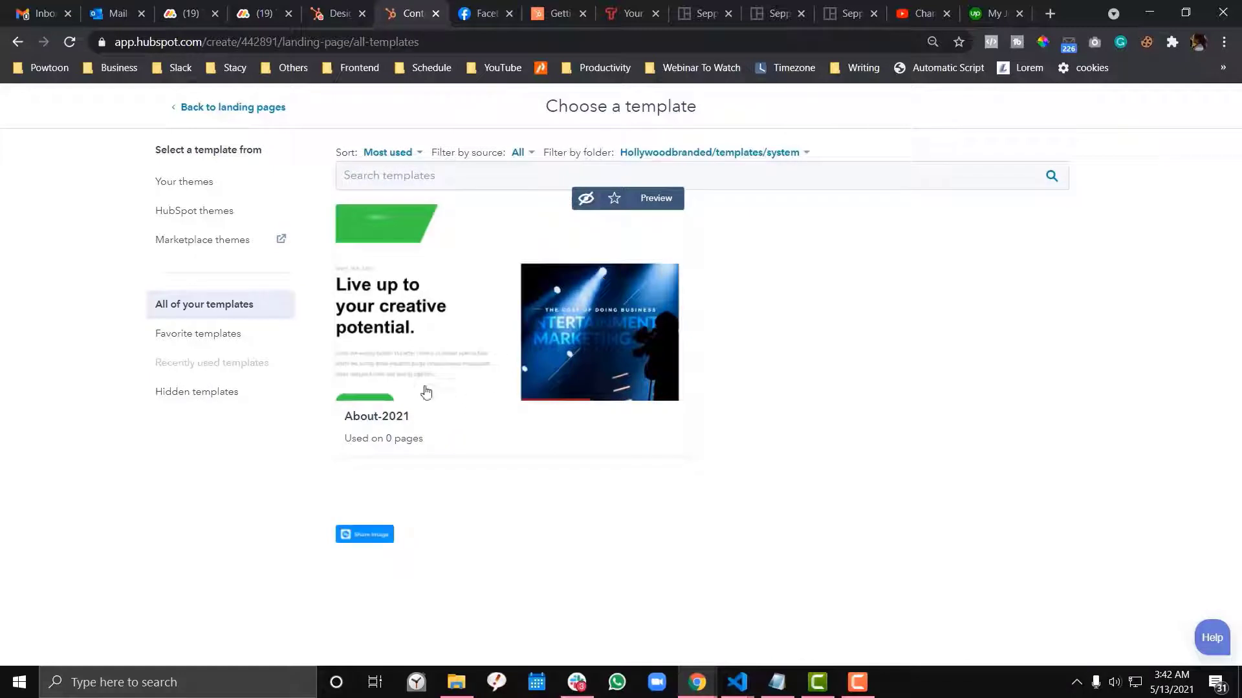
{"action": "mouse_move", "coordinate": [405, 428]}
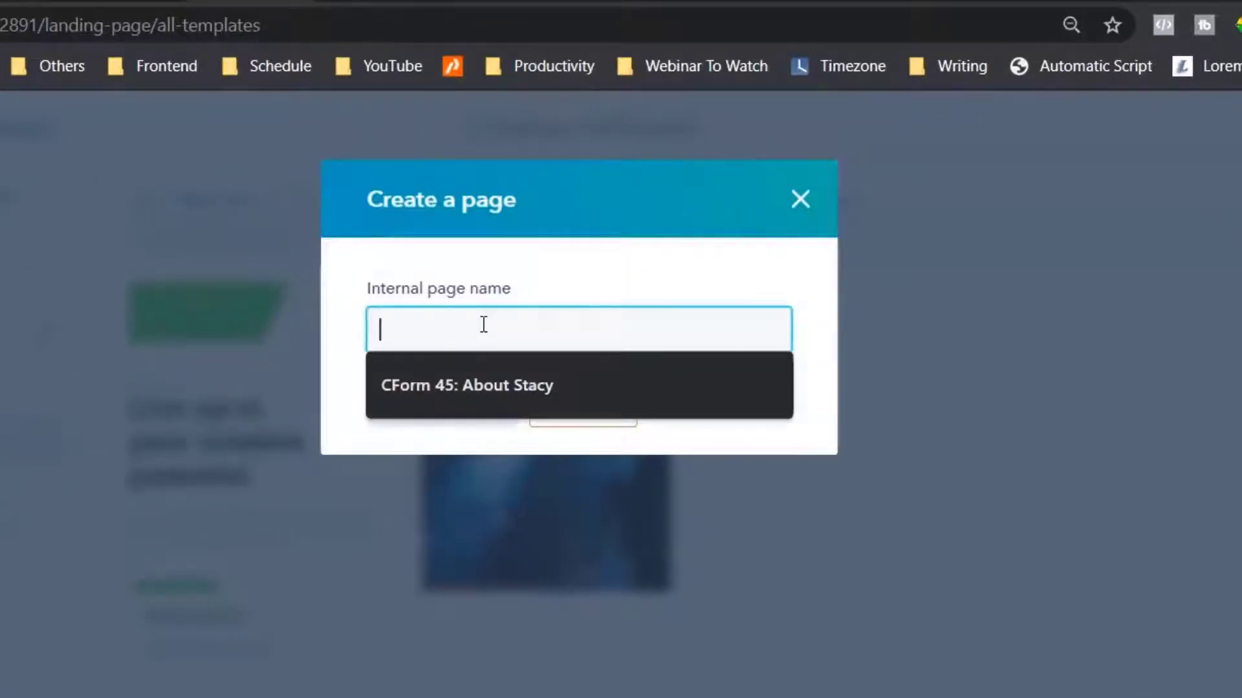
- Create the new landing page named 'CForm 46: About Stacy'
{"action": "left_click", "coordinate": [466, 386]}
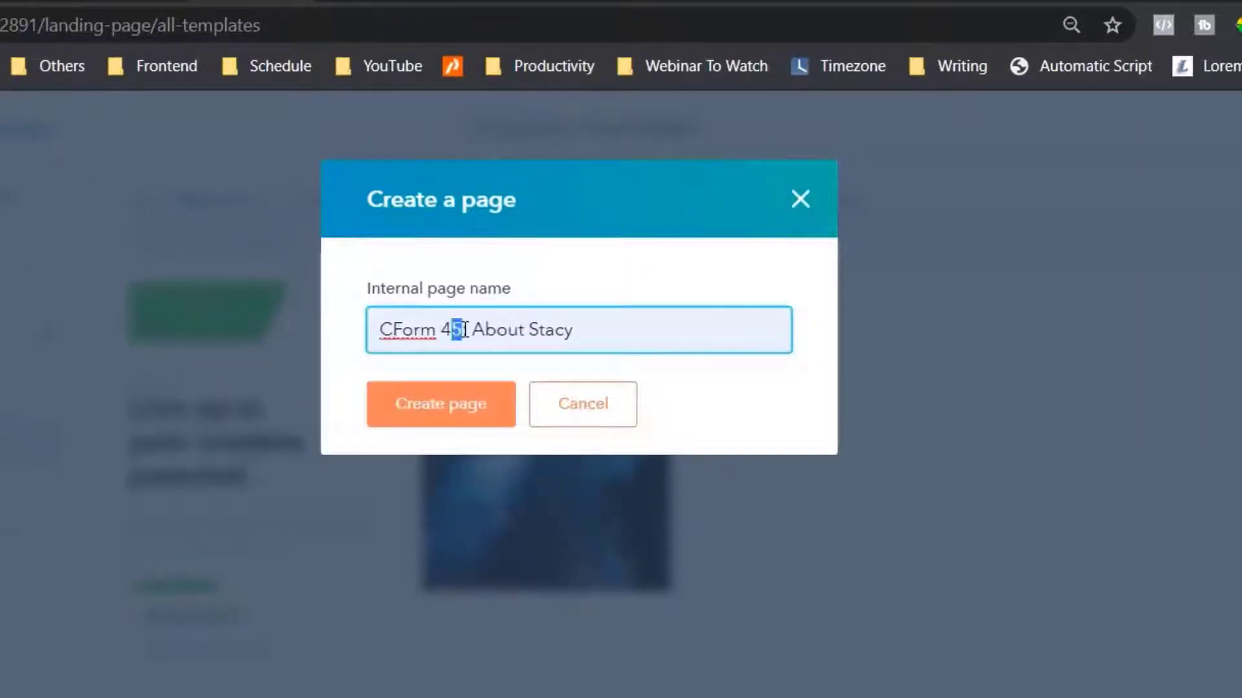
{"action": "left_click", "coordinate": [440, 403]}
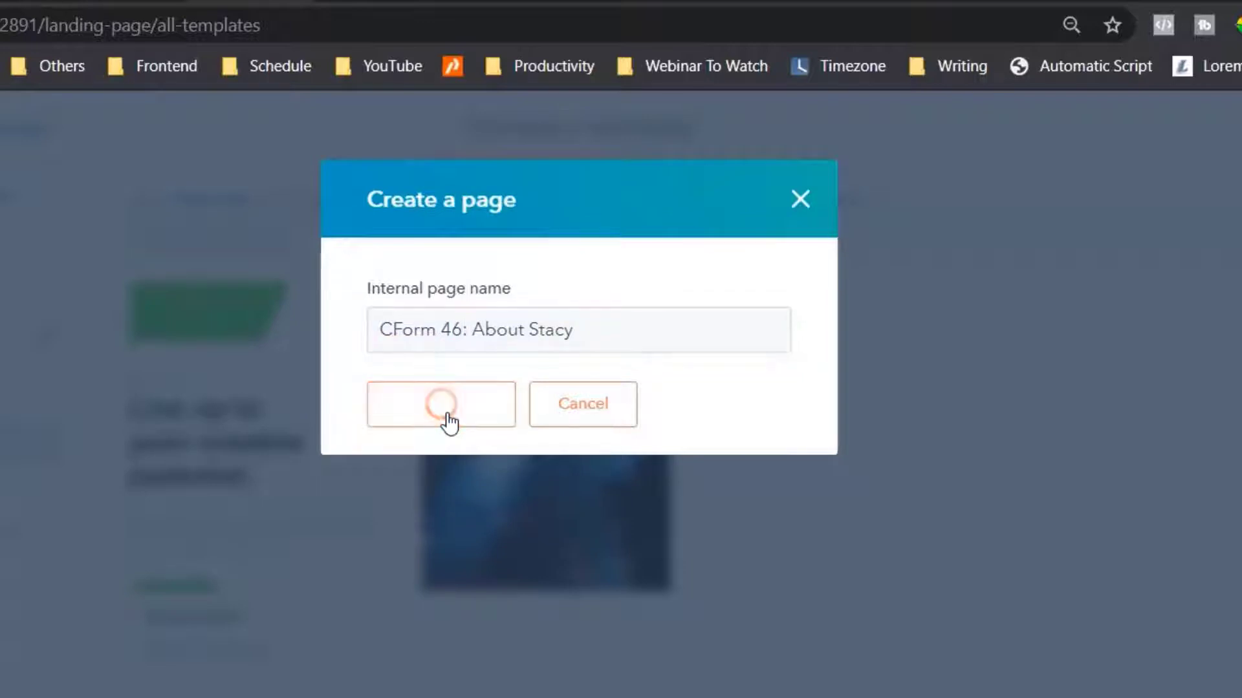
{"action": "left_click", "coordinate": [440, 404]}
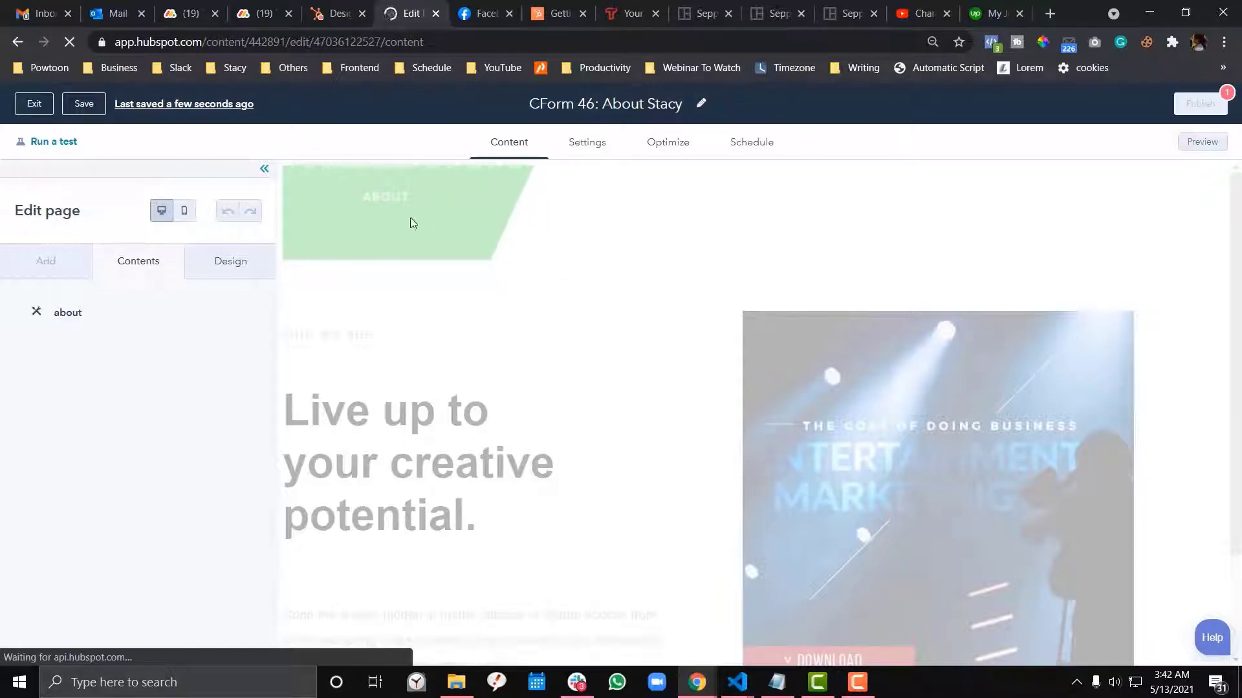
{"action": "left_click", "coordinate": [849, 13]}
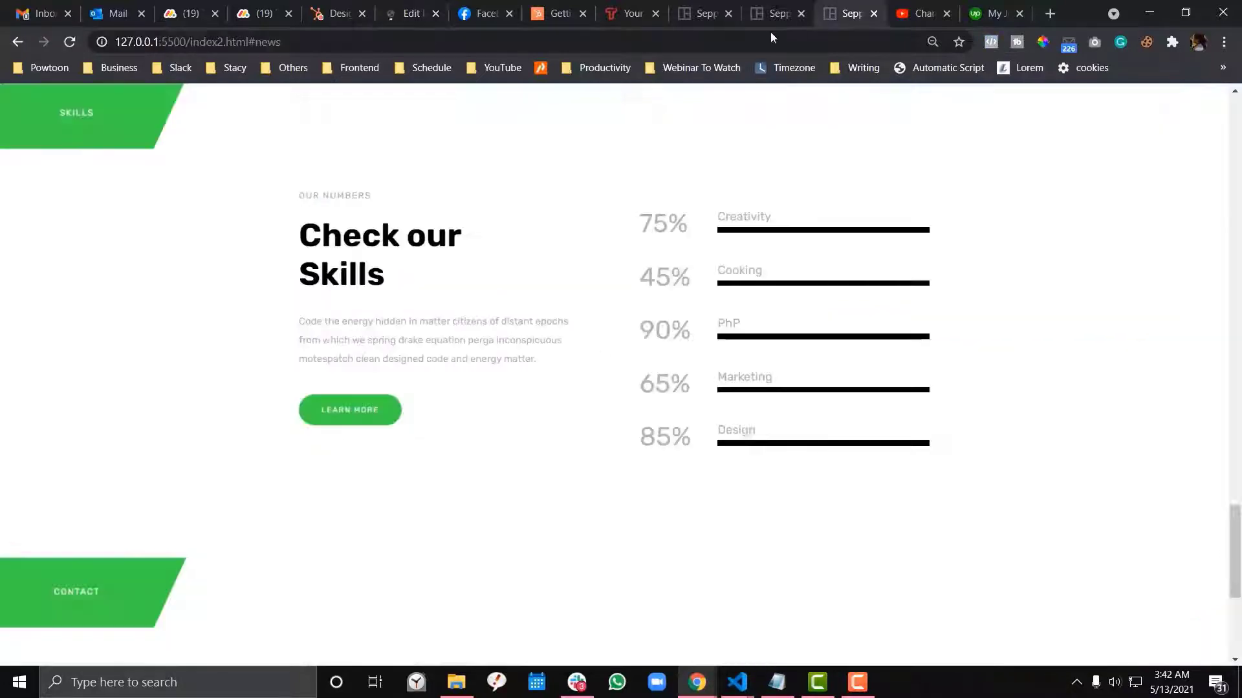
{"action": "left_click", "coordinate": [407, 13]}
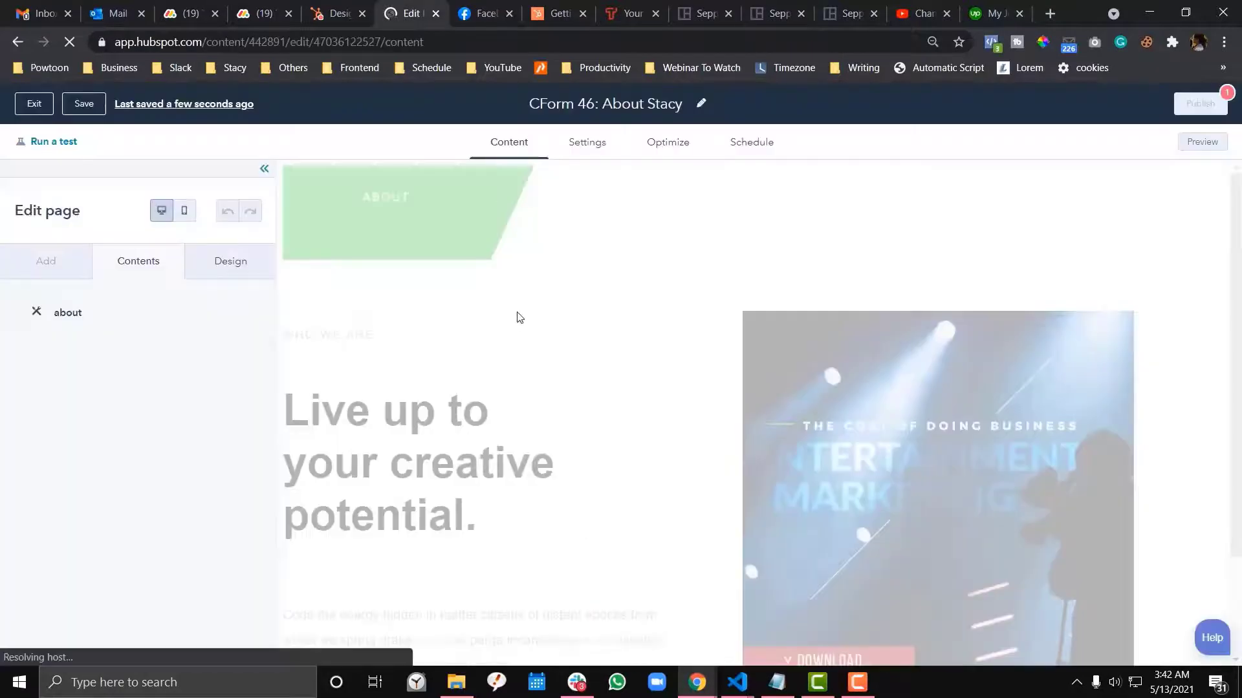
- Set the page title to 'About Stacy' in Settings, save it and start the preview
{"action": "left_click", "coordinate": [587, 142]}
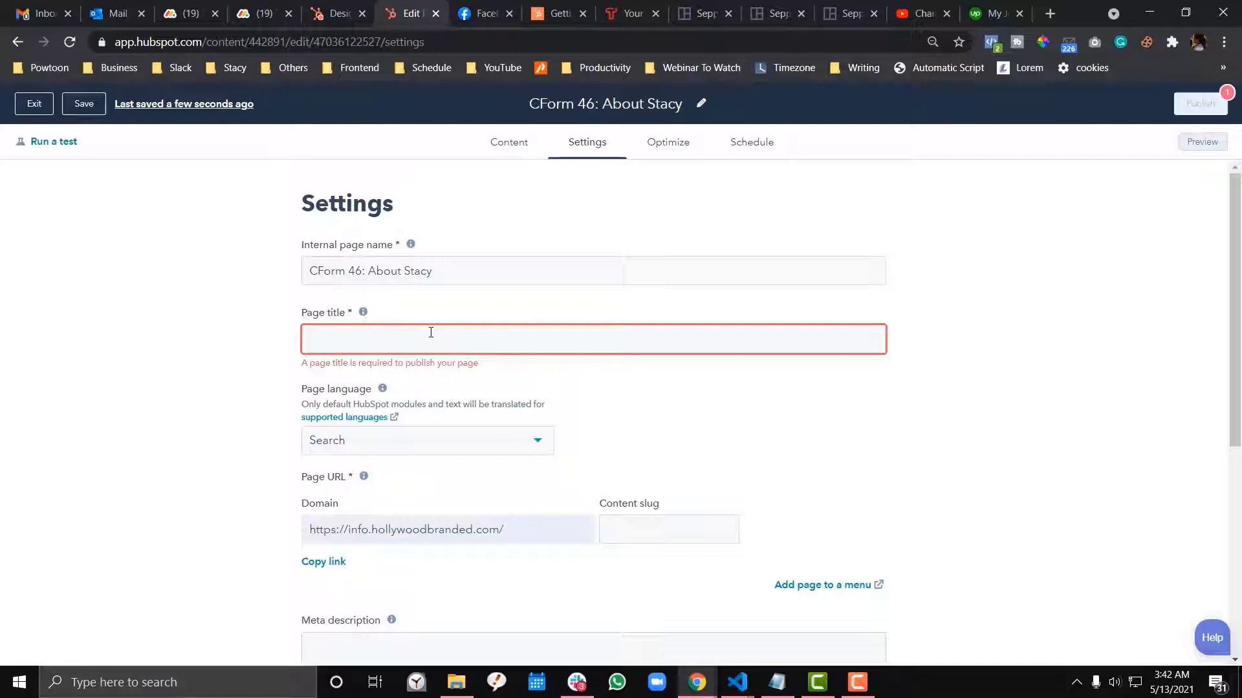
{"action": "type", "text": "About Stacy"}
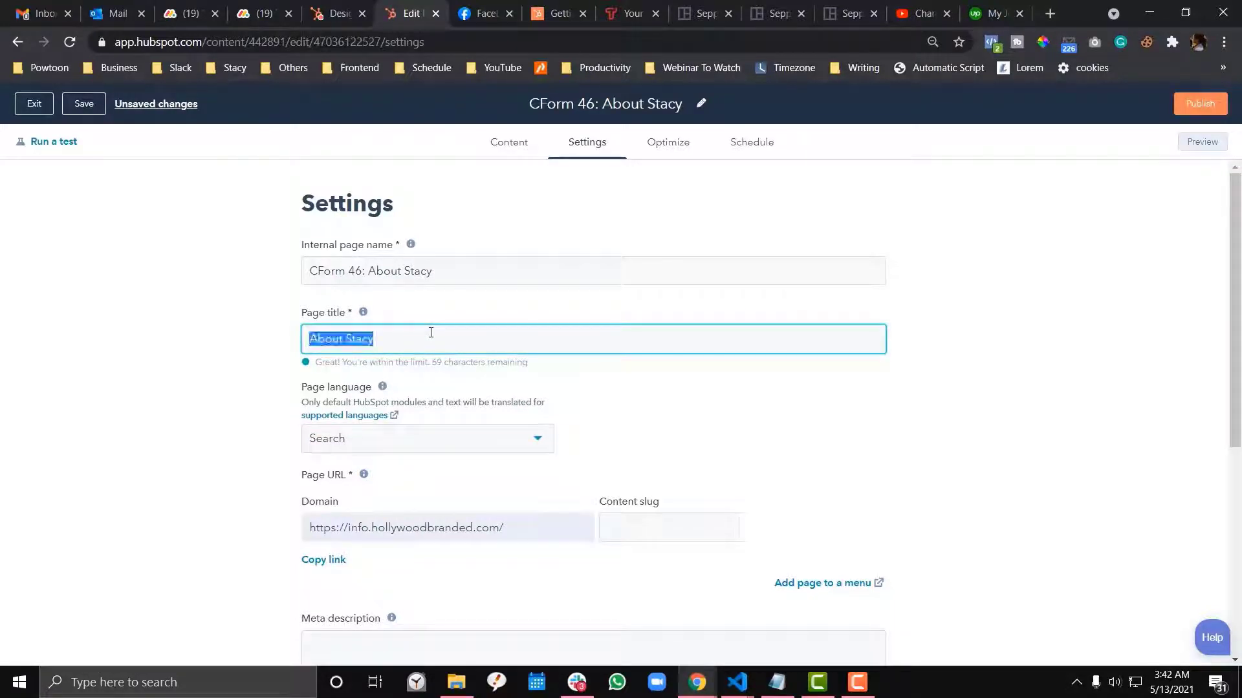
{"action": "left_click", "coordinate": [83, 104]}
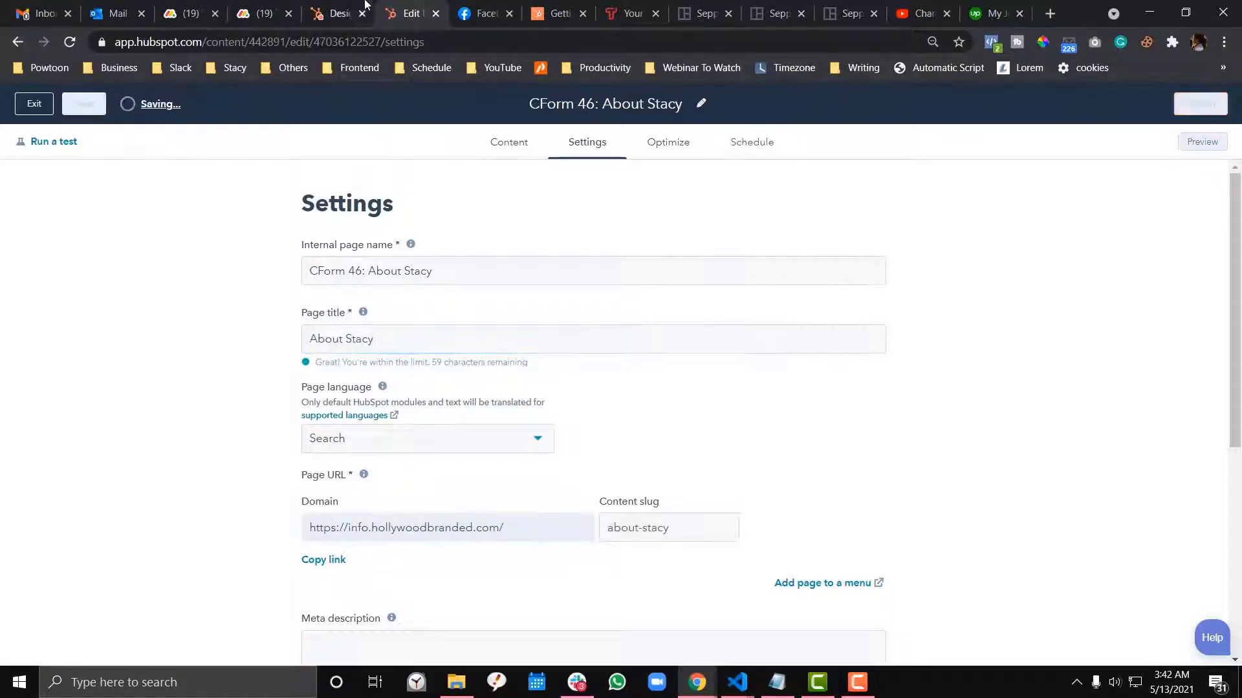
{"action": "left_click", "coordinate": [336, 12]}
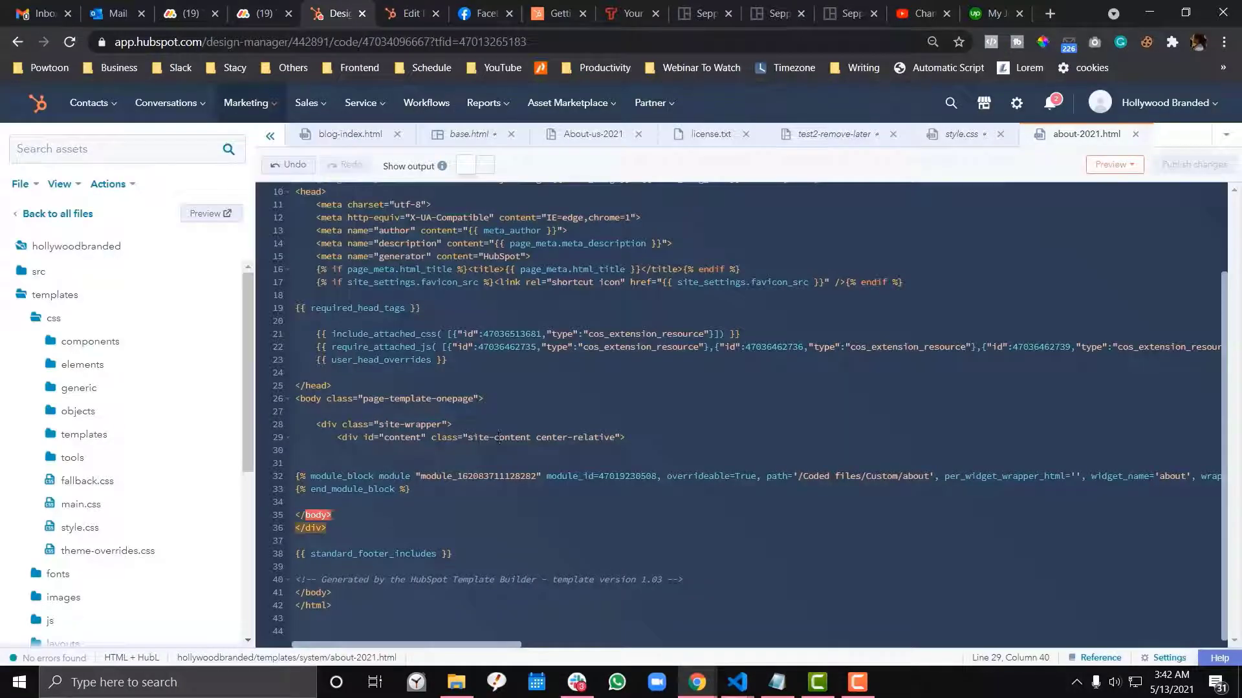
{"action": "left_click", "coordinate": [412, 13]}
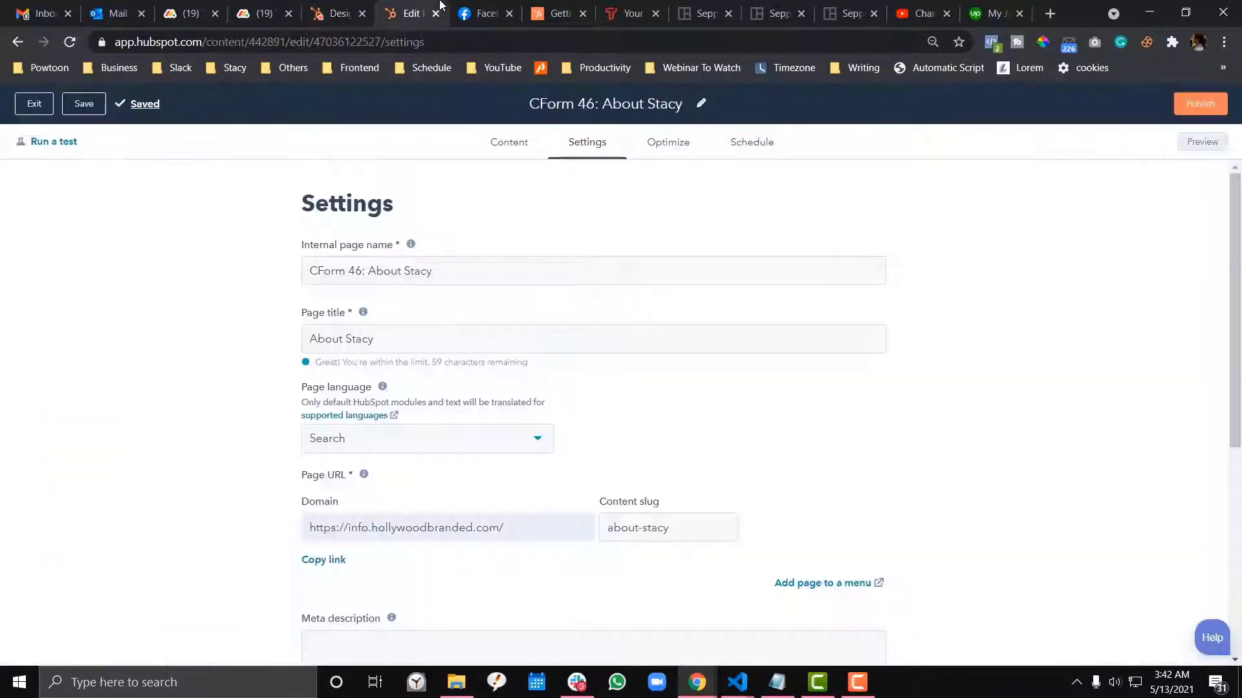
{"action": "left_click", "coordinate": [1202, 142]}
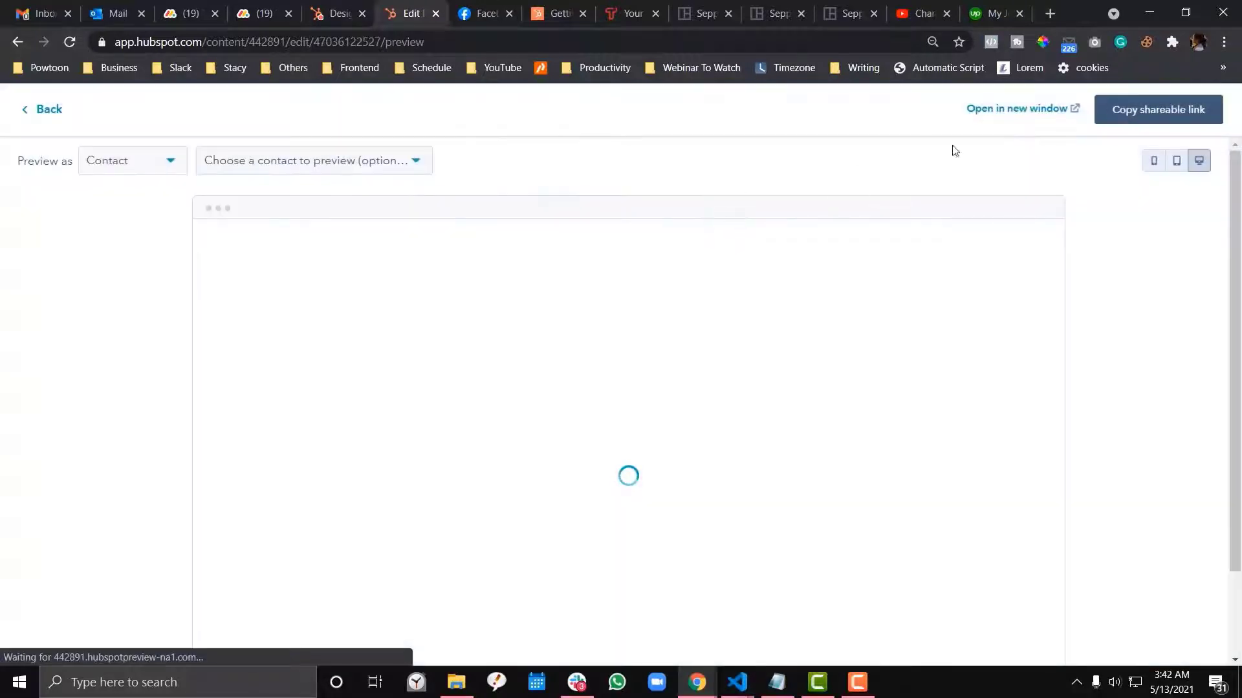
- View the About Stacy preview in its own tab and bring up Chrome DevTools on it
{"action": "left_click", "coordinate": [1018, 109]}
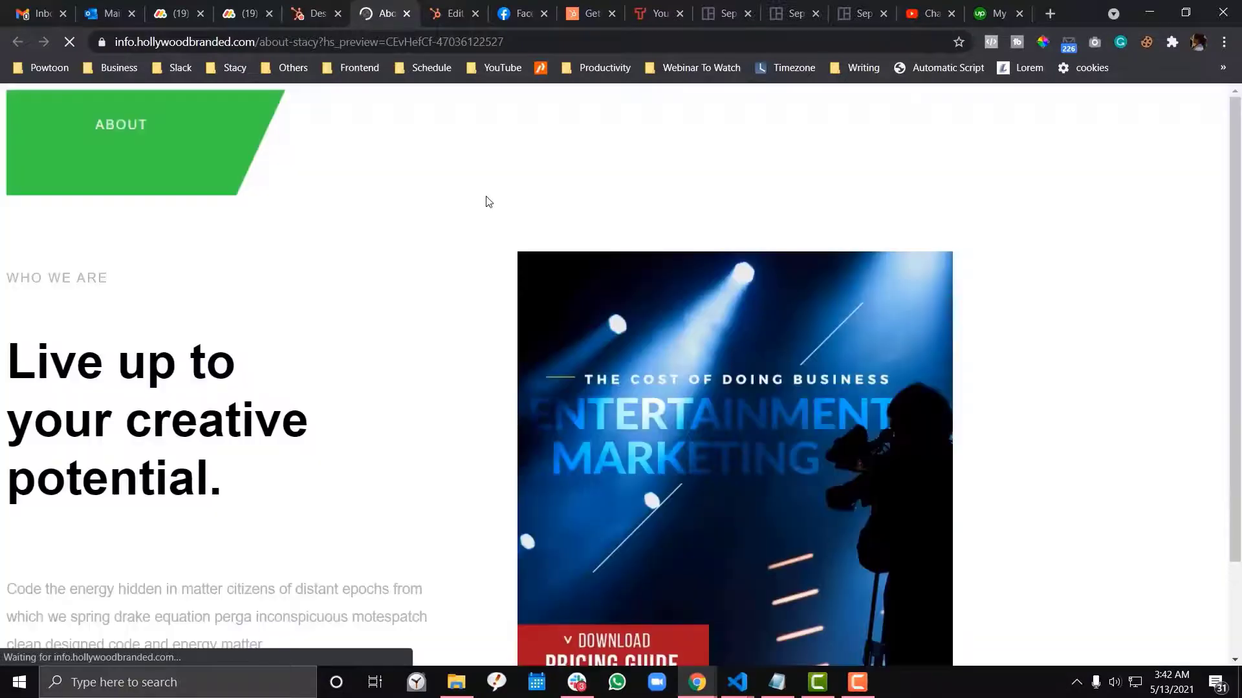
{"action": "scroll", "scroll_direction": "down", "scroll_amount": 3}
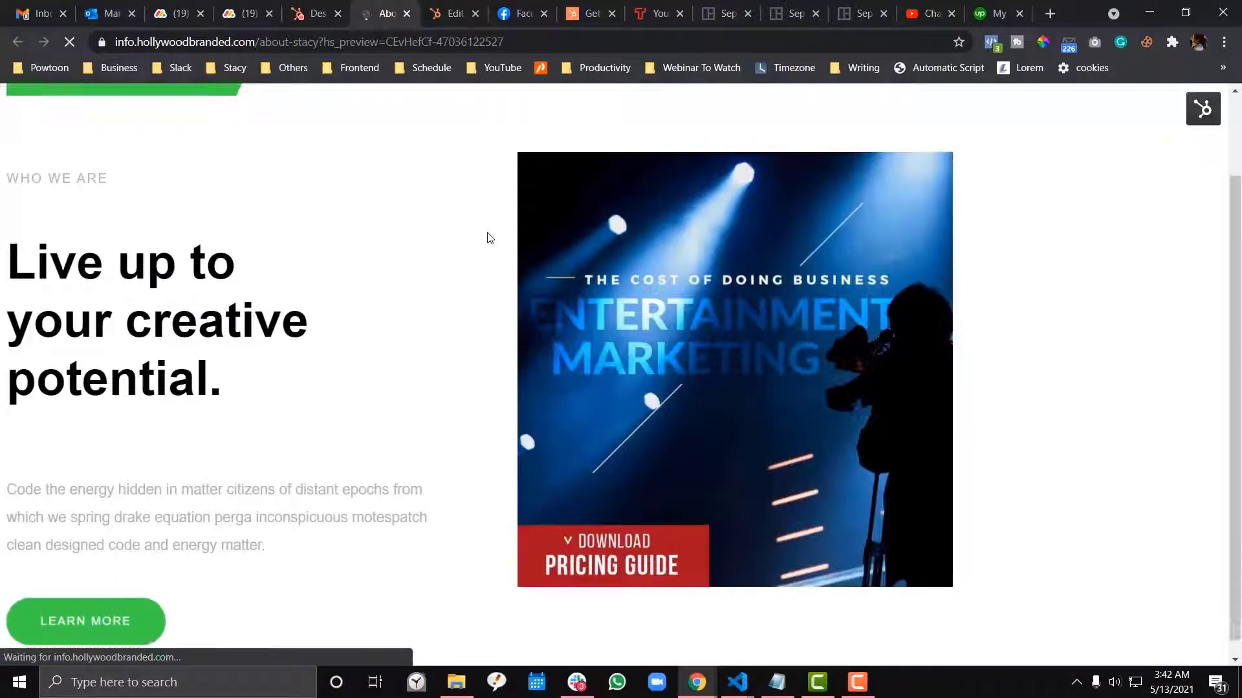
{"action": "scroll", "scroll_direction": "up", "scroll_amount": 3}
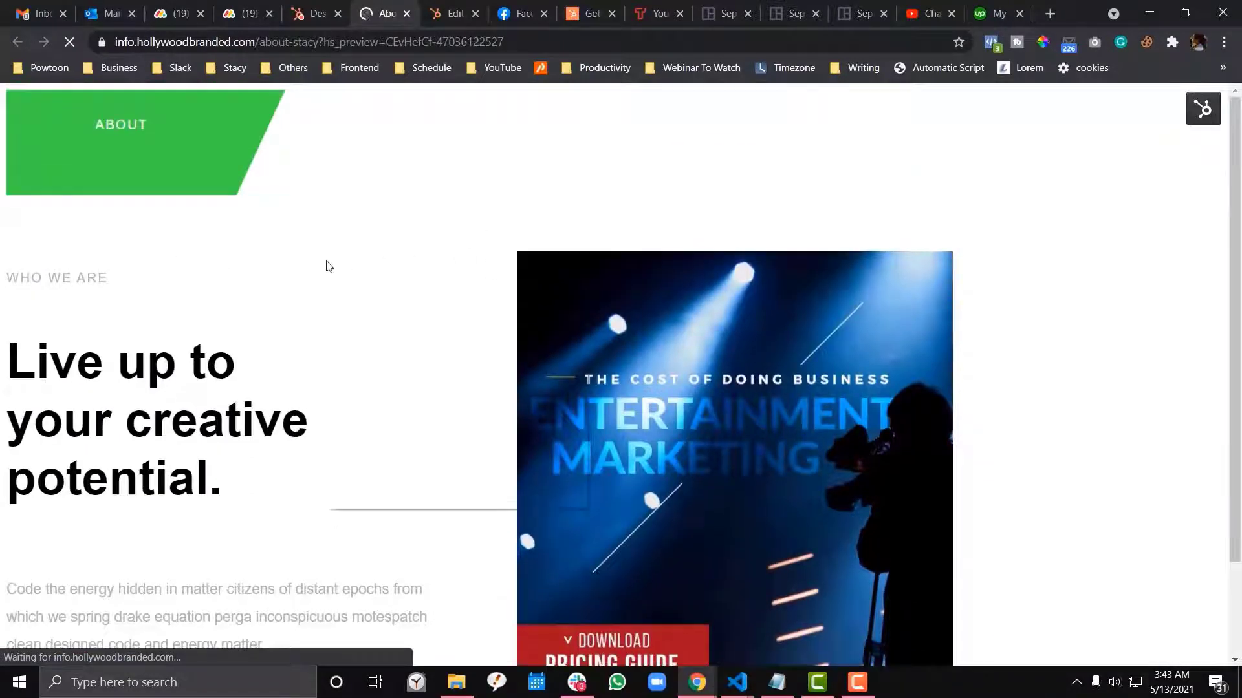
{"action": "key", "text": "F12"}
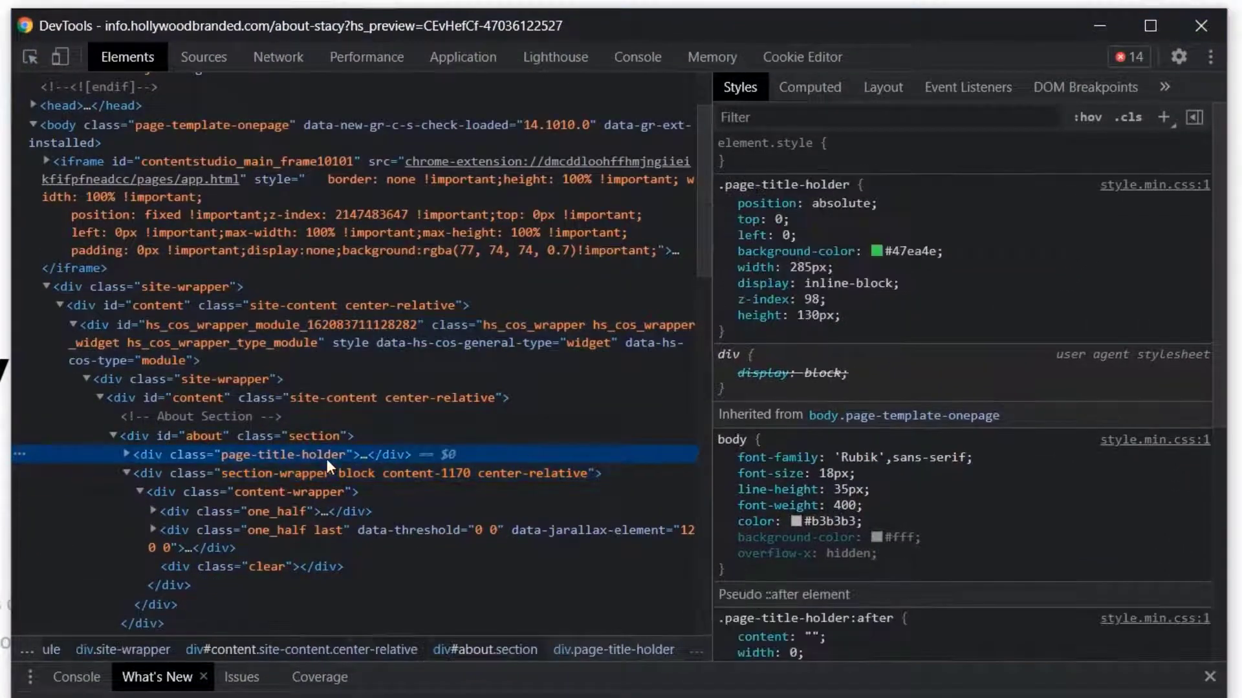
- Add margin: 0 auto to the .content-1170 rule so the About content centers, then leave DevTools
{"action": "left_click", "coordinate": [198, 436]}
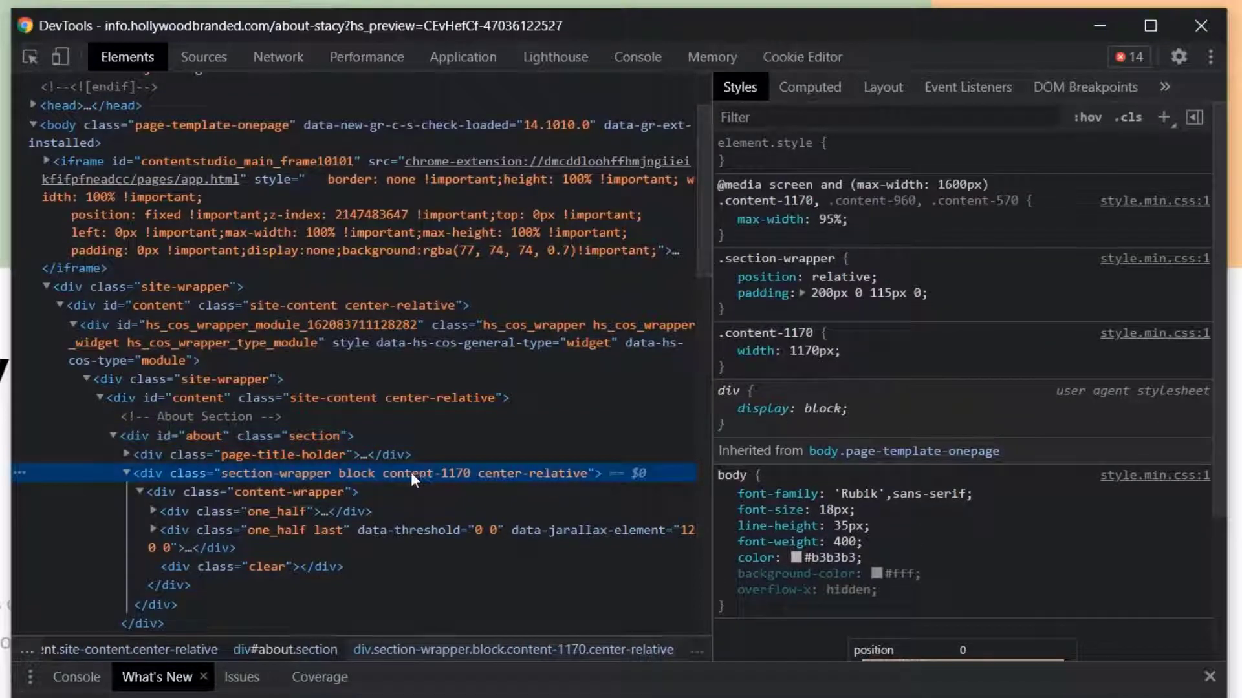
{"action": "left_click", "coordinate": [792, 351]}
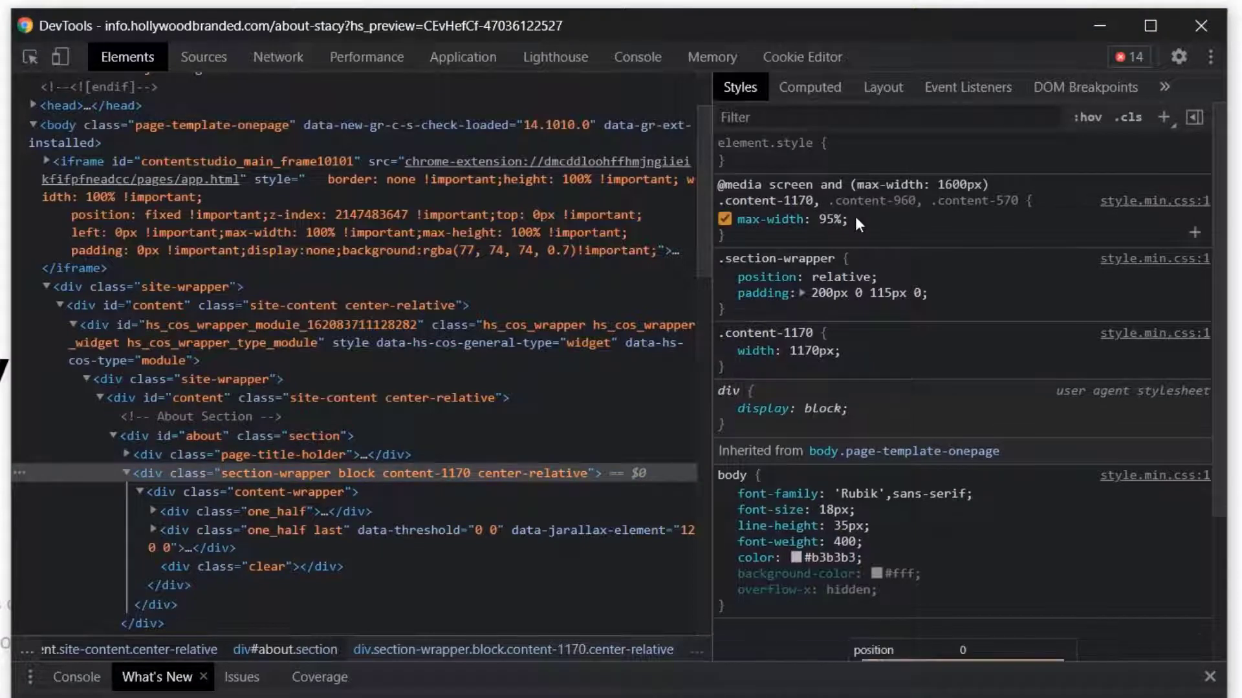
{"action": "type", "text": "margin: 0 auto;"}
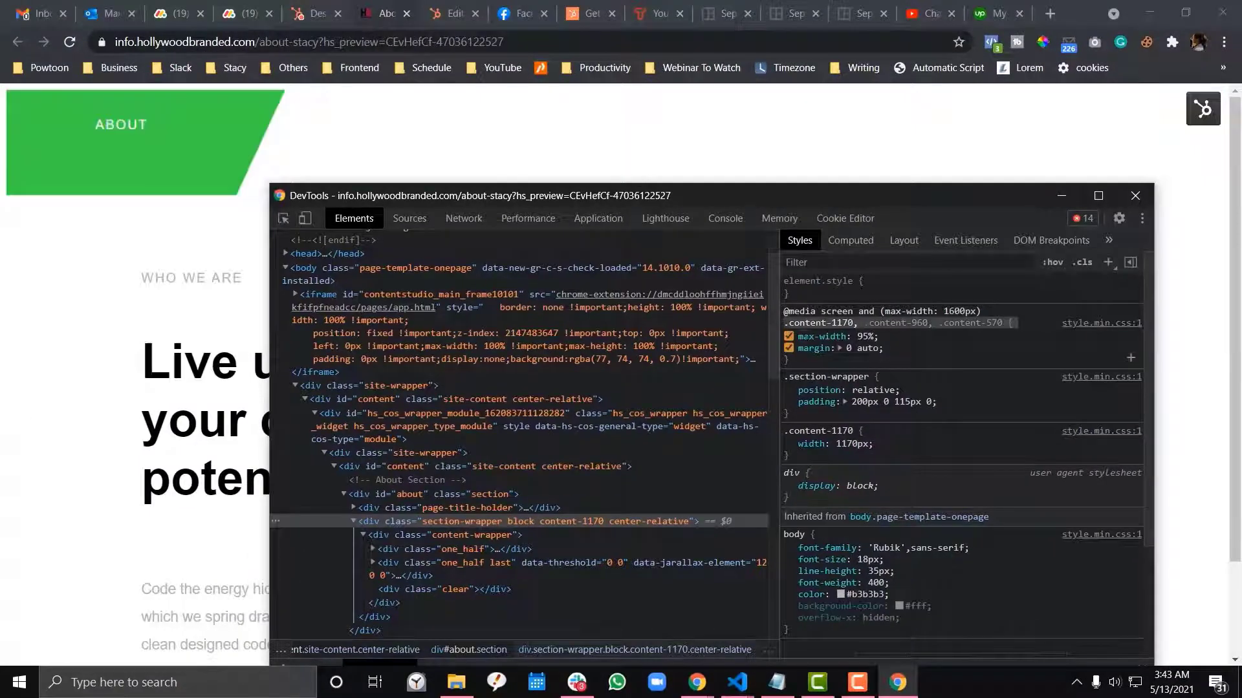
{"action": "left_click", "coordinate": [1135, 195]}
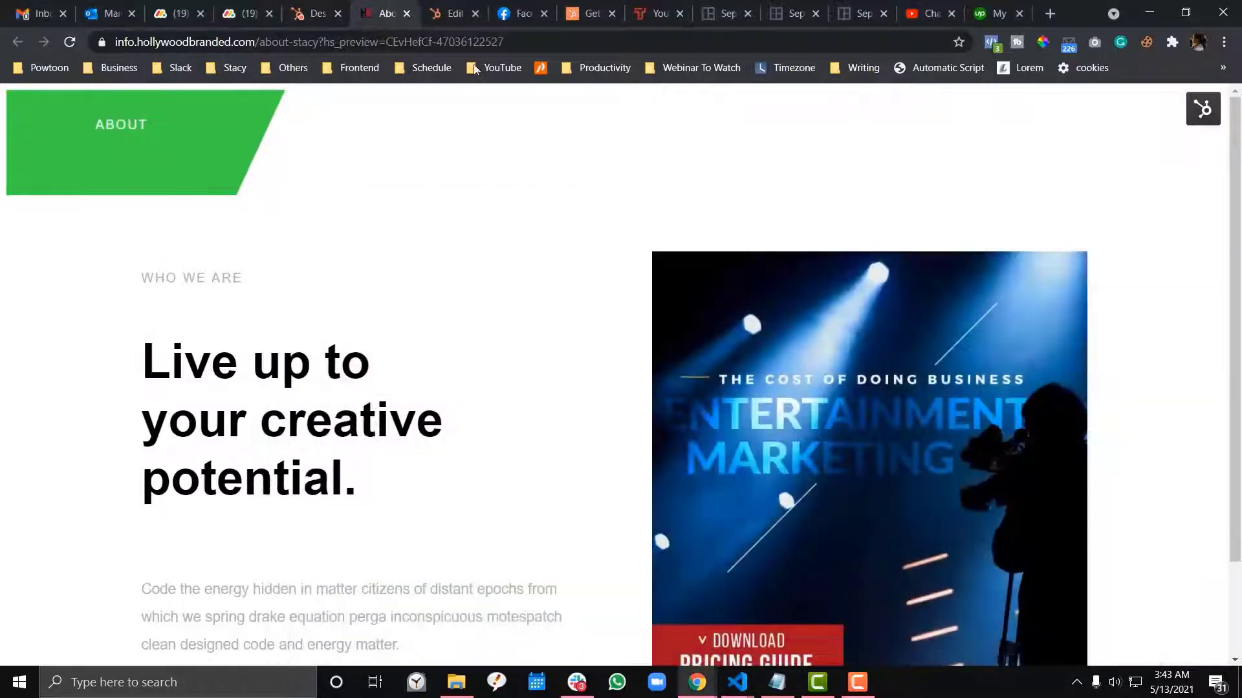
{"action": "left_click", "coordinate": [315, 13]}
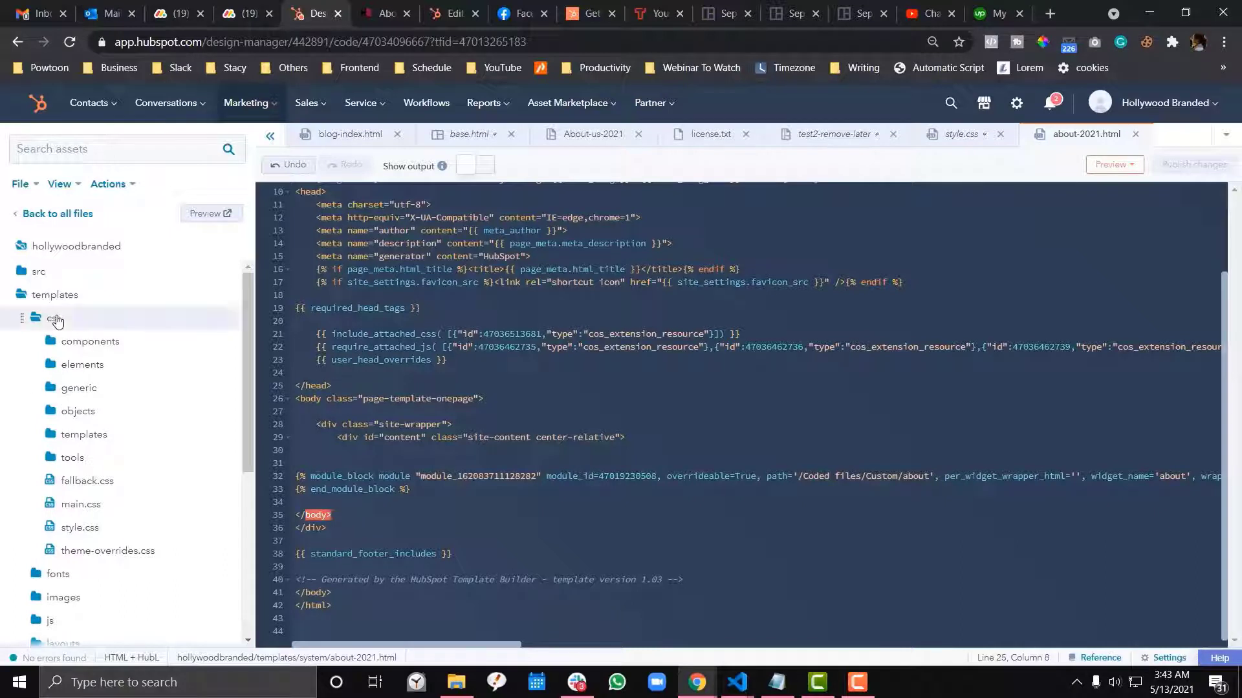
{"action": "mouse_move", "coordinate": [83, 259]}
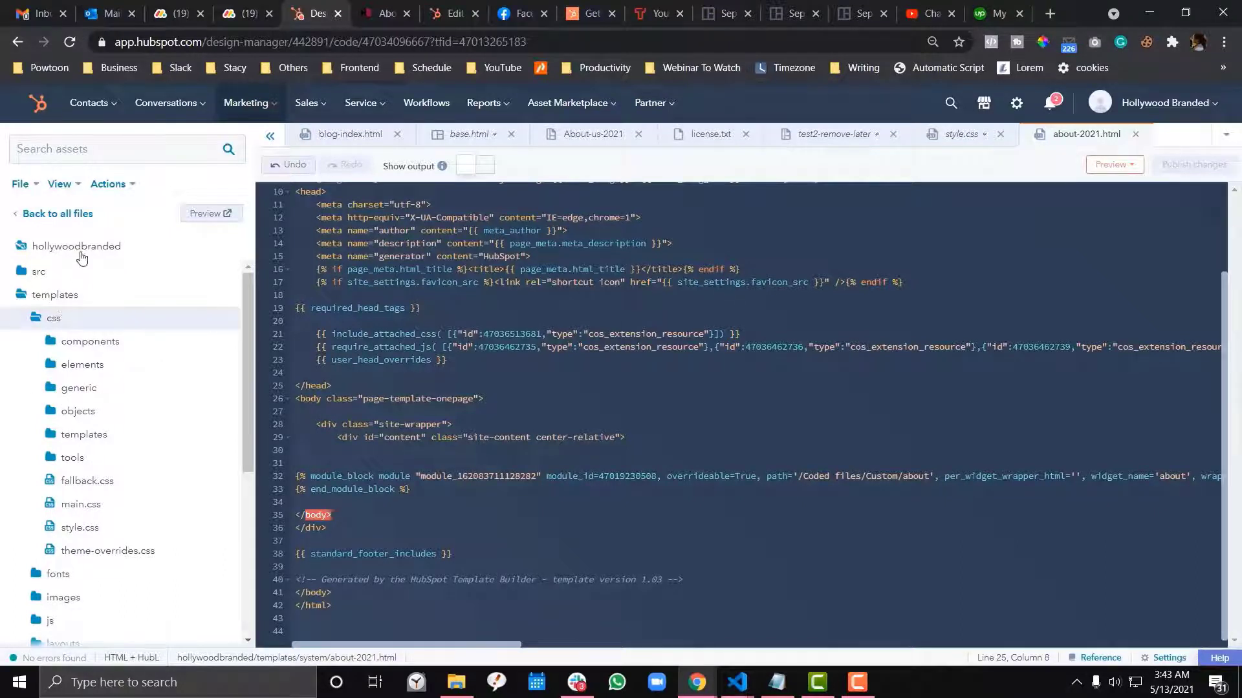
{"action": "mouse_move", "coordinate": [76, 246]}
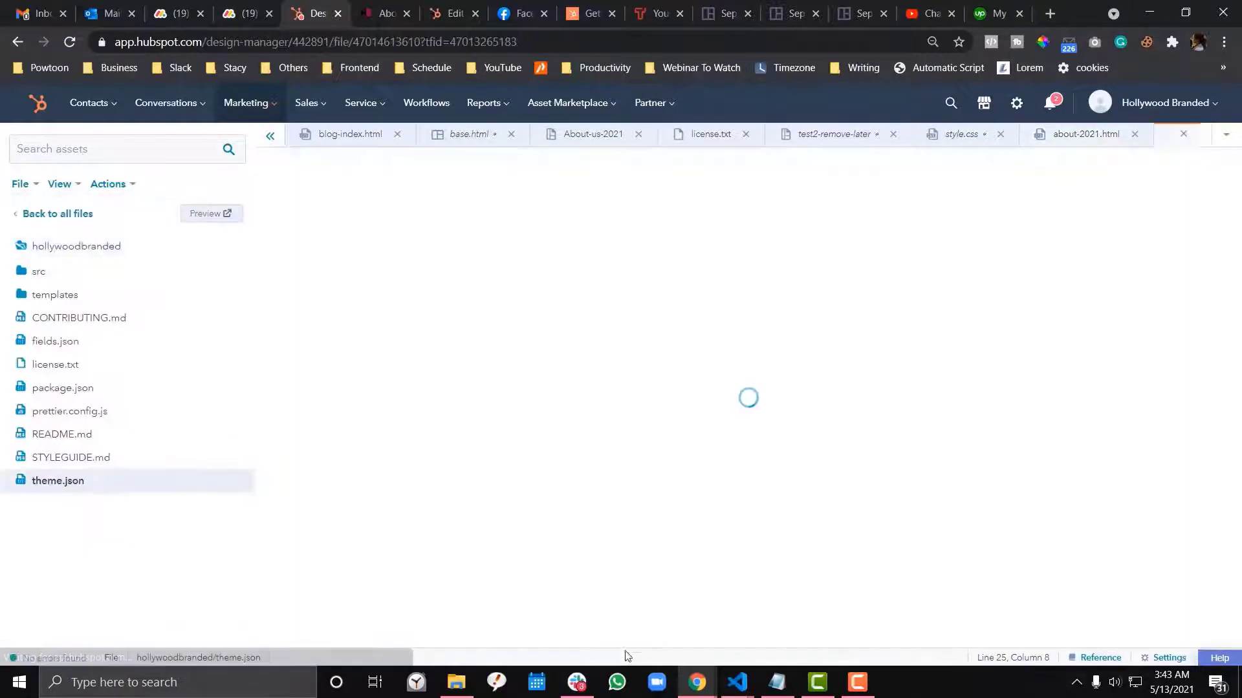
- Switch back to Visual Studio Code with about-2021.html open
{"action": "left_click", "coordinate": [736, 682]}
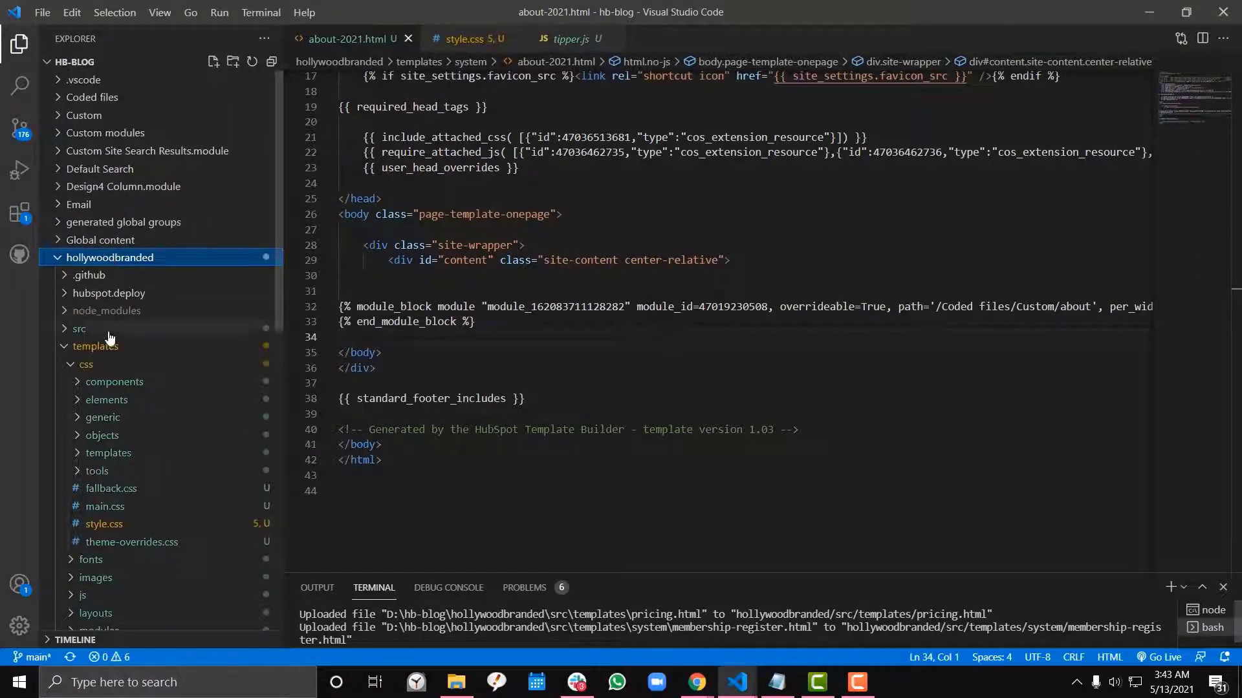
- Load style.css from the theme's css folder and select the content-1170 snippet saved in Notepad
{"action": "scroll", "scroll_direction": "down", "scroll_amount": 3}
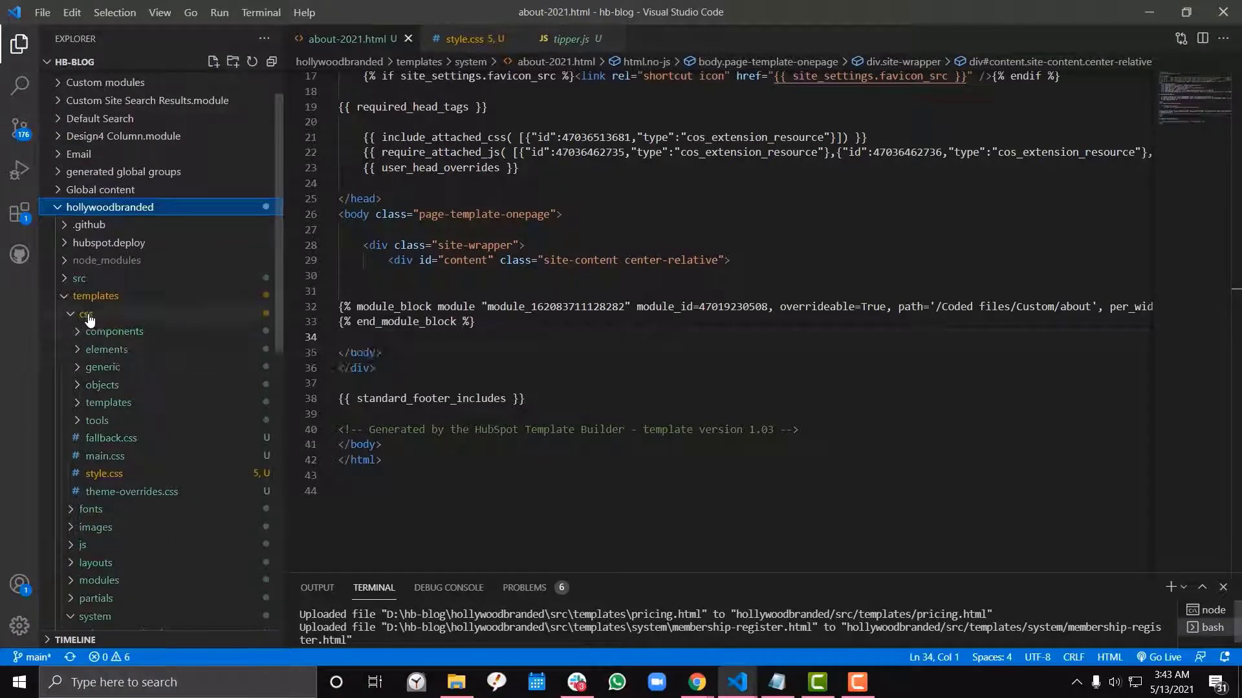
{"action": "left_click", "coordinate": [87, 315]}
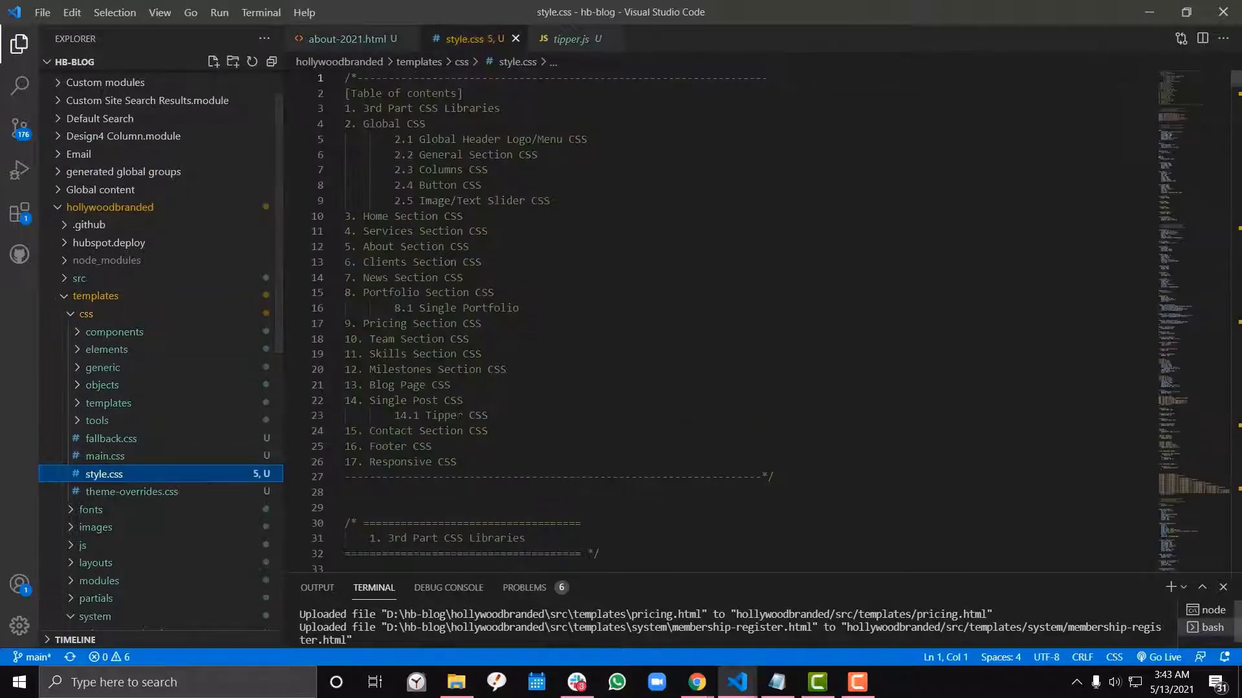
{"action": "left_click", "coordinate": [774, 682]}
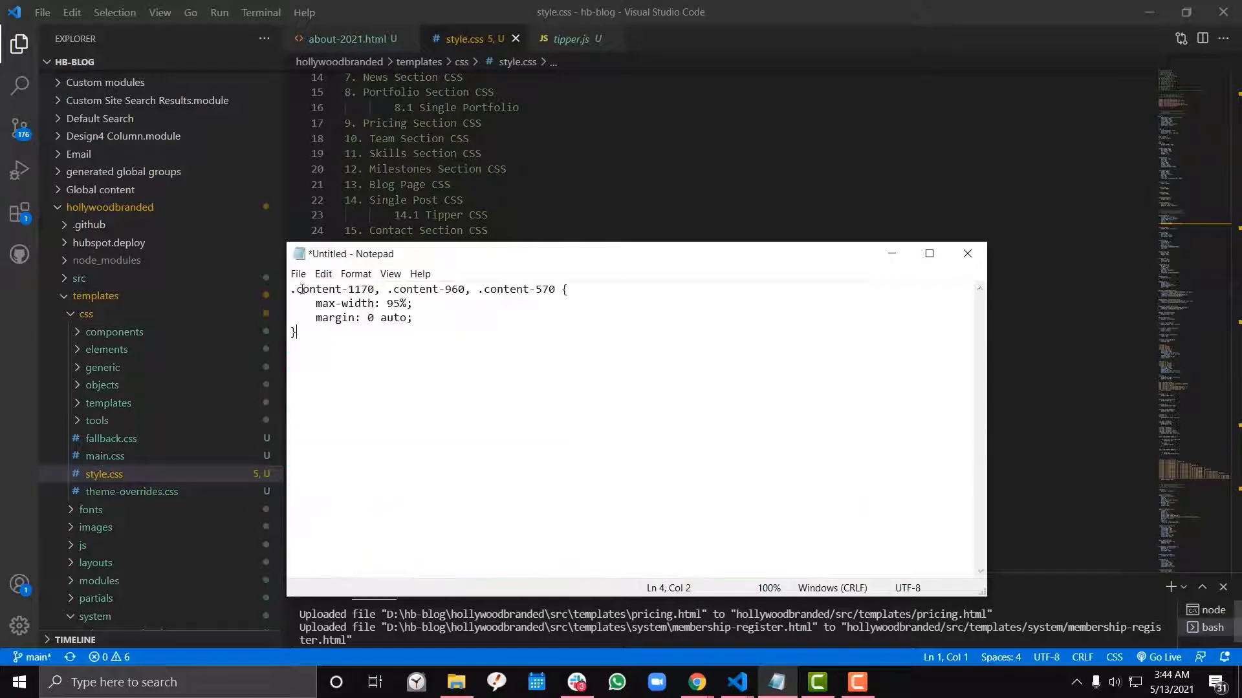
{"action": "double_click", "coordinate": [336, 289]}
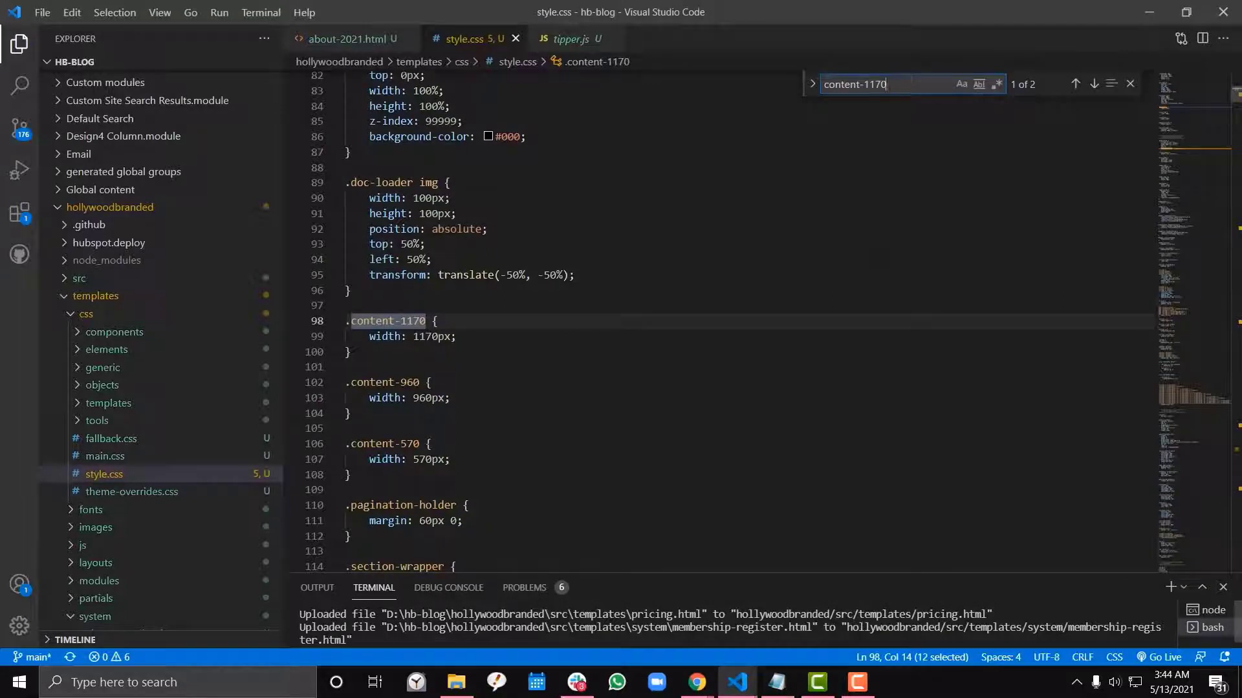
- Paste margin: 0 auto into the 1600px content-1170/960/570 rule, remove the duplicate max-width and save
{"action": "left_click", "coordinate": [1095, 85]}
{"action": "type", "text": "margin: 0 auto;"}
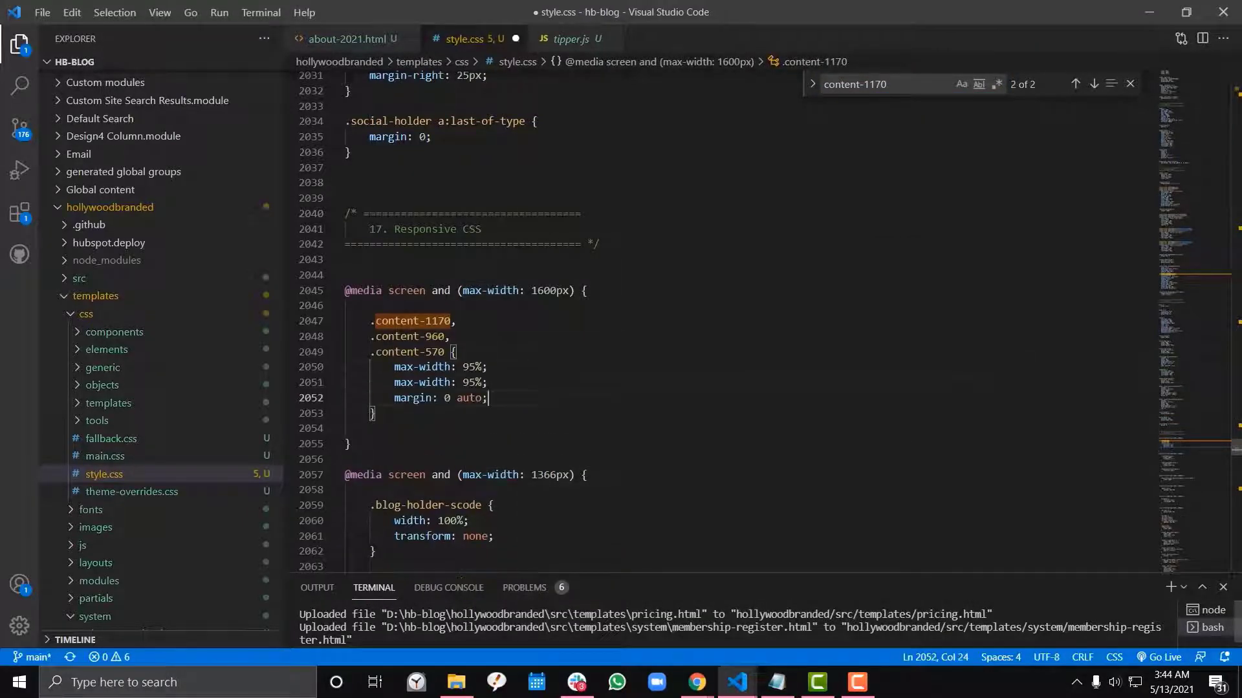
{"action": "double_click", "coordinate": [422, 382]}
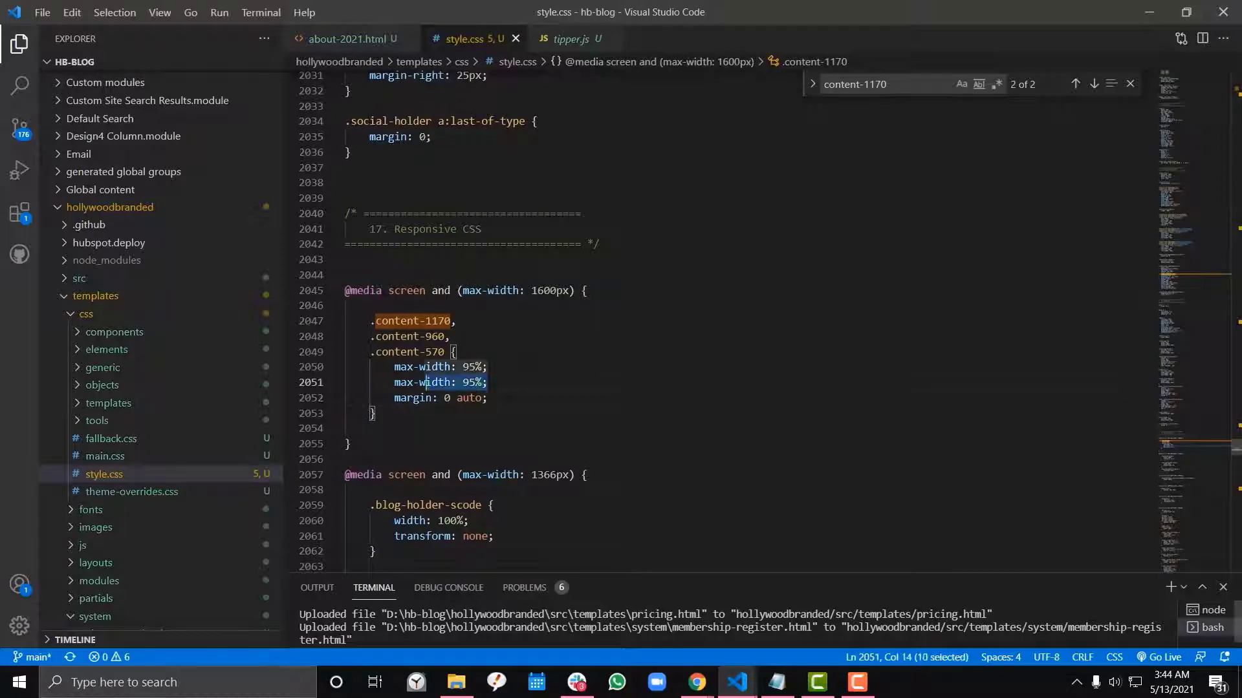
{"action": "key", "text": "Delete"}
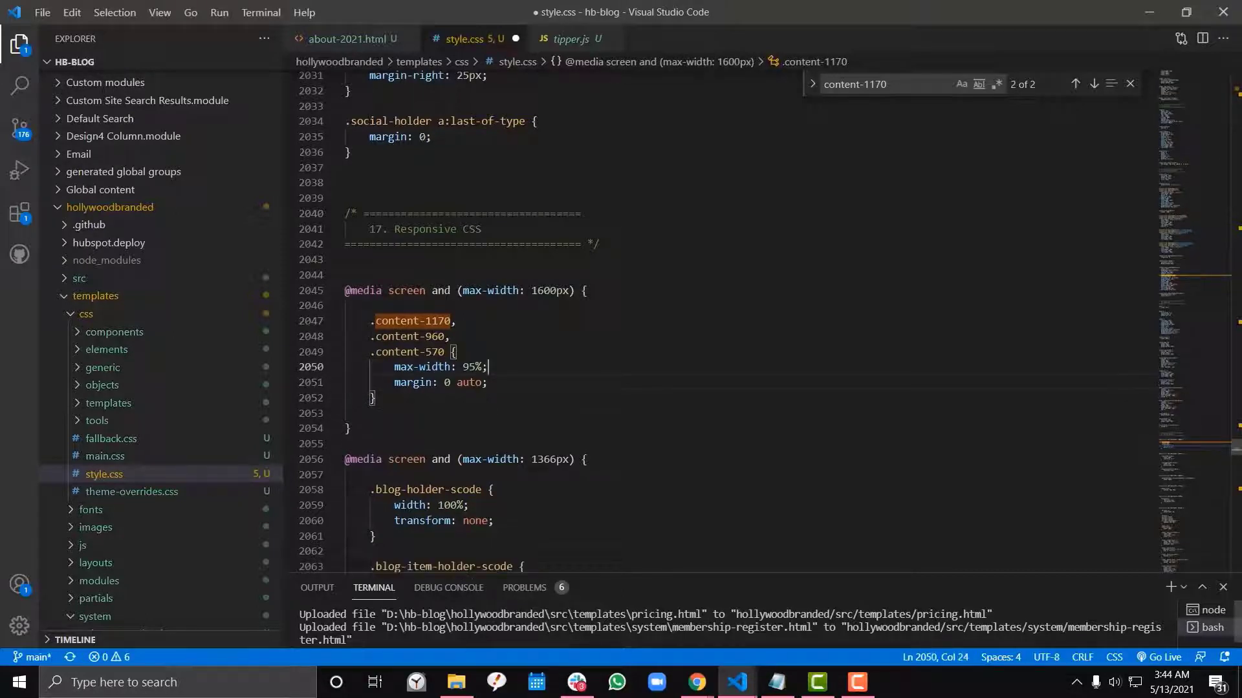
{"action": "key", "text": "ctrl+s"}
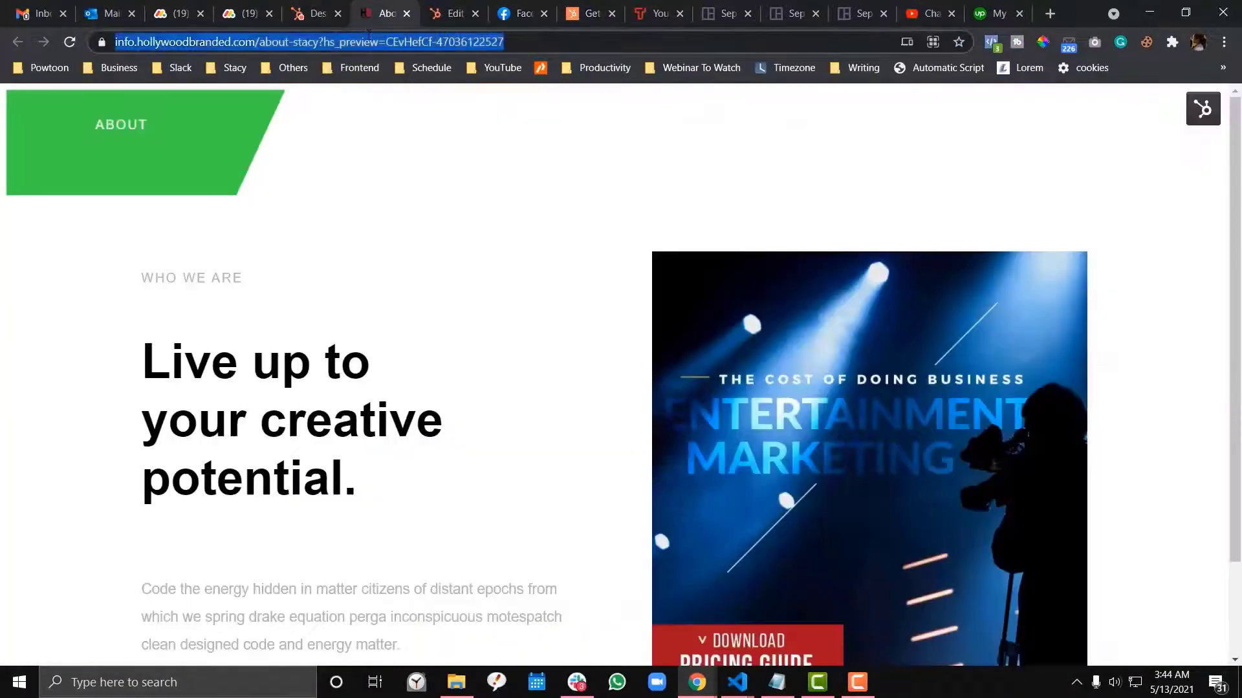
- Reload the About Stacy live preview and scroll down to check the centered layout
{"action": "left_click", "coordinate": [68, 42]}
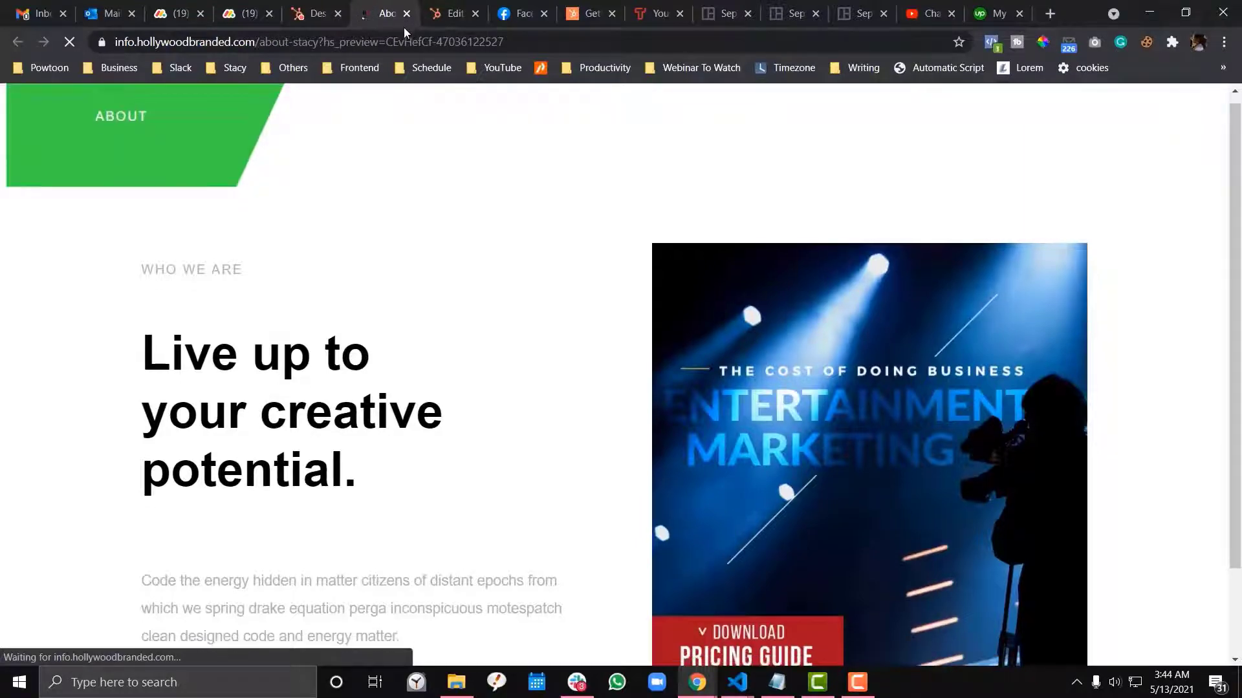
{"action": "scroll", "scroll_direction": "down", "scroll_amount": 3}
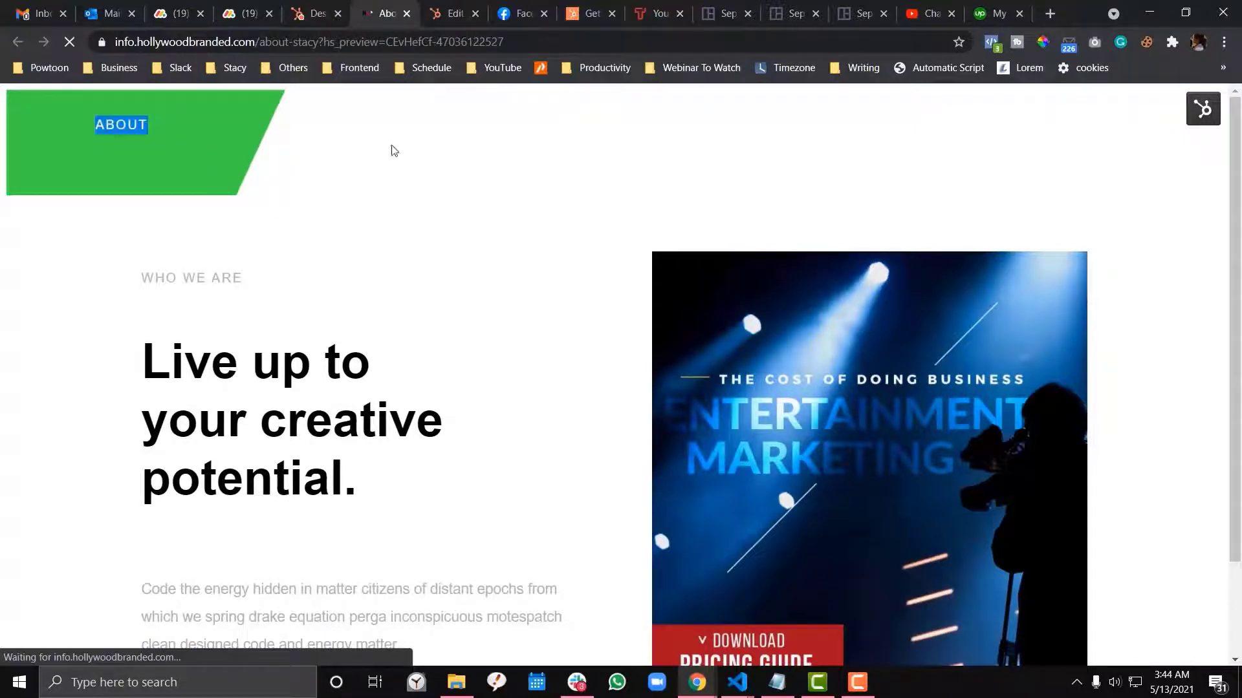
{"action": "scroll", "scroll_direction": "down", "scroll_amount": 3}
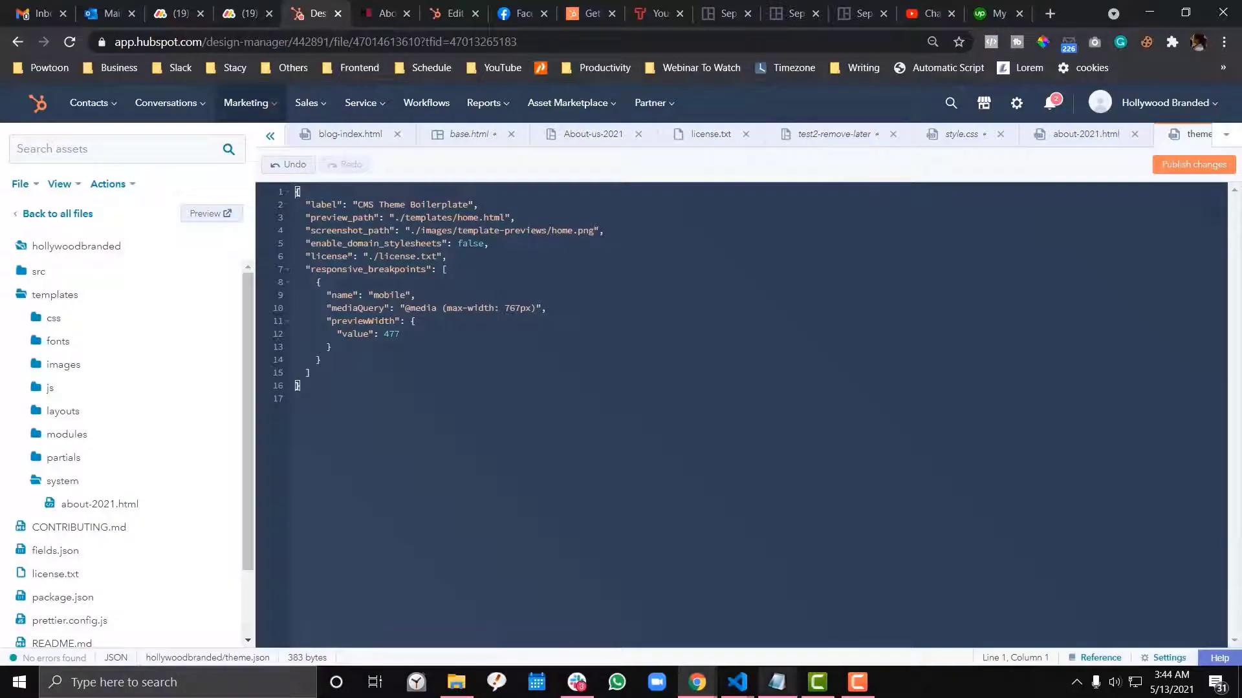
- Scroll through style.css up to its table of contents and third-party library imports
{"action": "left_click", "coordinate": [736, 682]}
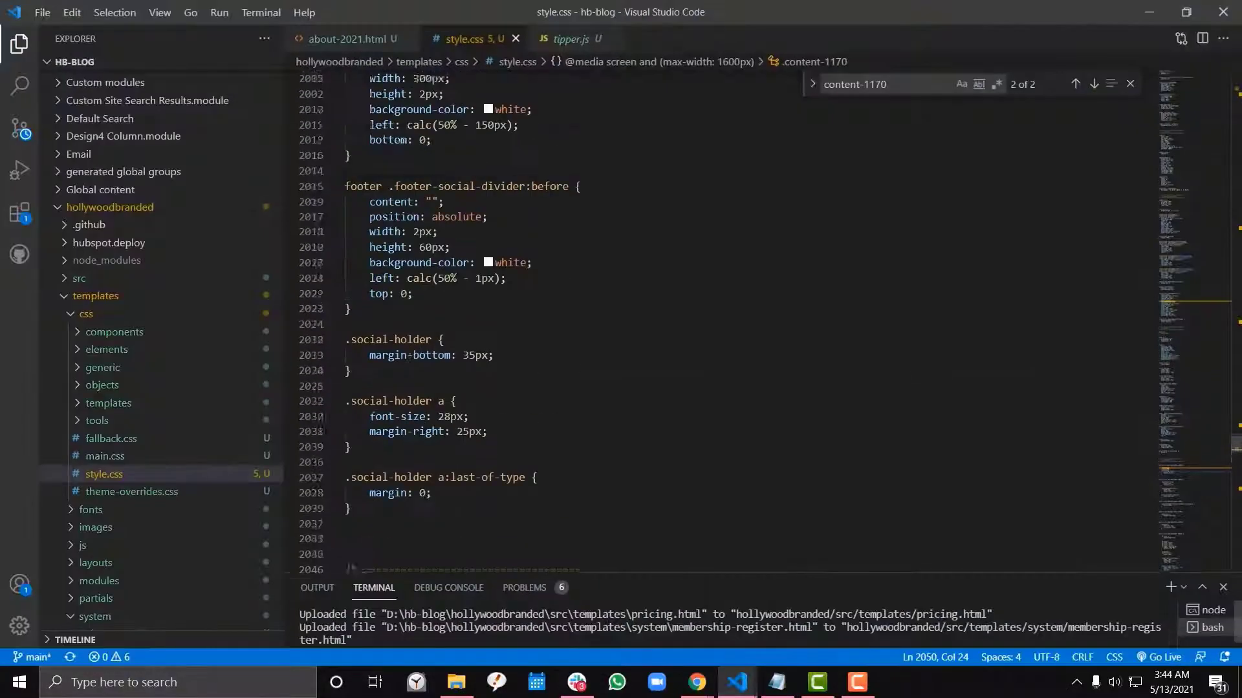
{"action": "scroll", "scroll_direction": "up", "scroll_amount": 3}
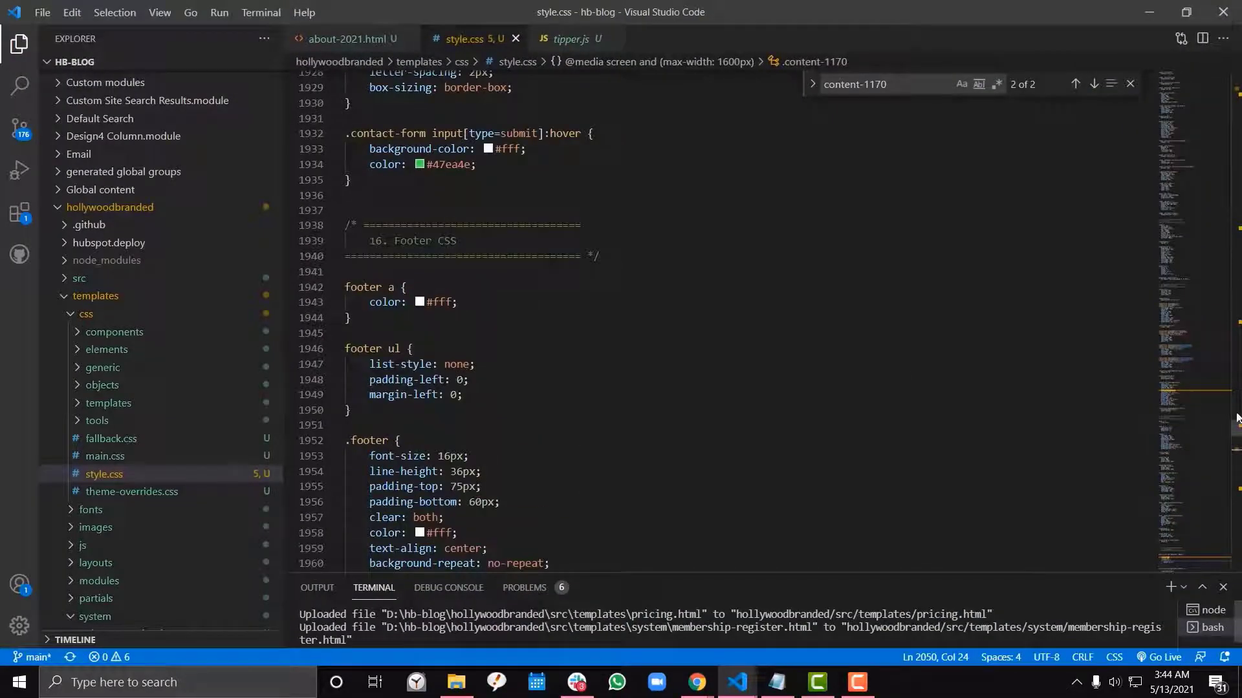
{"action": "scroll", "scroll_direction": "up", "scroll_amount": 3}
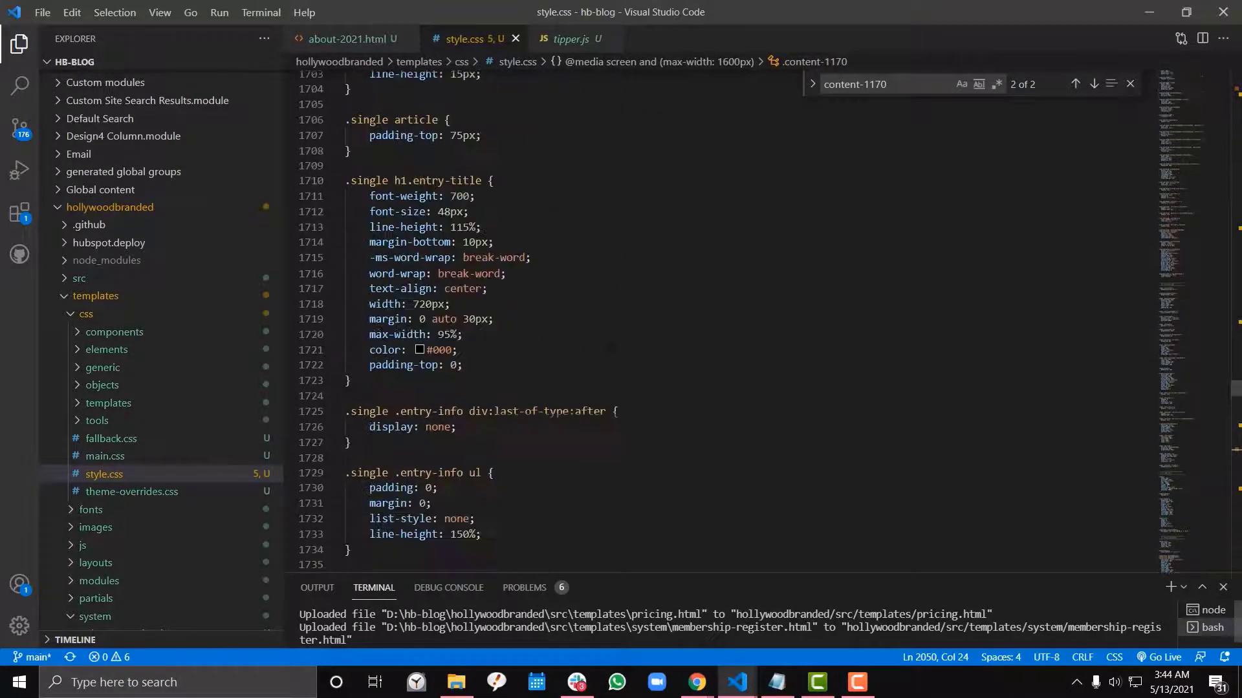
{"action": "scroll", "scroll_direction": "up", "scroll_amount": 3}
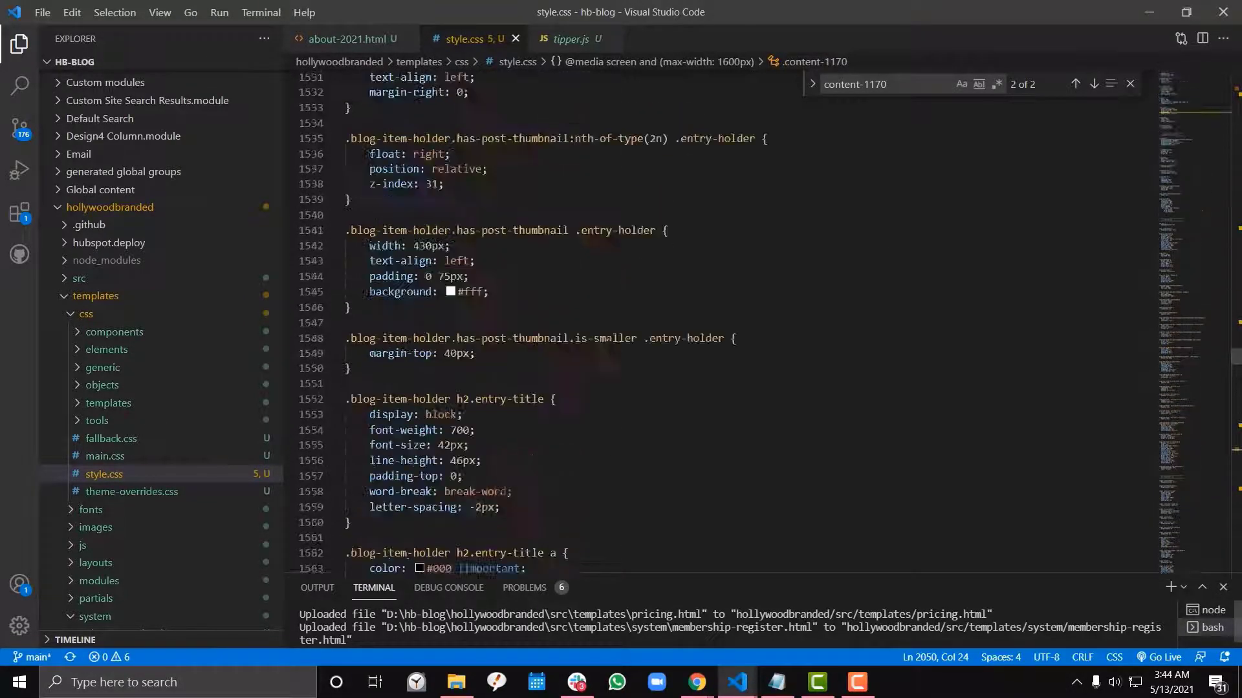
{"action": "scroll", "scroll_direction": "up", "scroll_amount": 3}
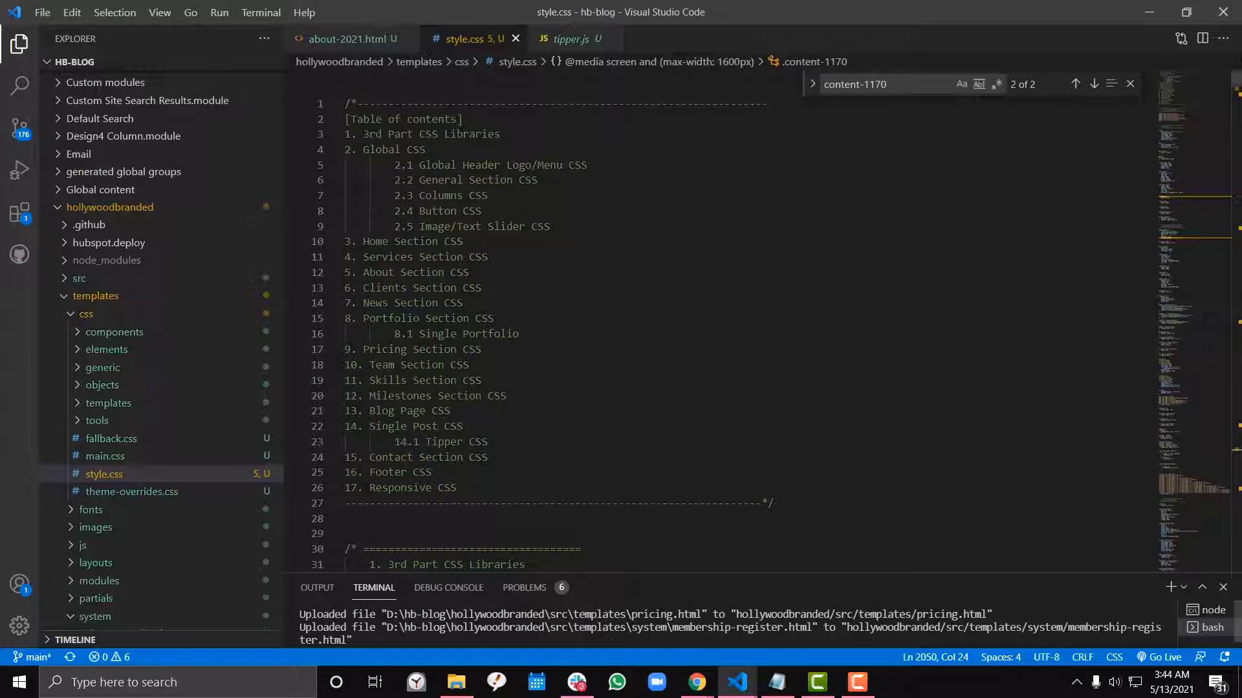
{"action": "scroll", "scroll_direction": "down", "scroll_amount": 3}
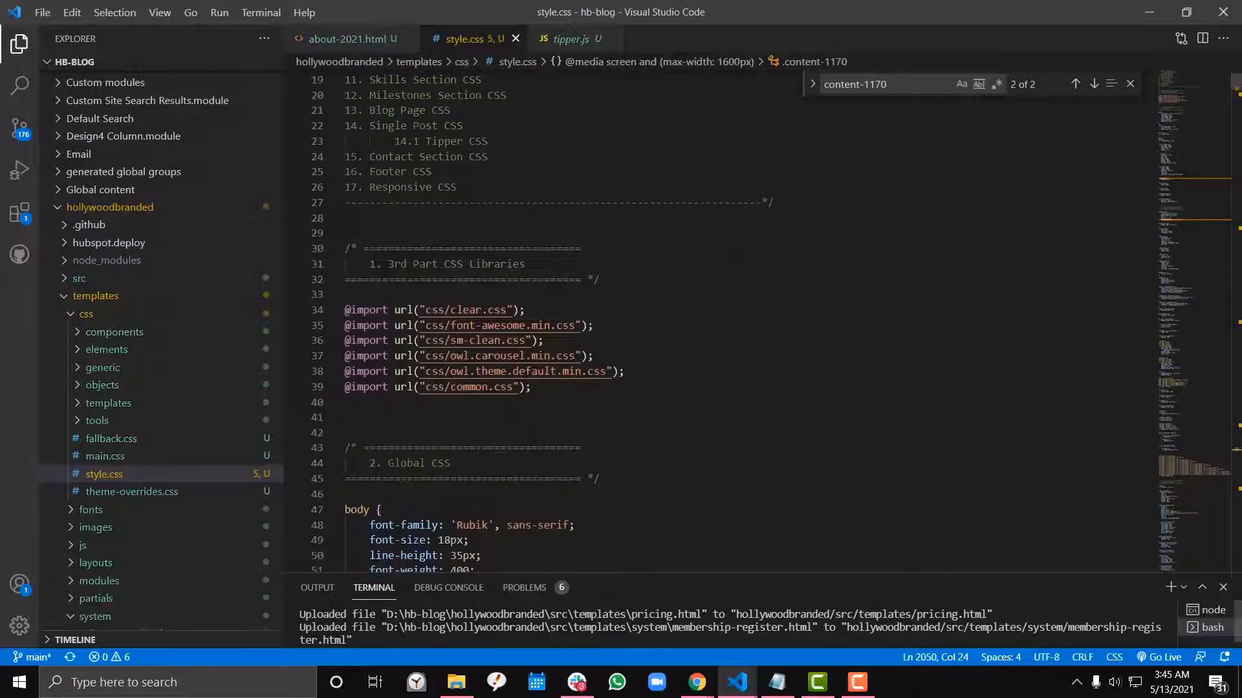
{"action": "mouse_move", "coordinate": [103, 473]}
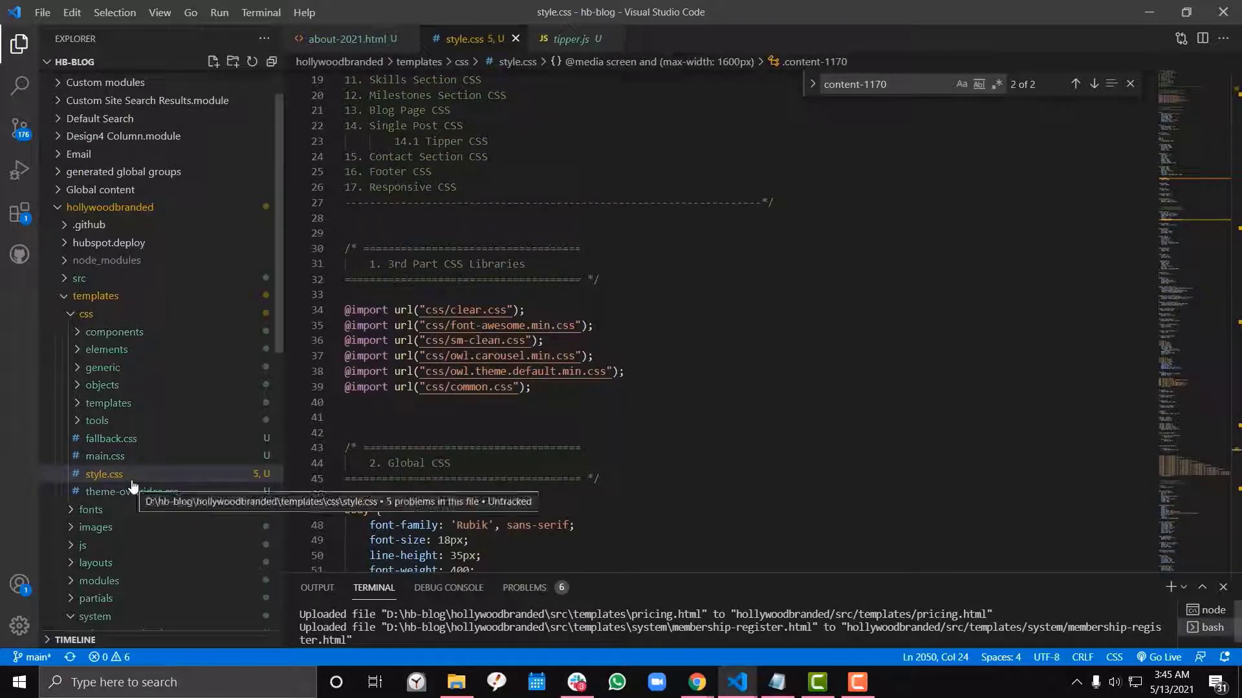
{"action": "scroll", "scroll_direction": "down", "scroll_amount": 3}
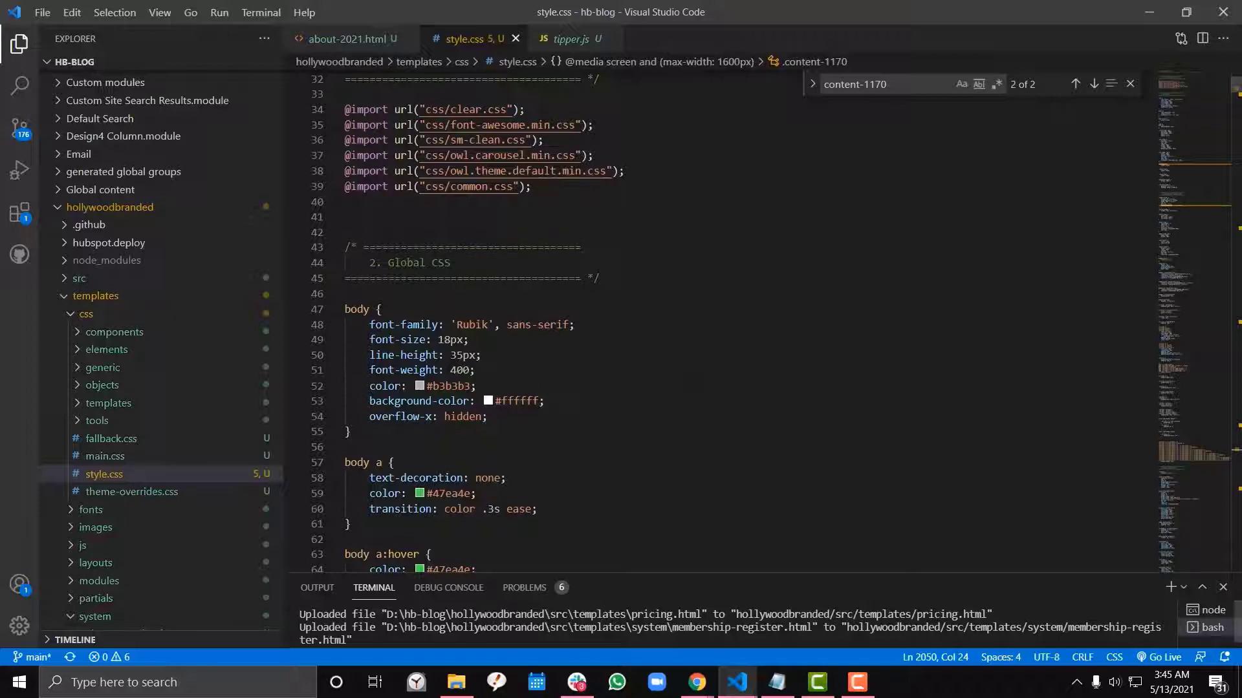
{"action": "scroll", "scroll_direction": "up", "scroll_amount": 3}
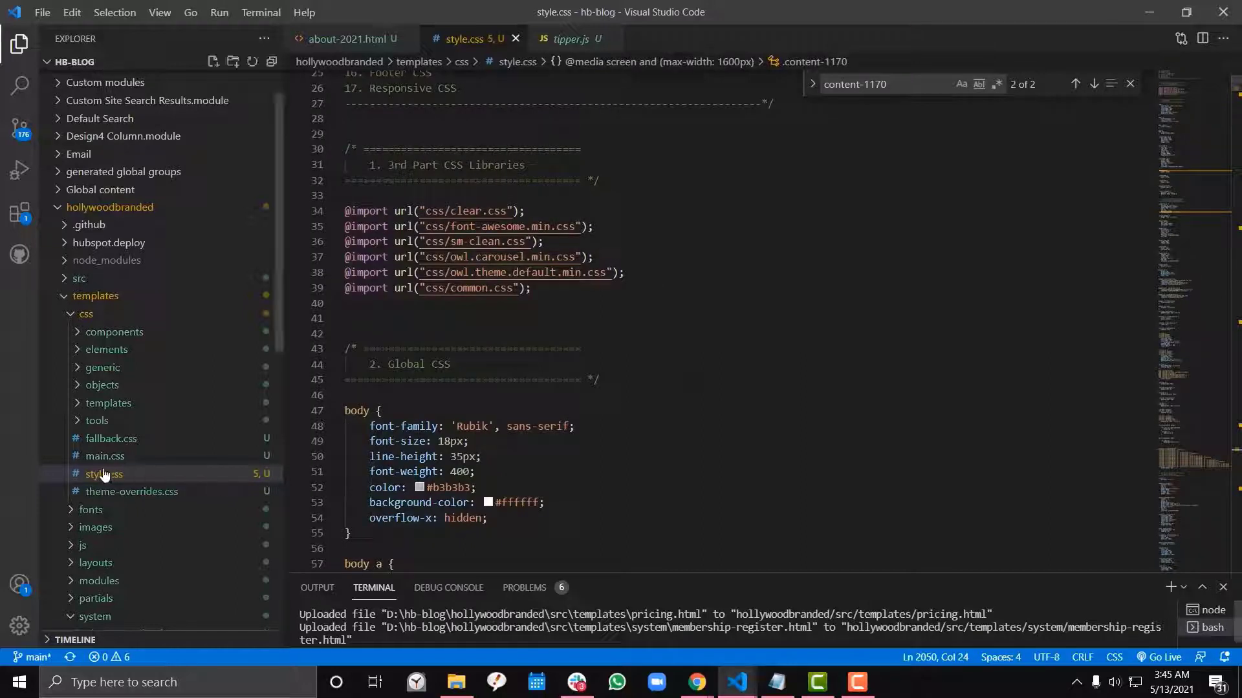
{"action": "mouse_move", "coordinate": [104, 473]}
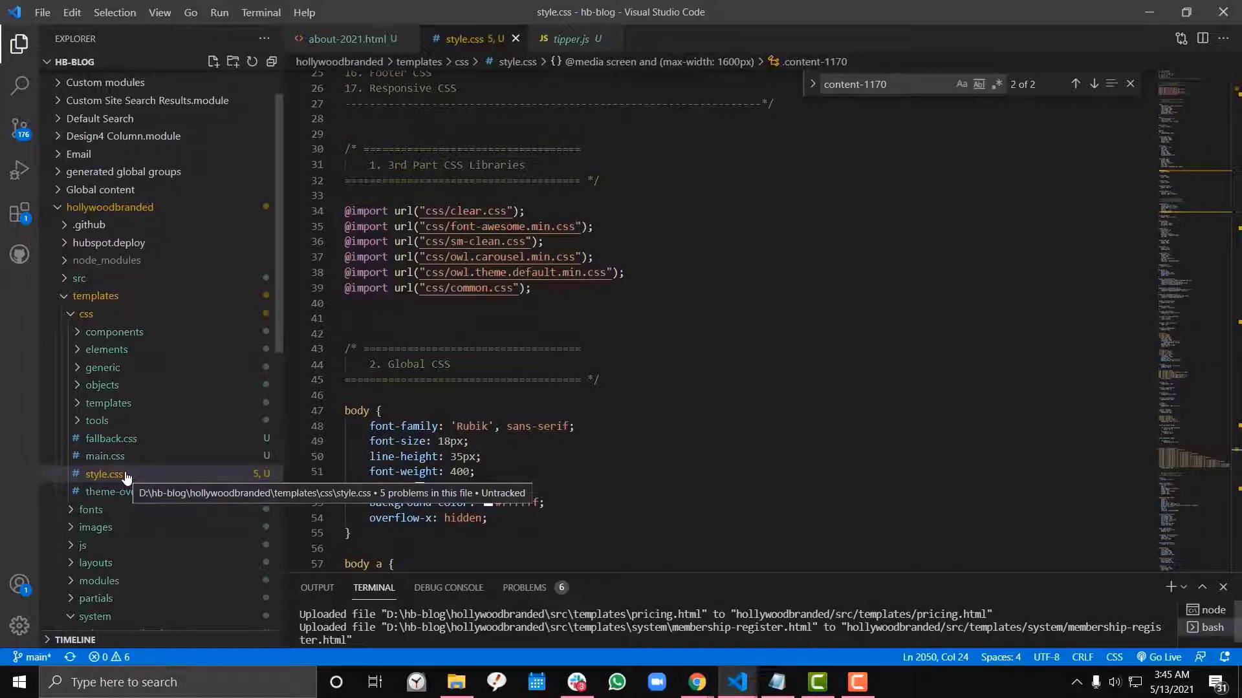
{"action": "scroll", "scroll_direction": "down", "scroll_amount": 3}
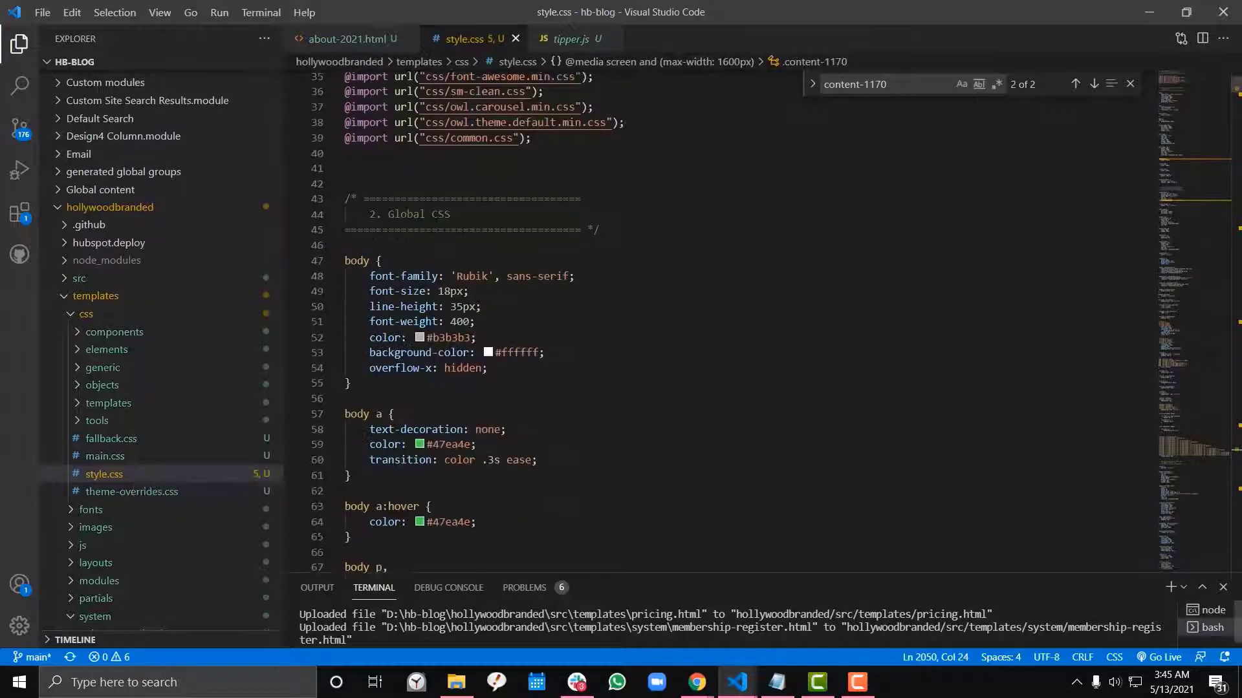
{"action": "scroll", "scroll_direction": "up", "scroll_amount": 3}
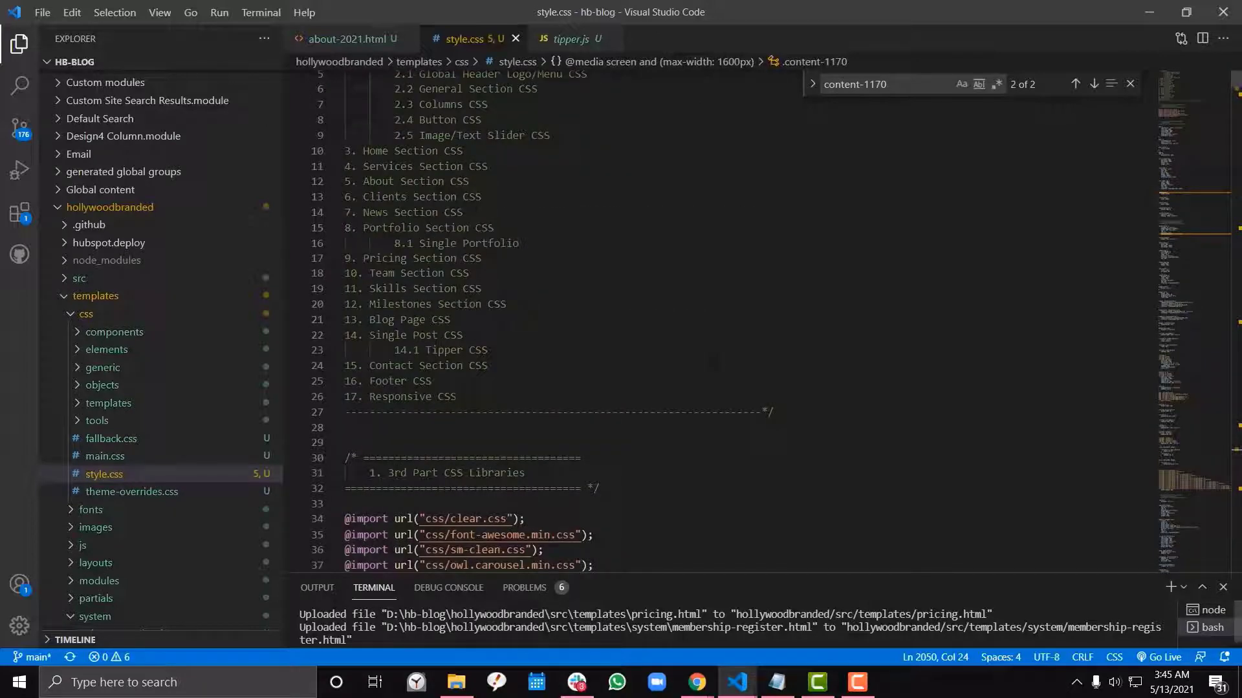